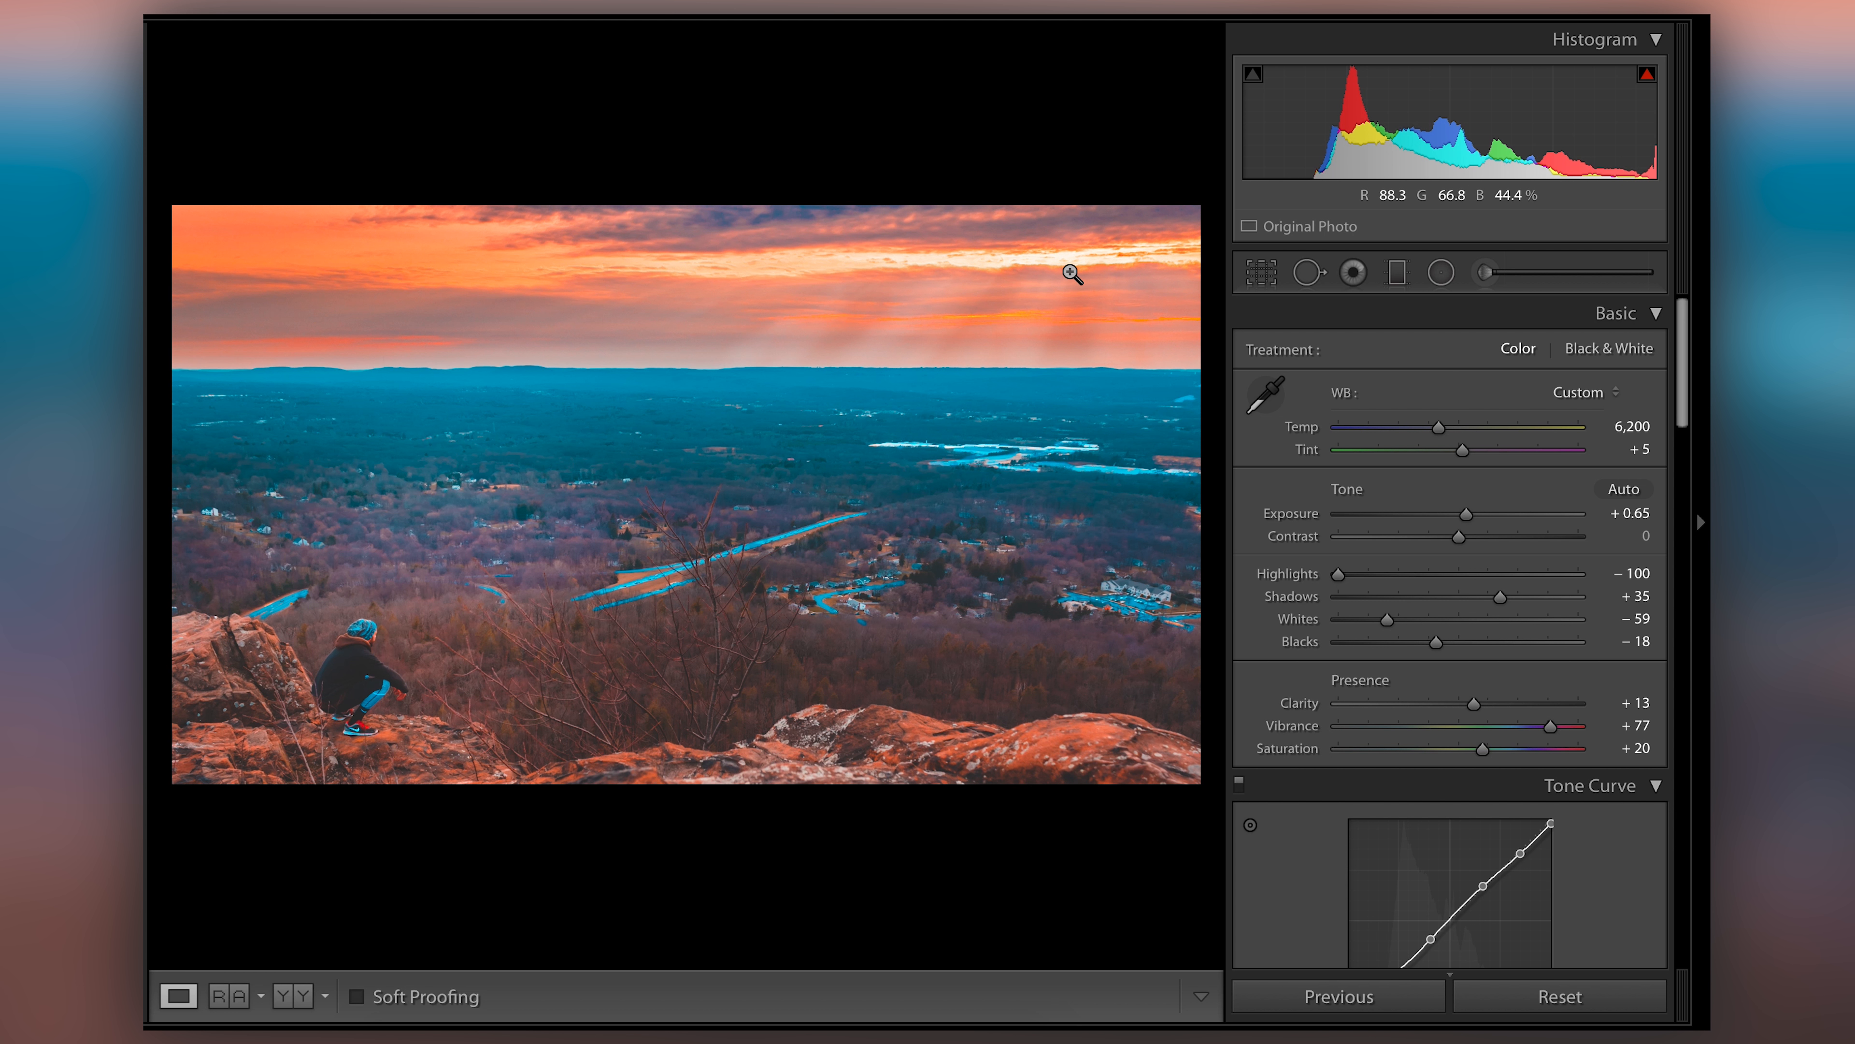
{"action": "mouse_move", "coordinate": [885, 315]}
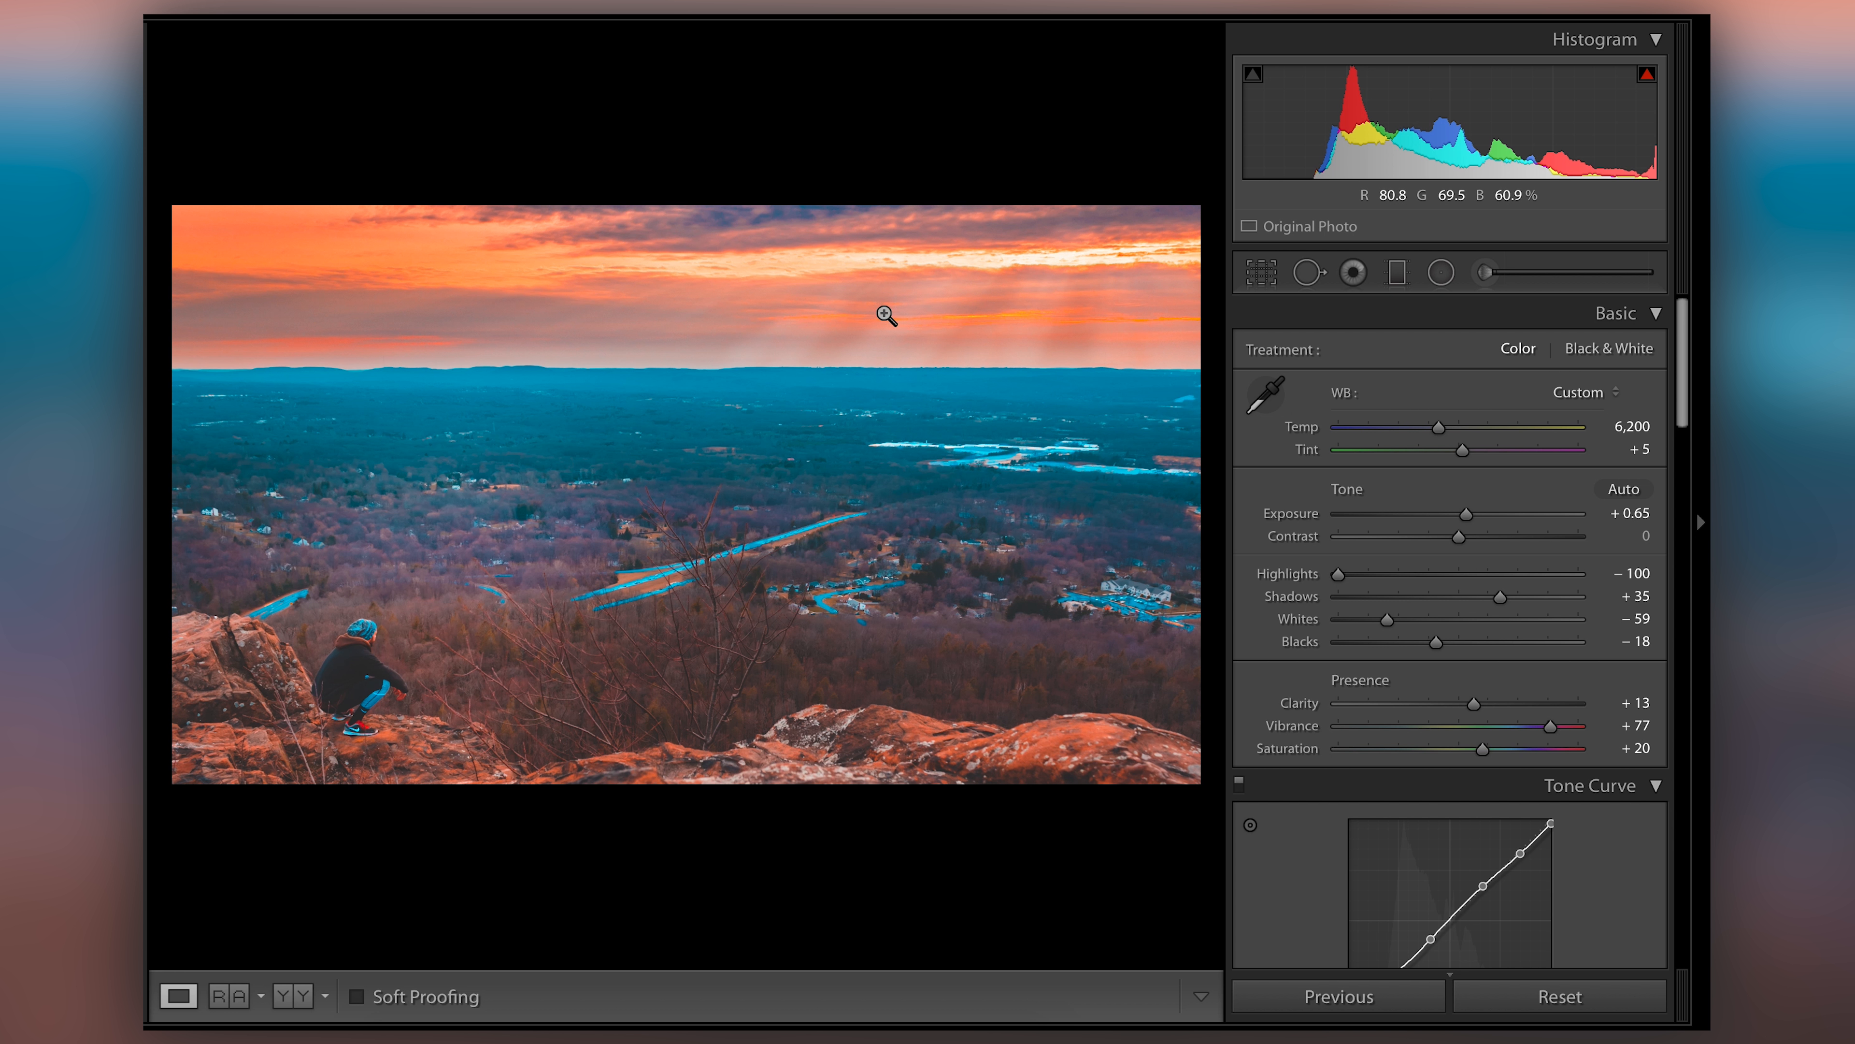
{"action": "mouse_move", "coordinate": [481, 341]}
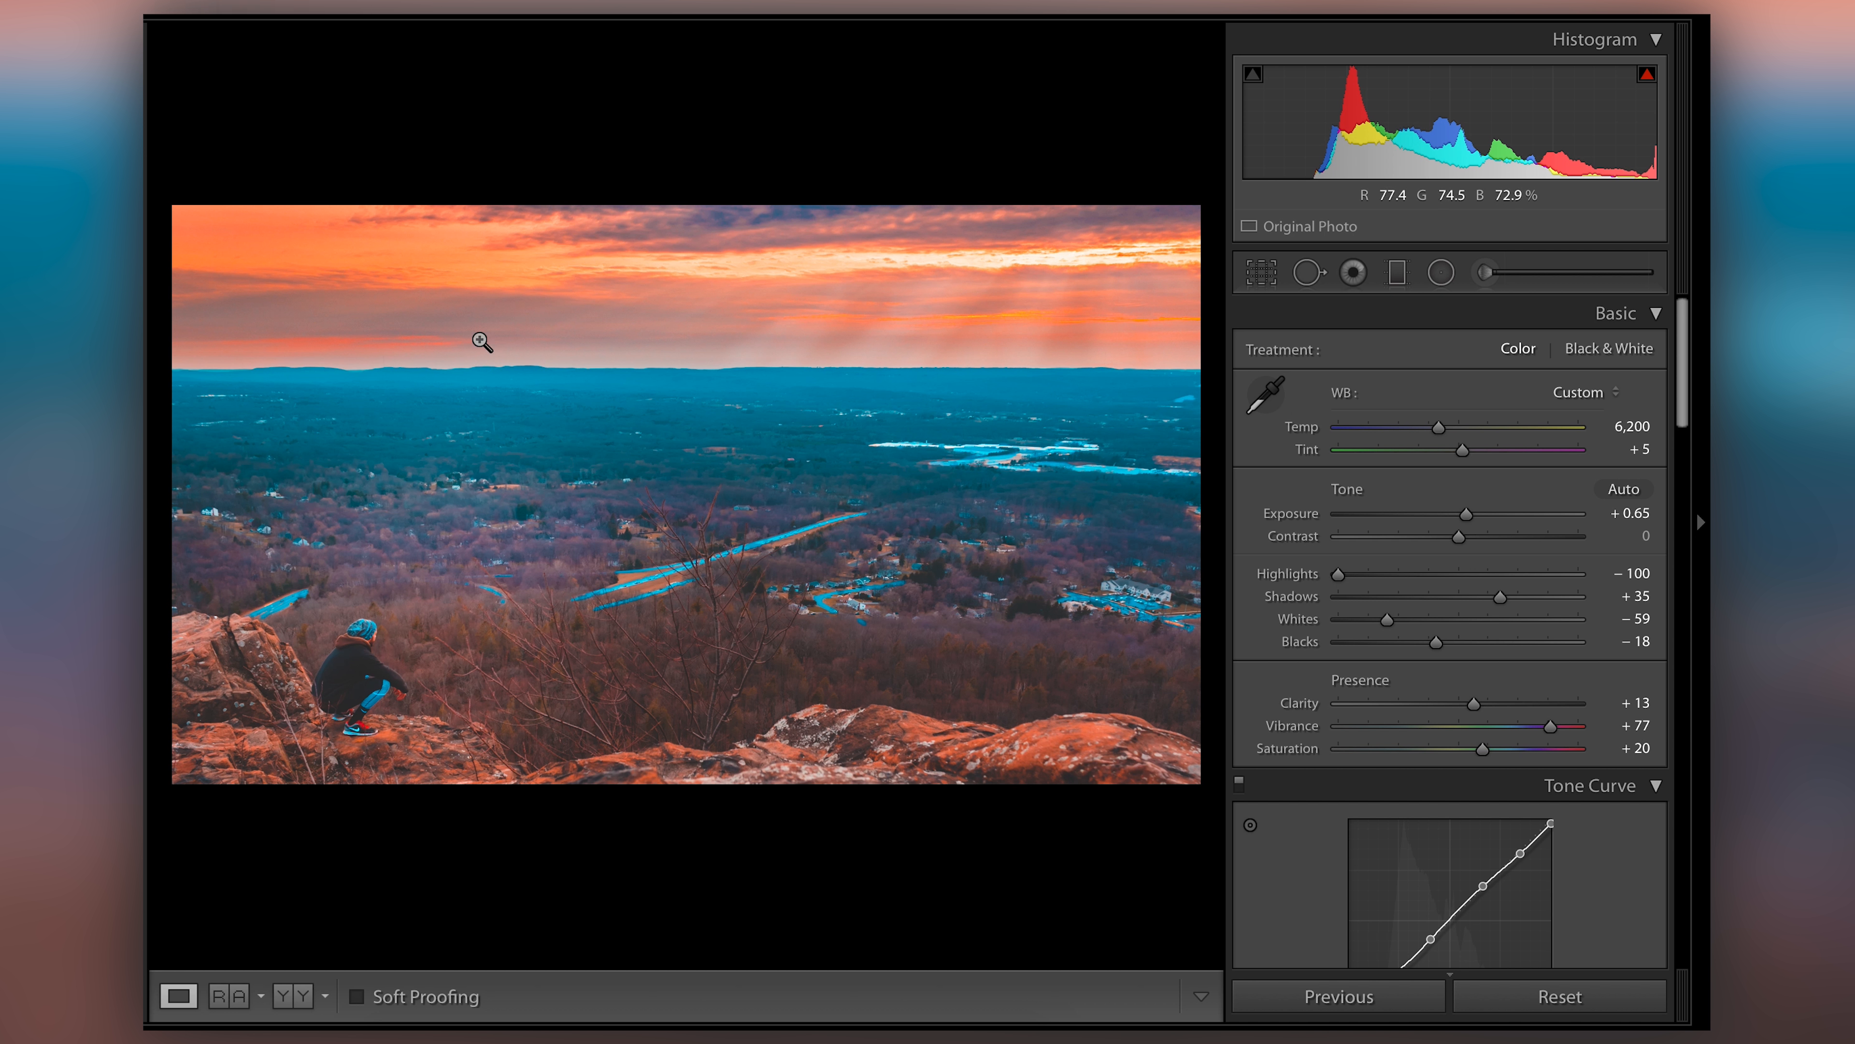
{"action": "mouse_move", "coordinate": [945, 286]}
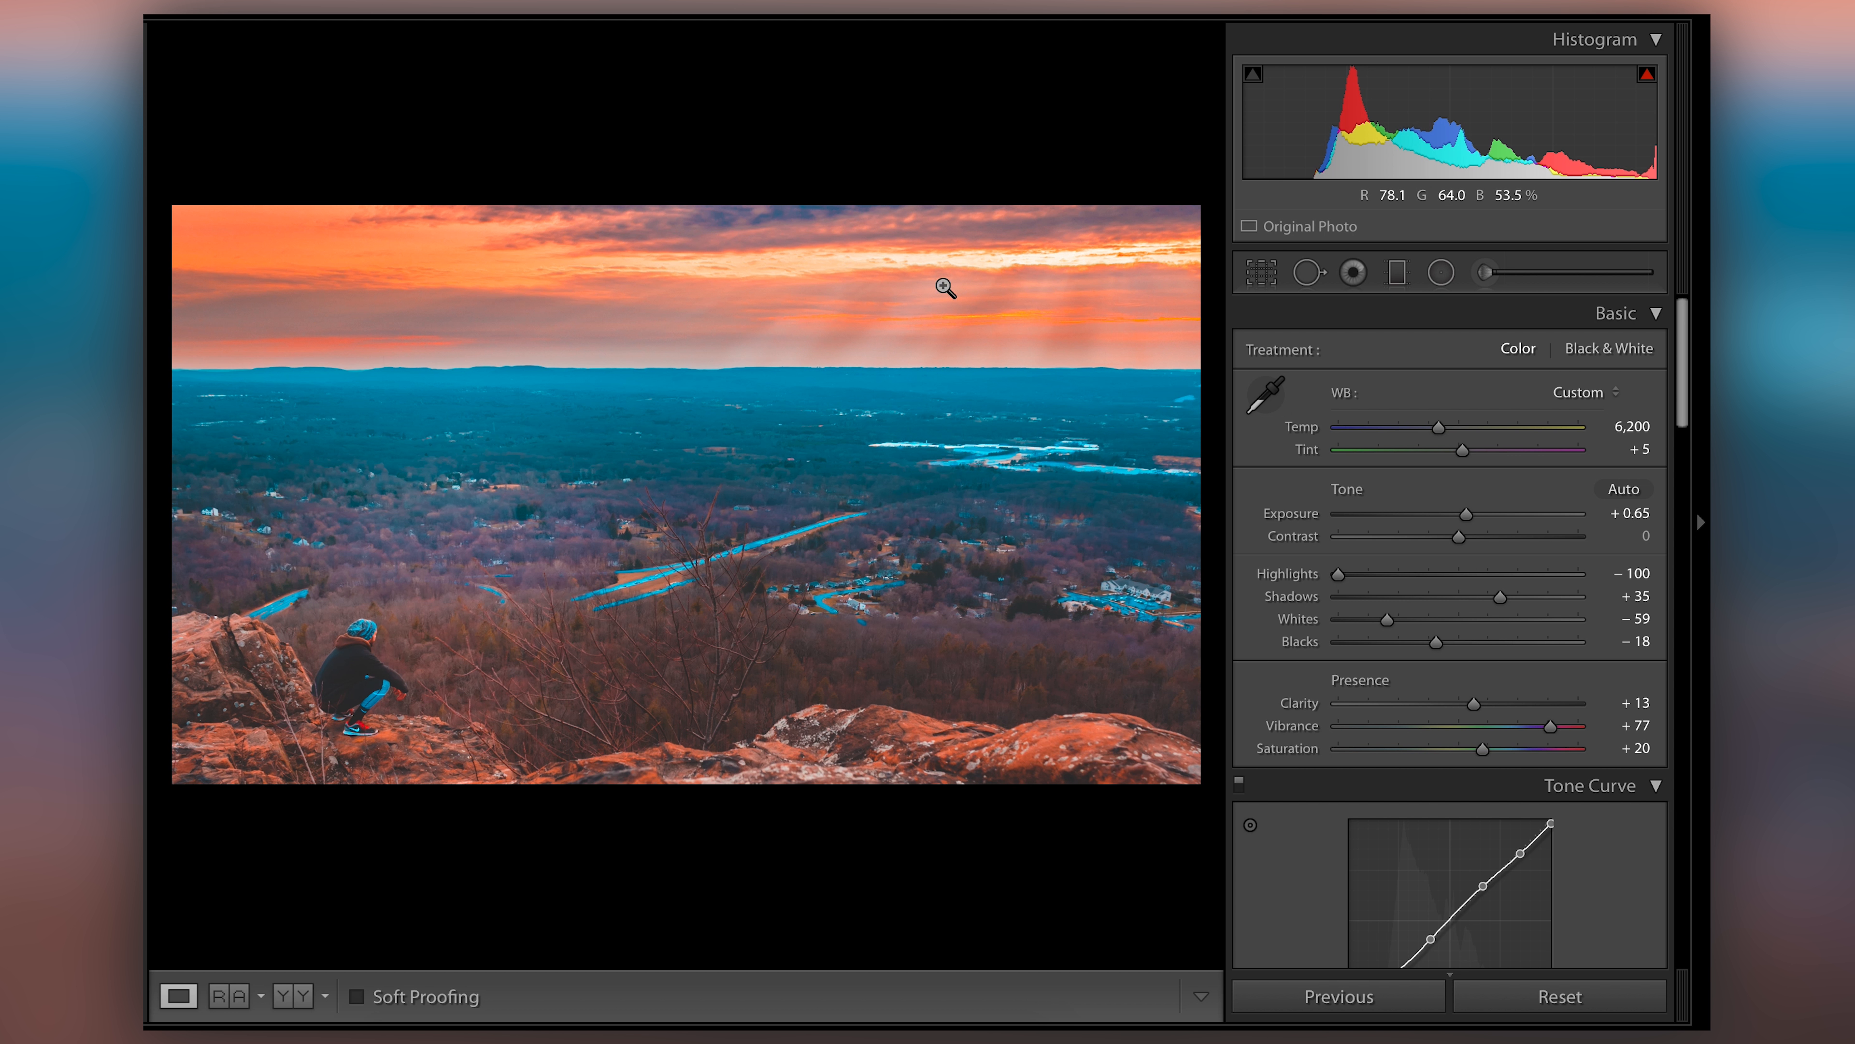
{"action": "mouse_move", "coordinate": [817, 419]}
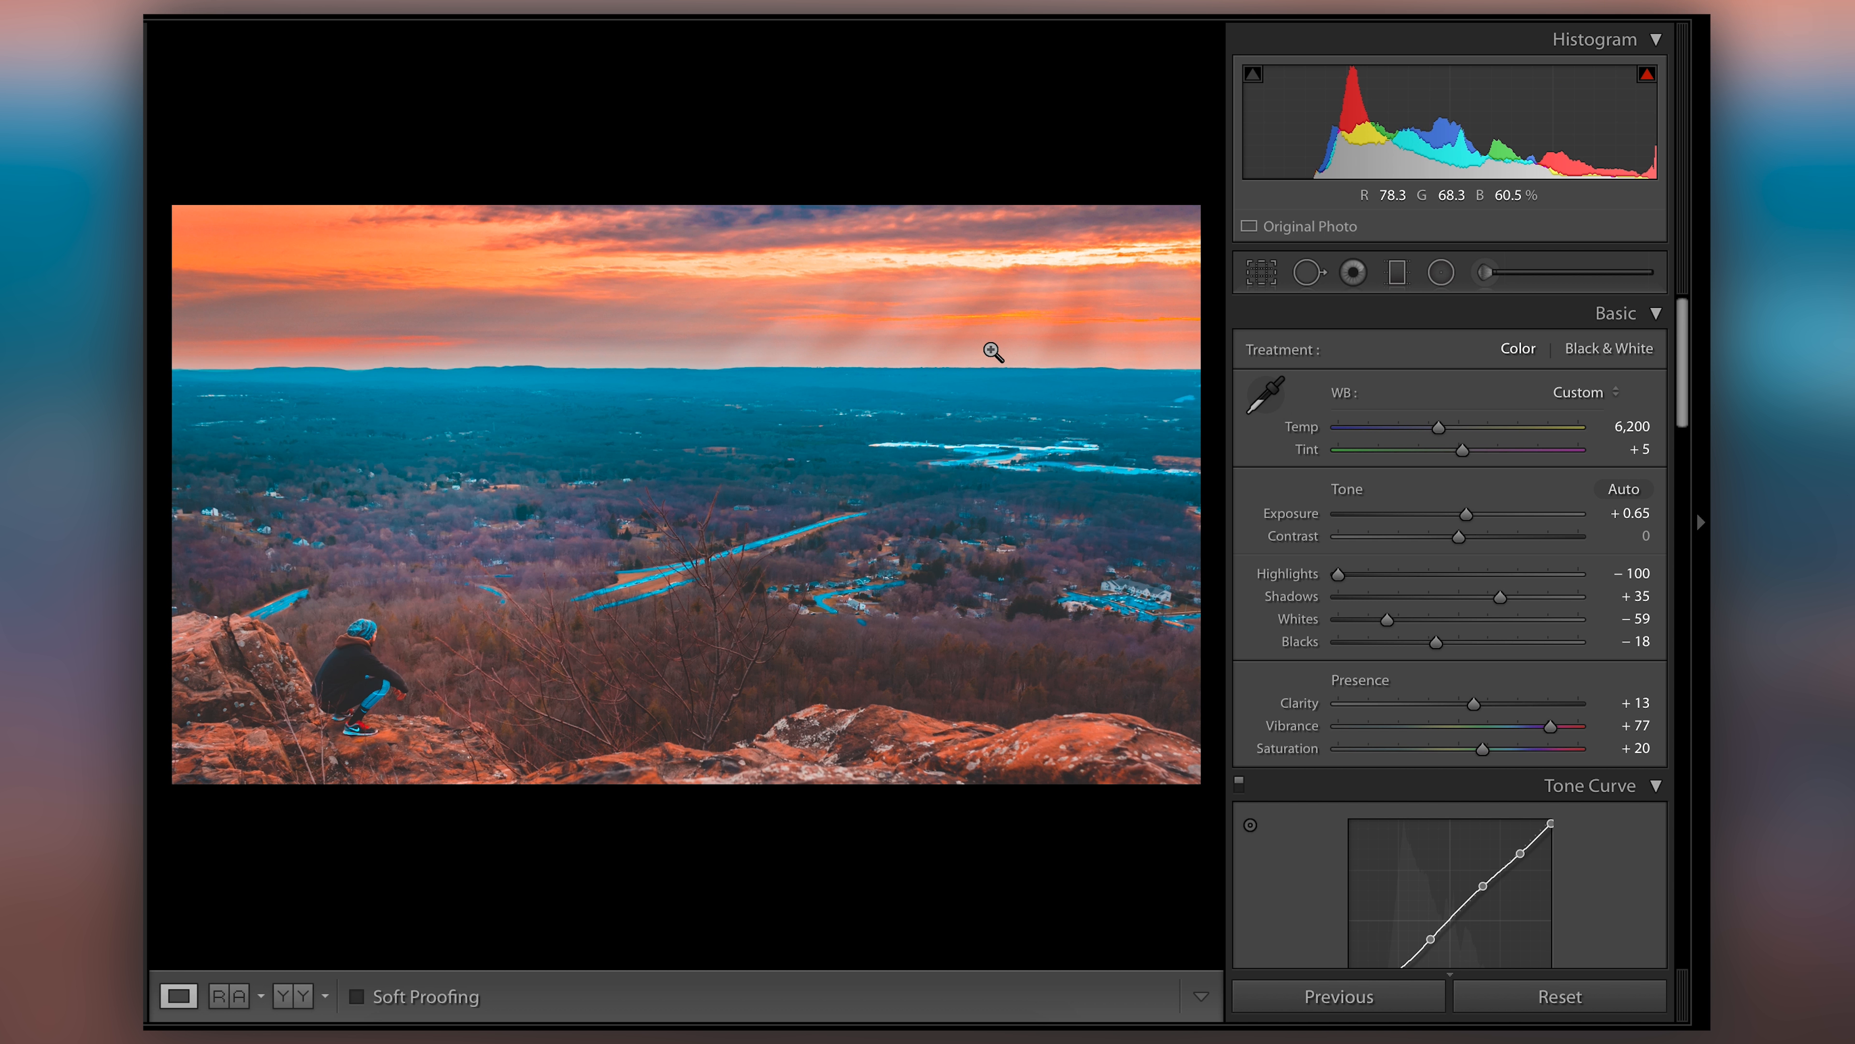
{"action": "mouse_move", "coordinate": [1018, 466]}
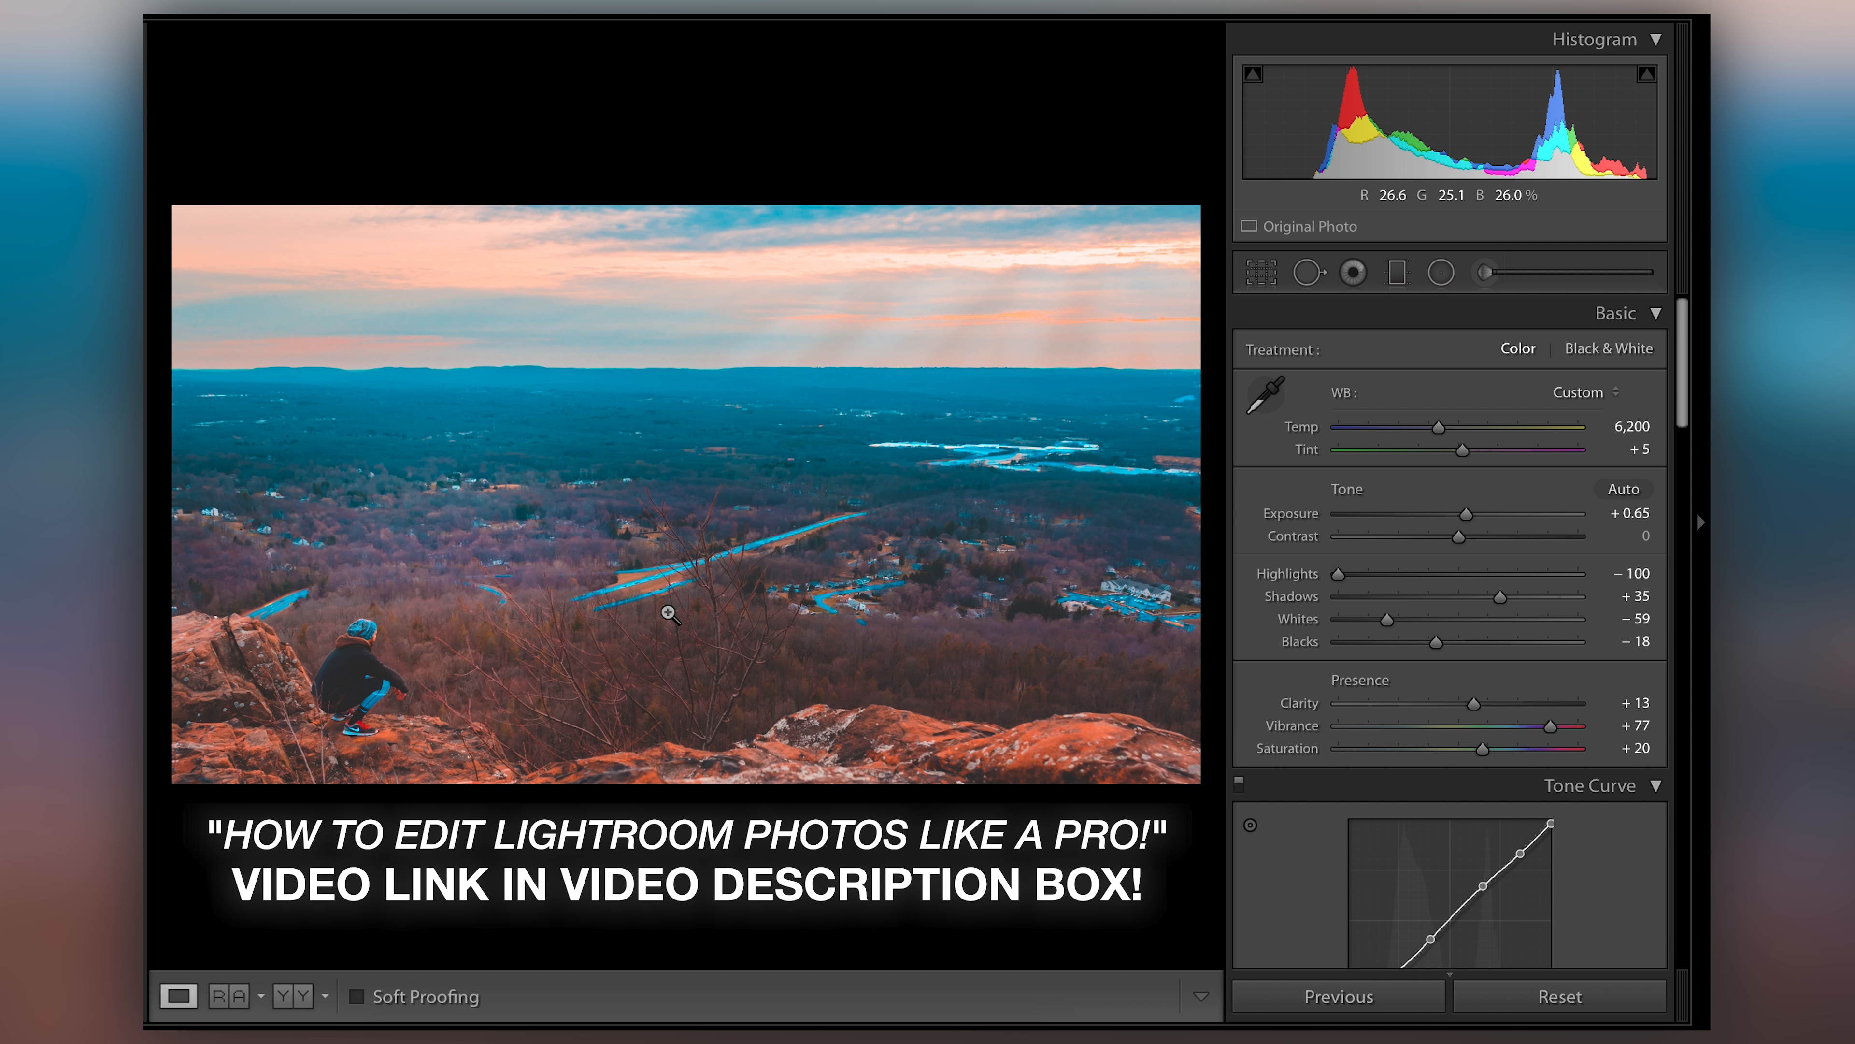
{"action": "mouse_move", "coordinate": [625, 300]}
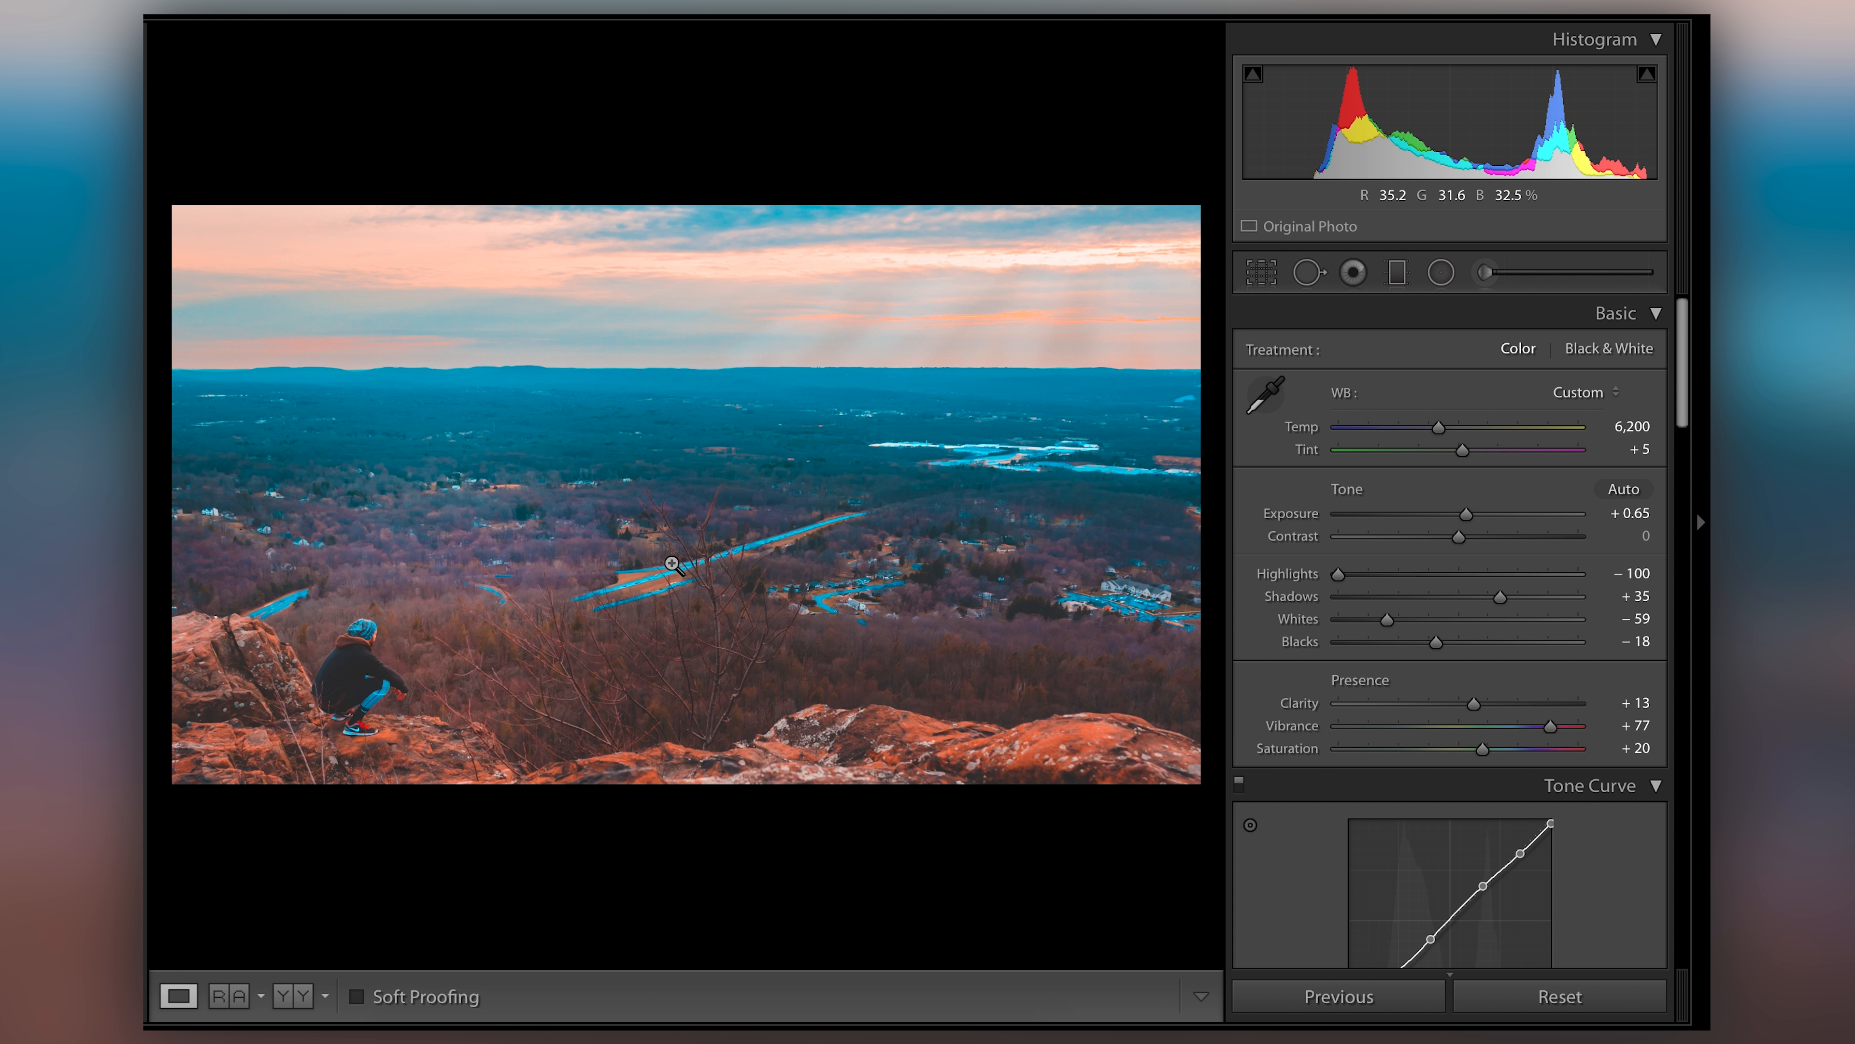
{"action": "mouse_move", "coordinate": [450, 363]}
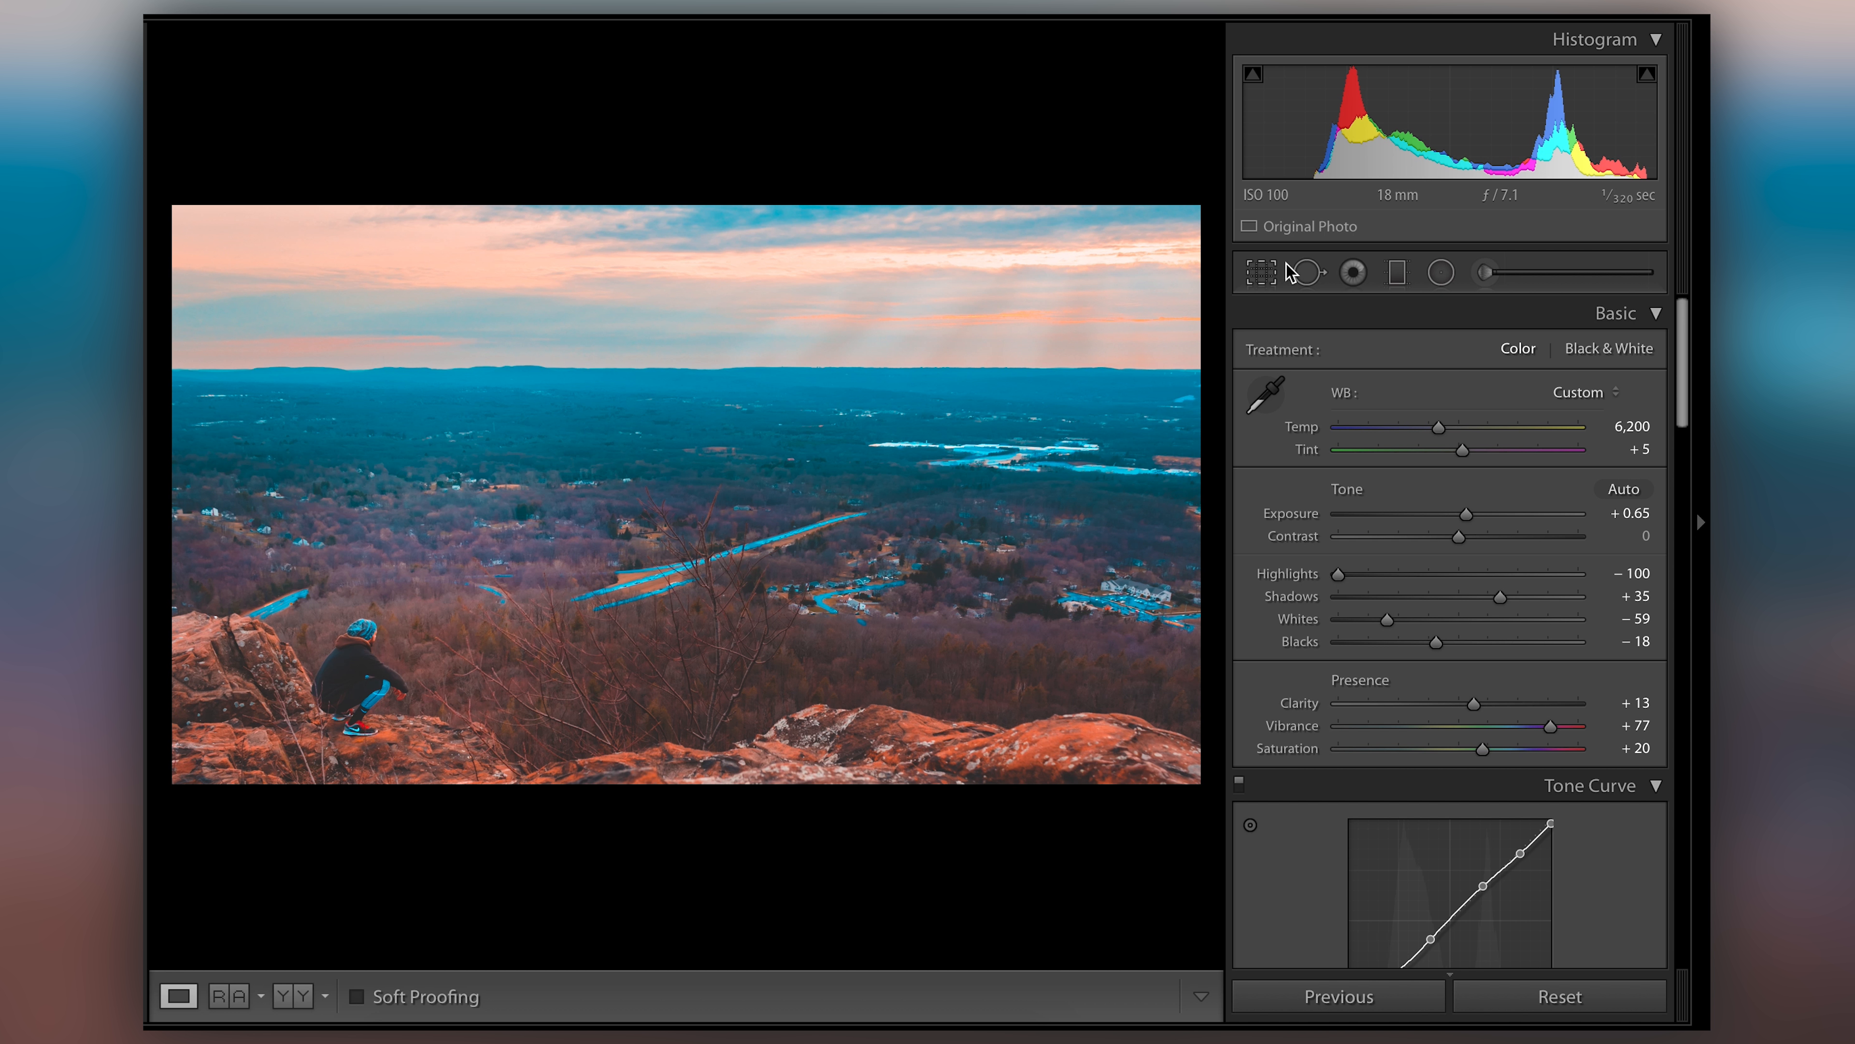
Place a Graduated Filter (M) across the sky just above the horizon, all adjustments still at zero
{"action": "left_click", "coordinate": [1396, 273]}
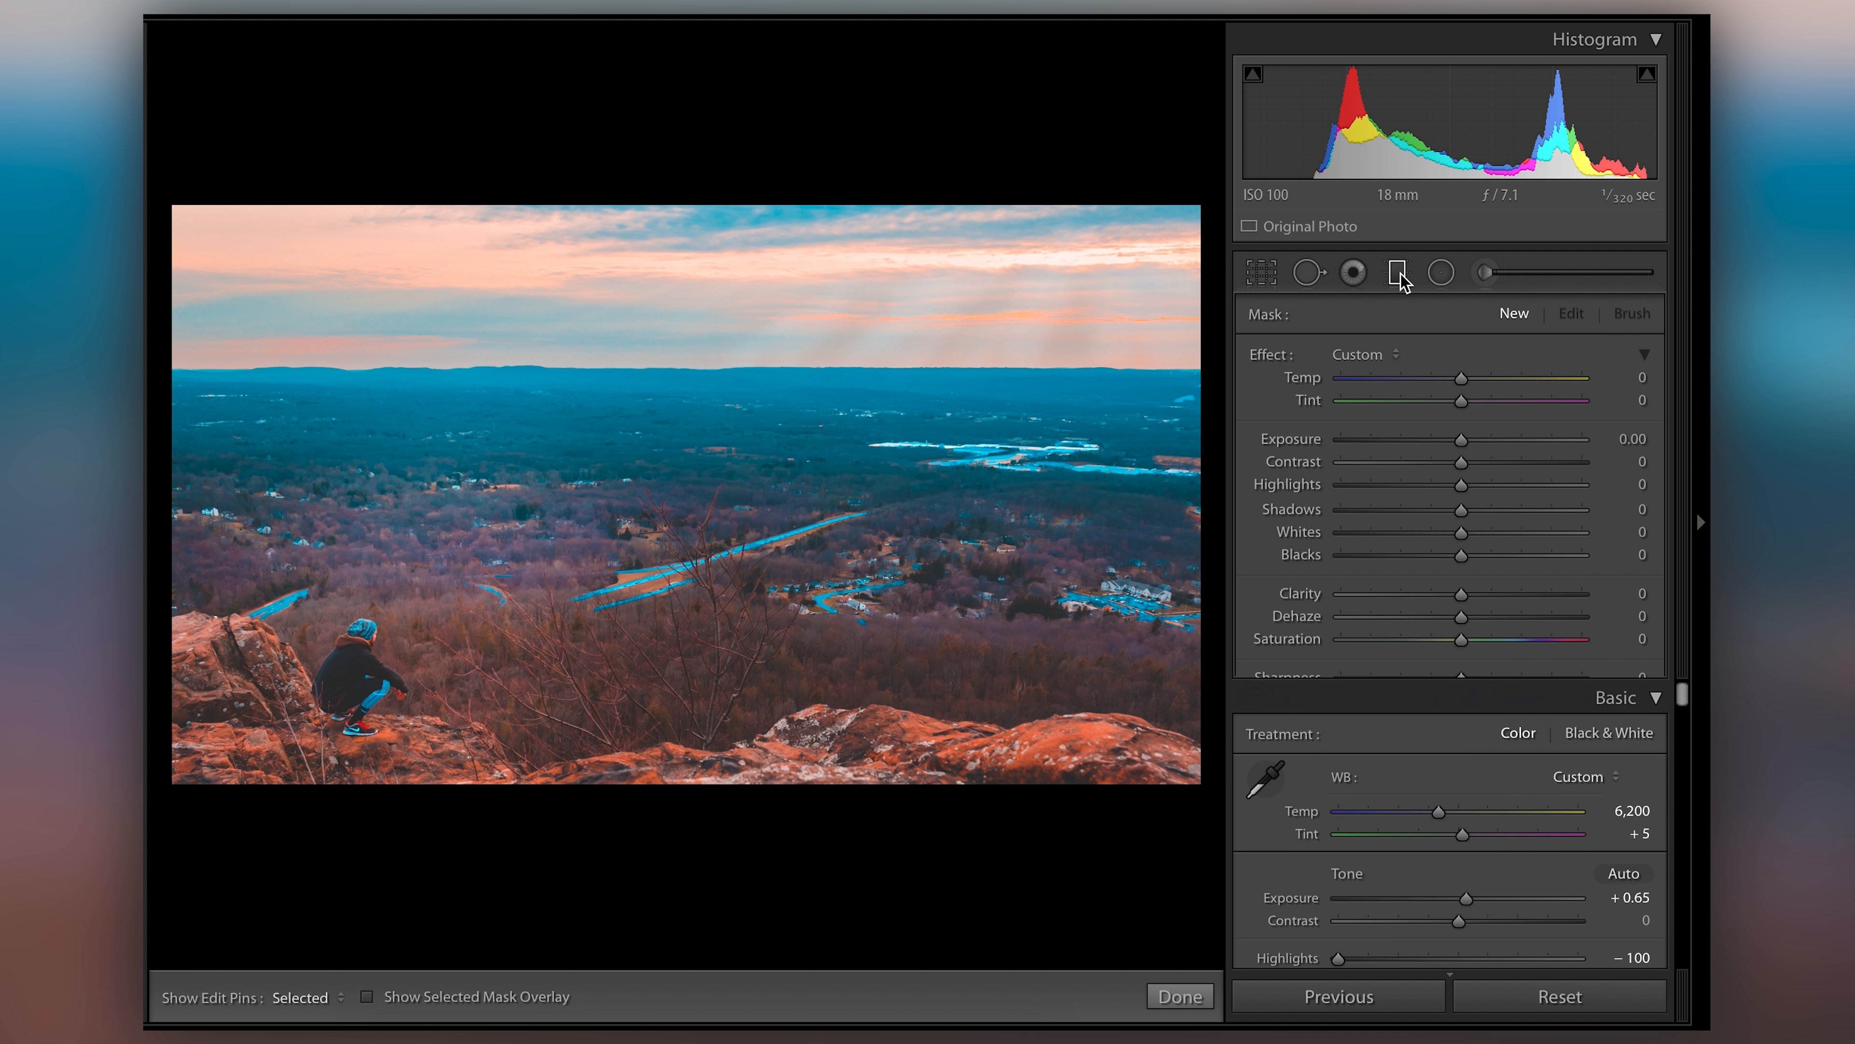
{"action": "left_click", "coordinate": [1310, 272]}
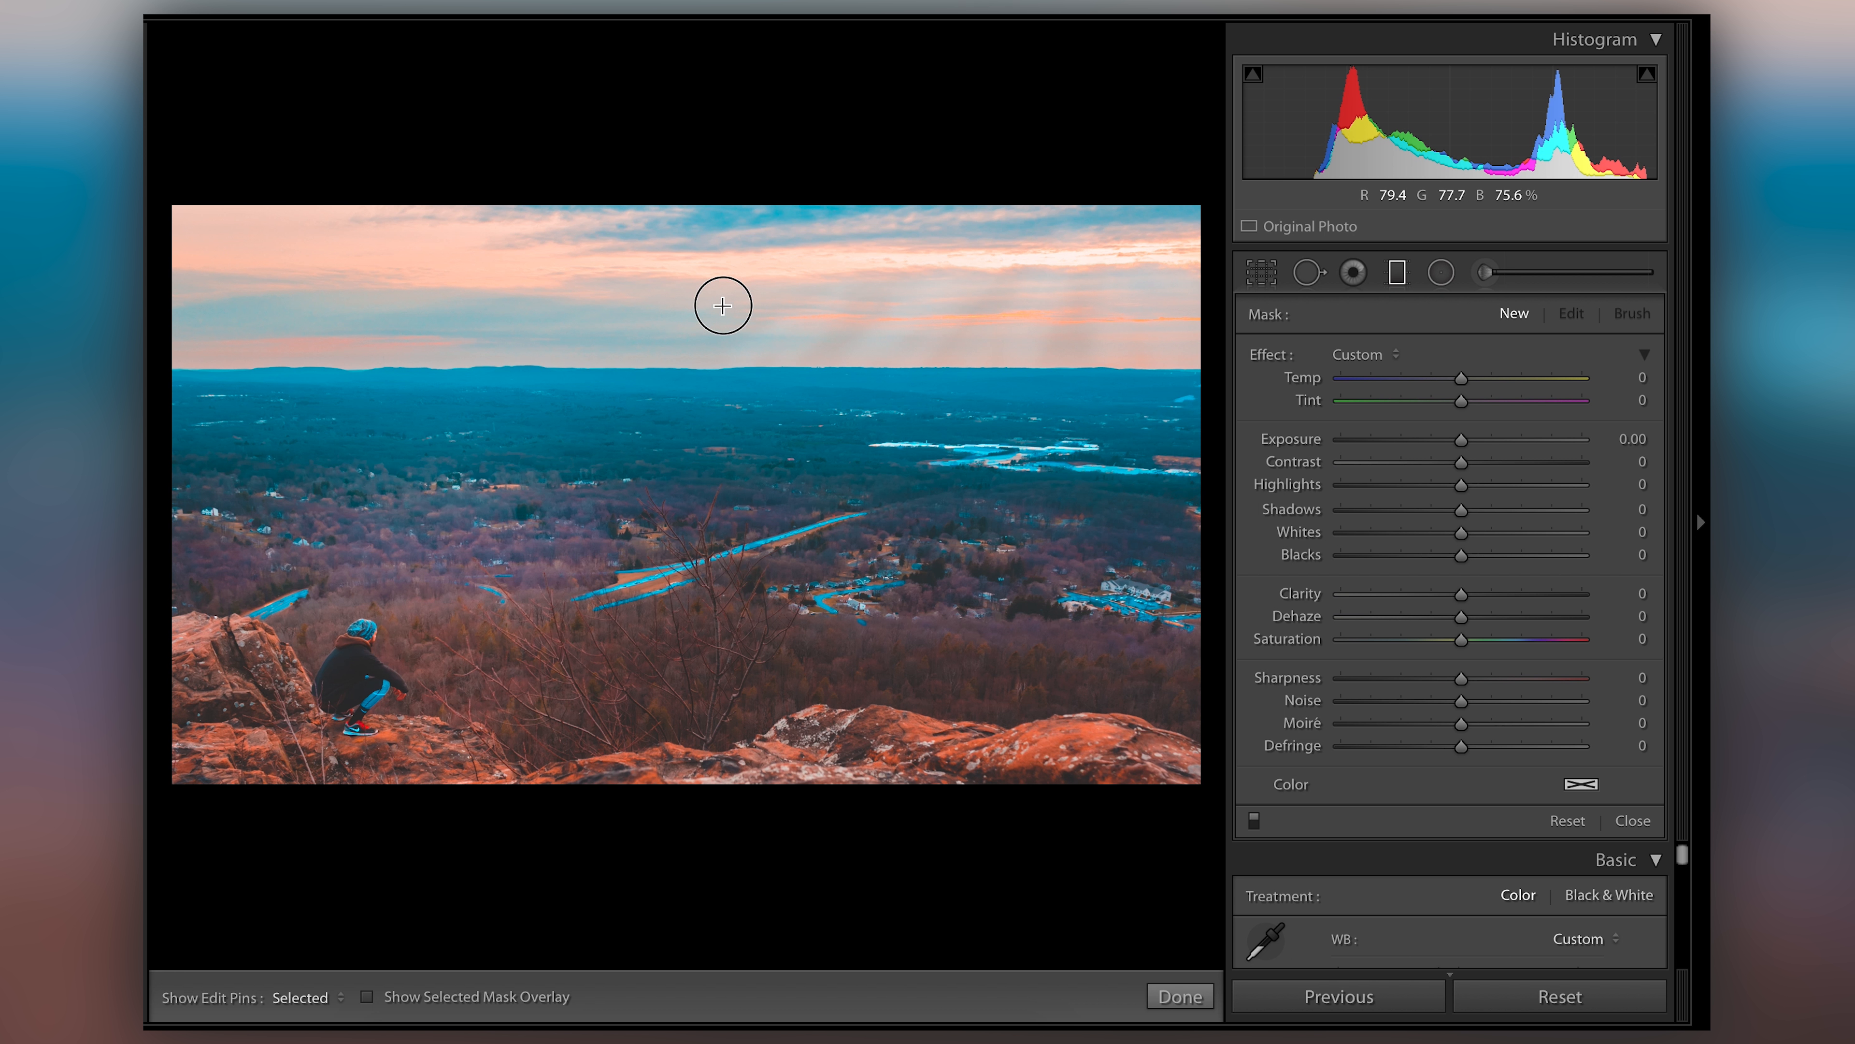
{"action": "left_click_drag", "start_coordinate": [722, 306], "coordinate": [722, 395]}
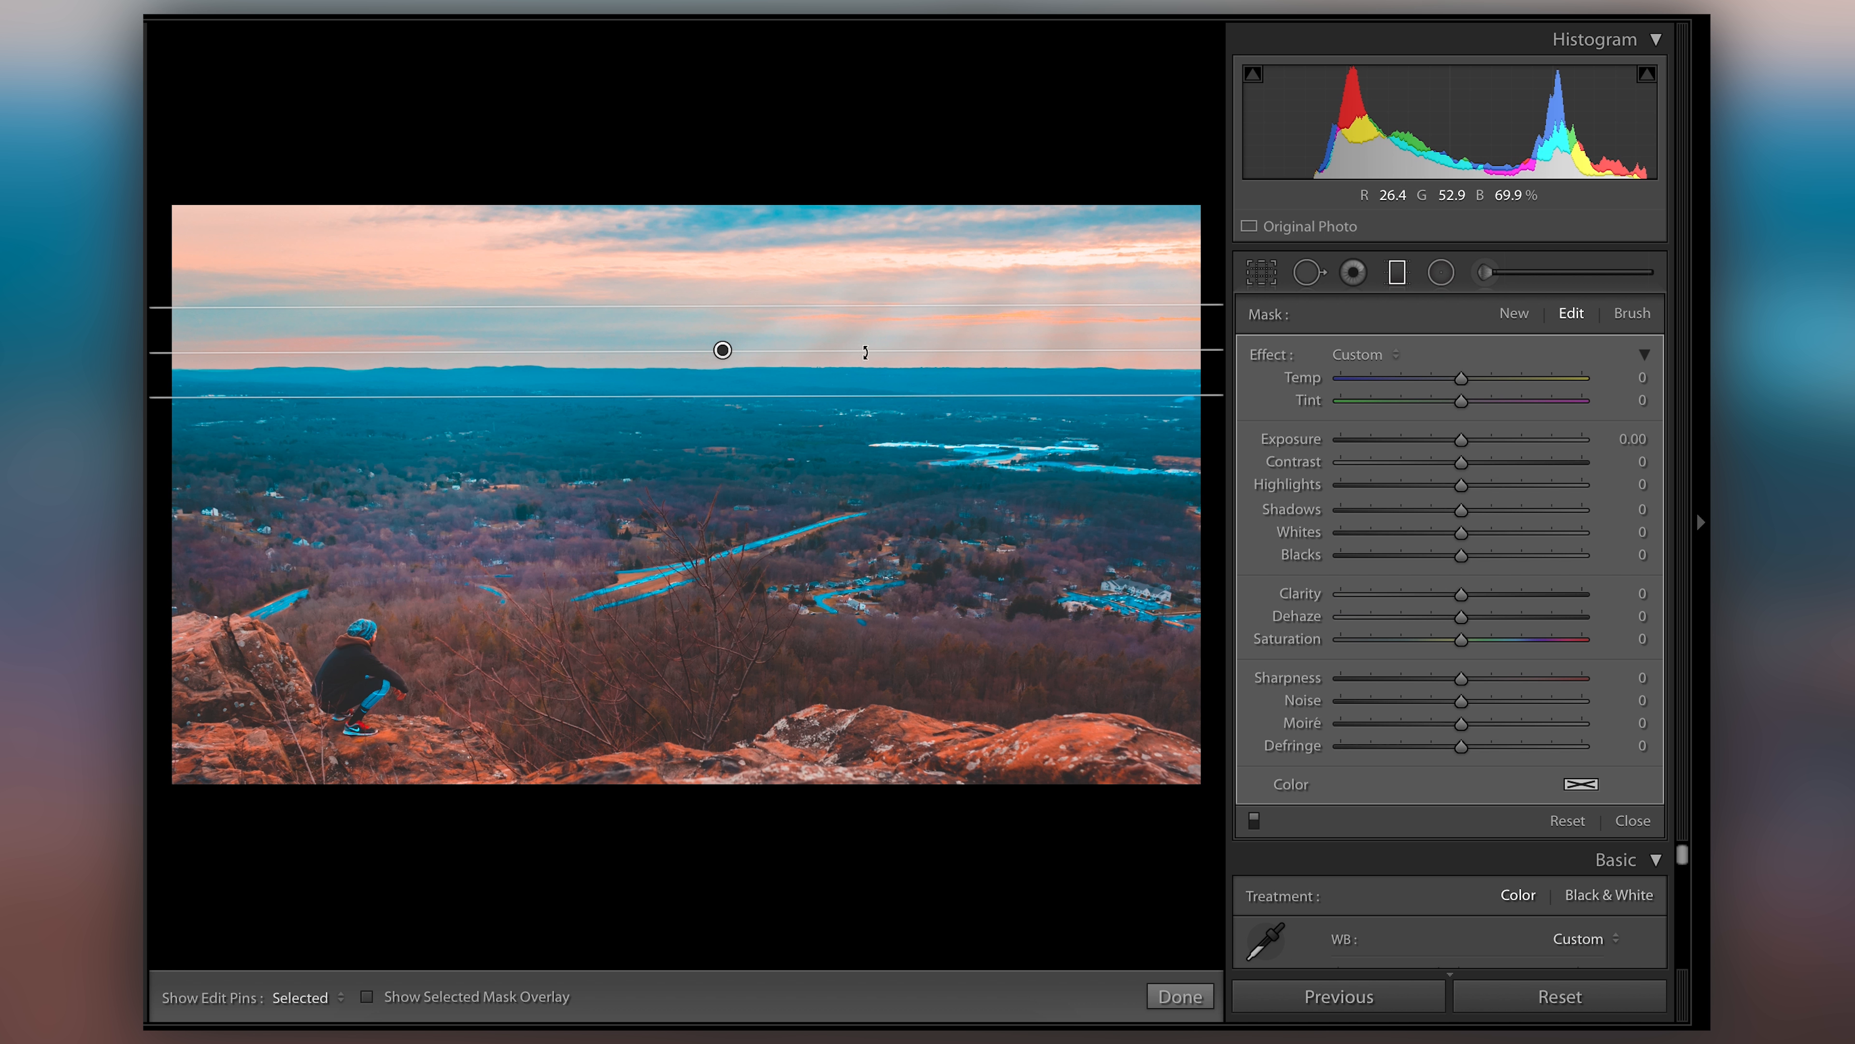
{"action": "mouse_move", "coordinate": [885, 315]}
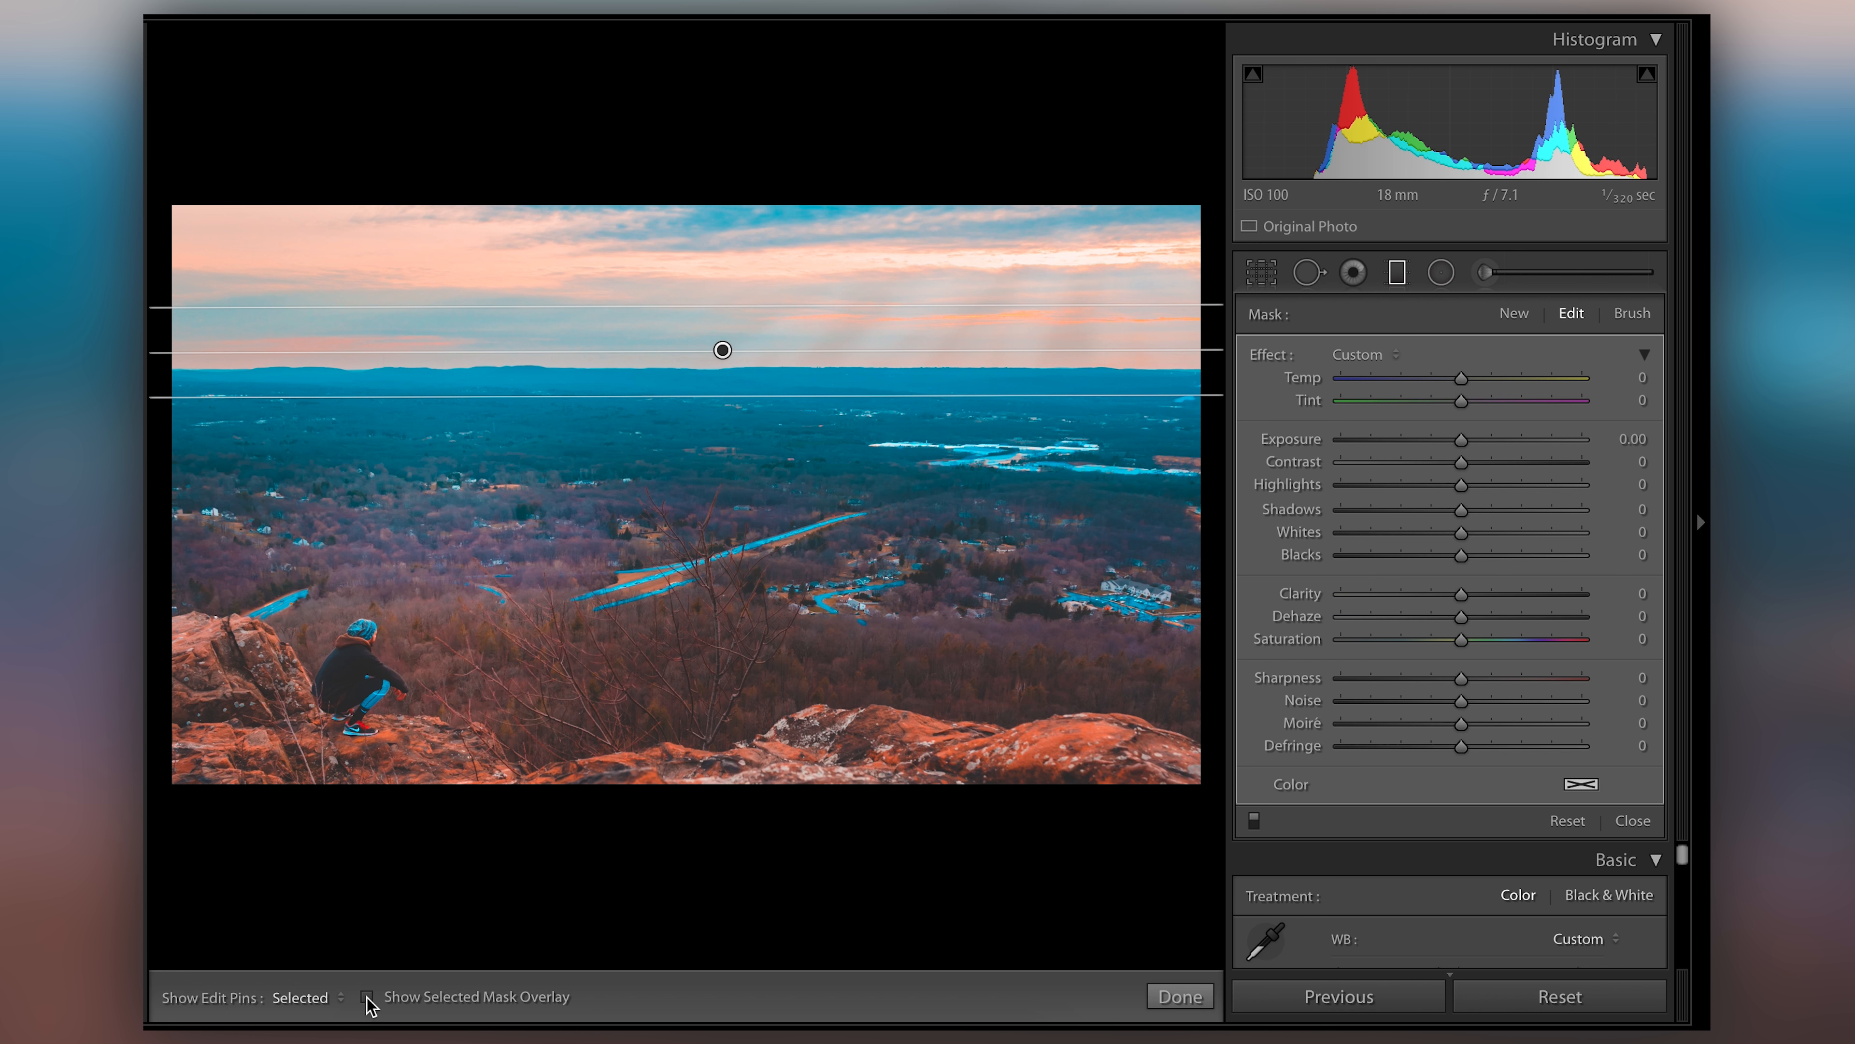
Show the mask overlay and move and widen the gradient so it covers the sky down to the horizon
{"action": "left_click", "coordinate": [368, 996]}
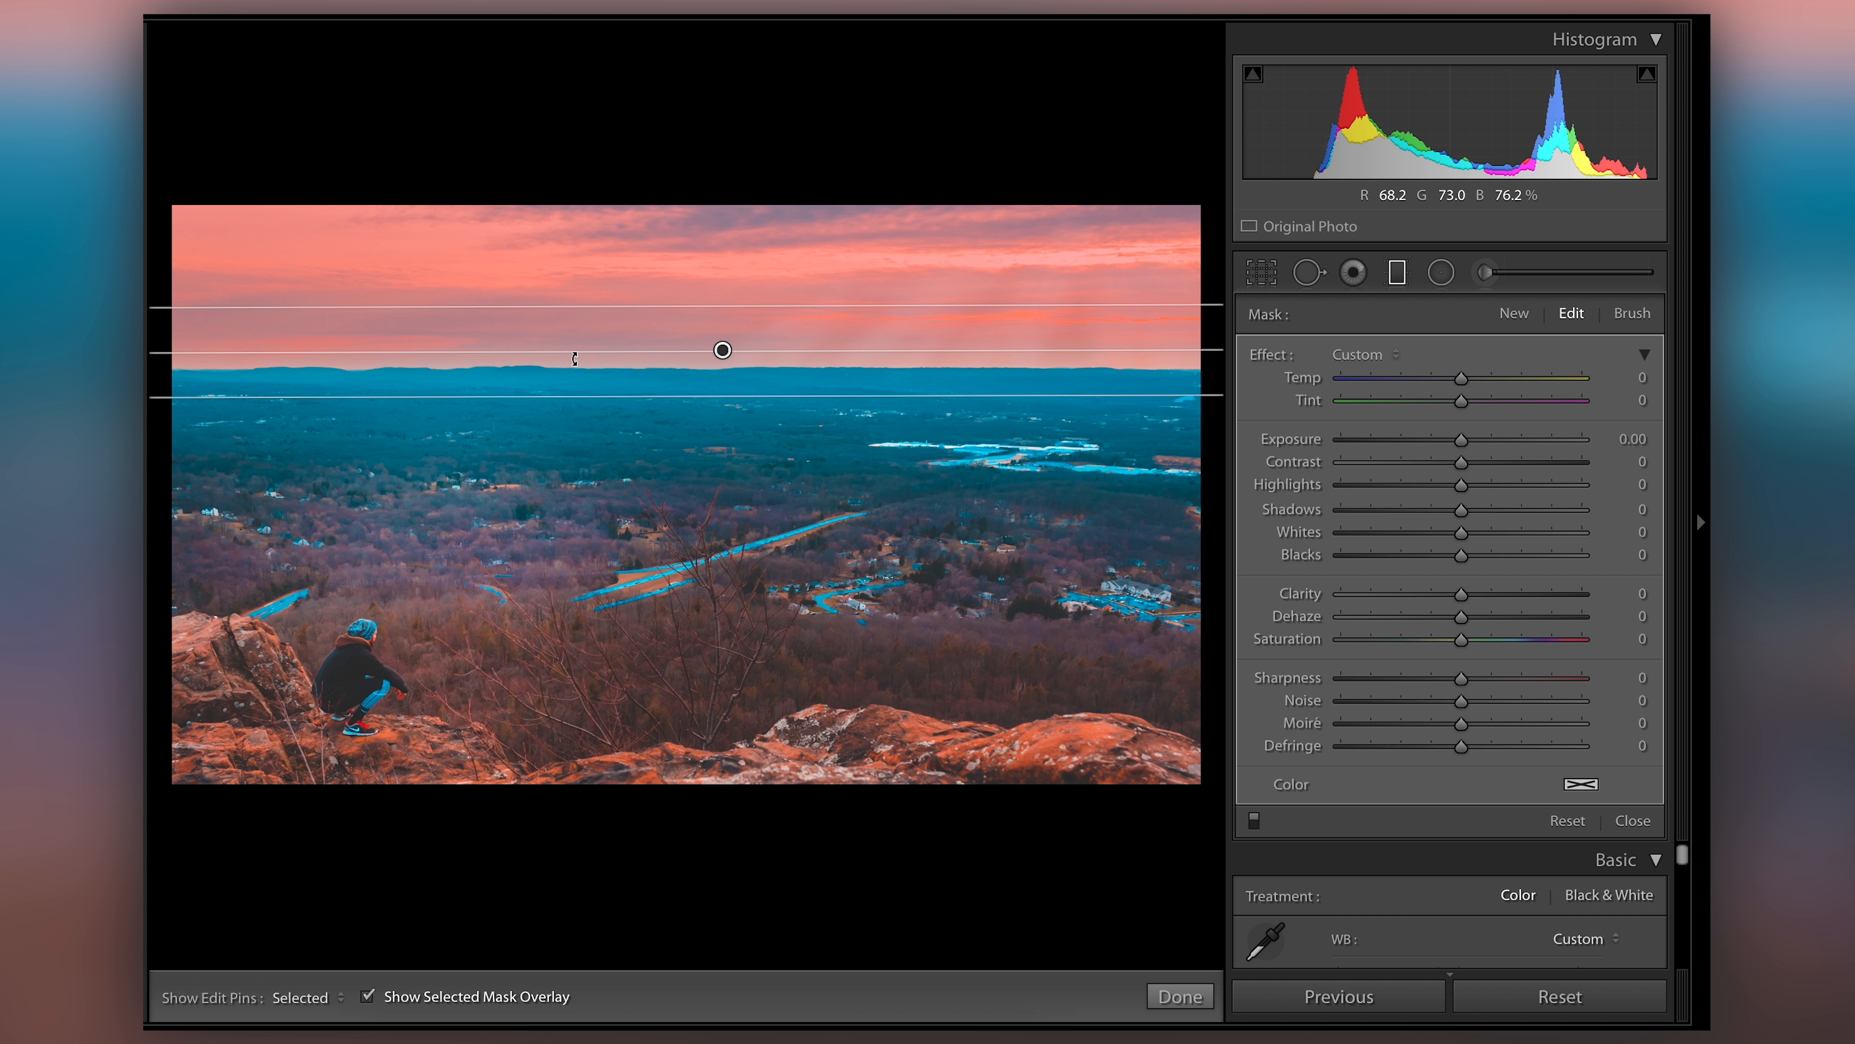
{"action": "mouse_move", "coordinate": [323, 316]}
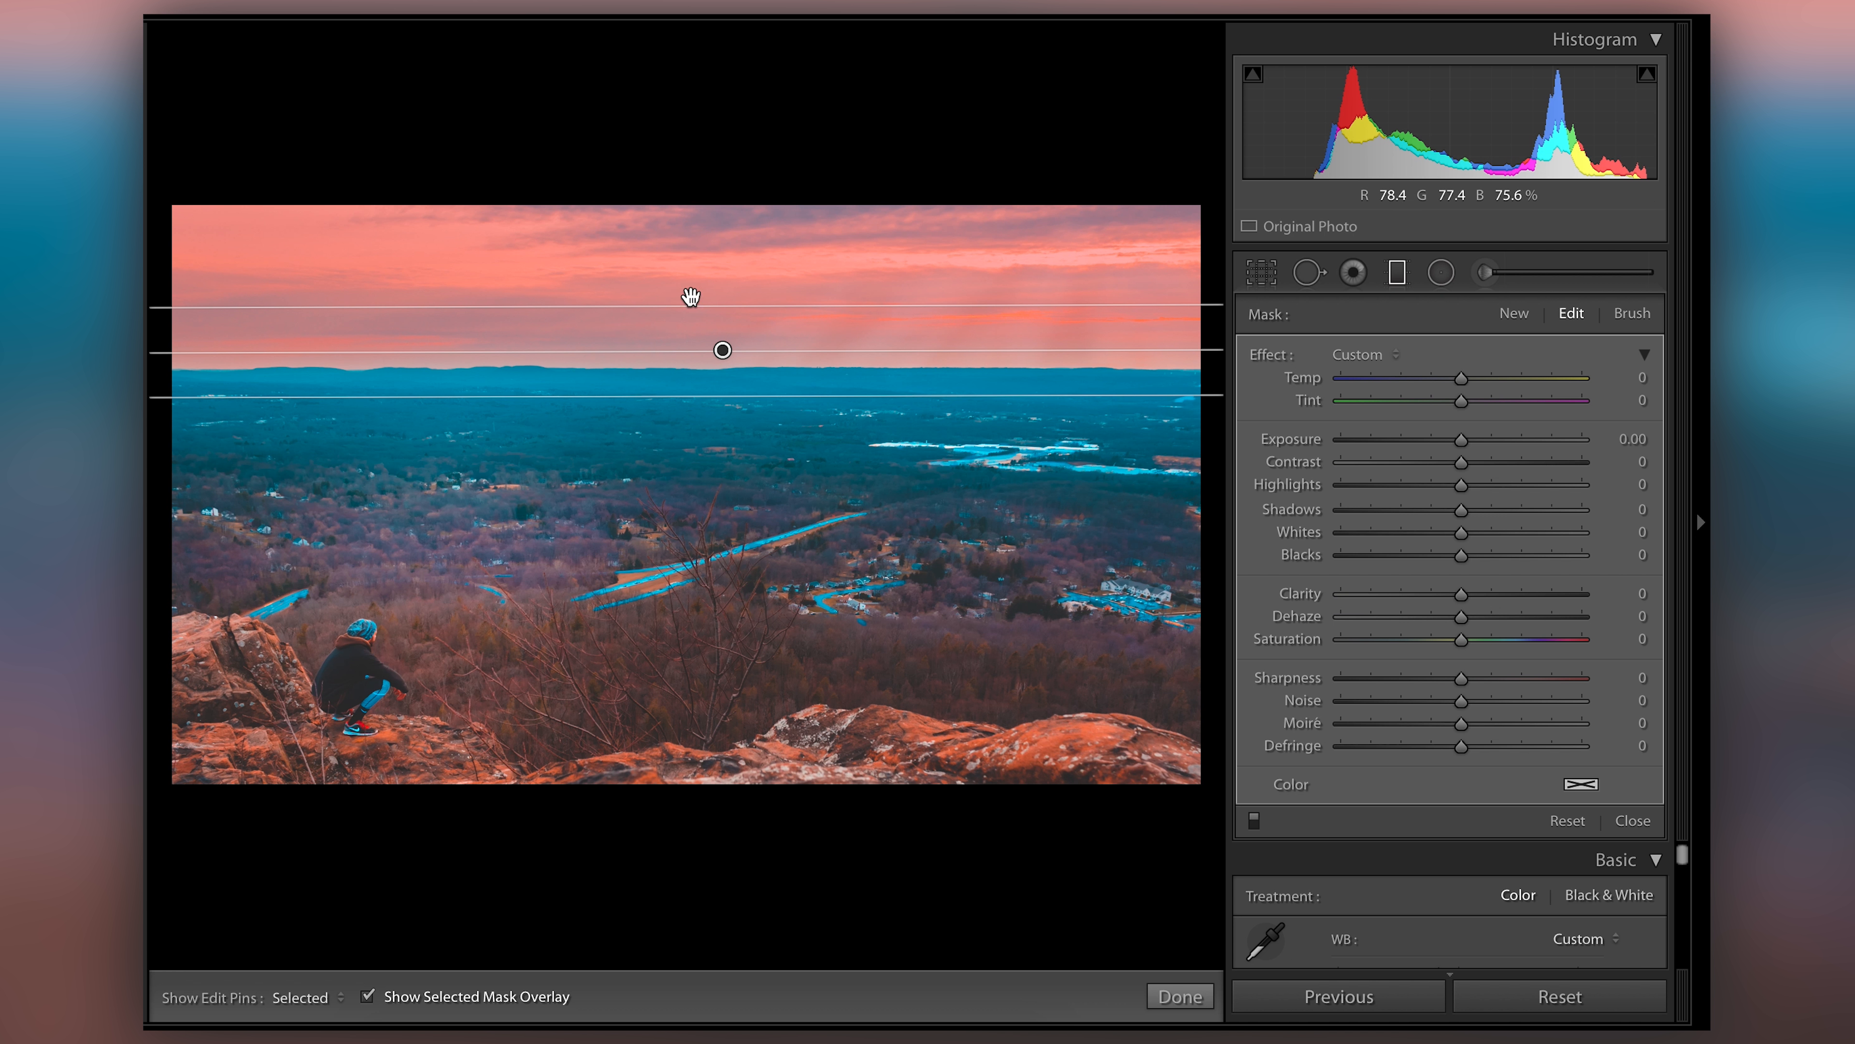
{"action": "mouse_move", "coordinate": [726, 349]}
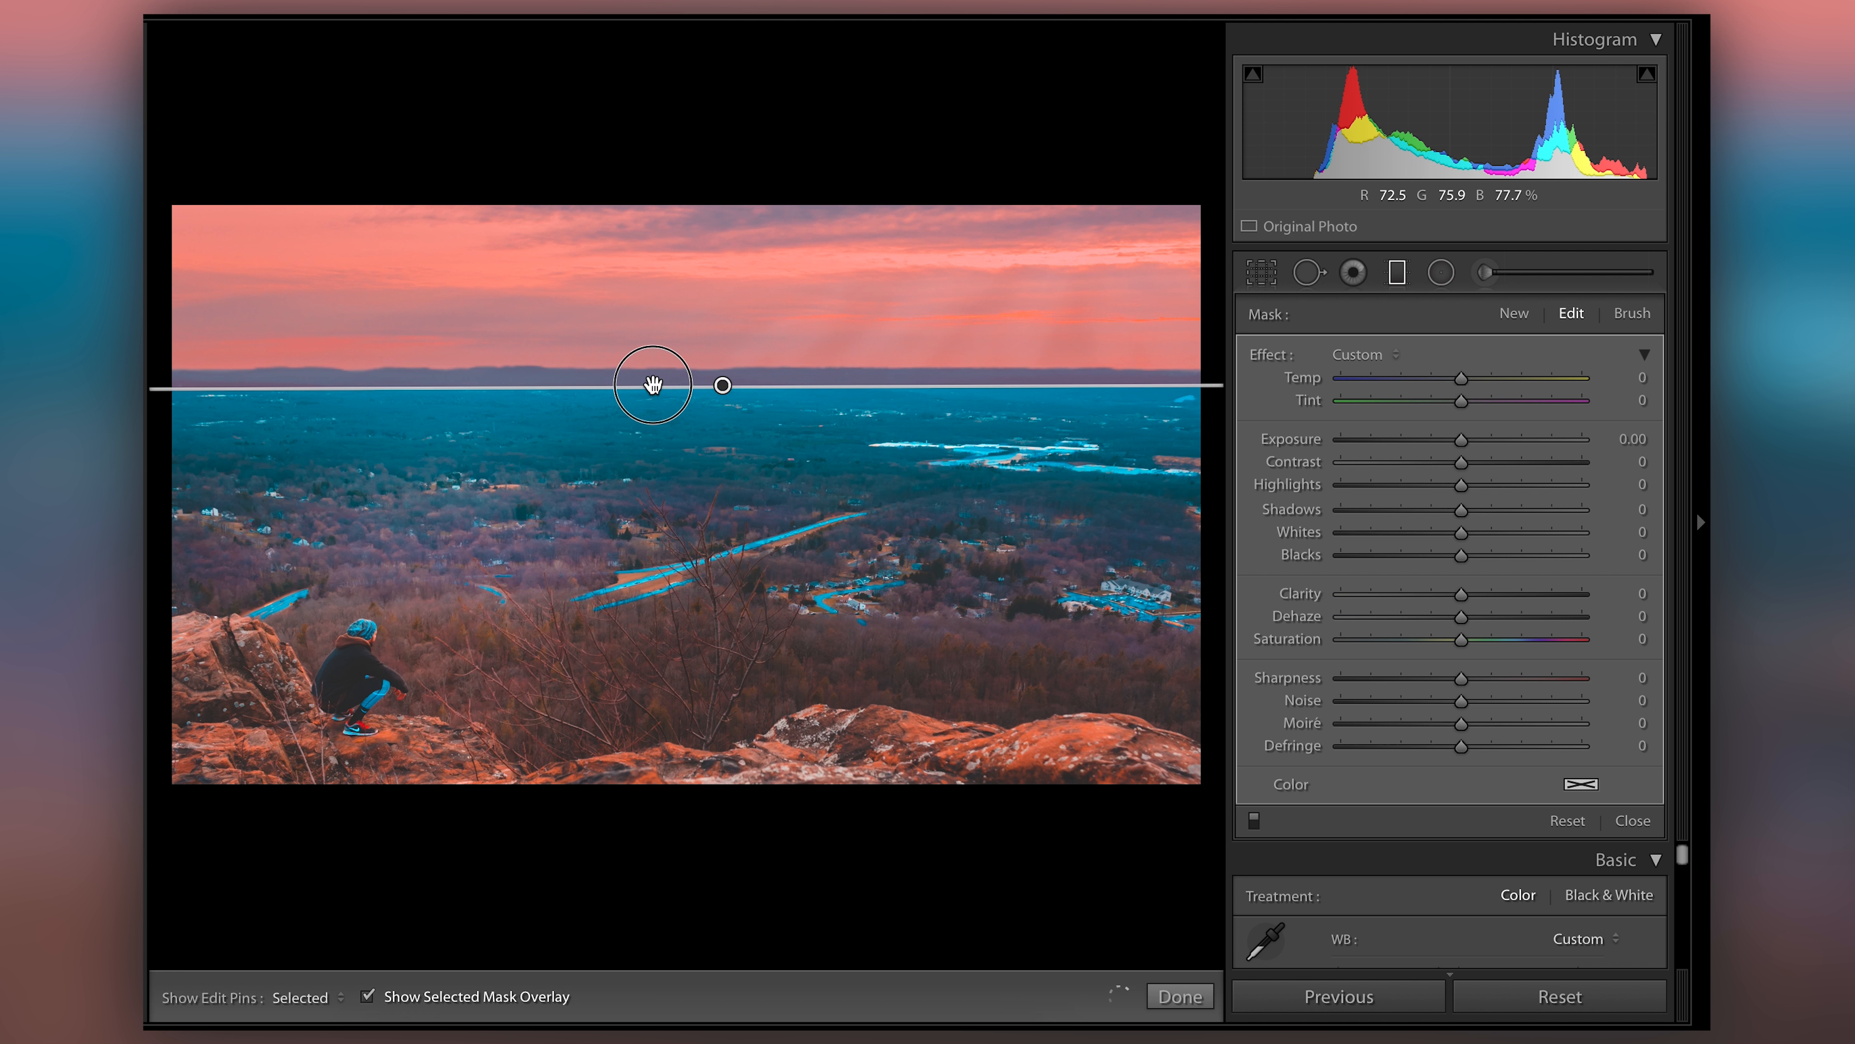
{"action": "left_click_drag", "start_coordinate": [654, 384], "coordinate": [721, 367]}
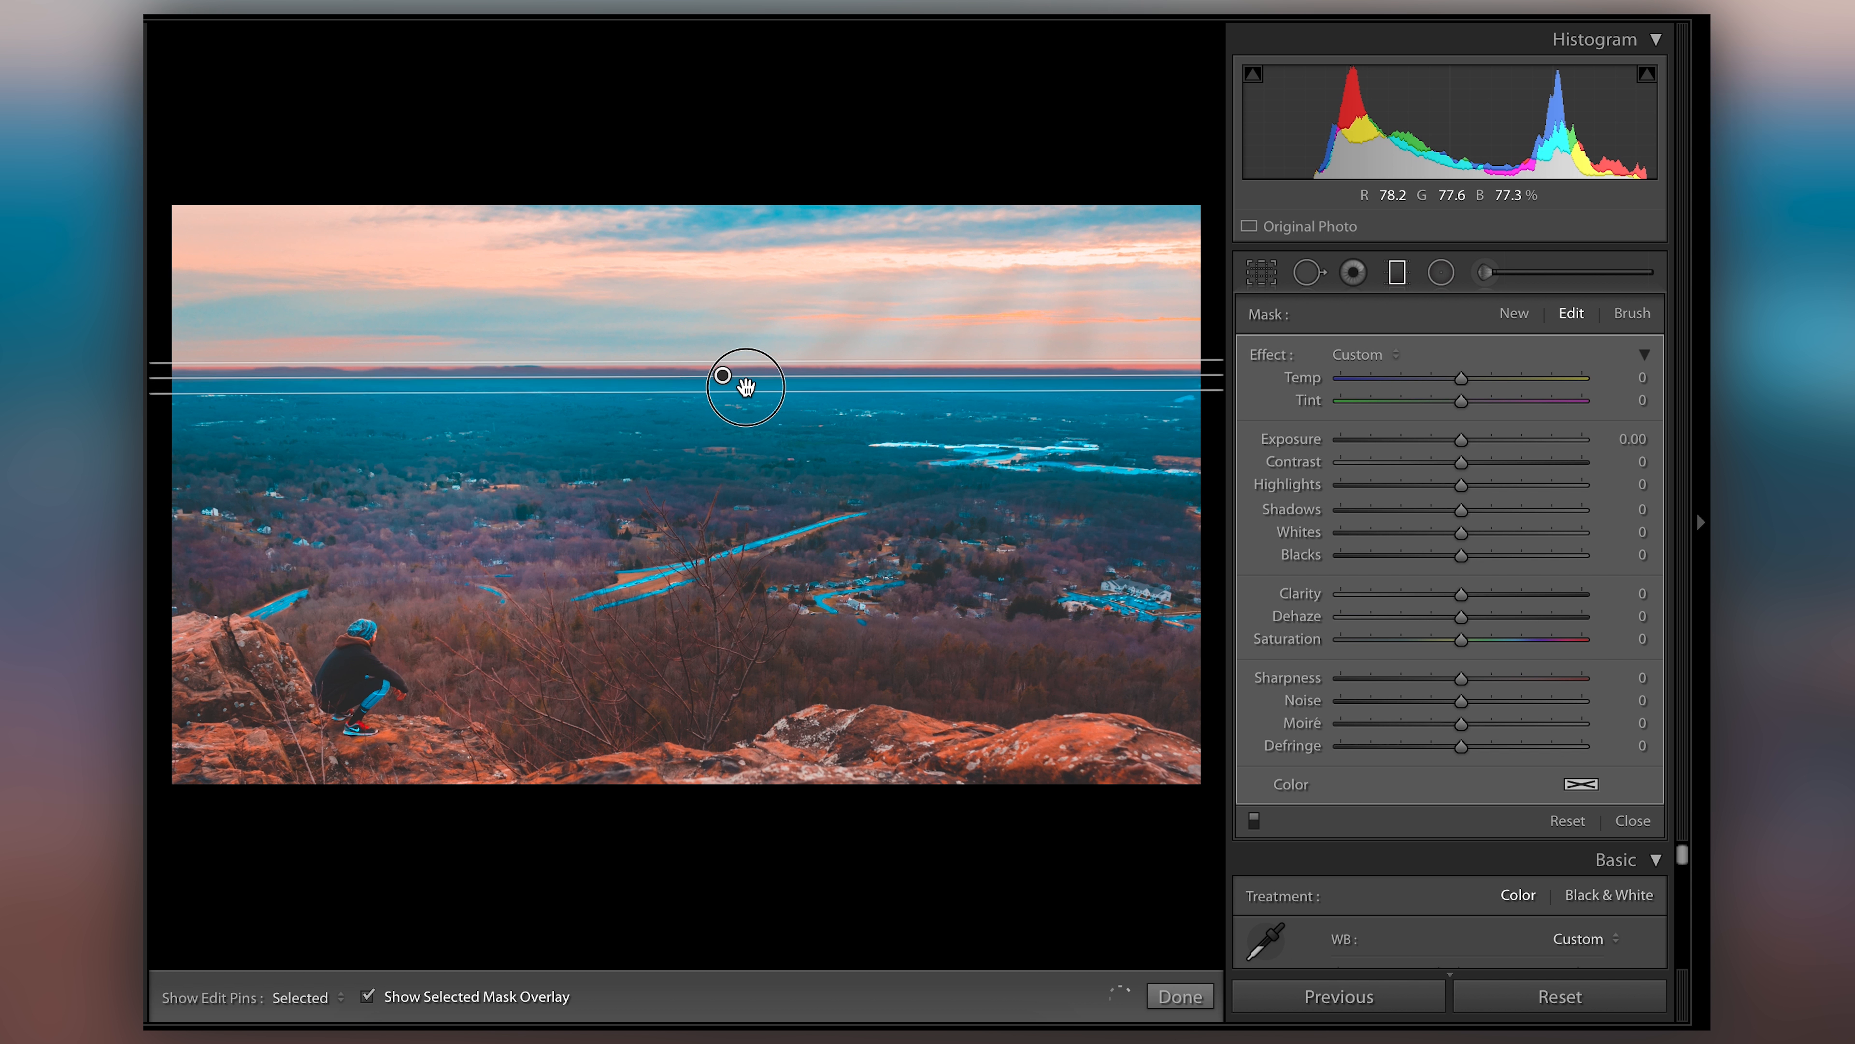
{"action": "left_click_drag", "start_coordinate": [745, 385], "coordinate": [722, 354]}
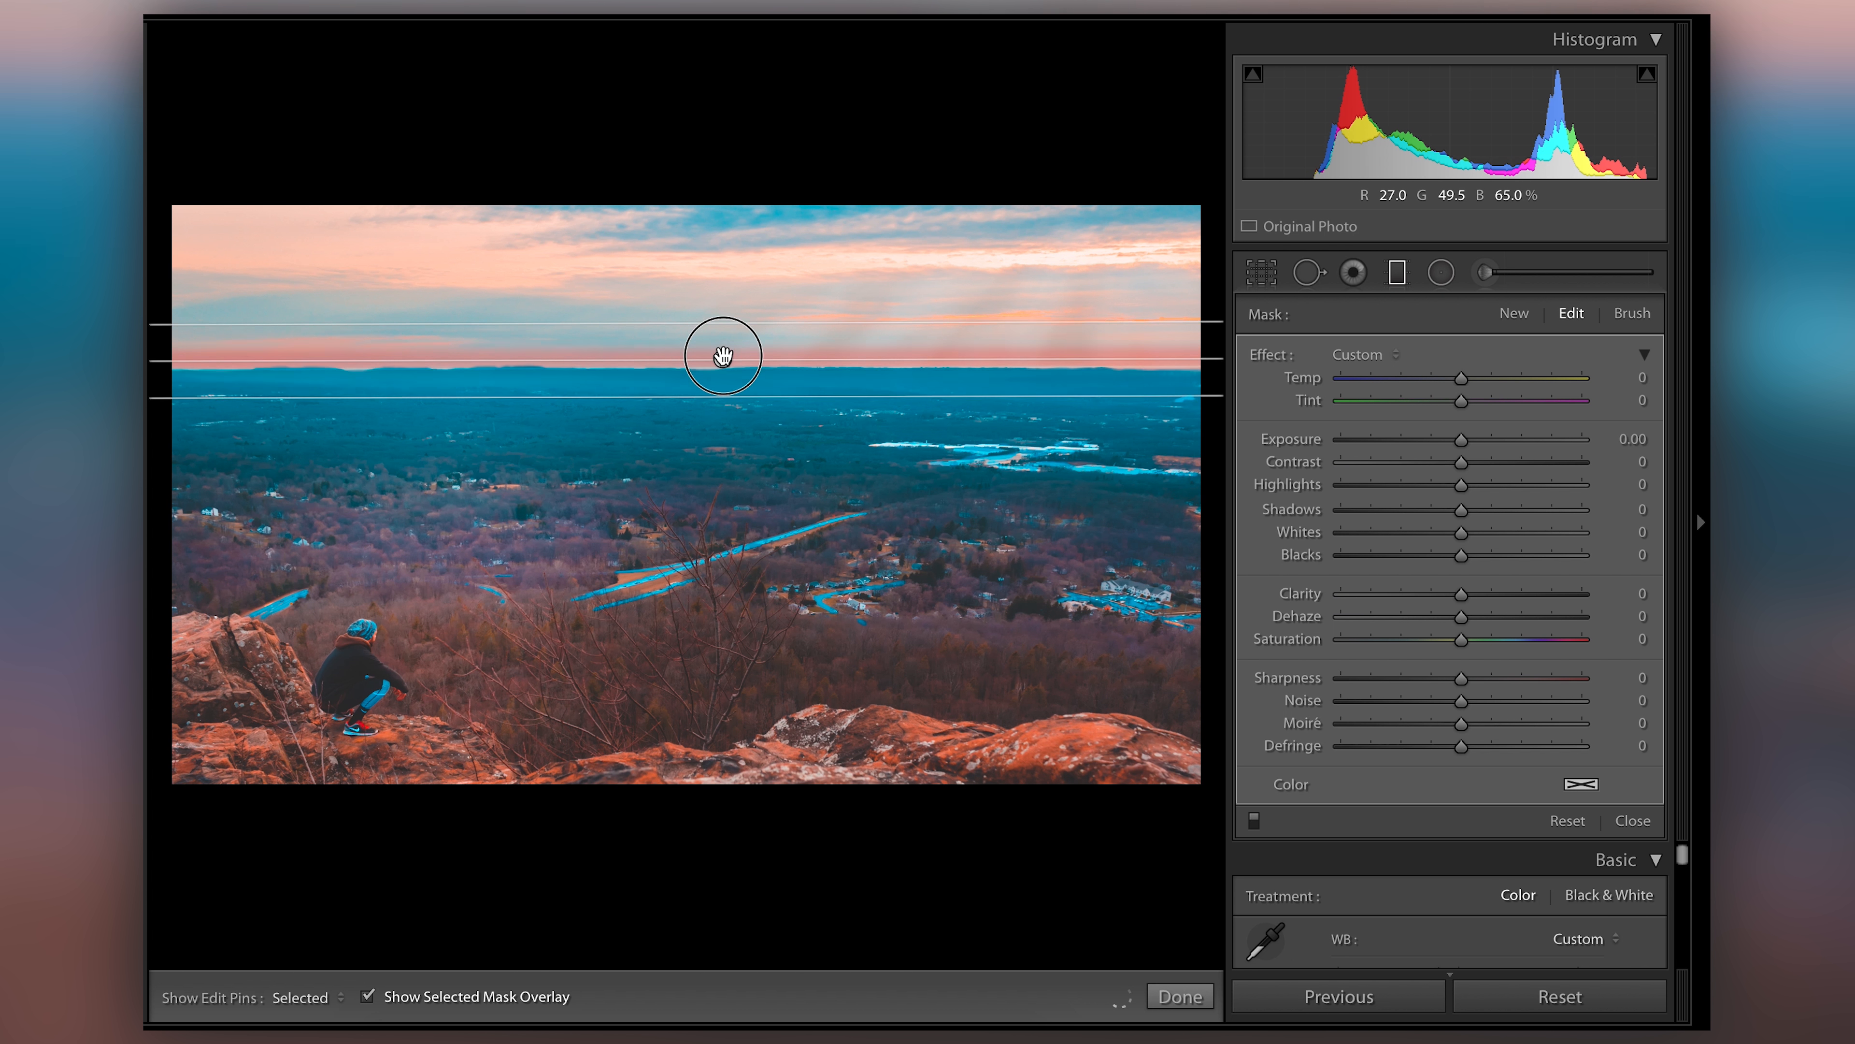
{"action": "left_click_drag", "start_coordinate": [722, 354], "coordinate": [719, 343]}
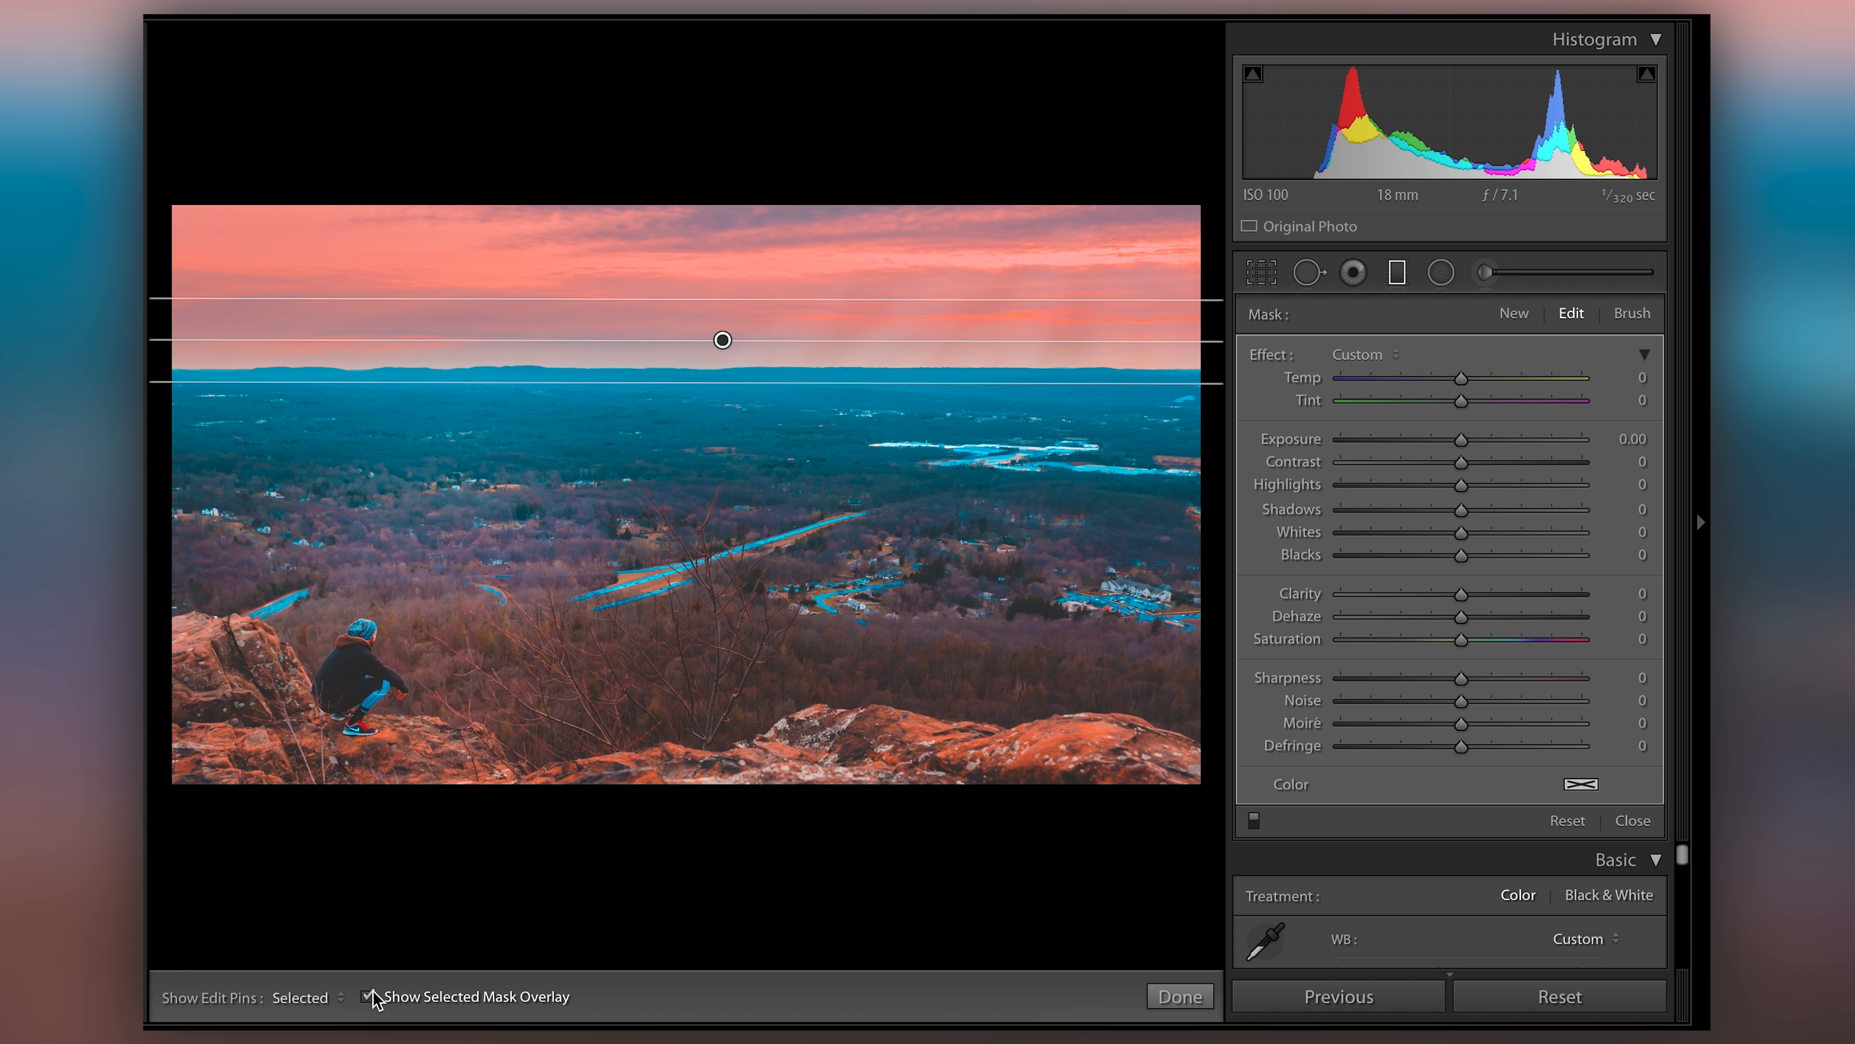
Hide the mask overlay and pull the filter's Highlights down to -100
{"action": "left_click", "coordinate": [373, 996]}
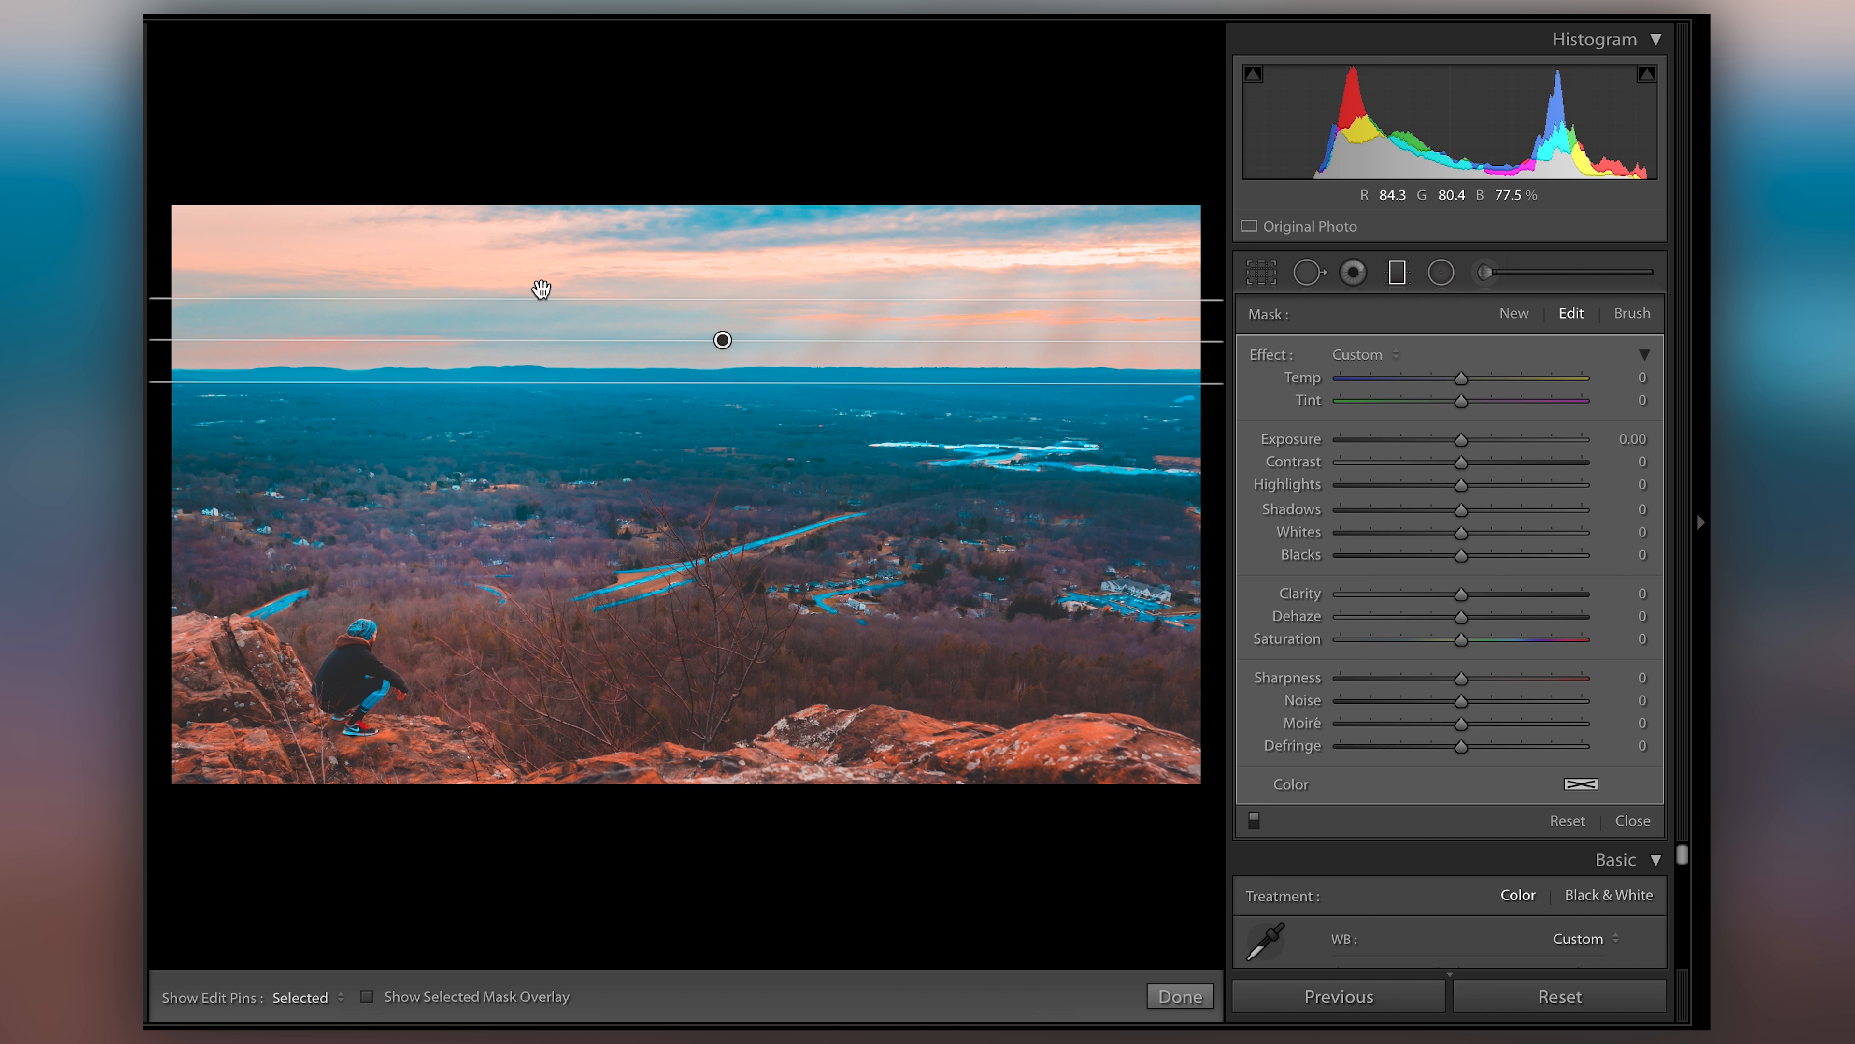
{"action": "mouse_move", "coordinate": [1160, 315]}
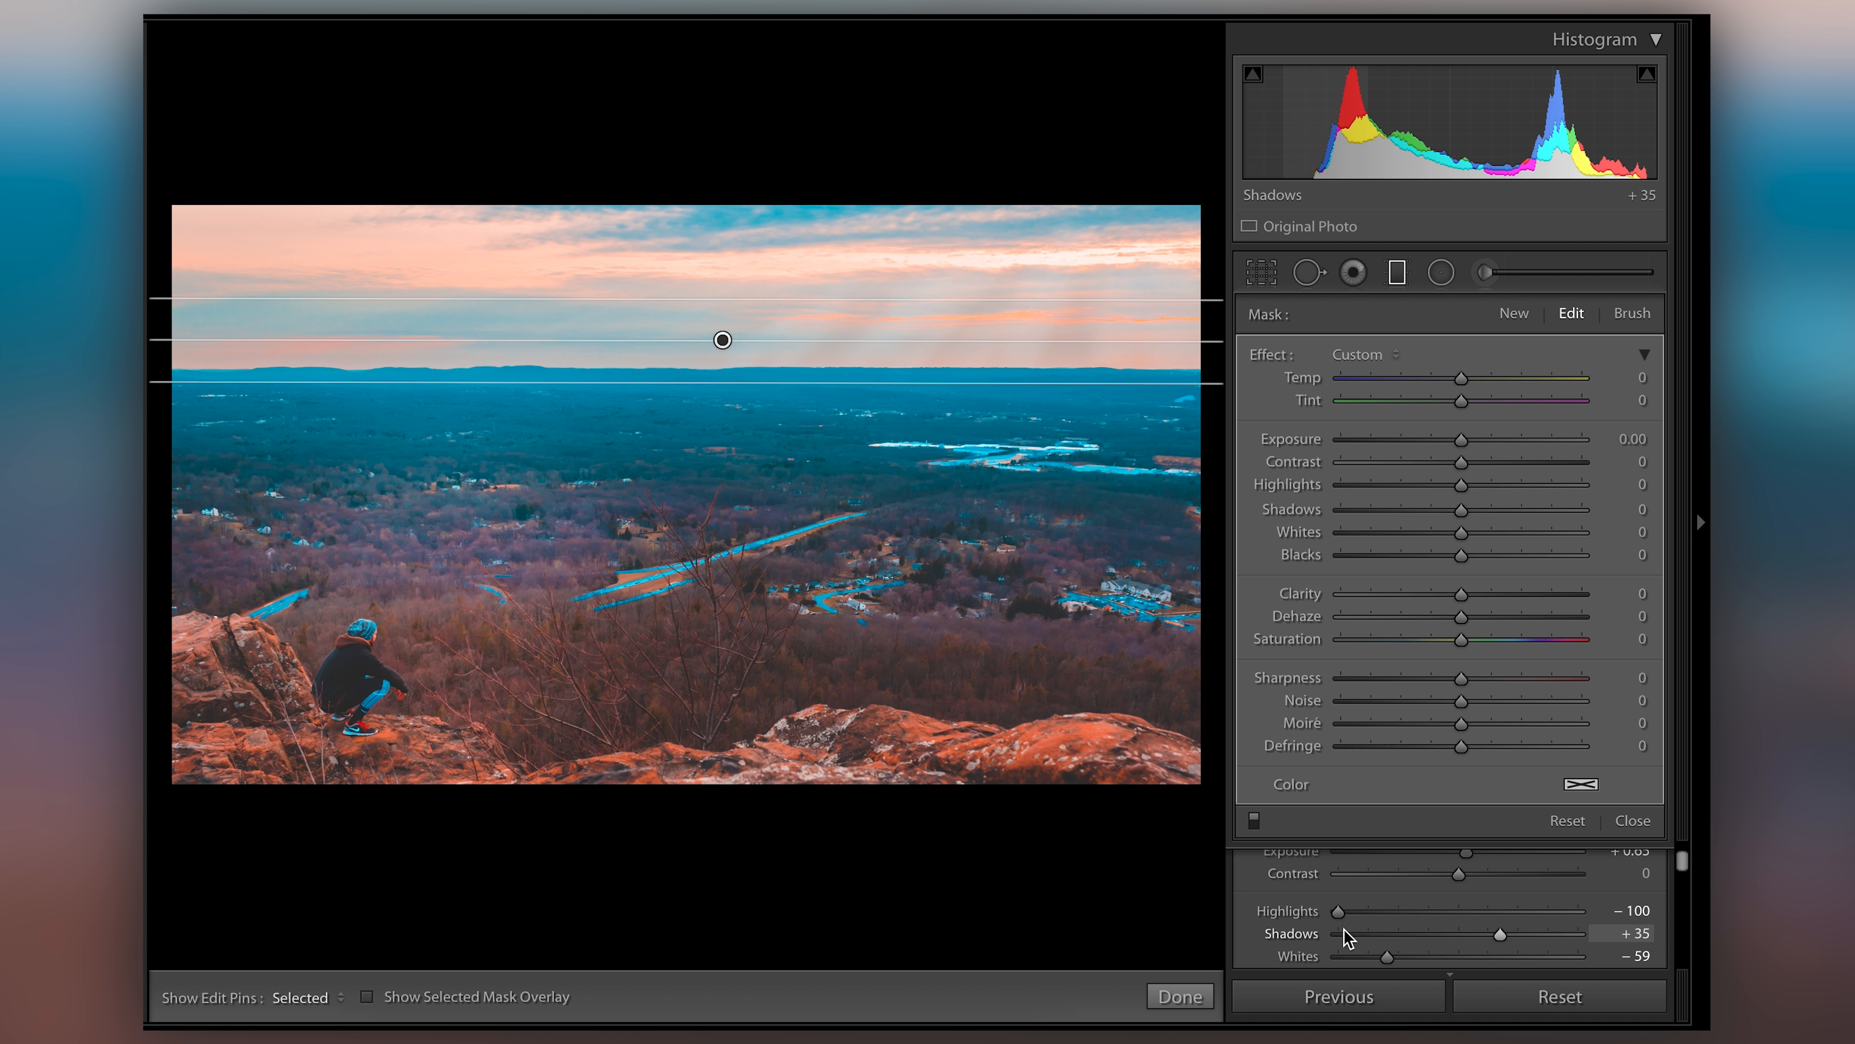
{"action": "mouse_move", "coordinate": [441, 312]}
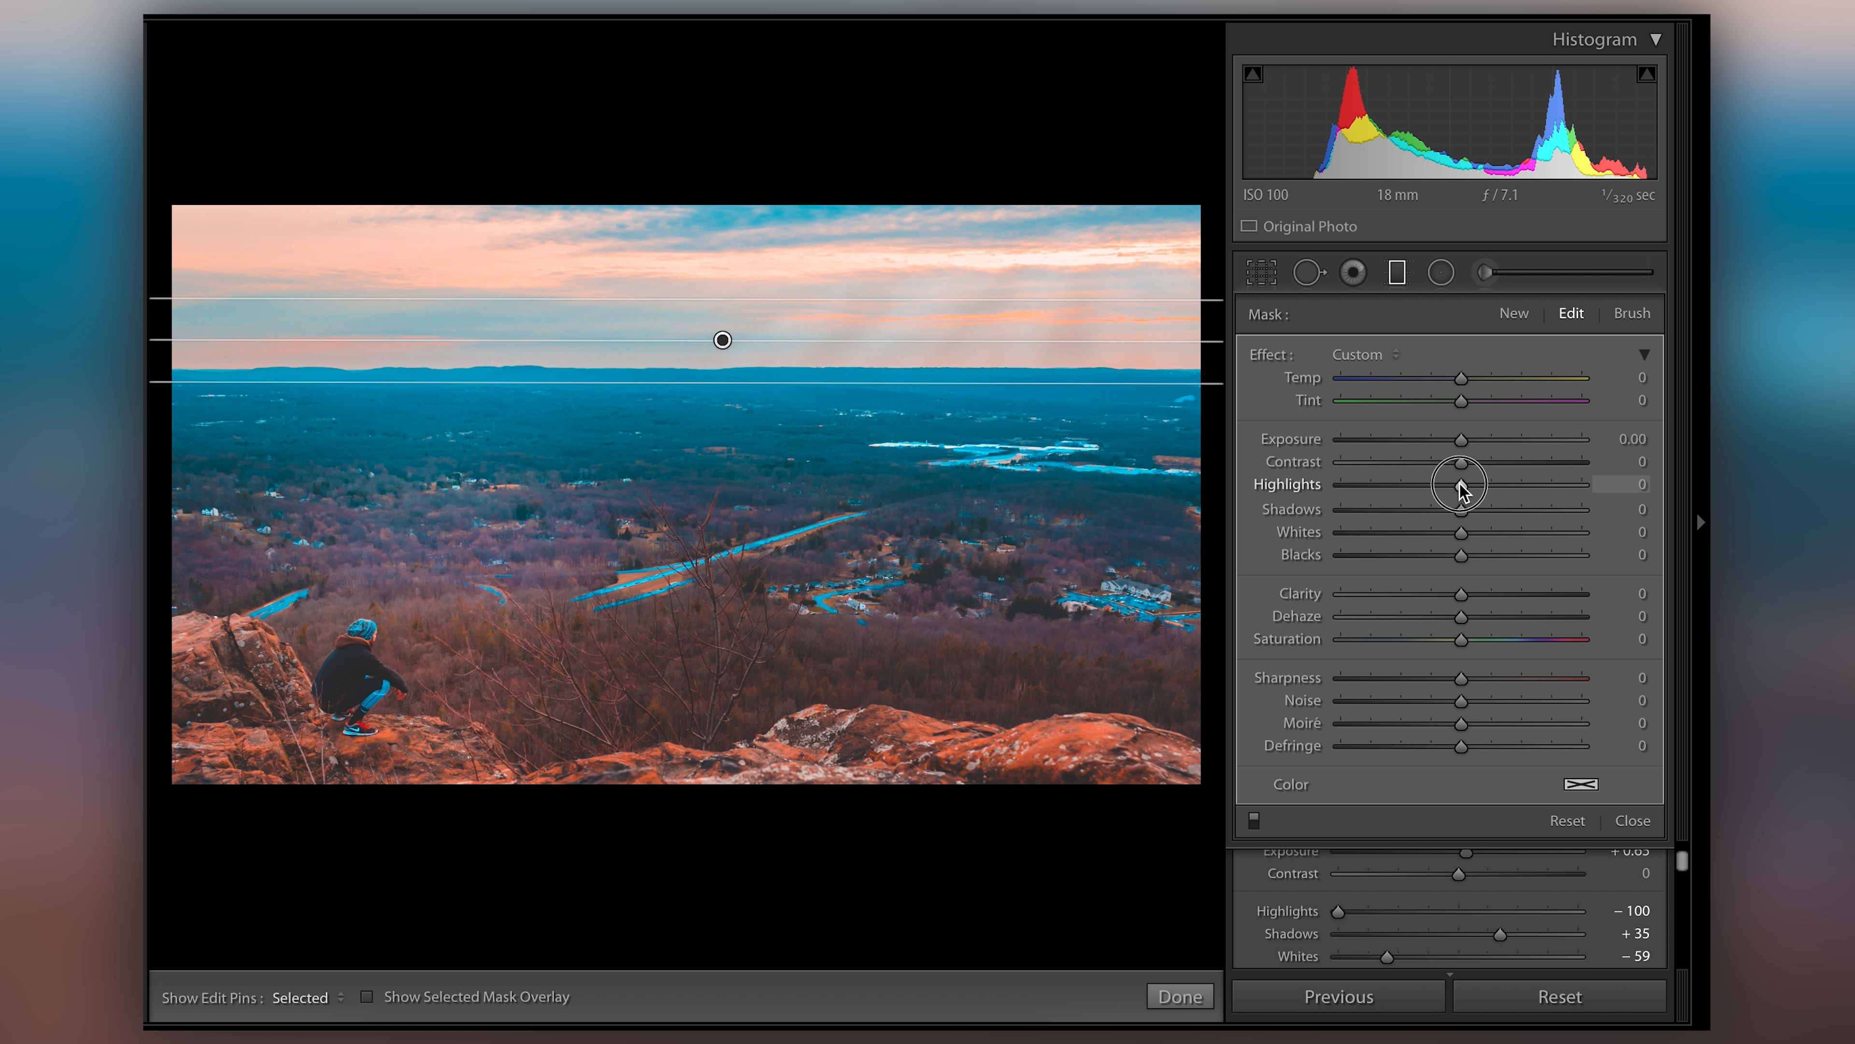
{"action": "left_click_drag", "start_coordinate": [1462, 484], "coordinate": [1363, 484]}
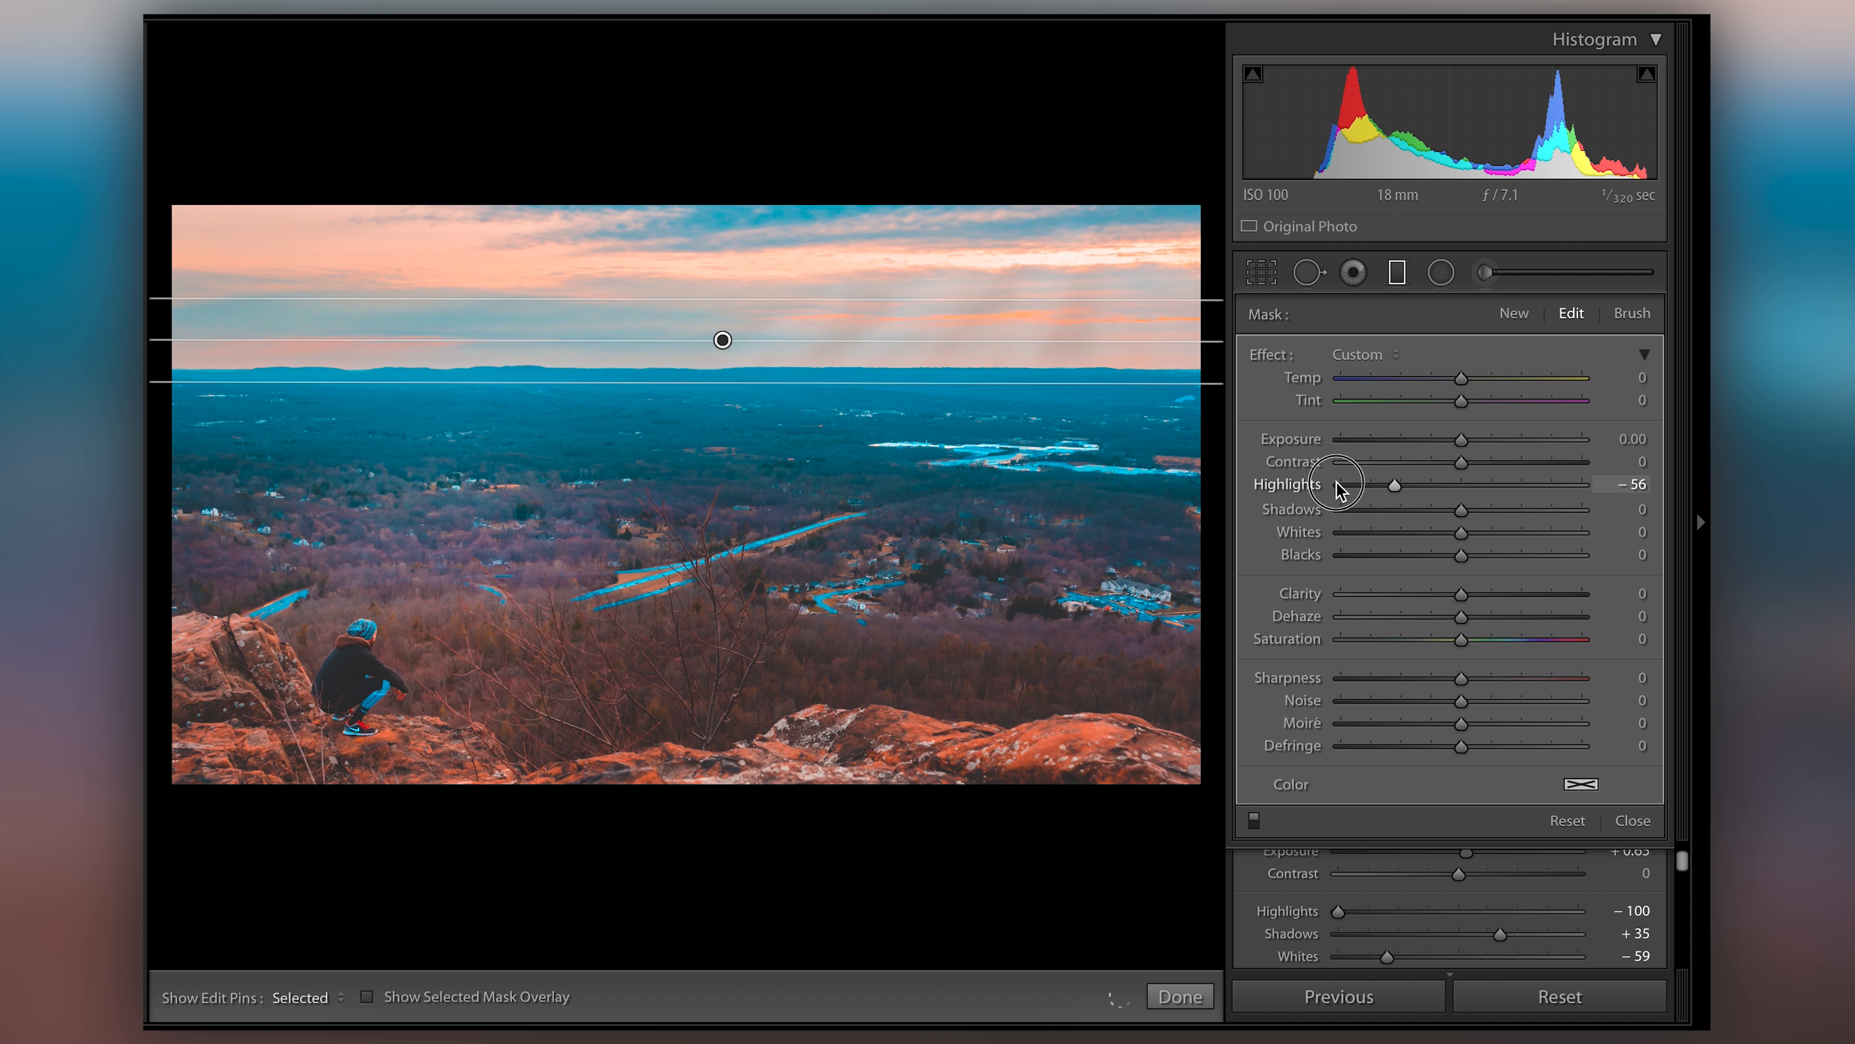
{"action": "left_click_drag", "start_coordinate": [1397, 484], "coordinate": [1344, 484]}
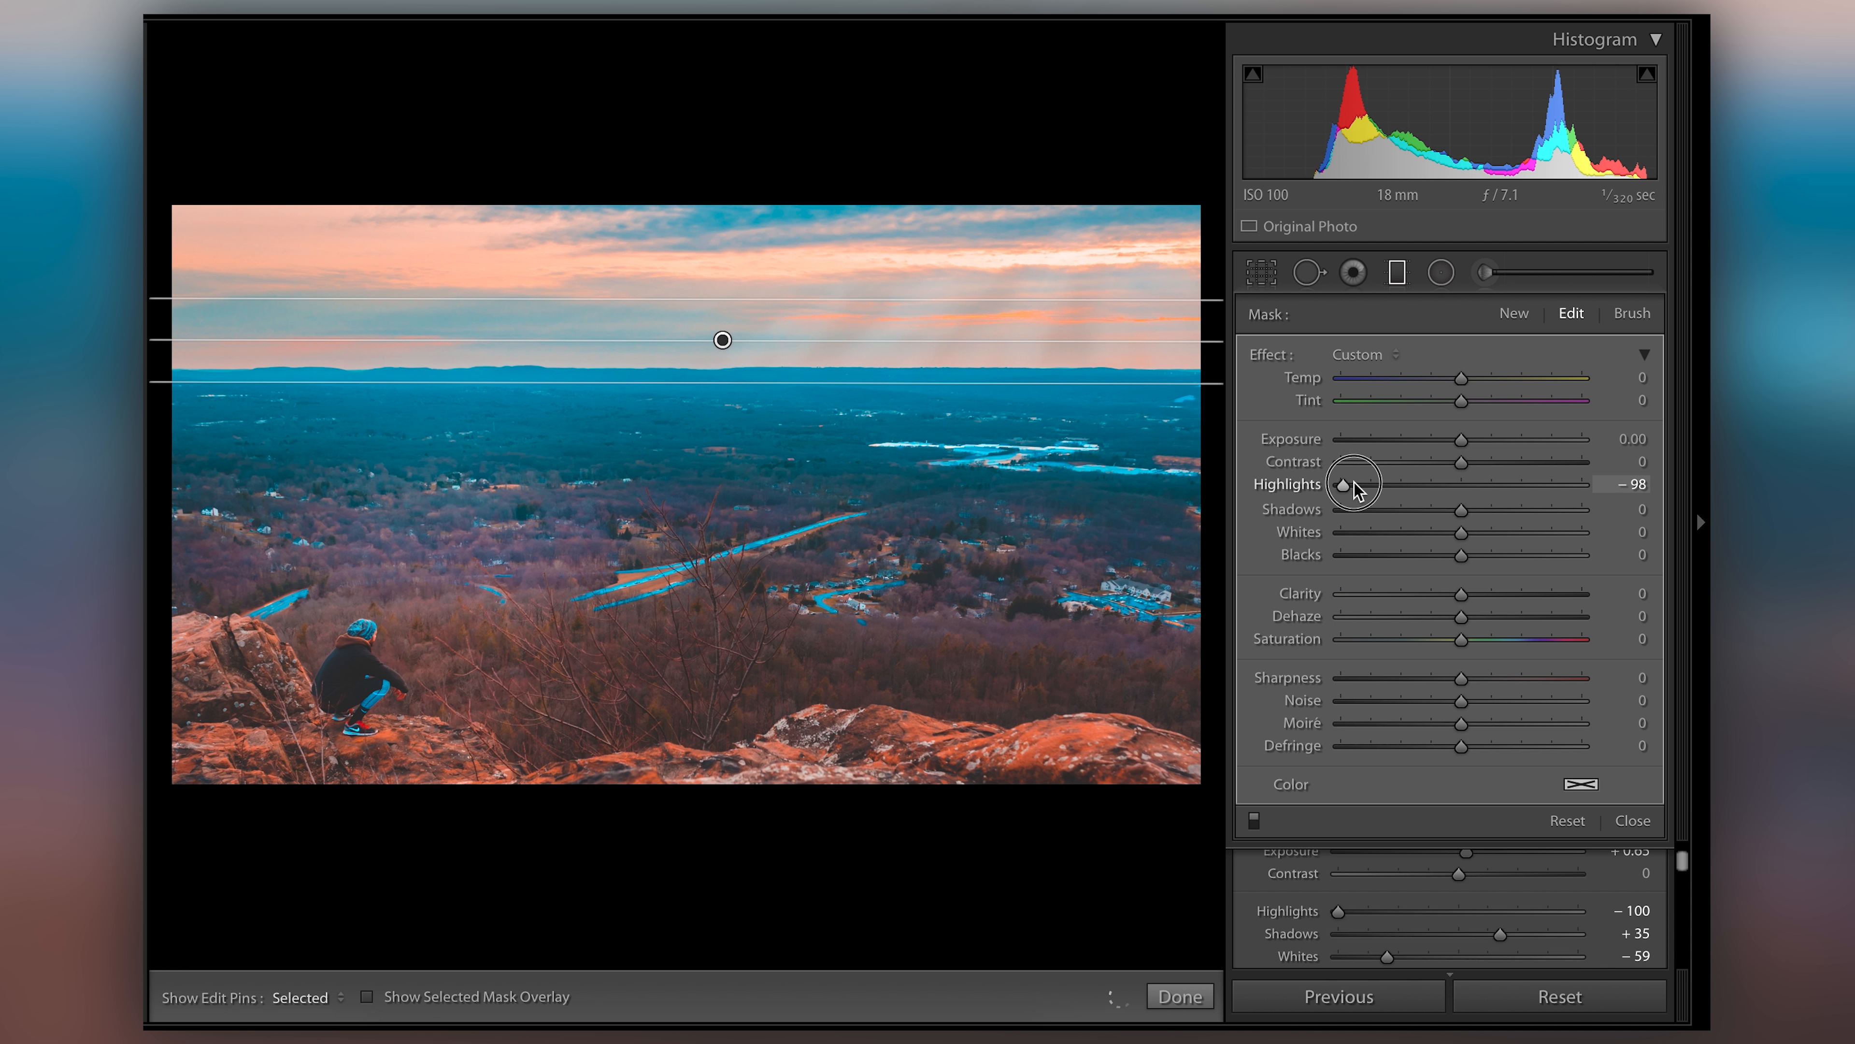
{"action": "left_click_drag", "start_coordinate": [1372, 483], "coordinate": [1358, 483]}
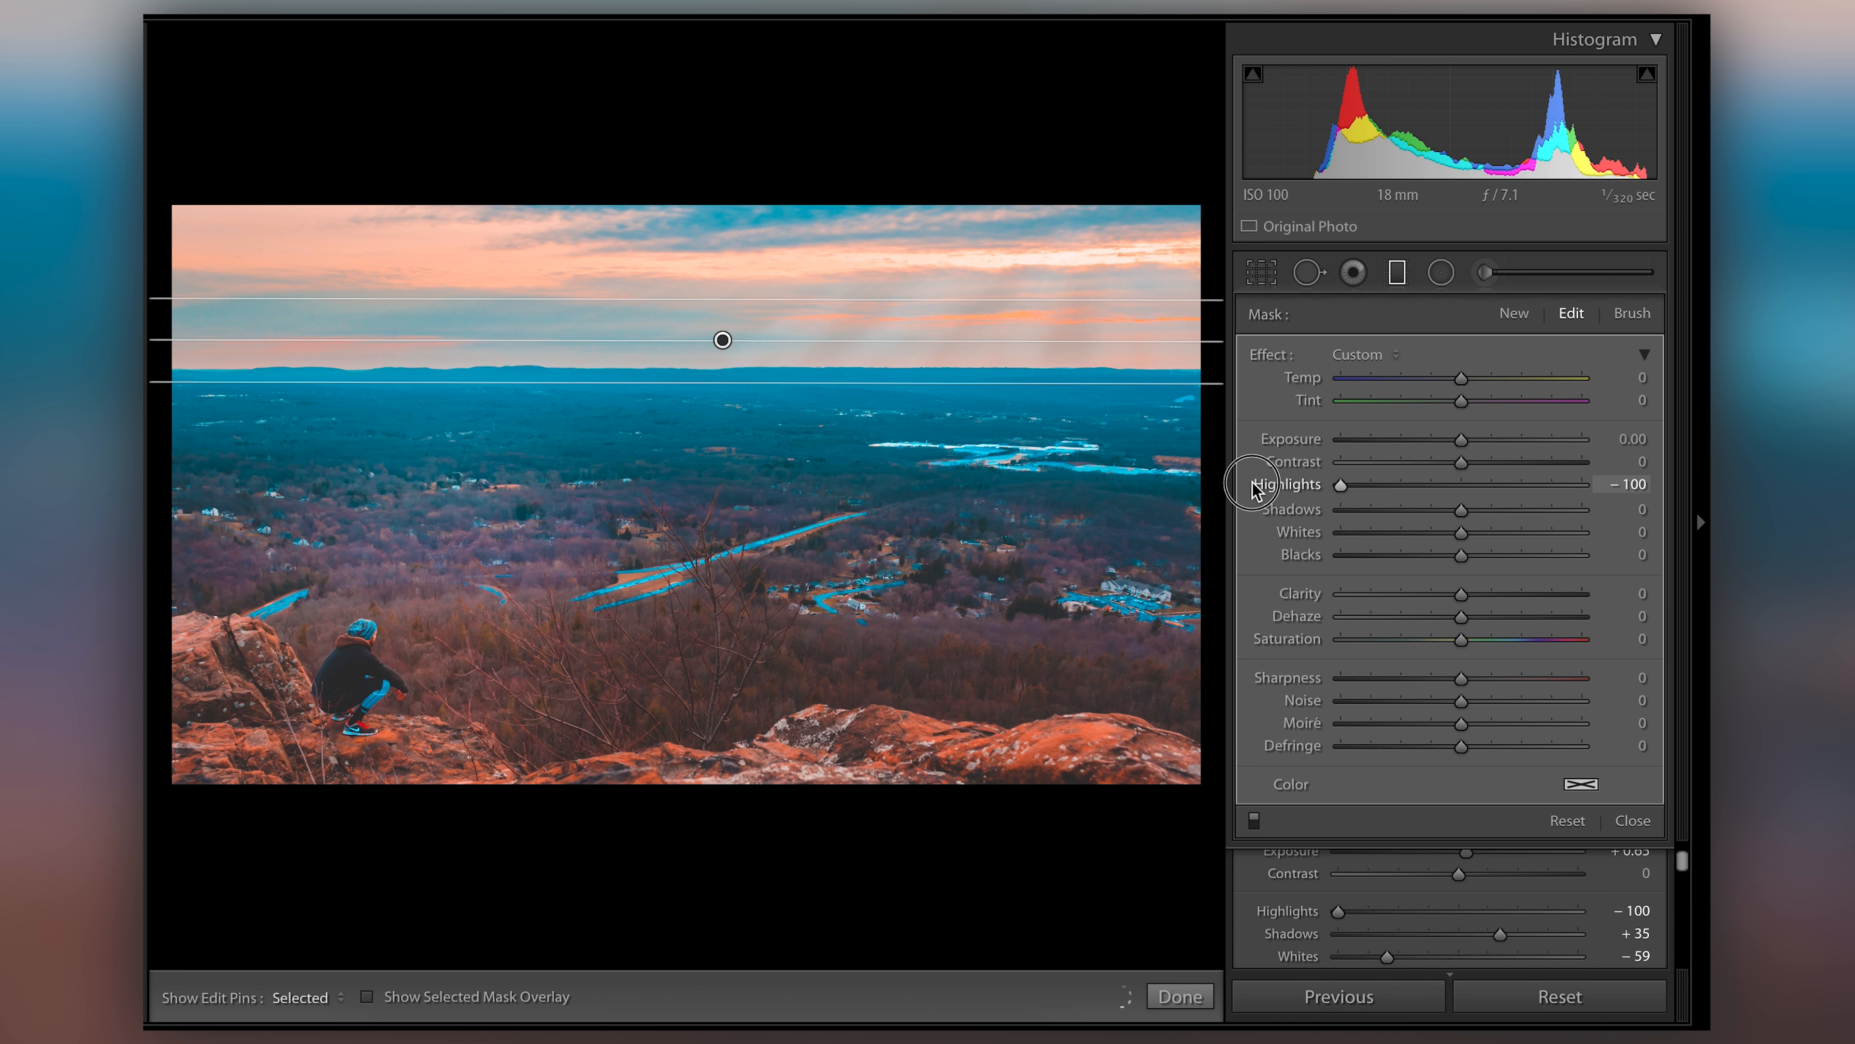
{"action": "mouse_move", "coordinate": [1180, 318]}
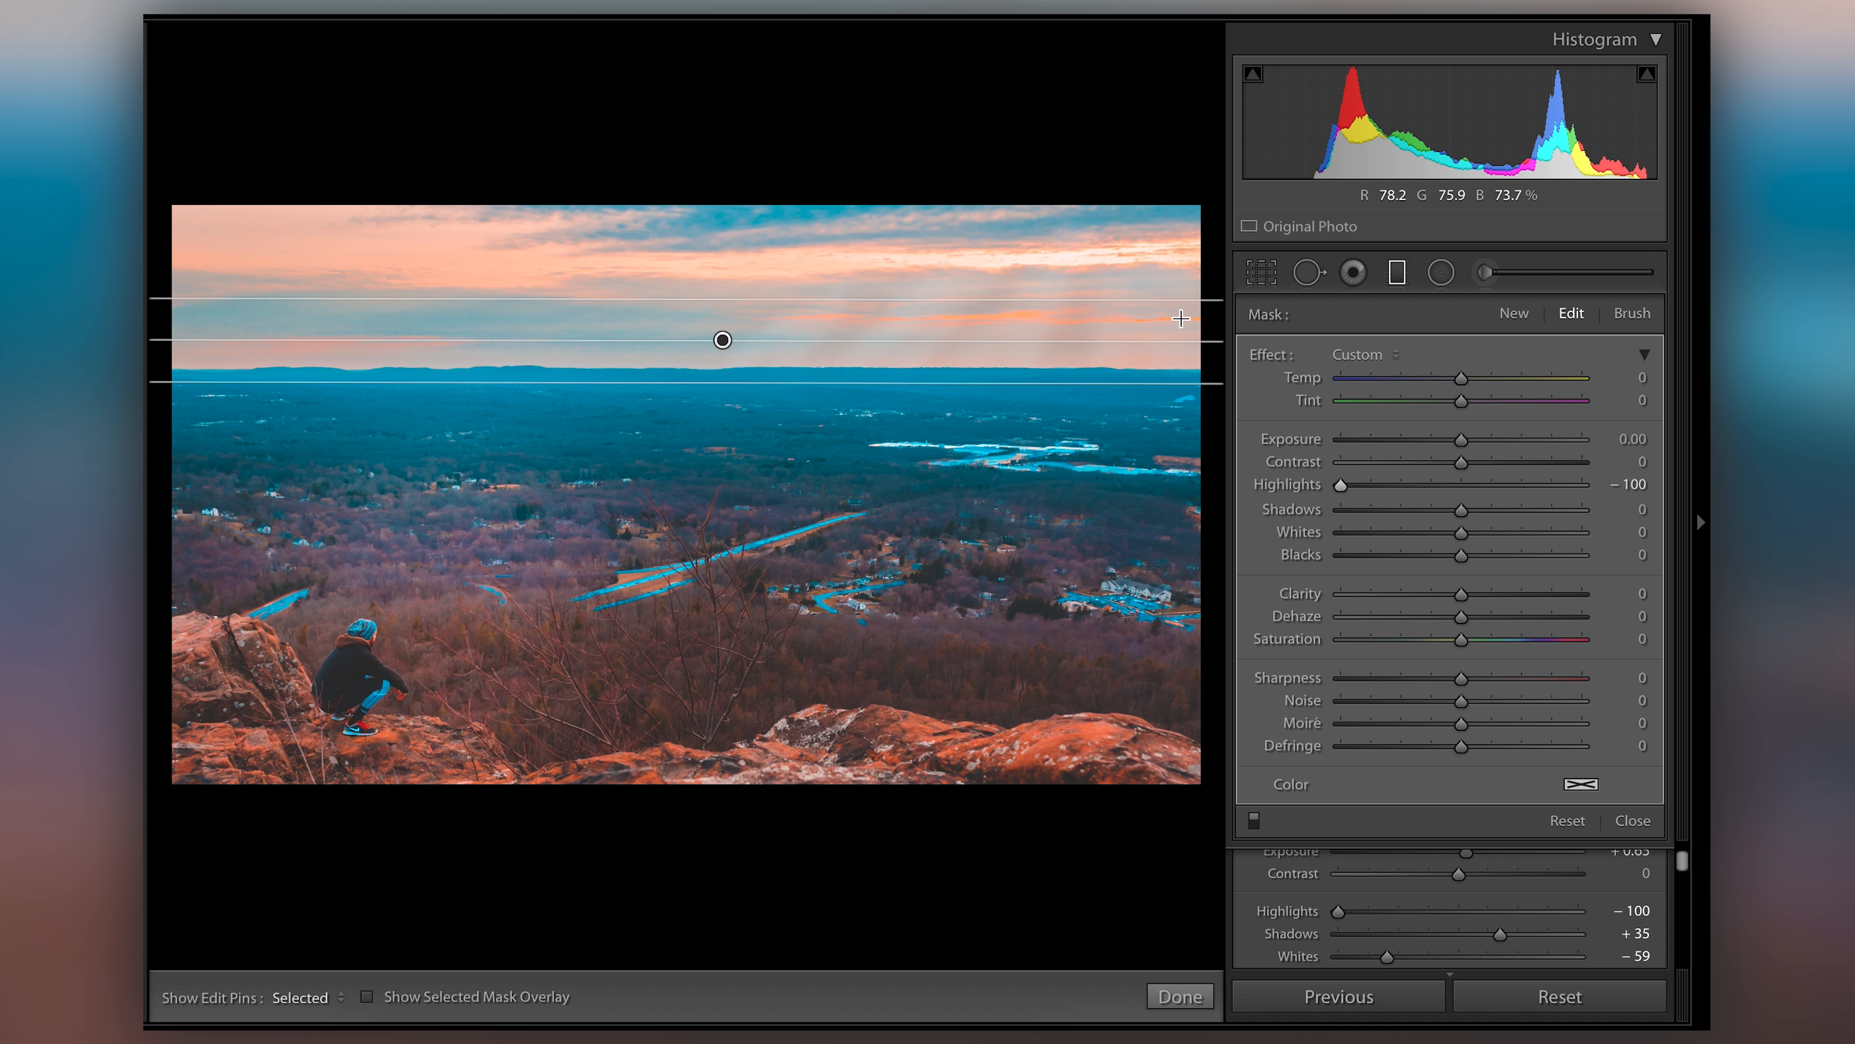
{"action": "left_click_drag", "start_coordinate": [1338, 484], "coordinate": [1396, 484]}
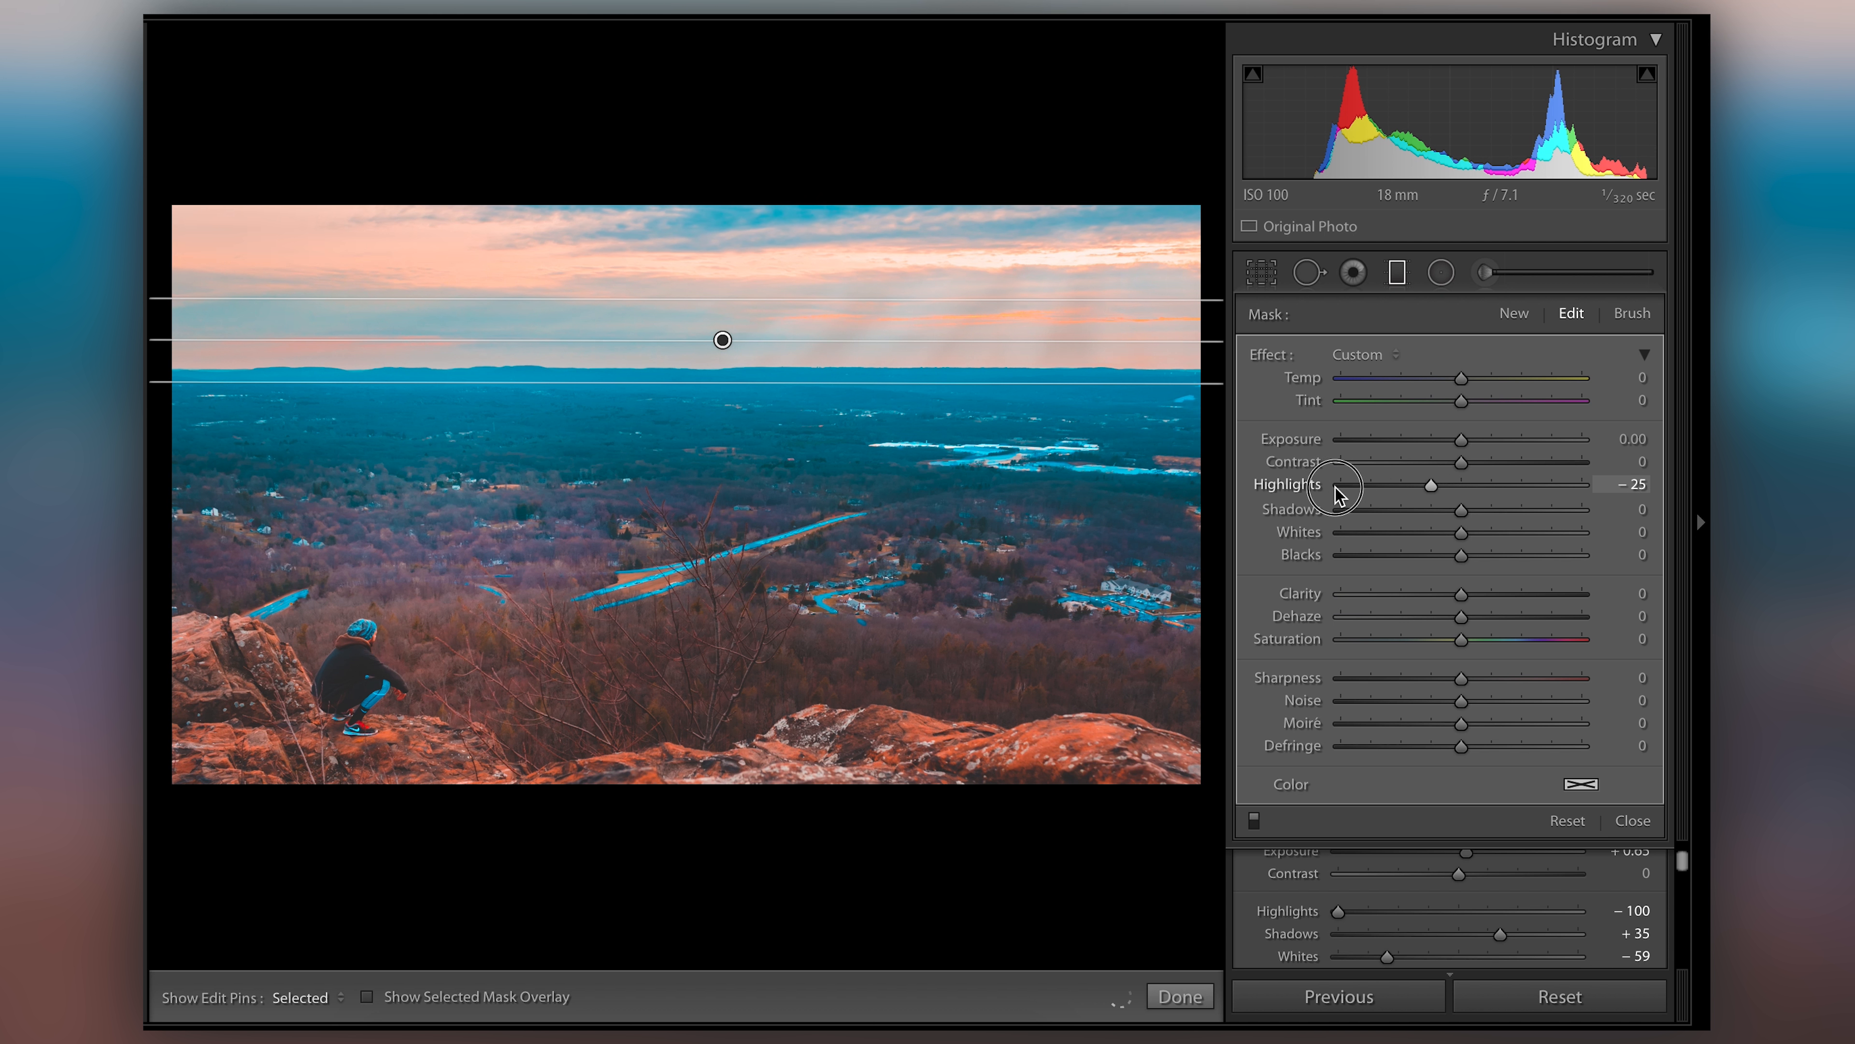
{"action": "left_click_drag", "start_coordinate": [1430, 485], "coordinate": [1335, 484]}
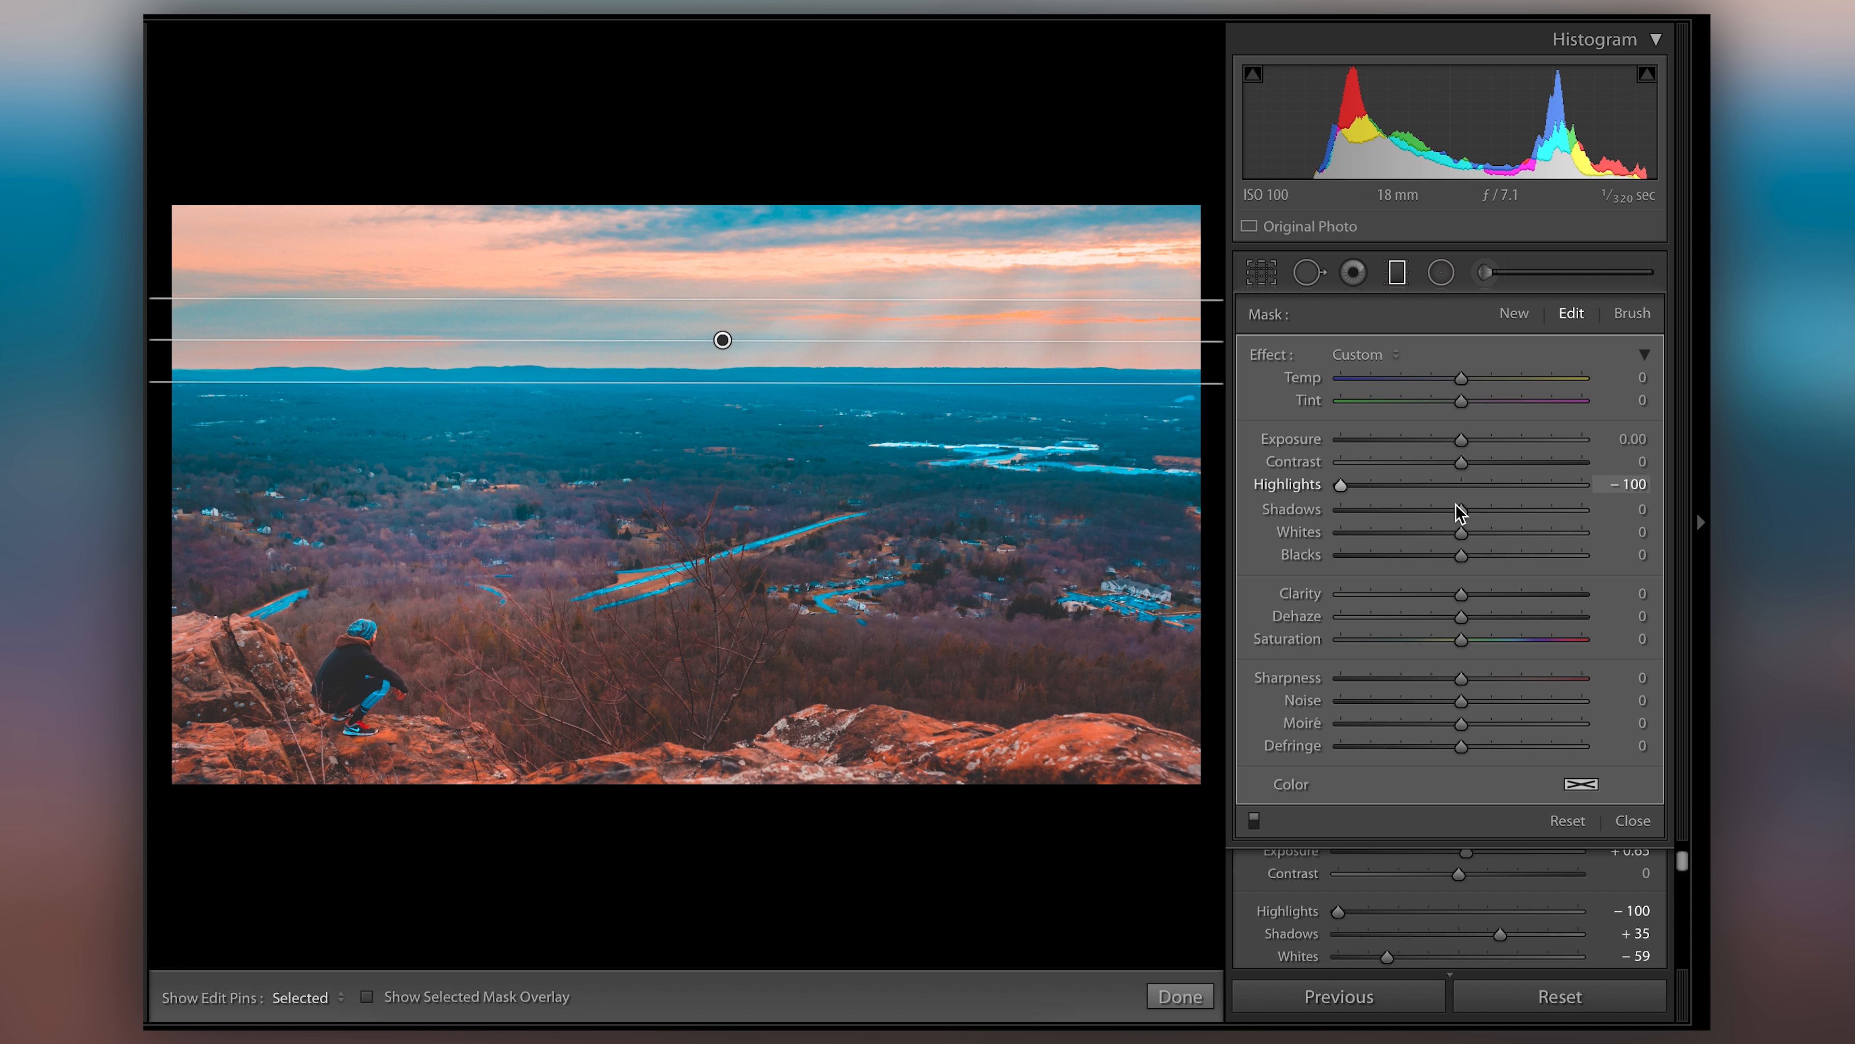
Try darker and brighter Shadows on the filtered sky, then return Shadows to 0
{"action": "left_click_drag", "start_coordinate": [1460, 532], "coordinate": [1433, 532]}
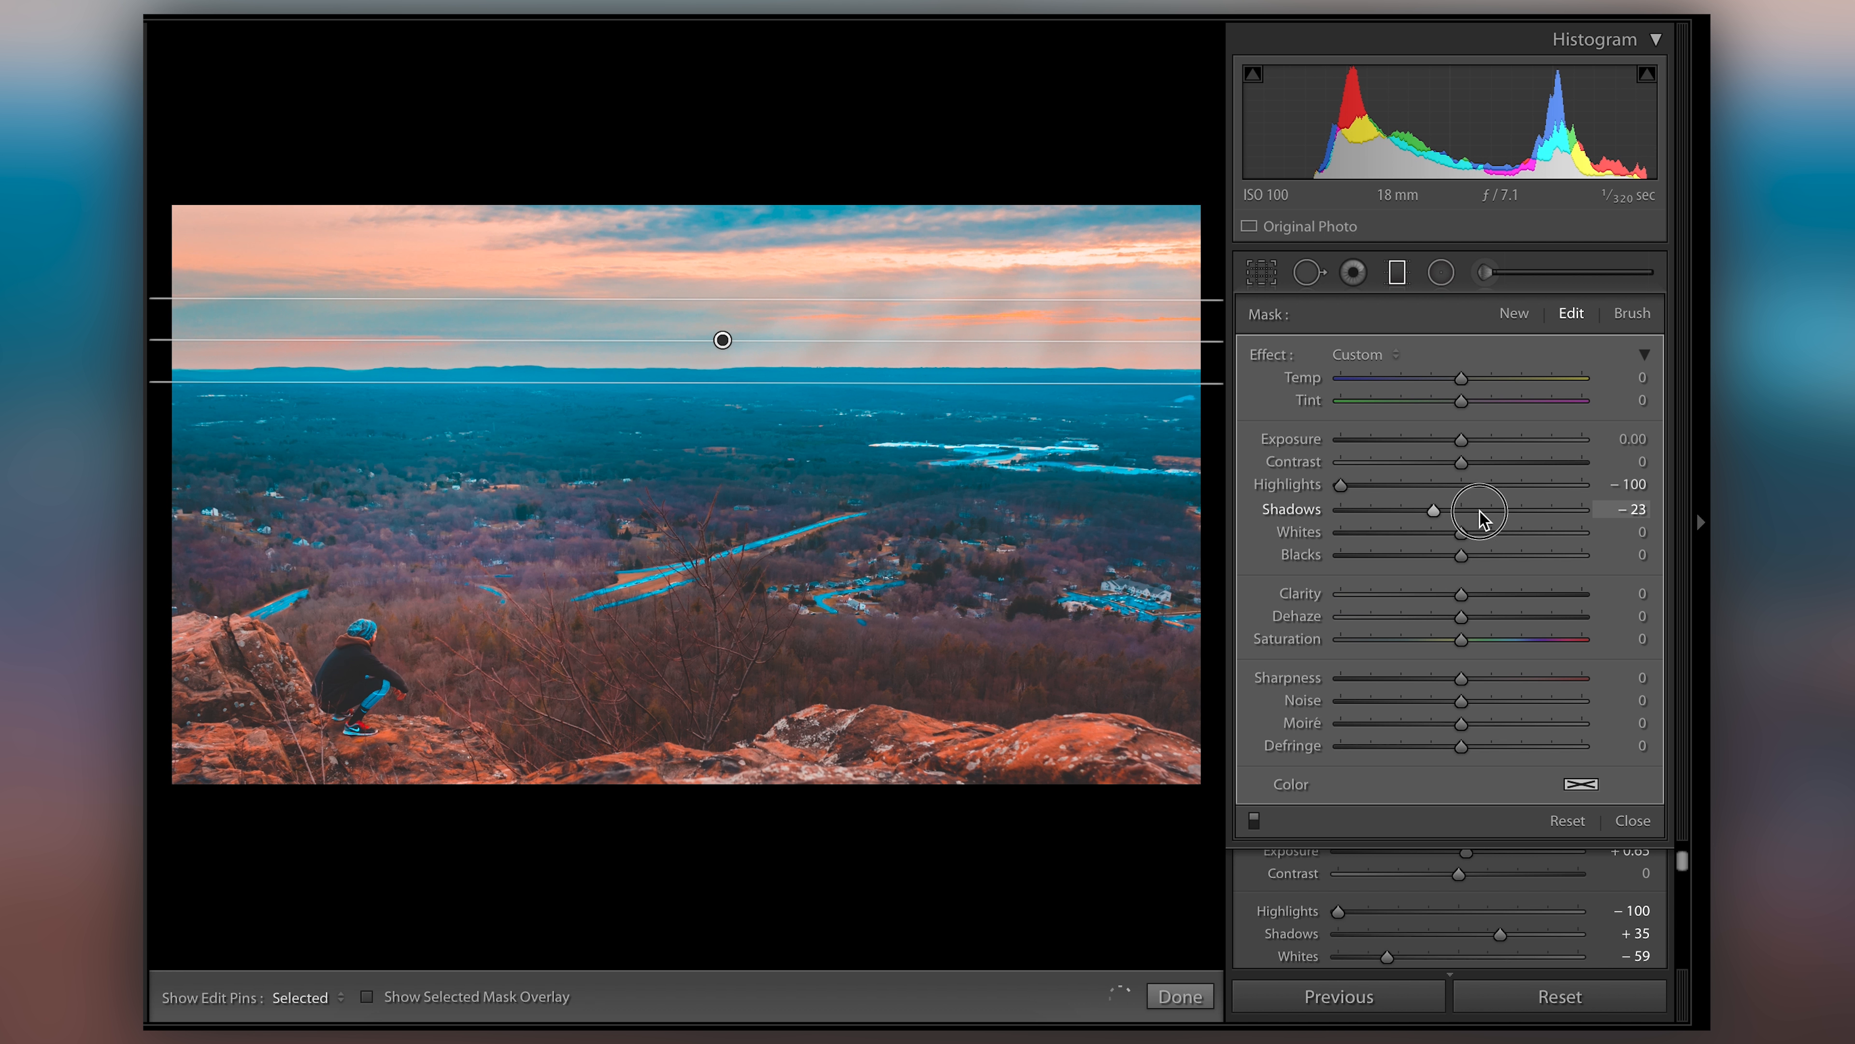
{"action": "left_click_drag", "start_coordinate": [1481, 510], "coordinate": [1372, 529]}
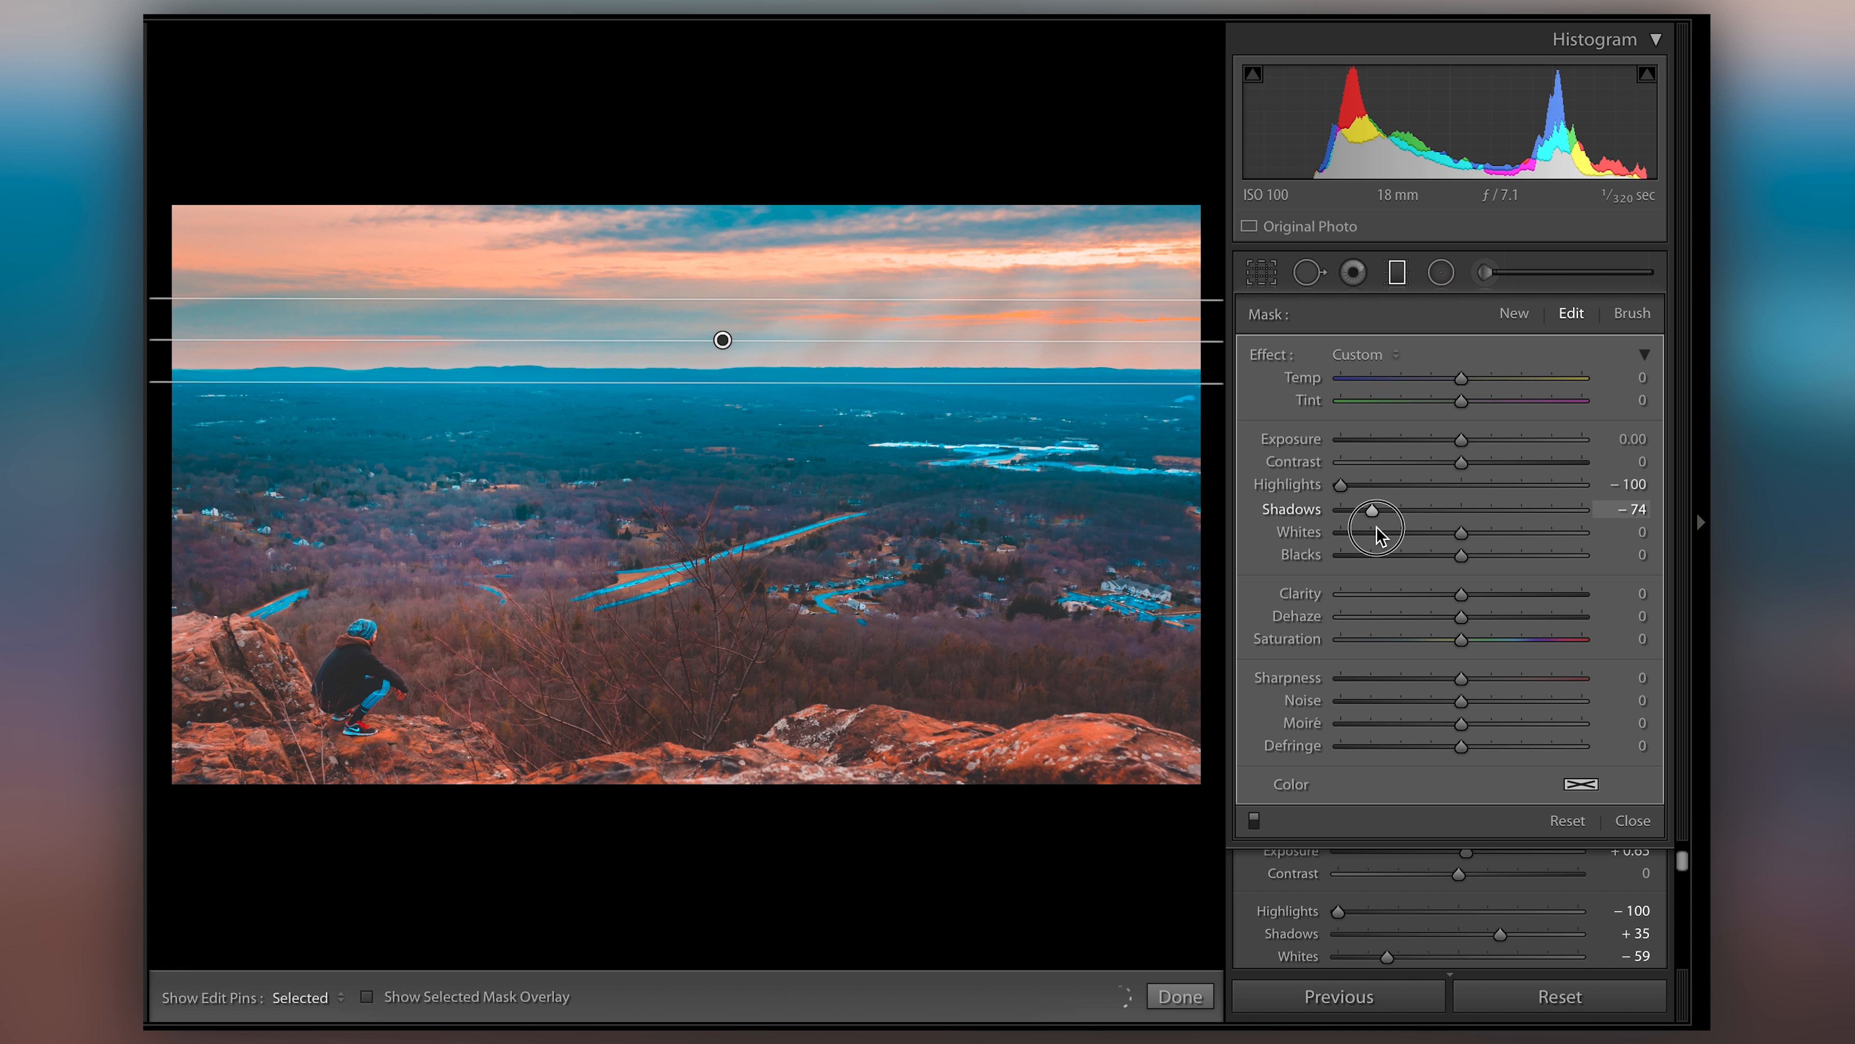
{"action": "left_click_drag", "start_coordinate": [1376, 521], "coordinate": [1470, 511]}
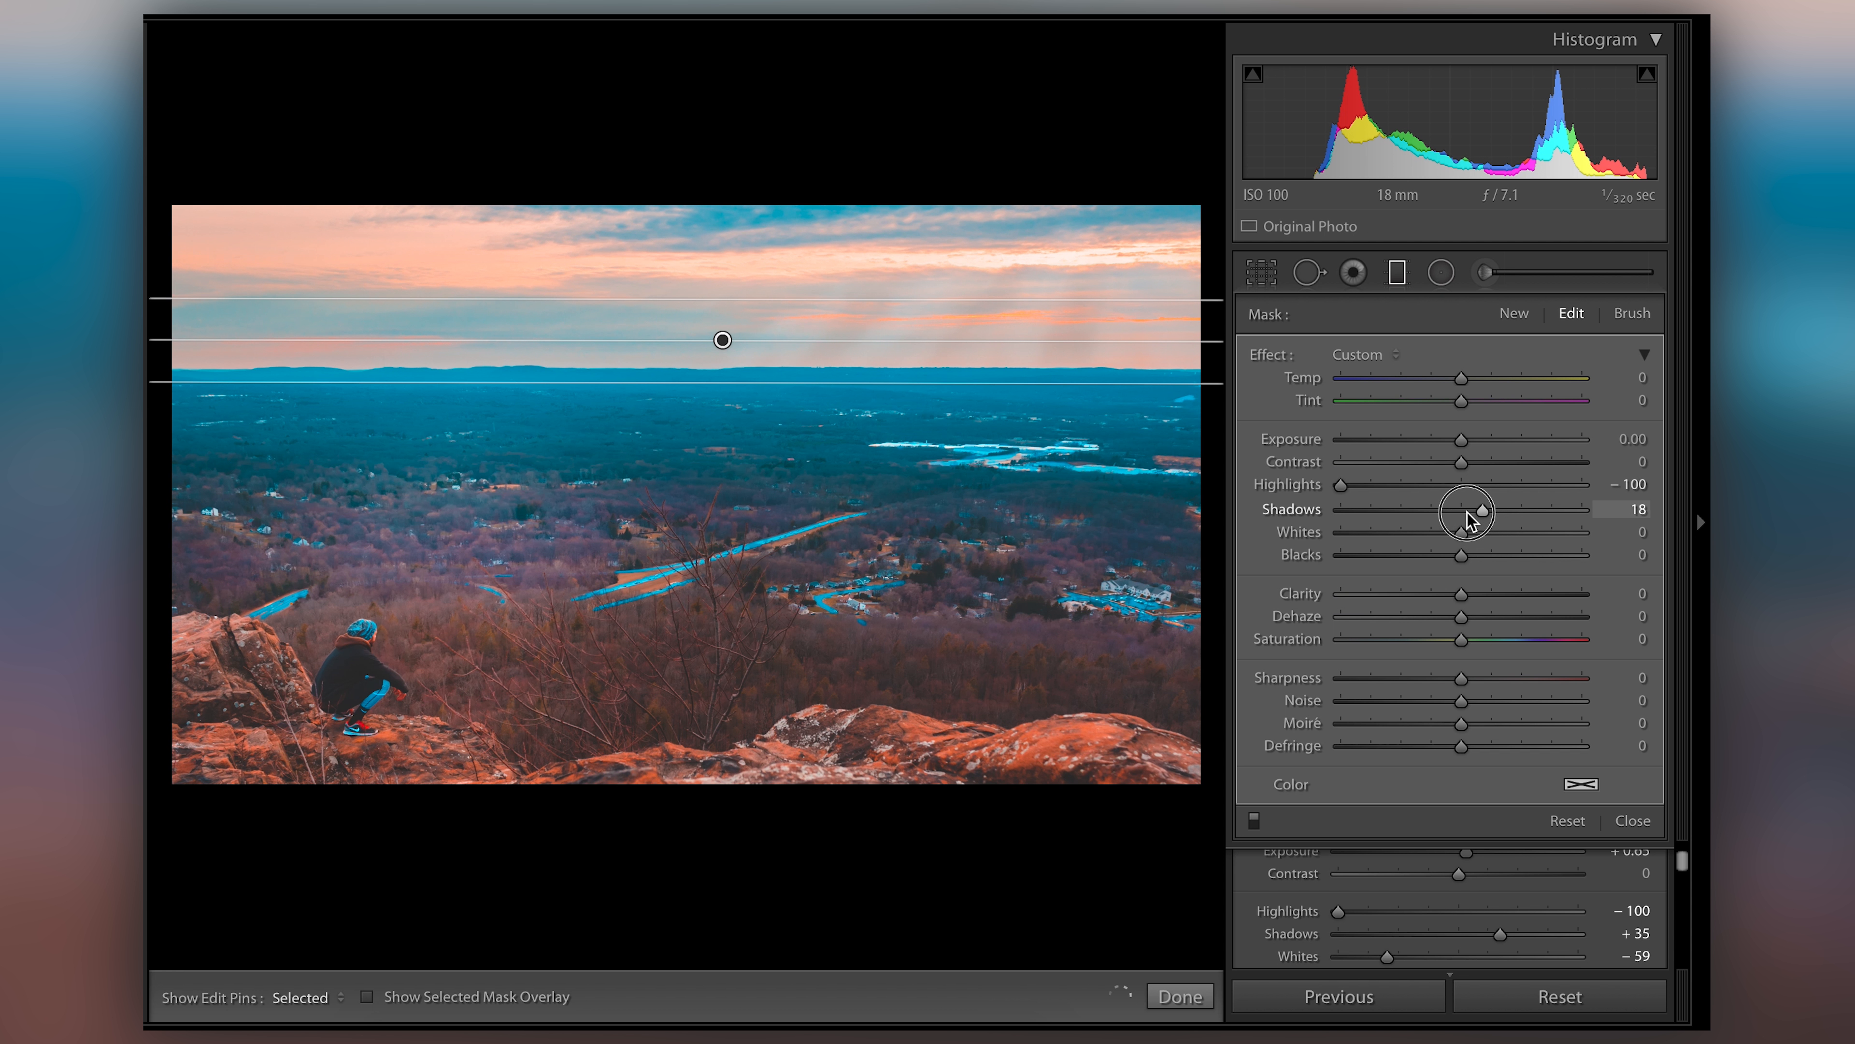
{"action": "left_click_drag", "start_coordinate": [1508, 509], "coordinate": [1461, 510]}
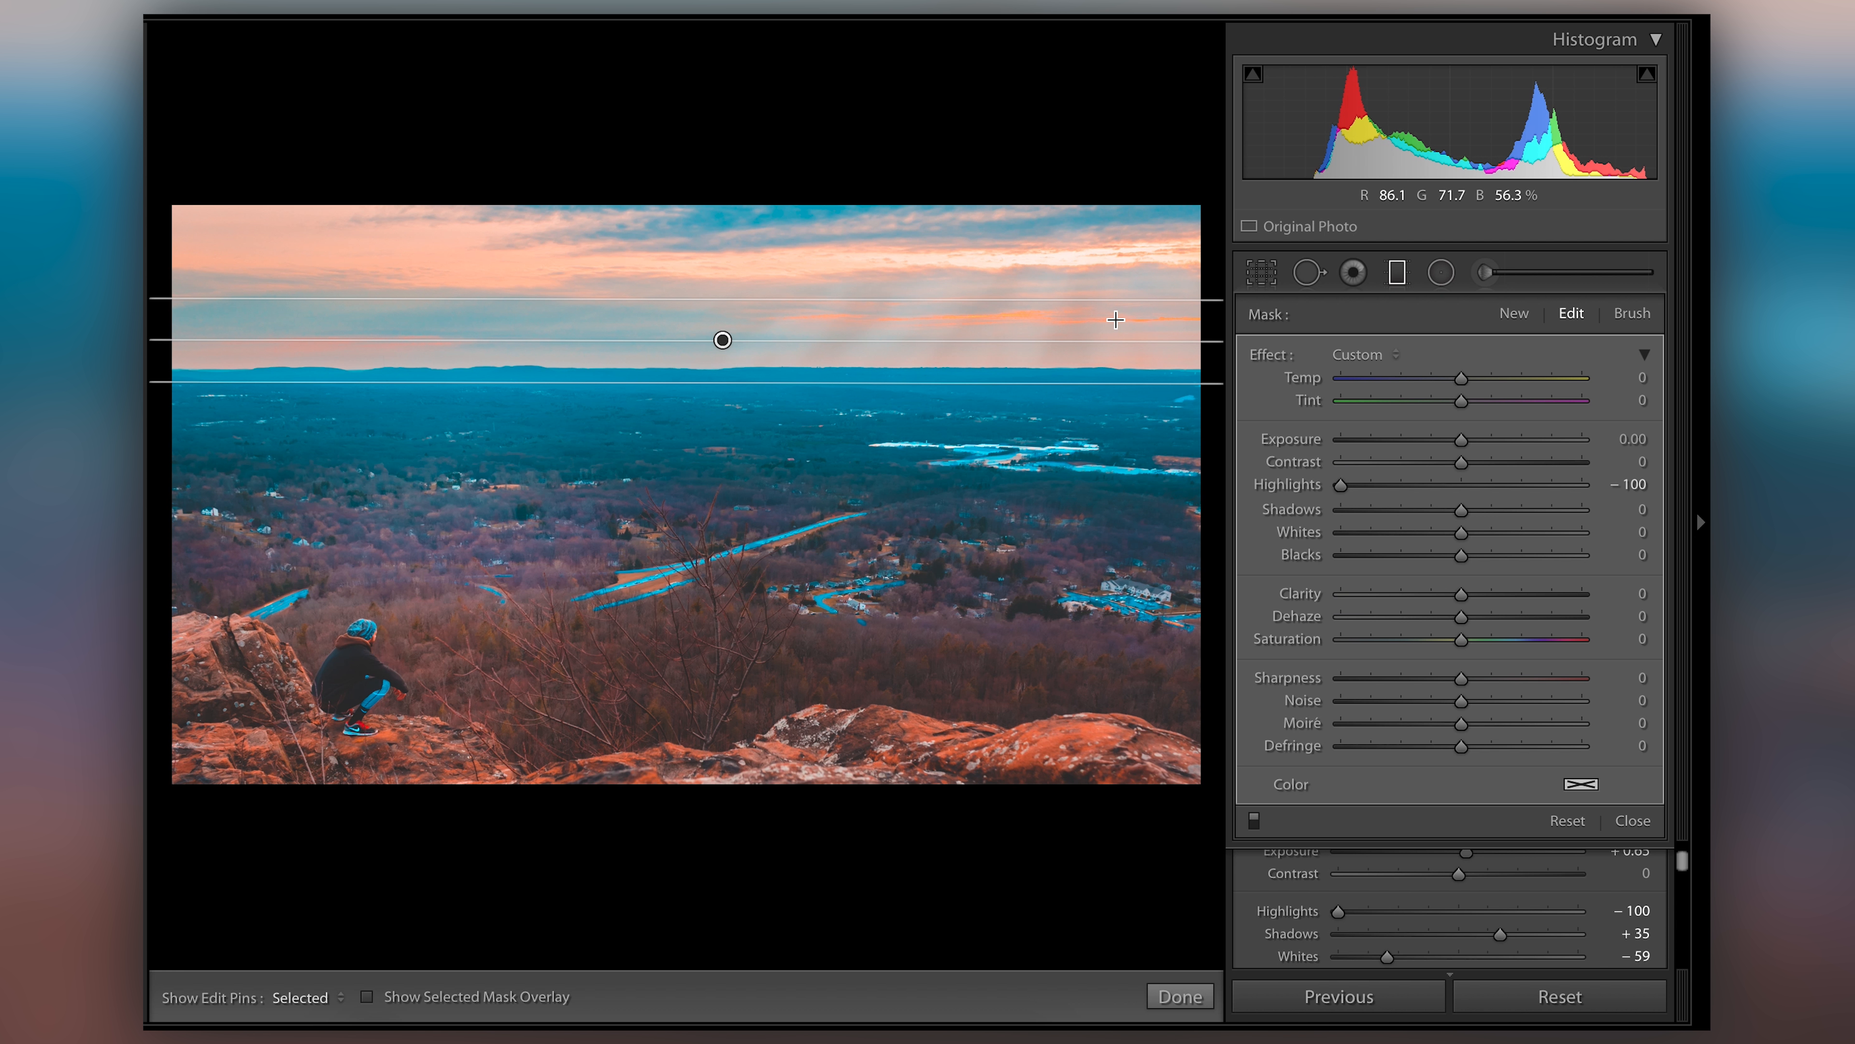
{"action": "mouse_move", "coordinate": [1021, 305]}
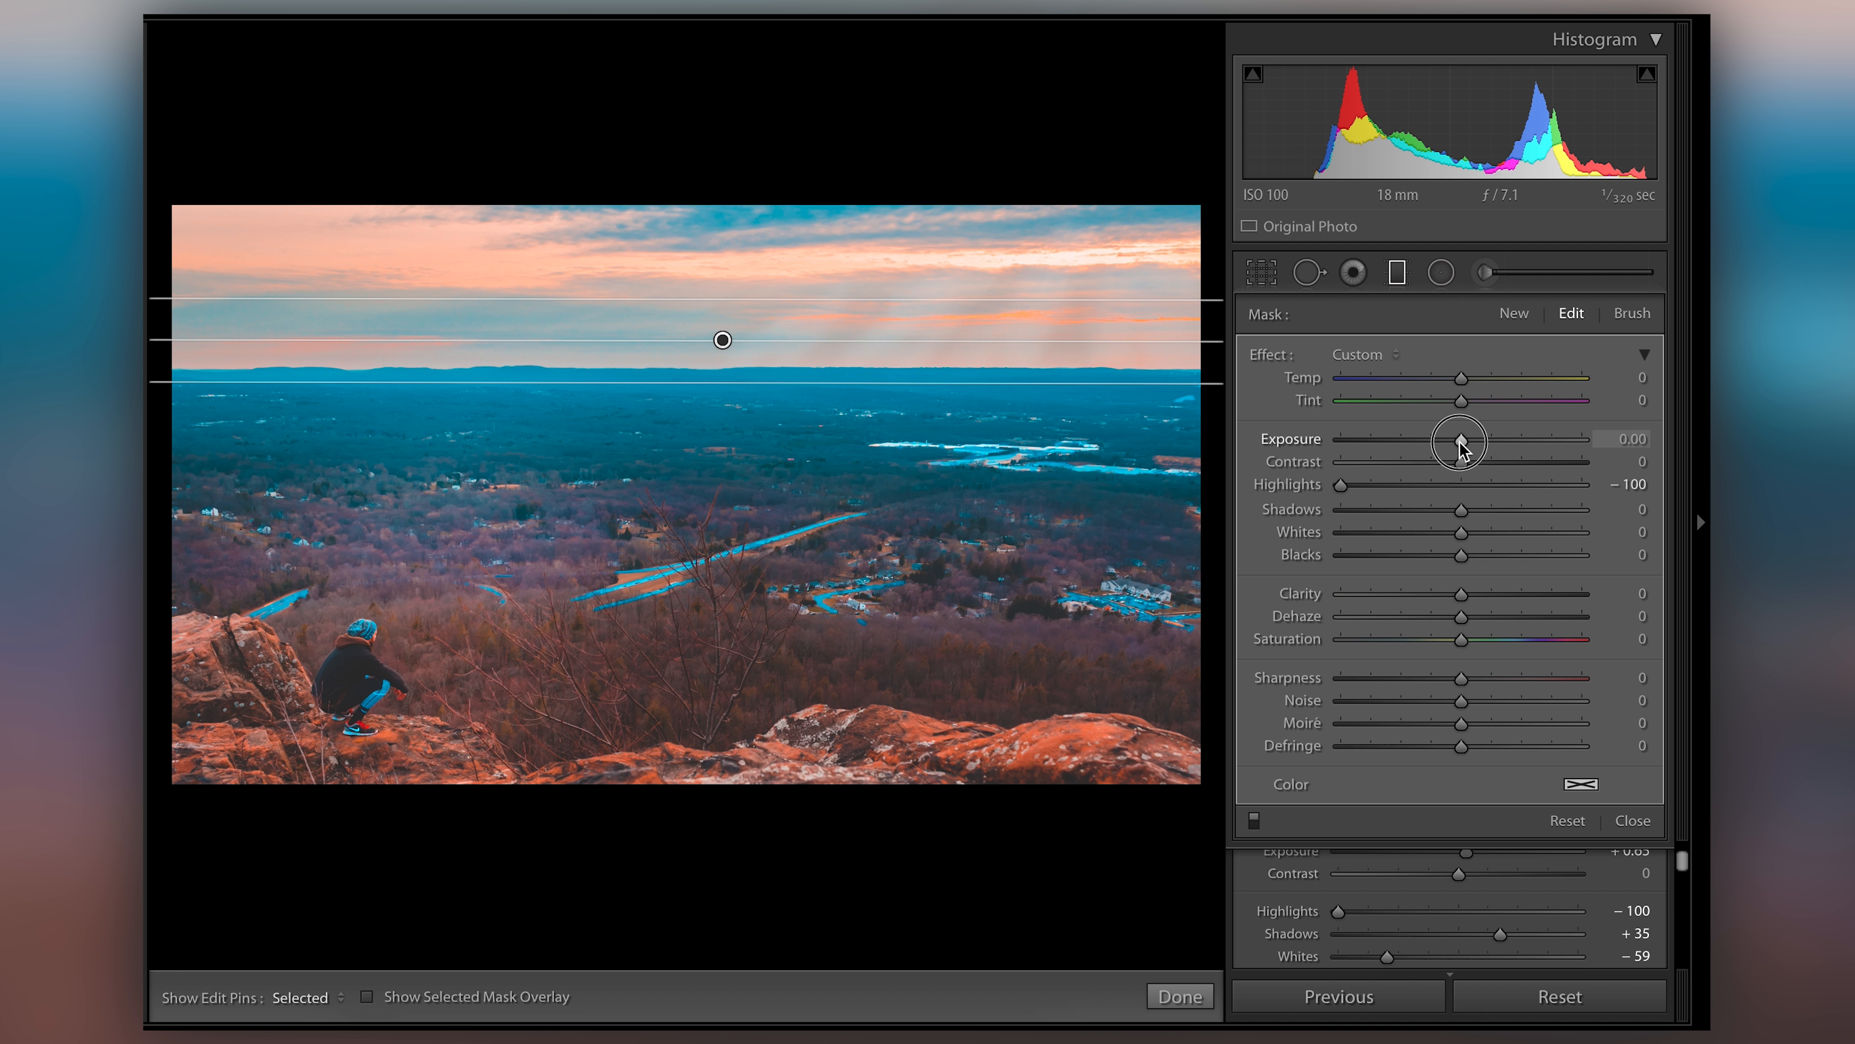
Preview the filter's Exposure range, darkening the sky heavily then brightening it strongly
{"action": "left_click_drag", "start_coordinate": [1467, 441], "coordinate": [1449, 440]}
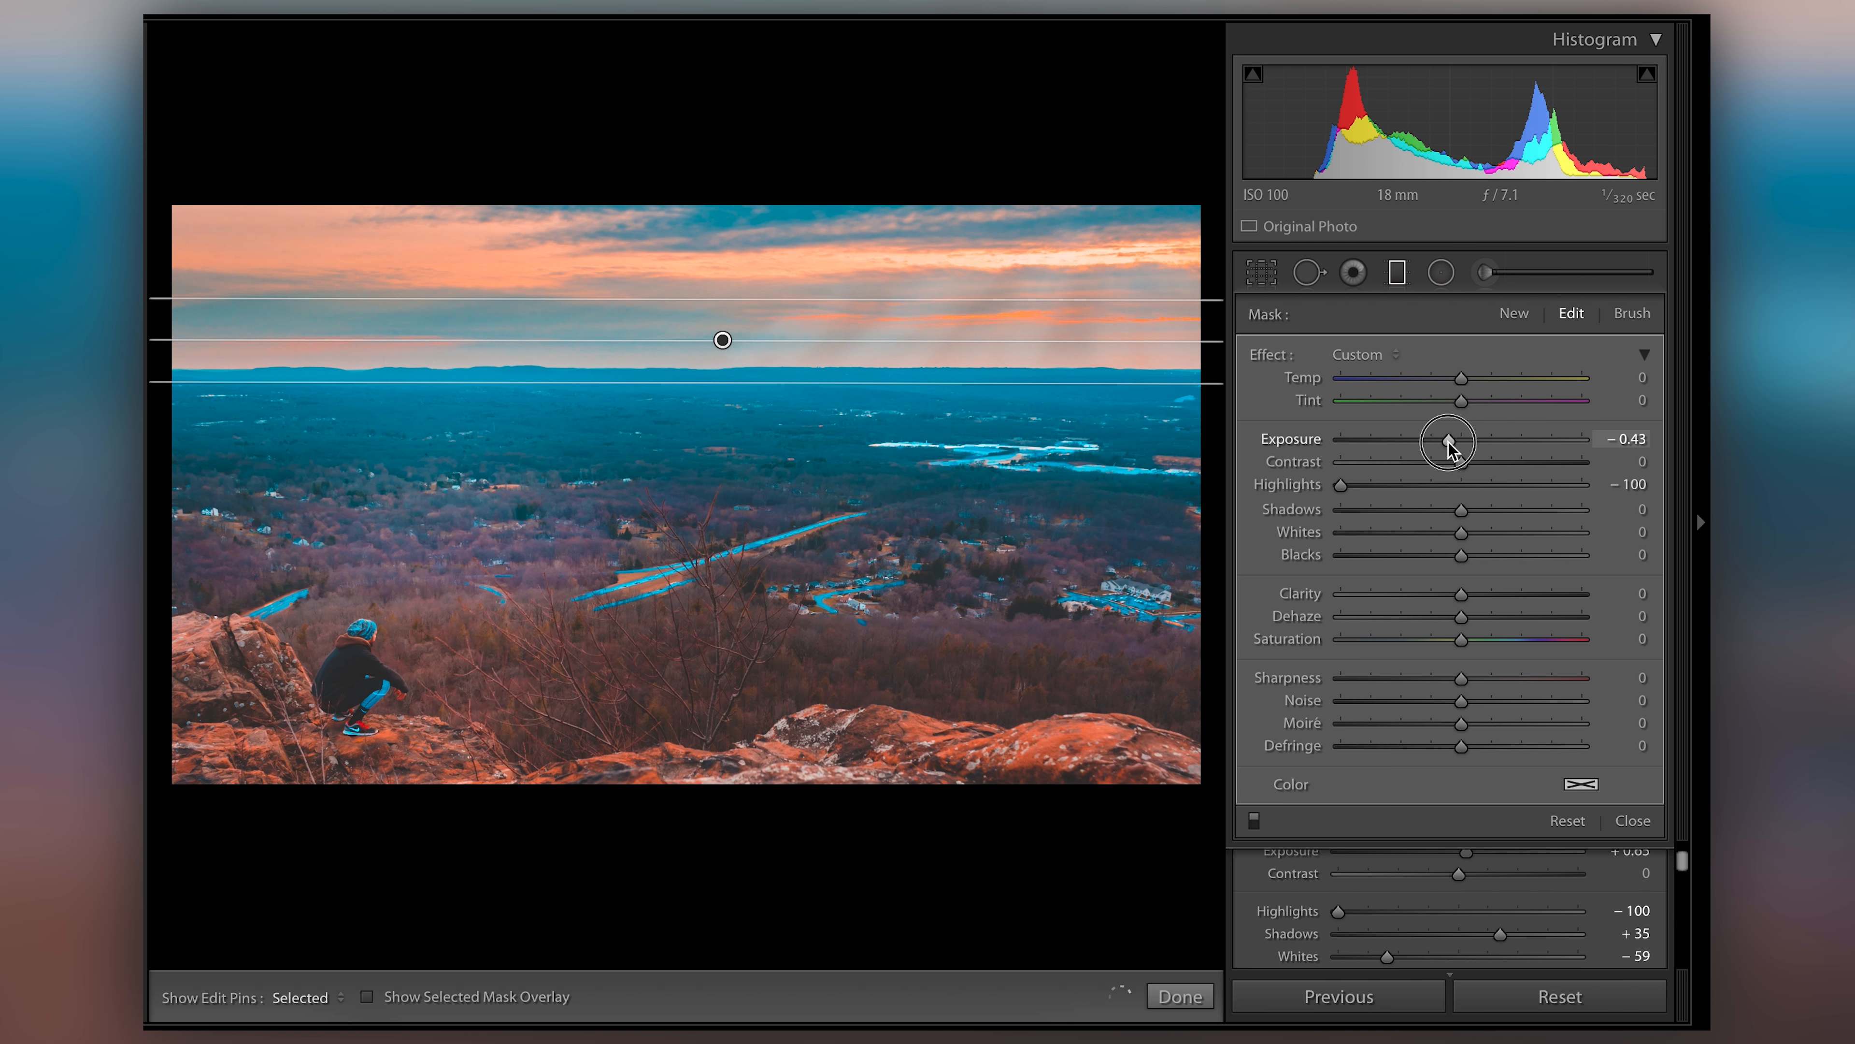
{"action": "left_click_drag", "start_coordinate": [1449, 438], "coordinate": [1445, 440]}
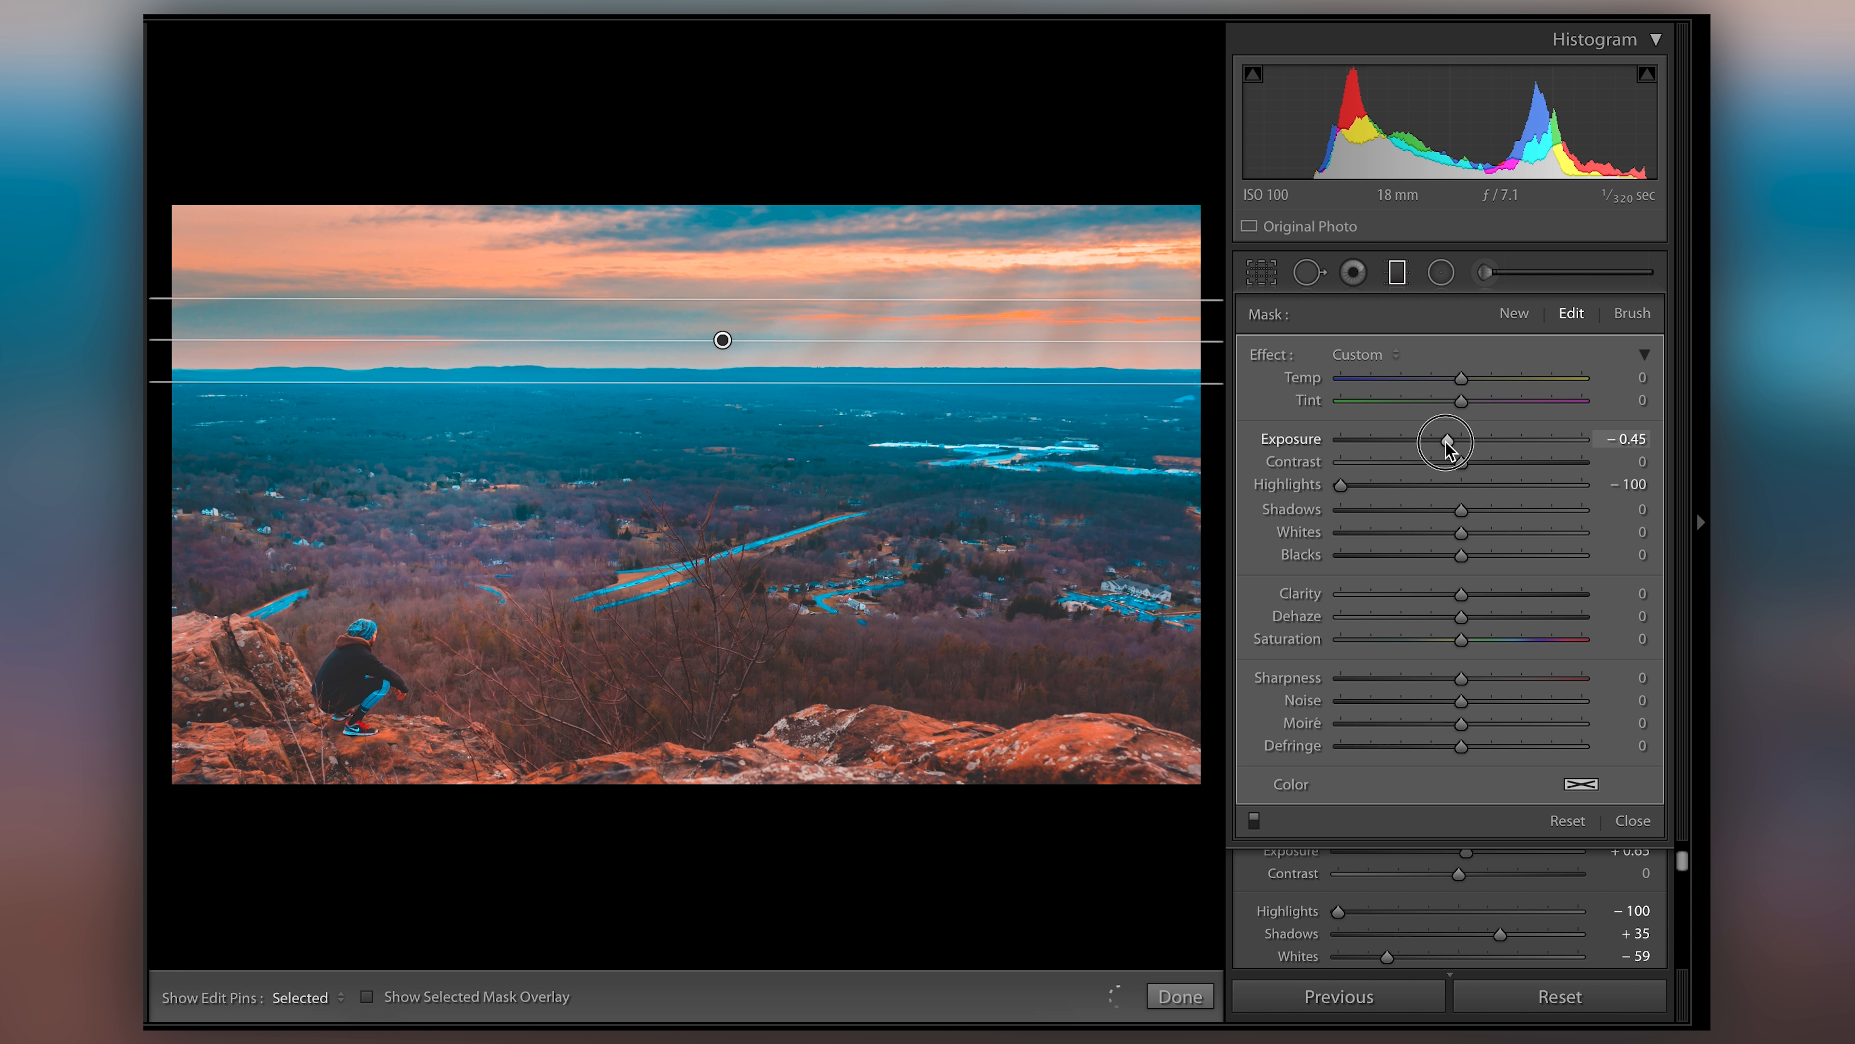
{"action": "left_click_drag", "start_coordinate": [1461, 438], "coordinate": [1456, 439]}
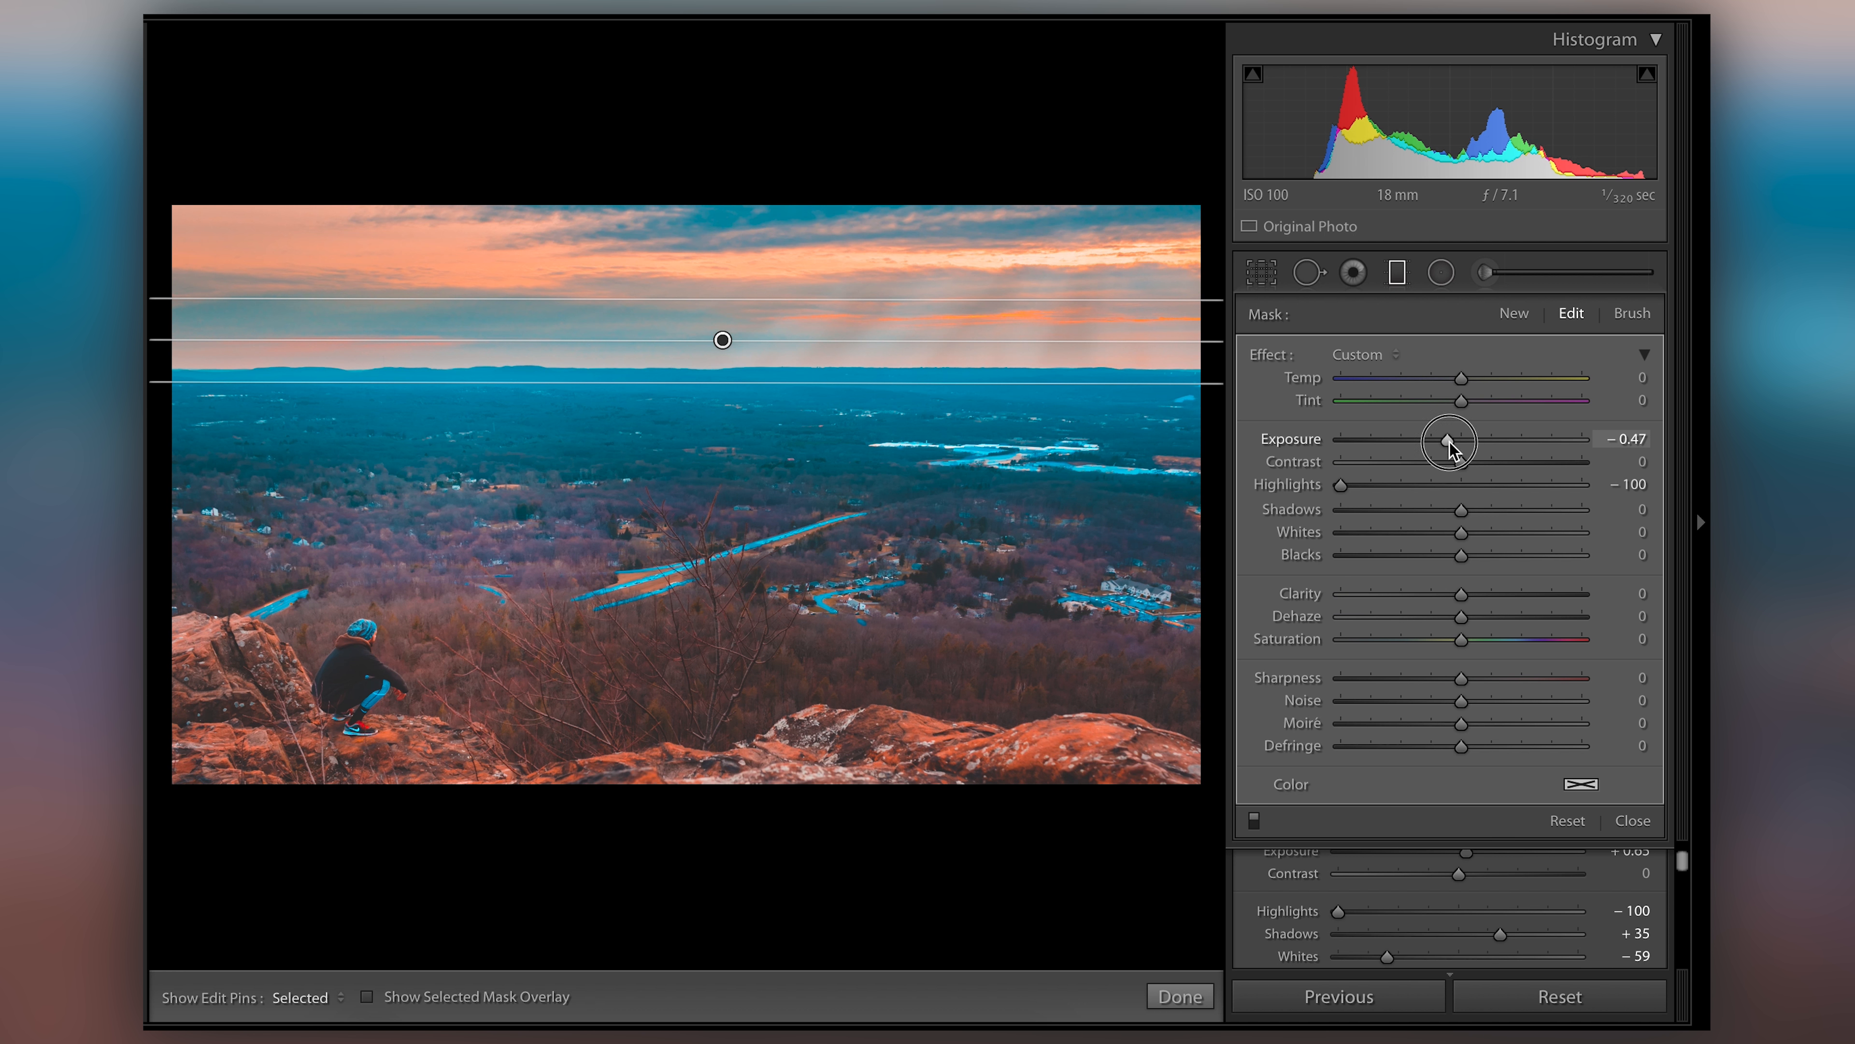
{"action": "left_click_drag", "start_coordinate": [1450, 444], "coordinate": [1360, 443]}
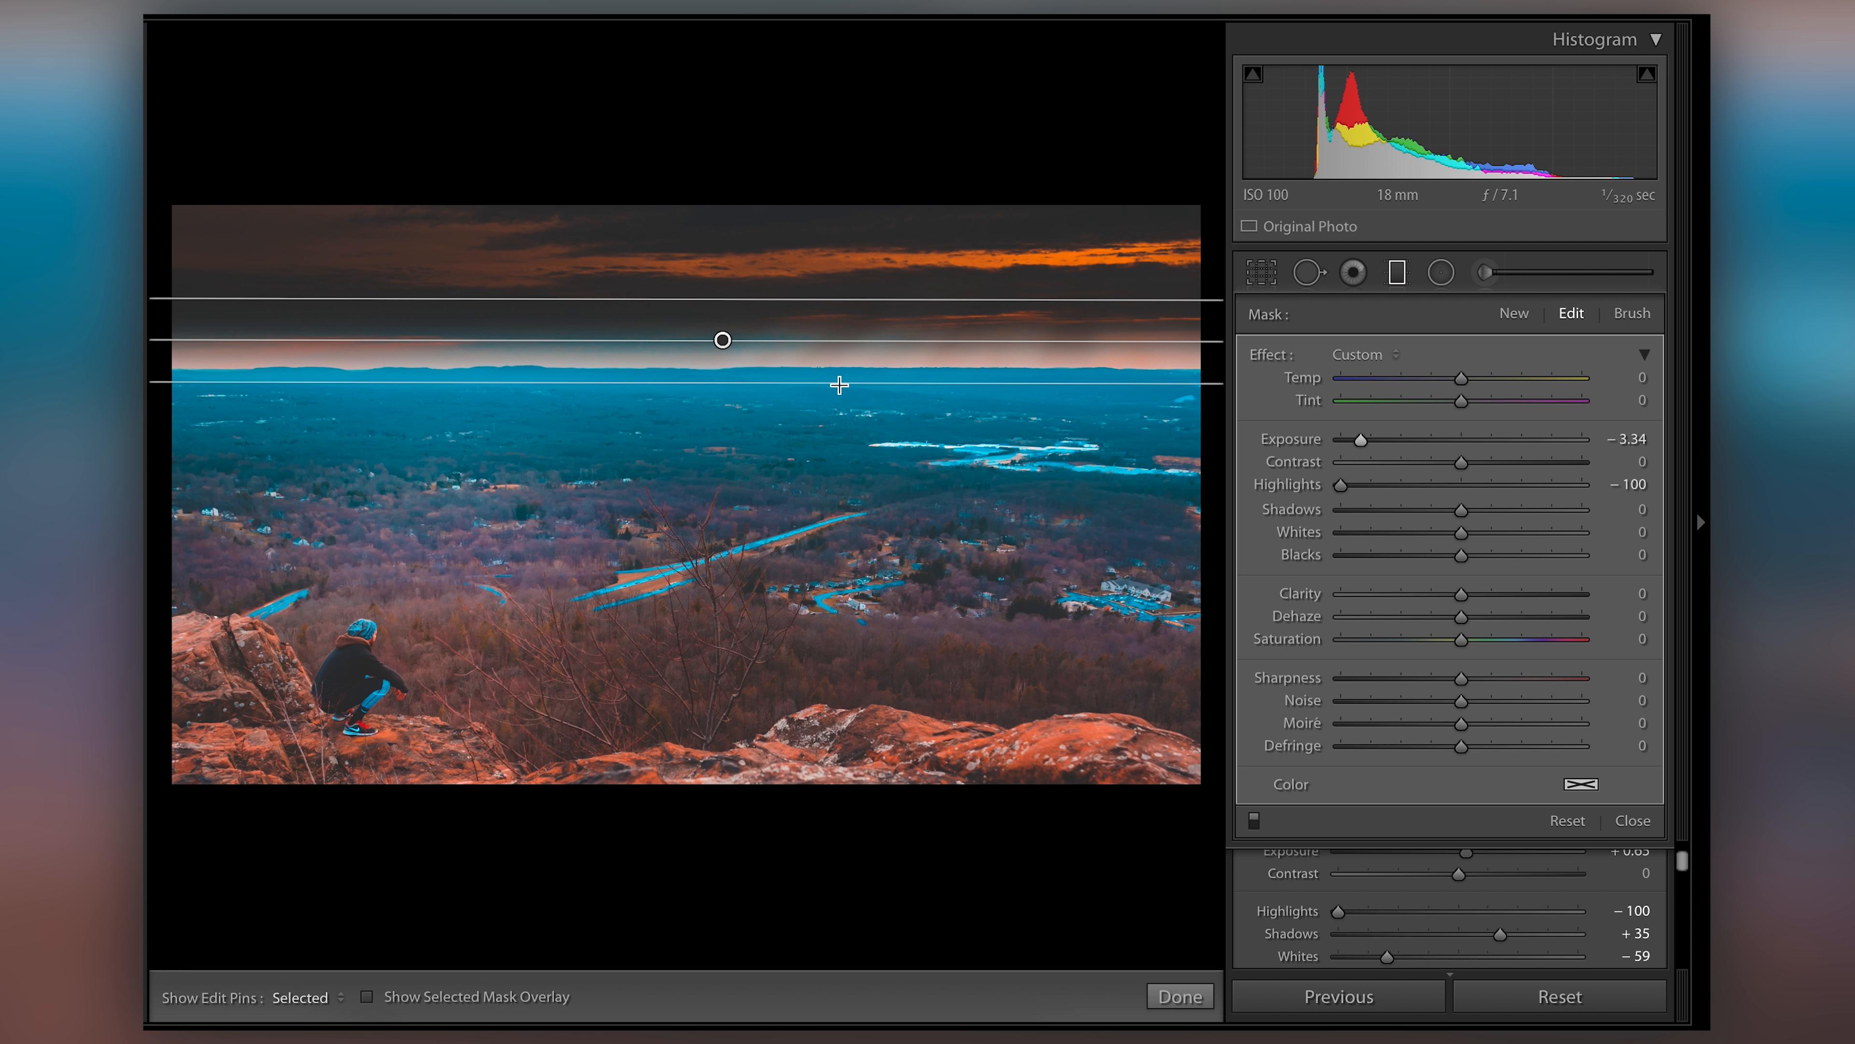
{"action": "mouse_move", "coordinate": [759, 236]}
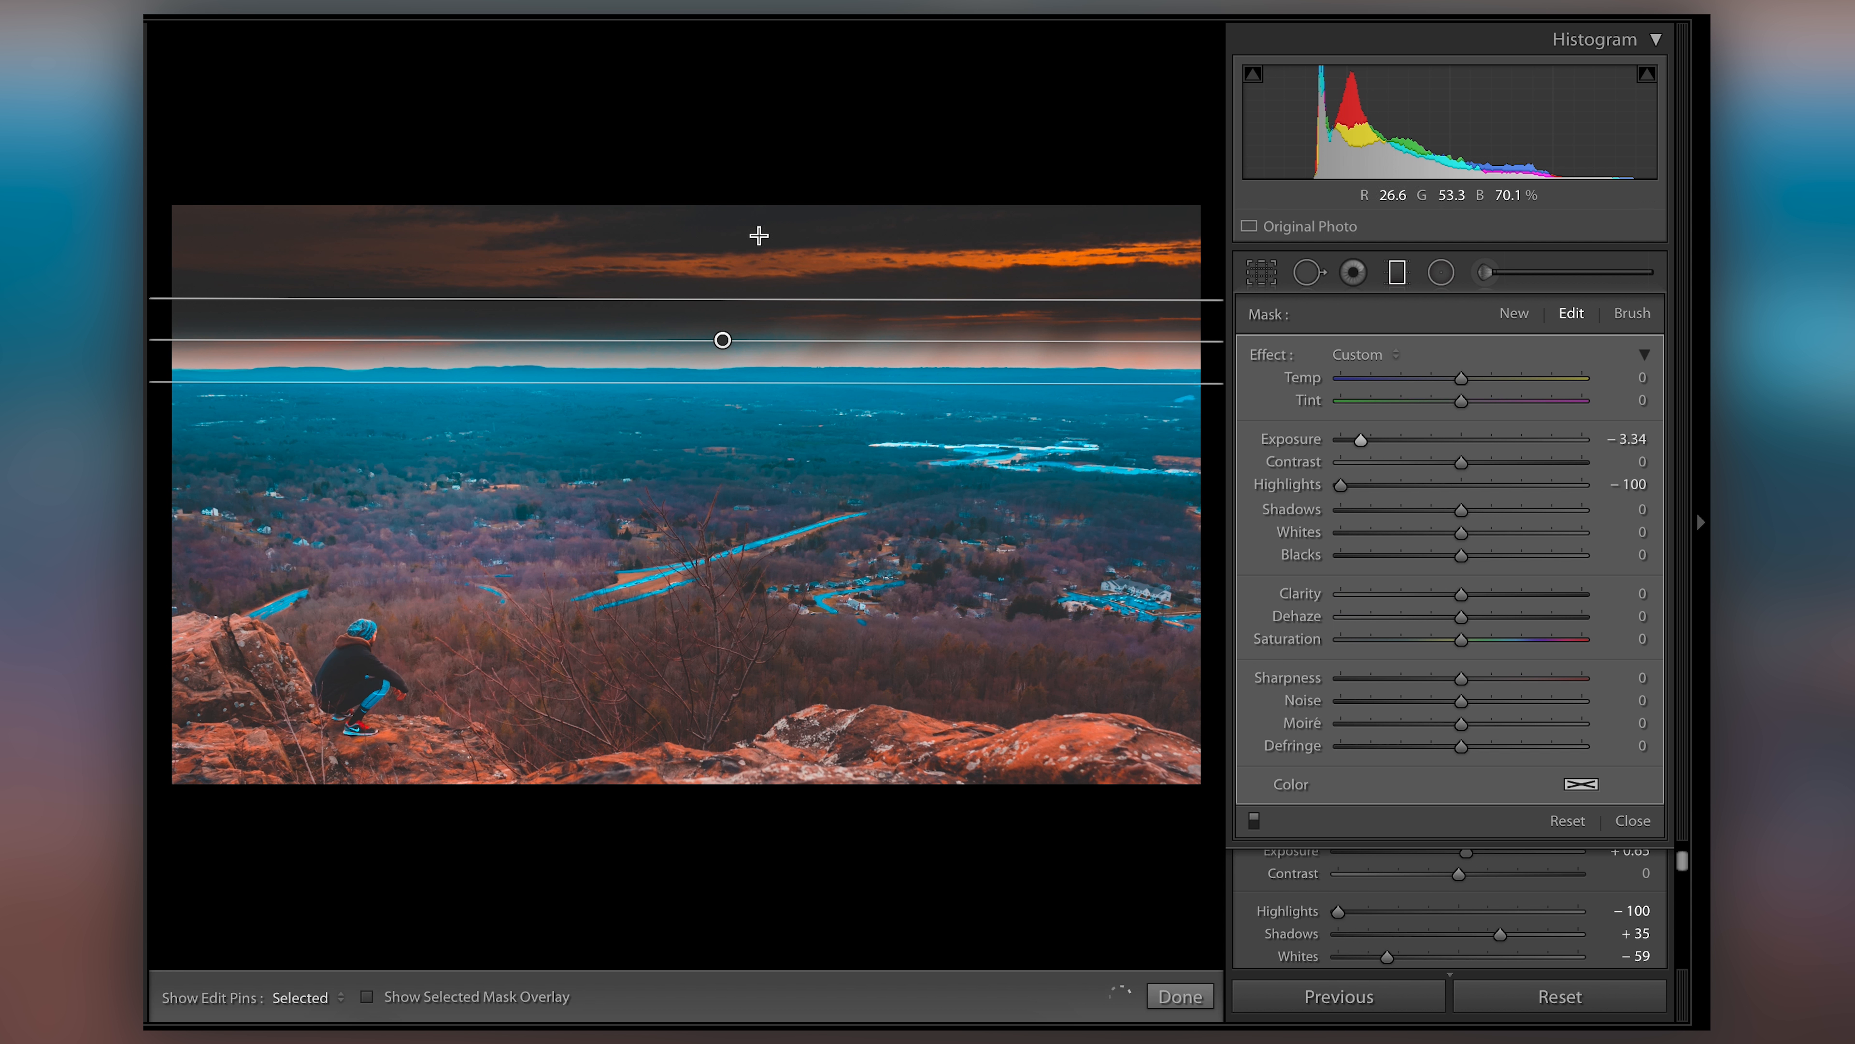
{"action": "left_click_drag", "start_coordinate": [1360, 438], "coordinate": [1432, 439]}
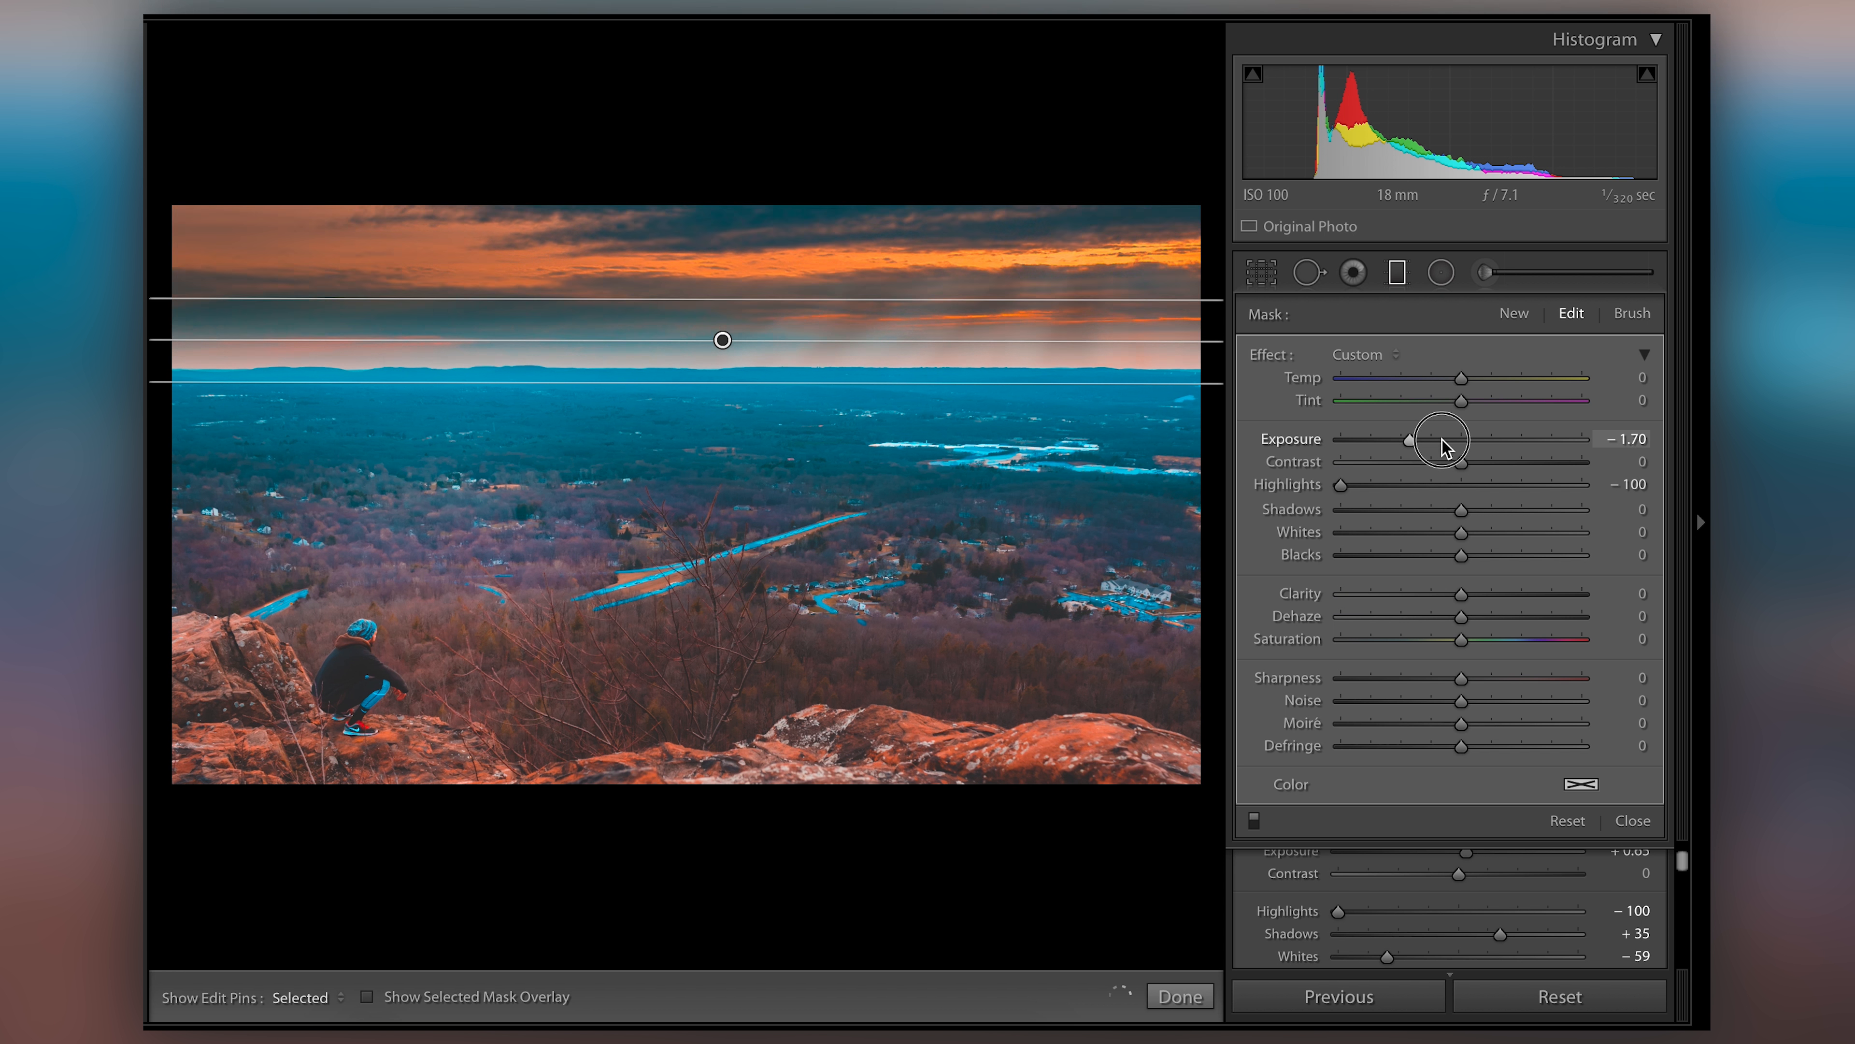
{"action": "left_click_drag", "start_coordinate": [1411, 439], "coordinate": [1454, 439]}
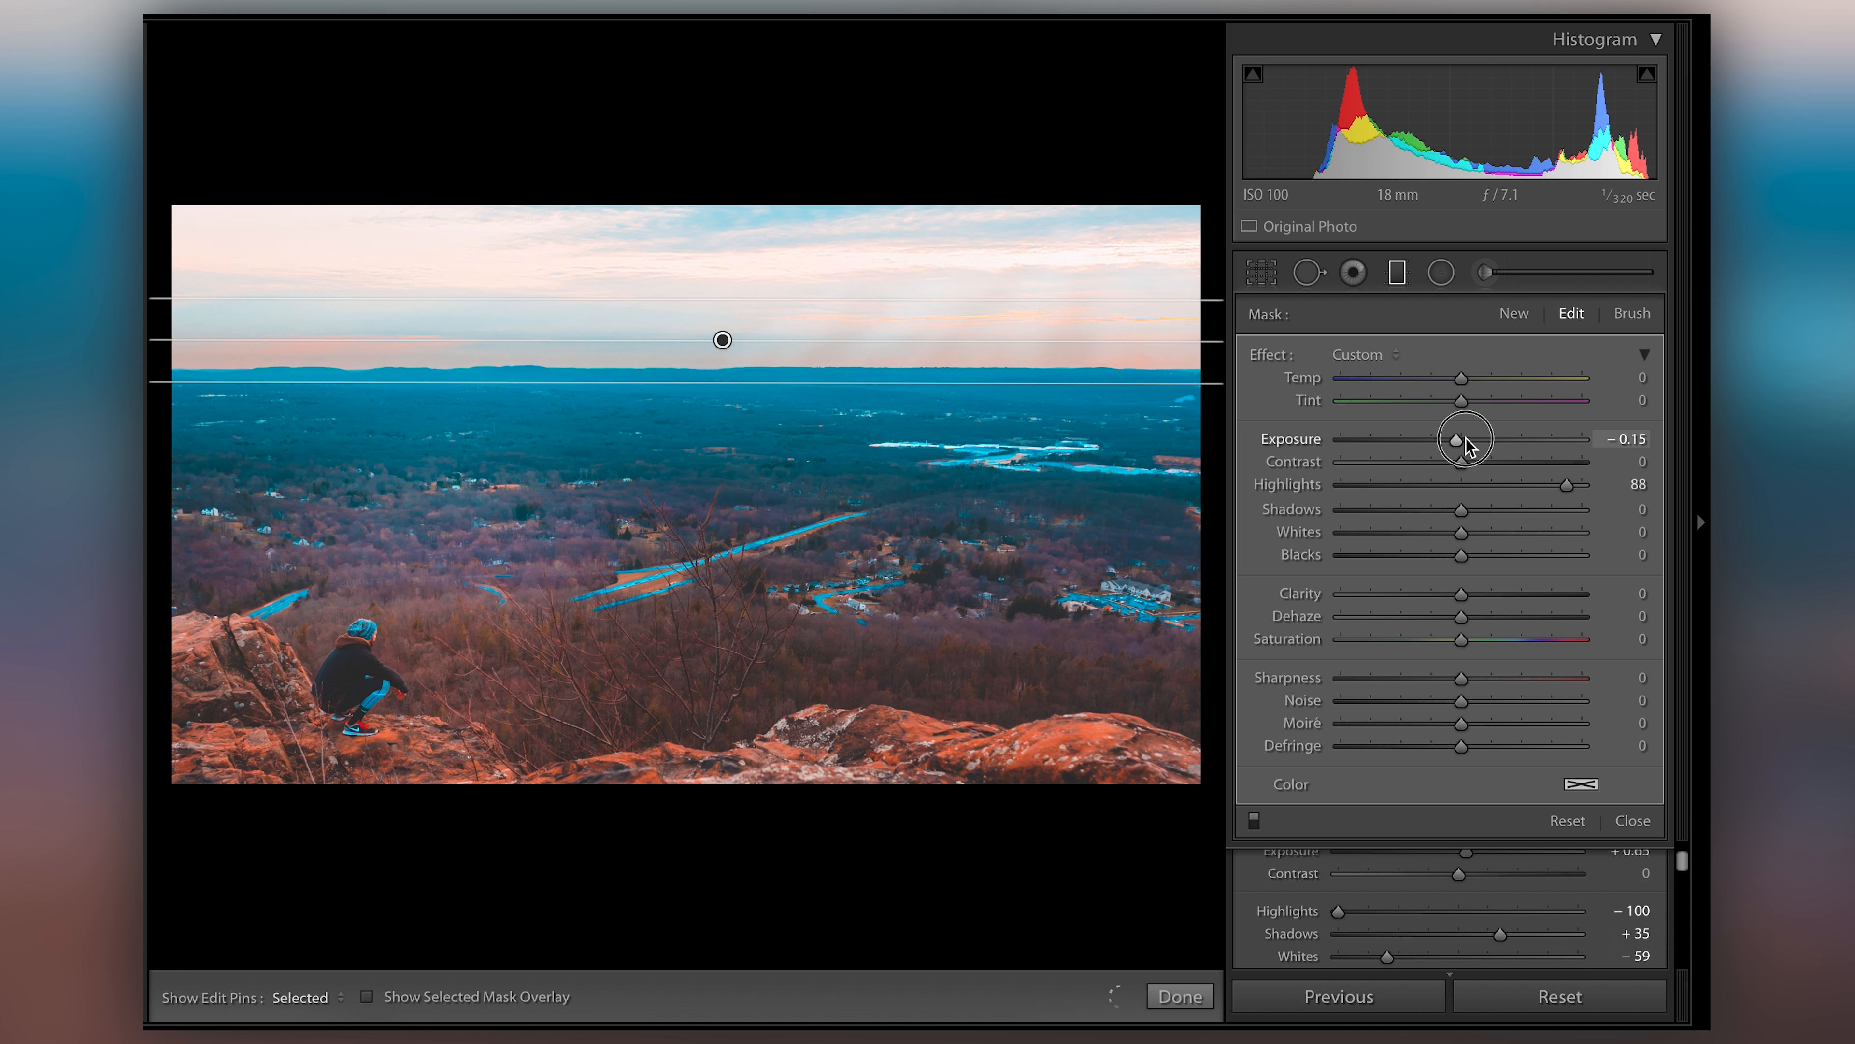
{"action": "left_click_drag", "start_coordinate": [1464, 438], "coordinate": [1542, 439]}
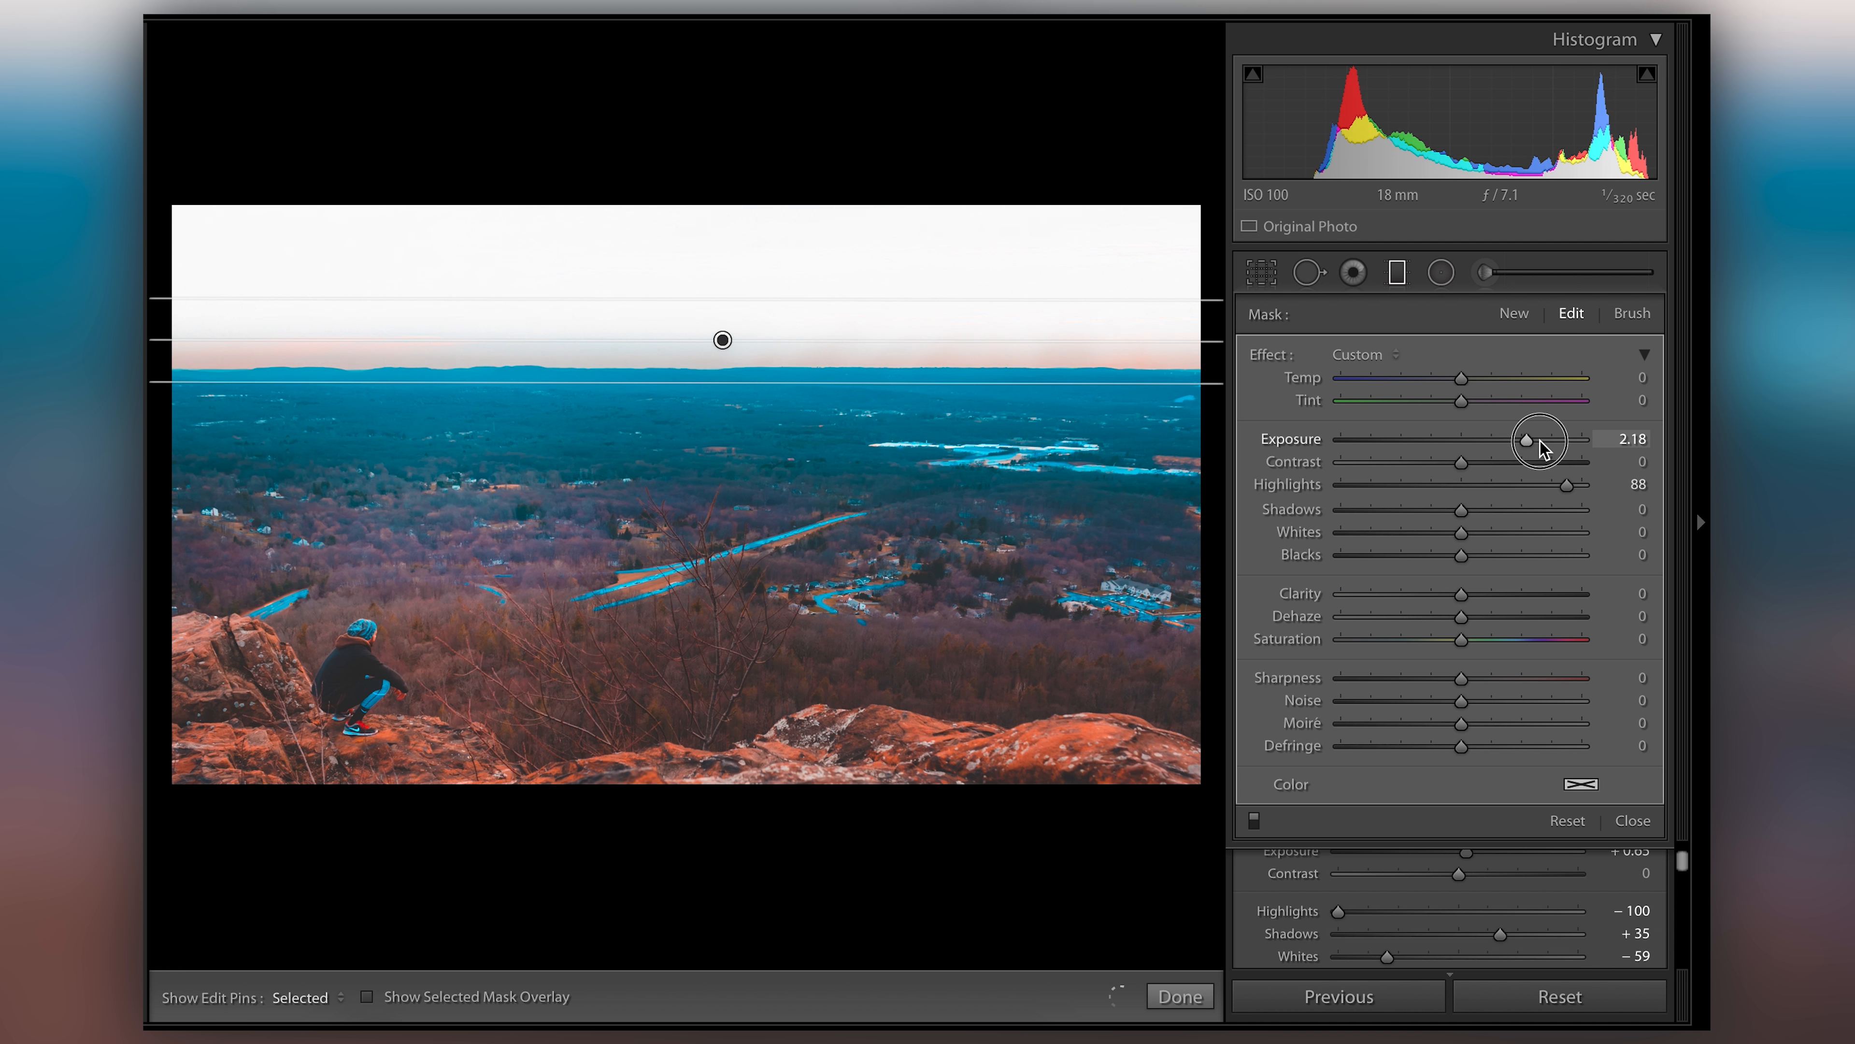
{"action": "left_click_drag", "start_coordinate": [1542, 438], "coordinate": [1560, 438]}
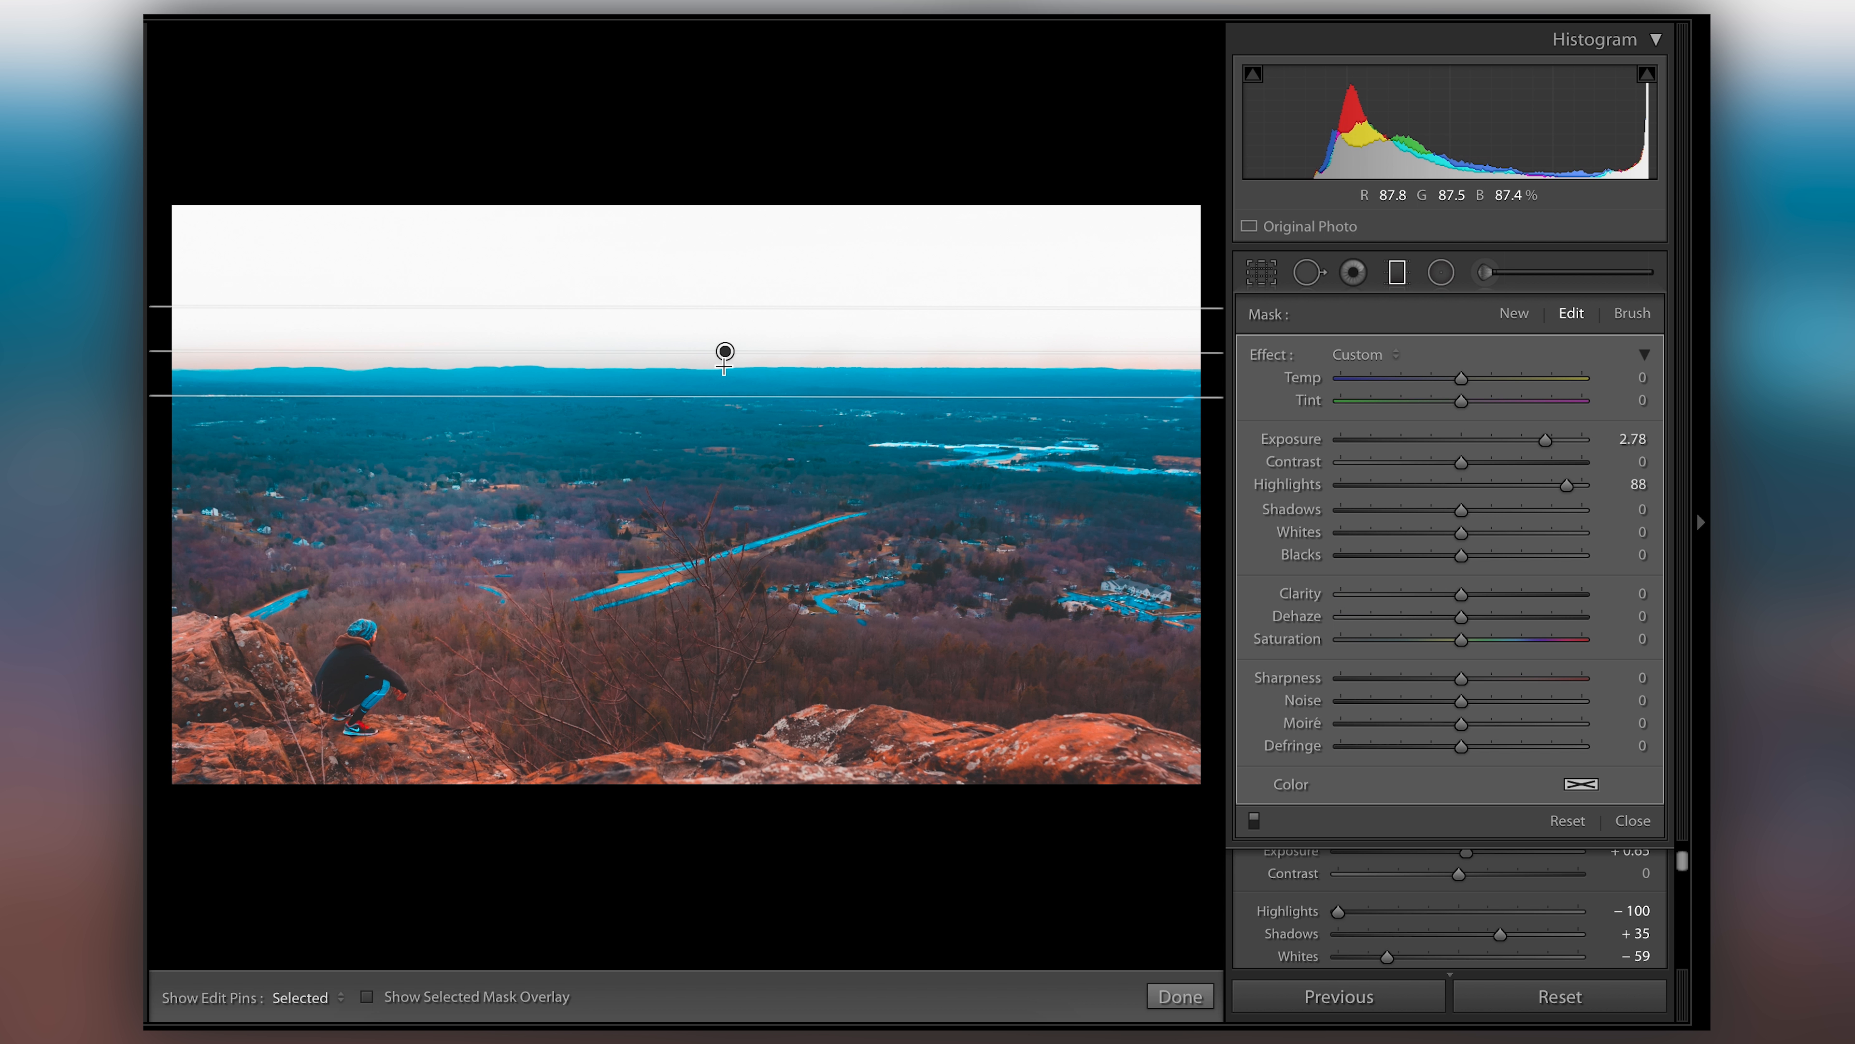
Settle the filter at Highlights -100 and Exposure about -0.34
{"action": "left_click_drag", "start_coordinate": [1564, 484], "coordinate": [1360, 484]}
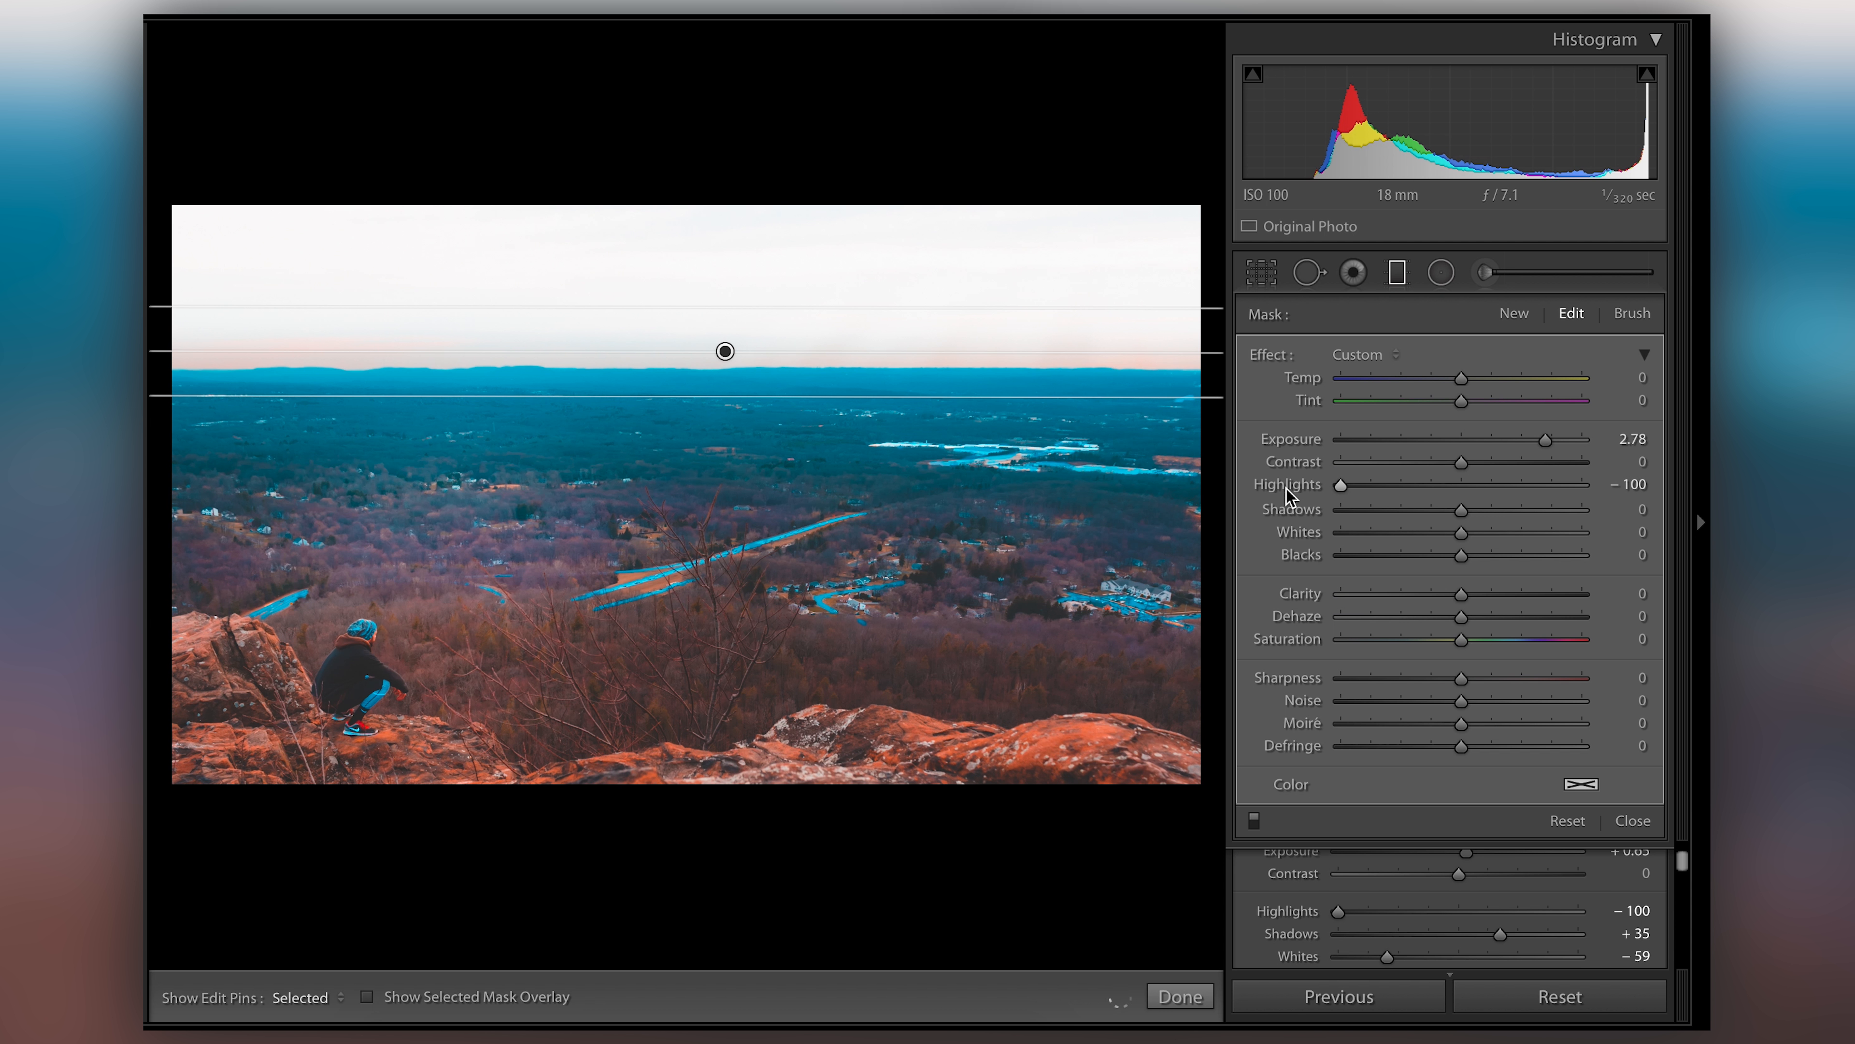
{"action": "left_click_drag", "start_coordinate": [1507, 439], "coordinate": [1497, 439]}
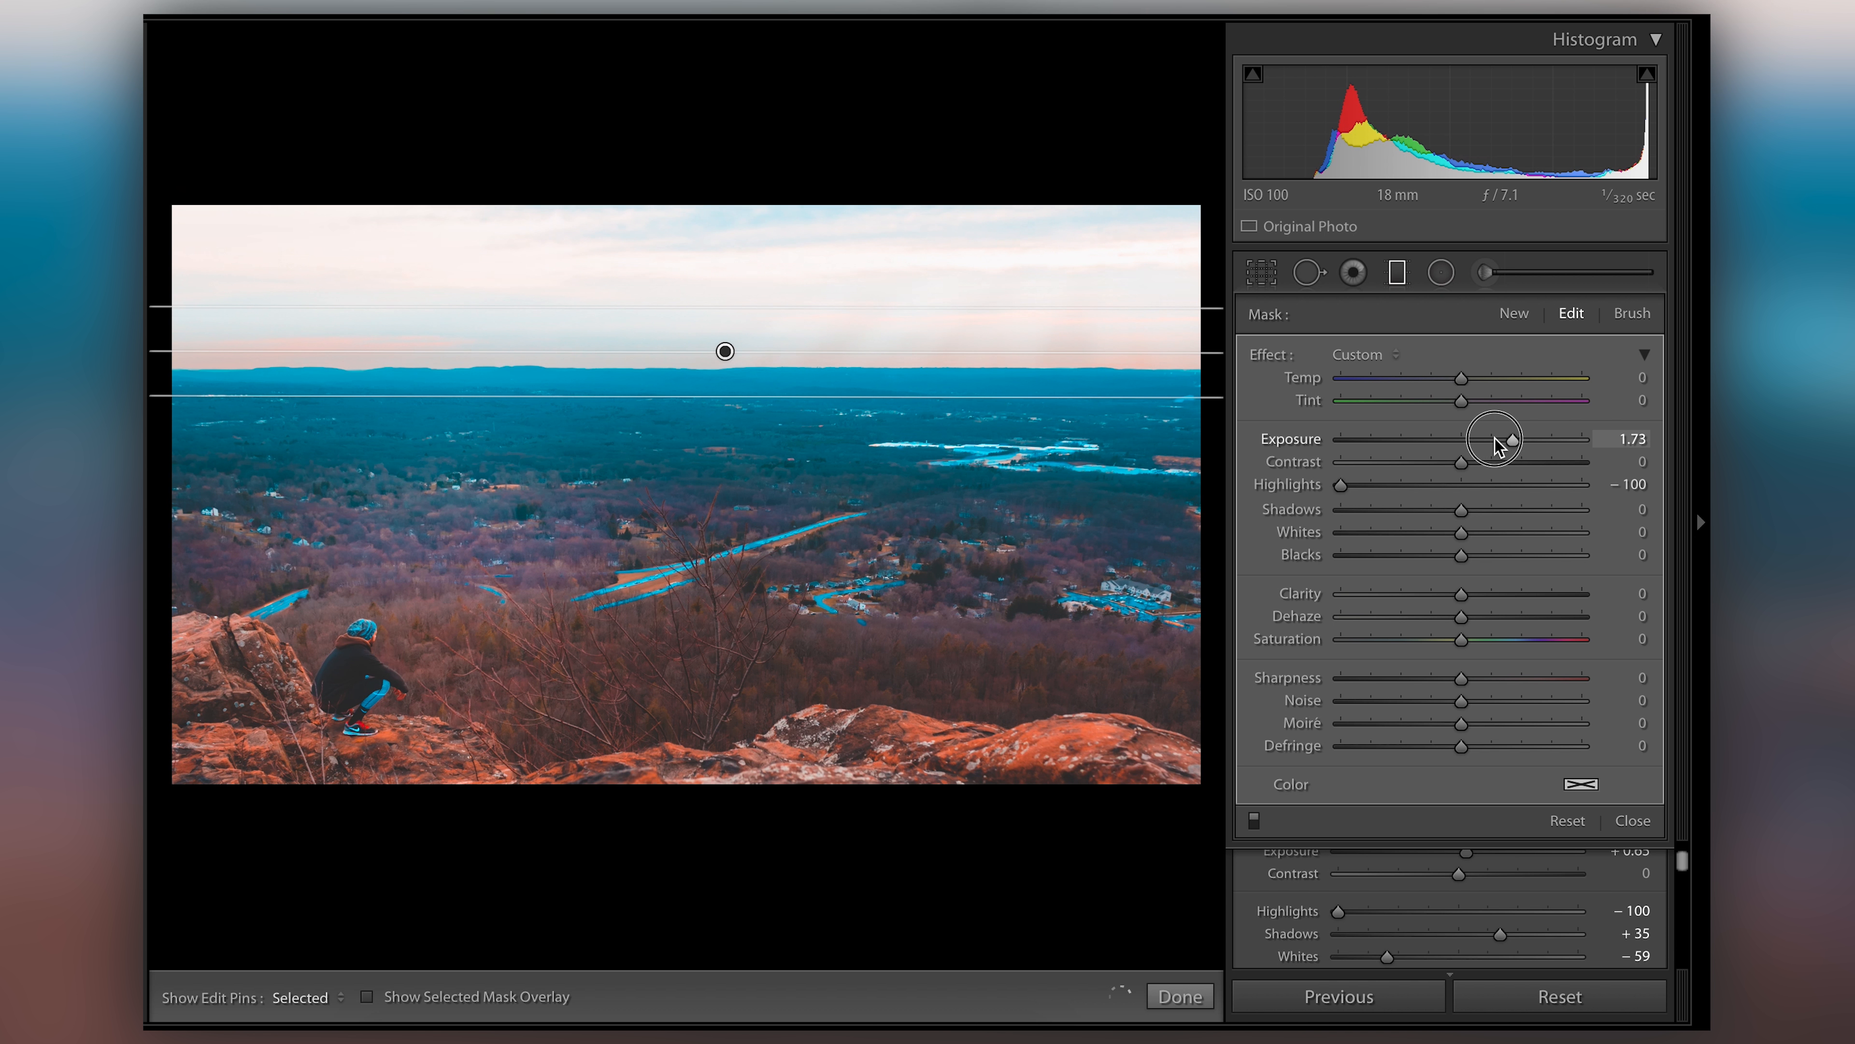
{"action": "left_click_drag", "start_coordinate": [1495, 439], "coordinate": [1459, 439]}
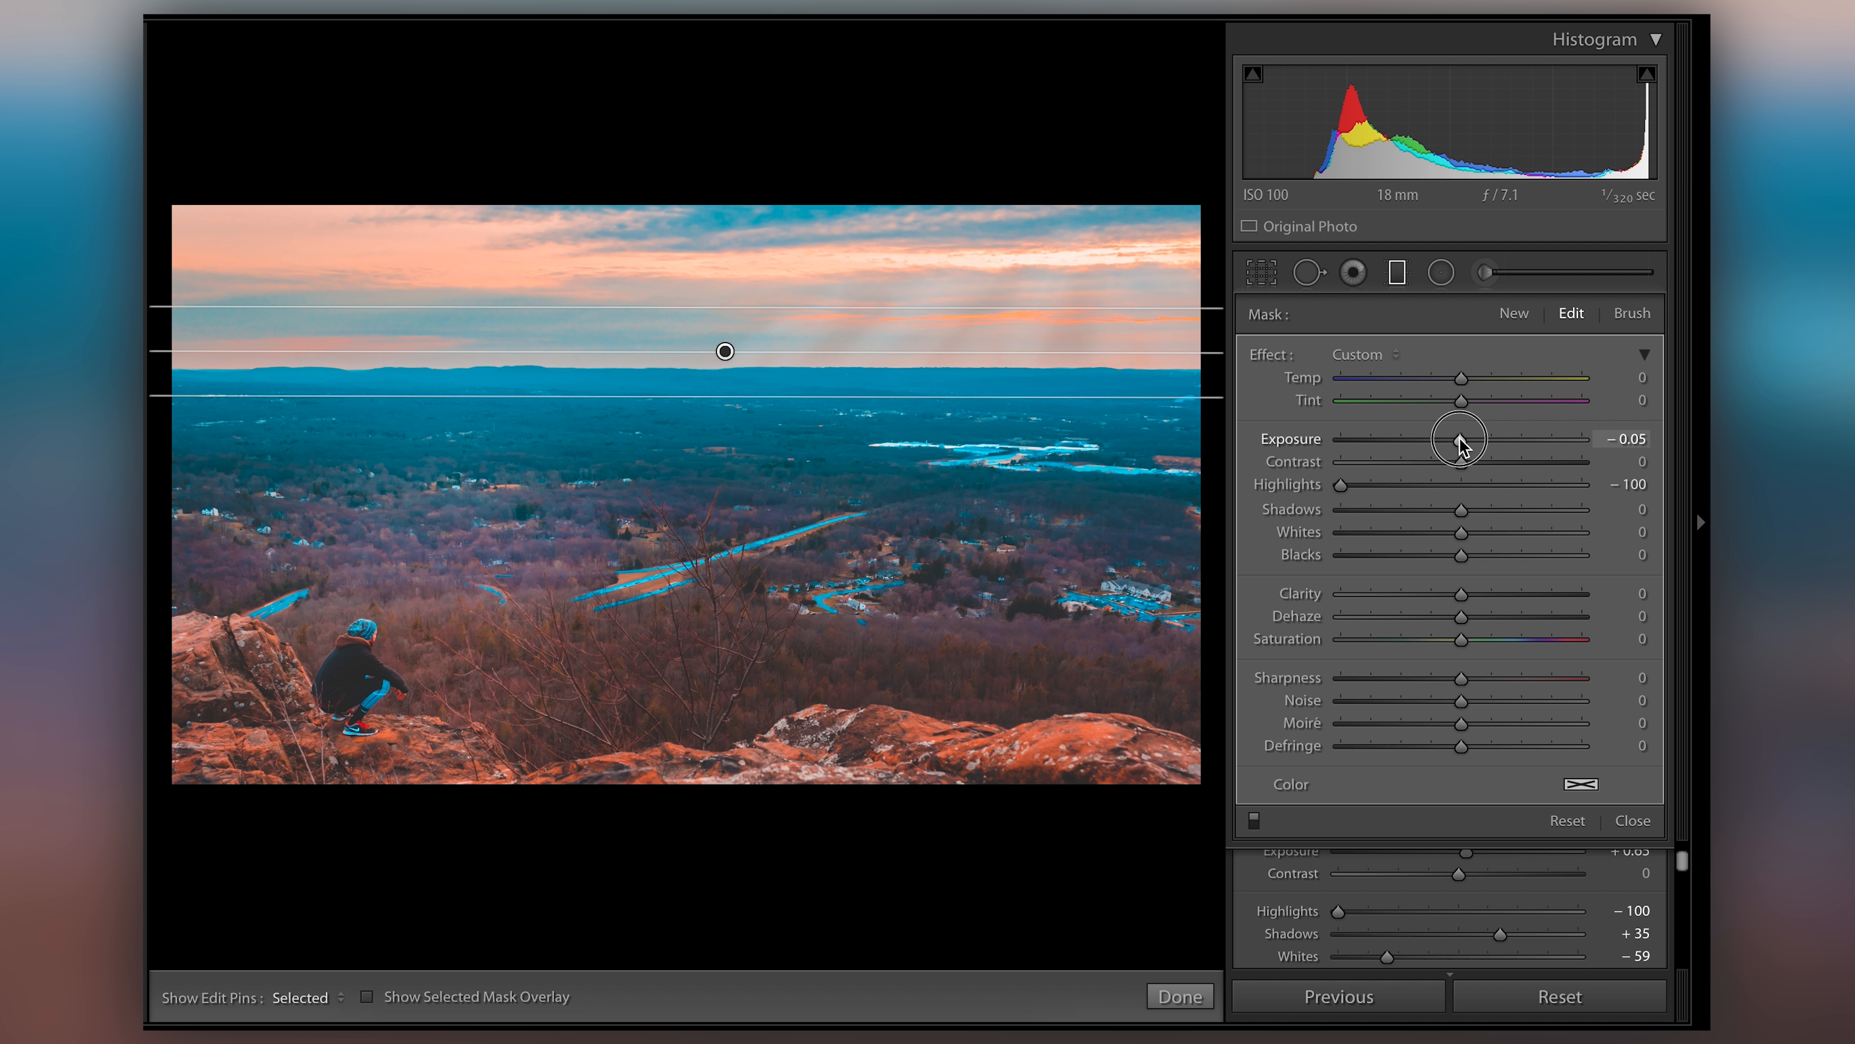
{"action": "left_click_drag", "start_coordinate": [1460, 438], "coordinate": [1449, 438]}
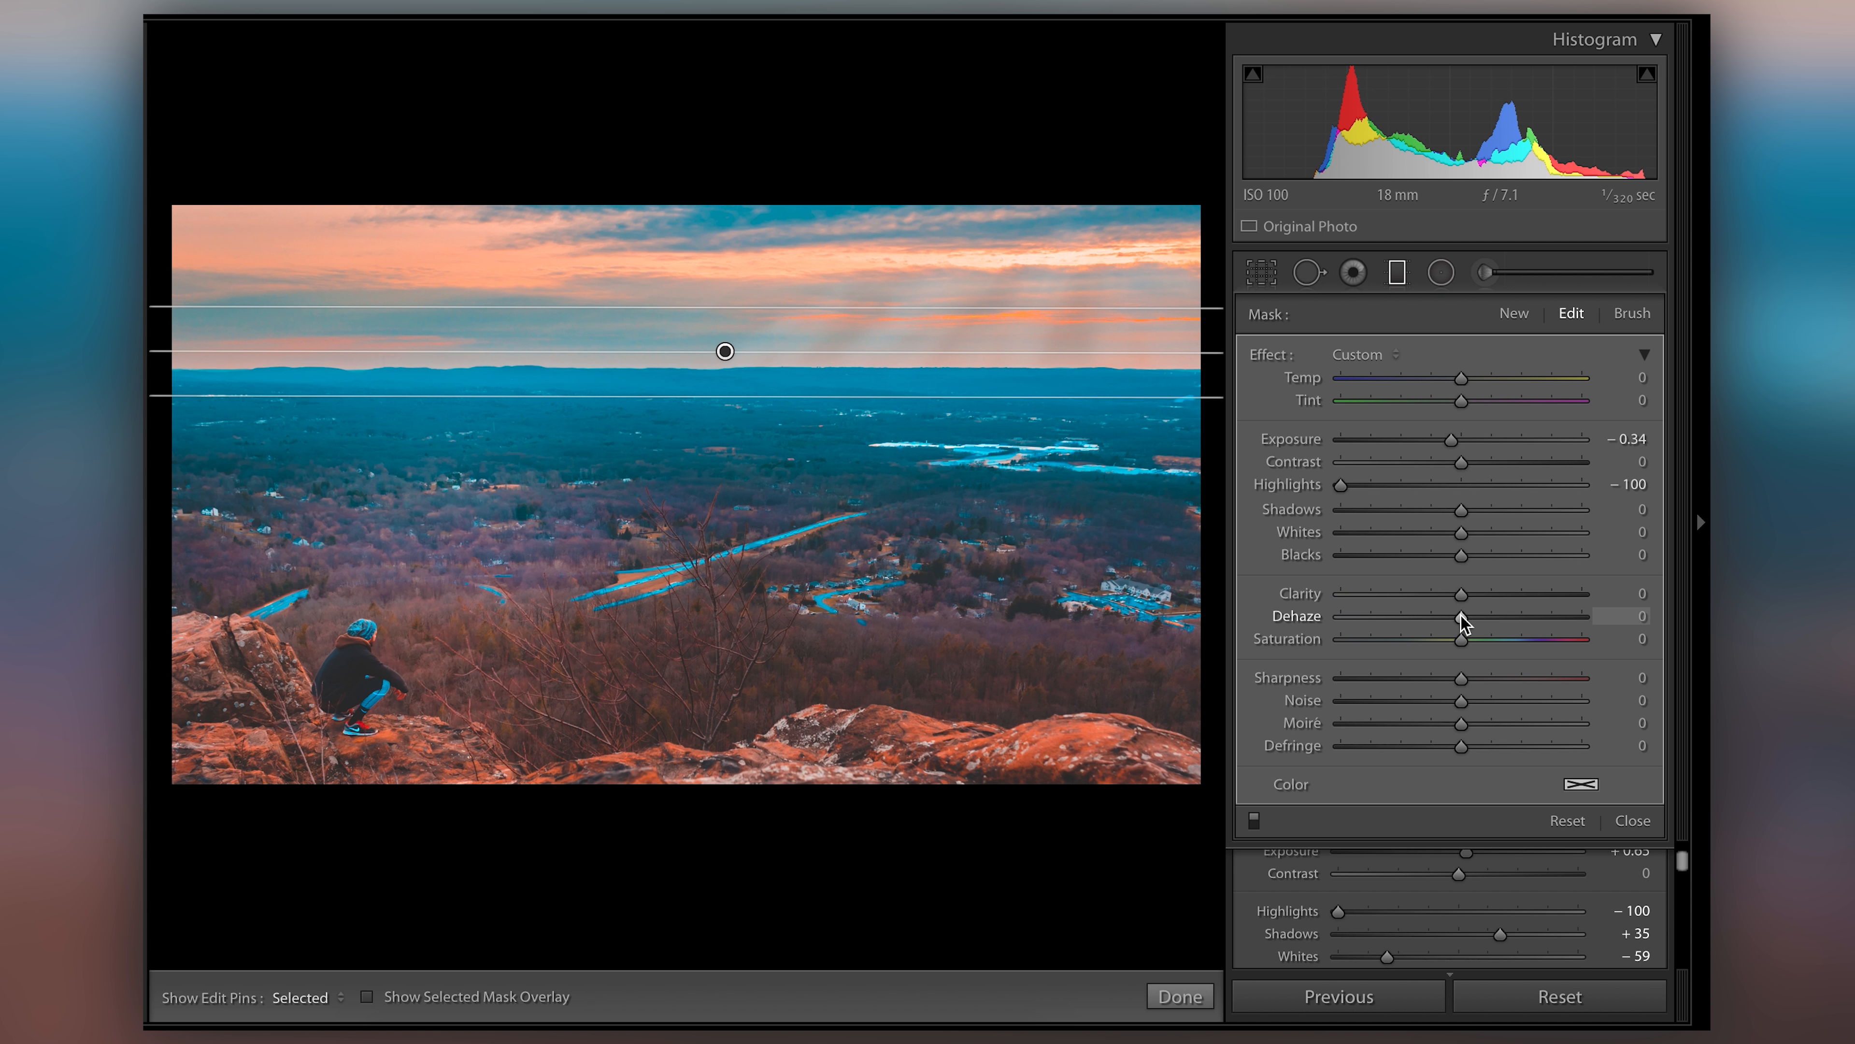
Sweep the filter's Clarity from 100 down to about -78 and settle it at 27
{"action": "left_click_drag", "start_coordinate": [1461, 616], "coordinate": [1461, 591]}
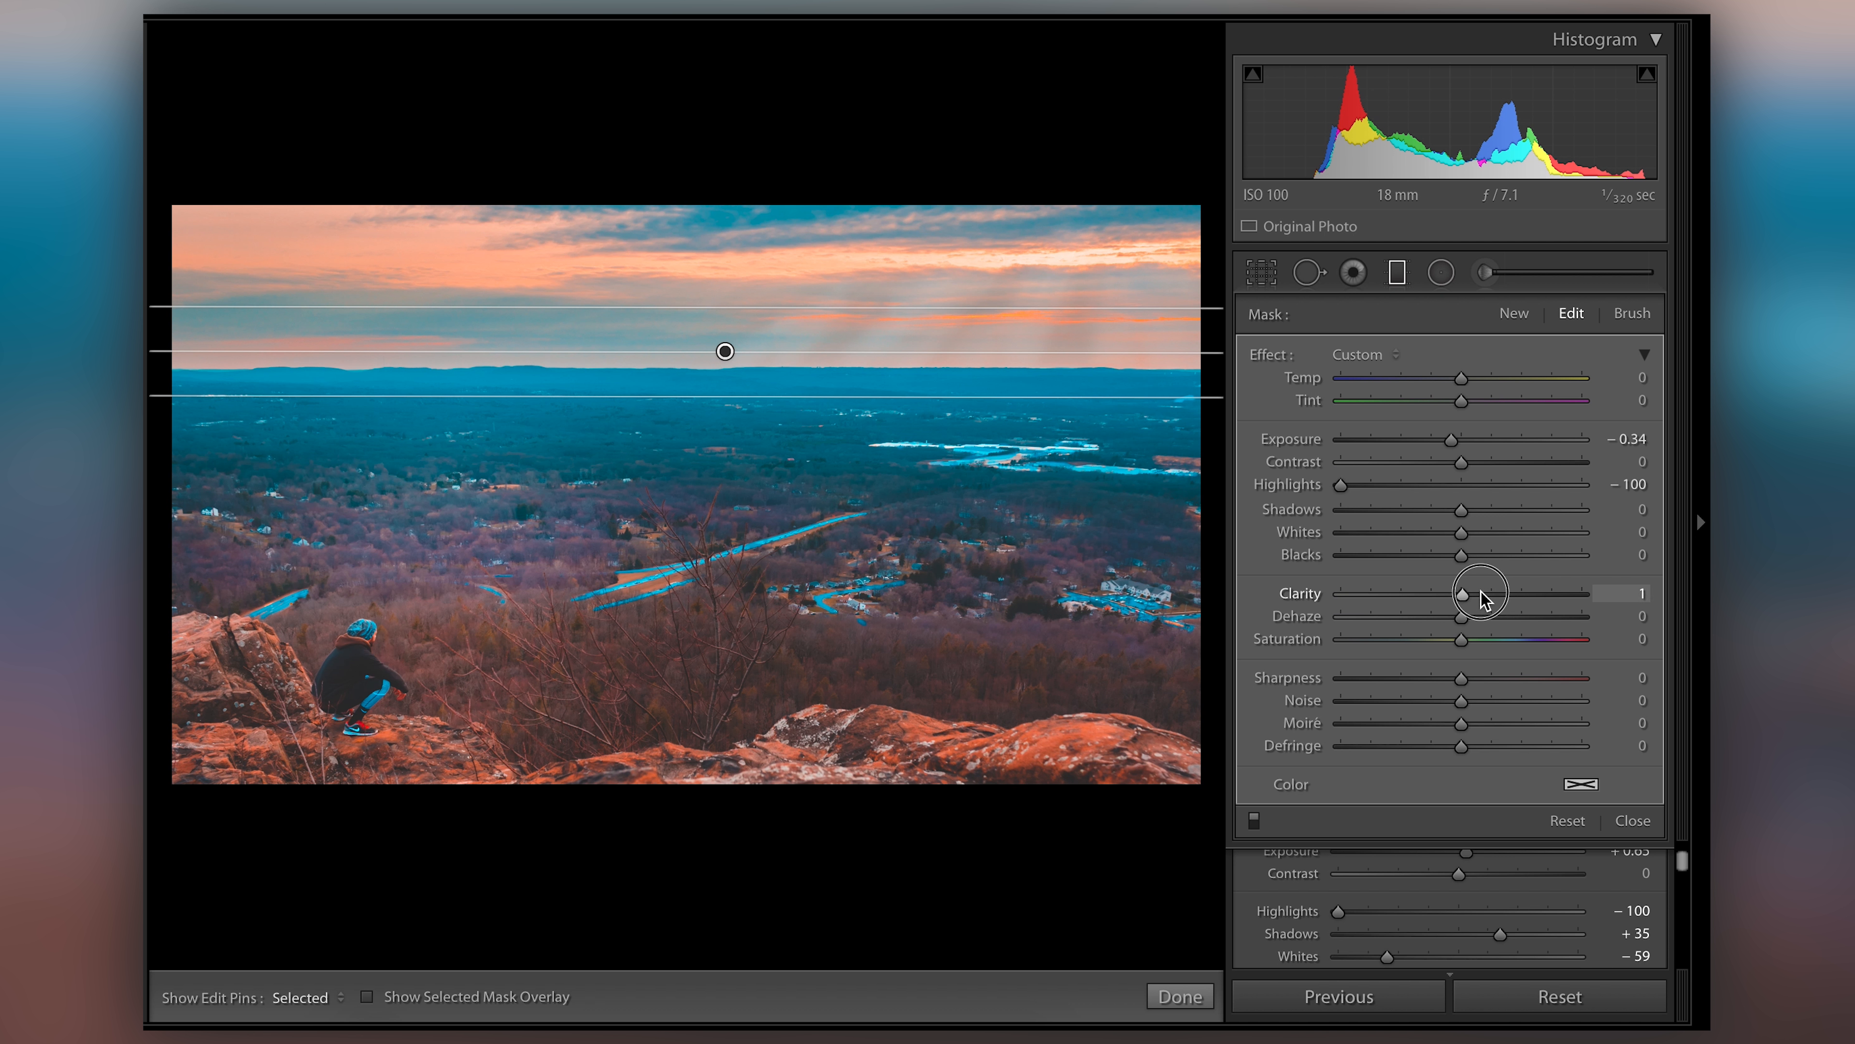
{"action": "left_click_drag", "start_coordinate": [1471, 592], "coordinate": [1505, 593]}
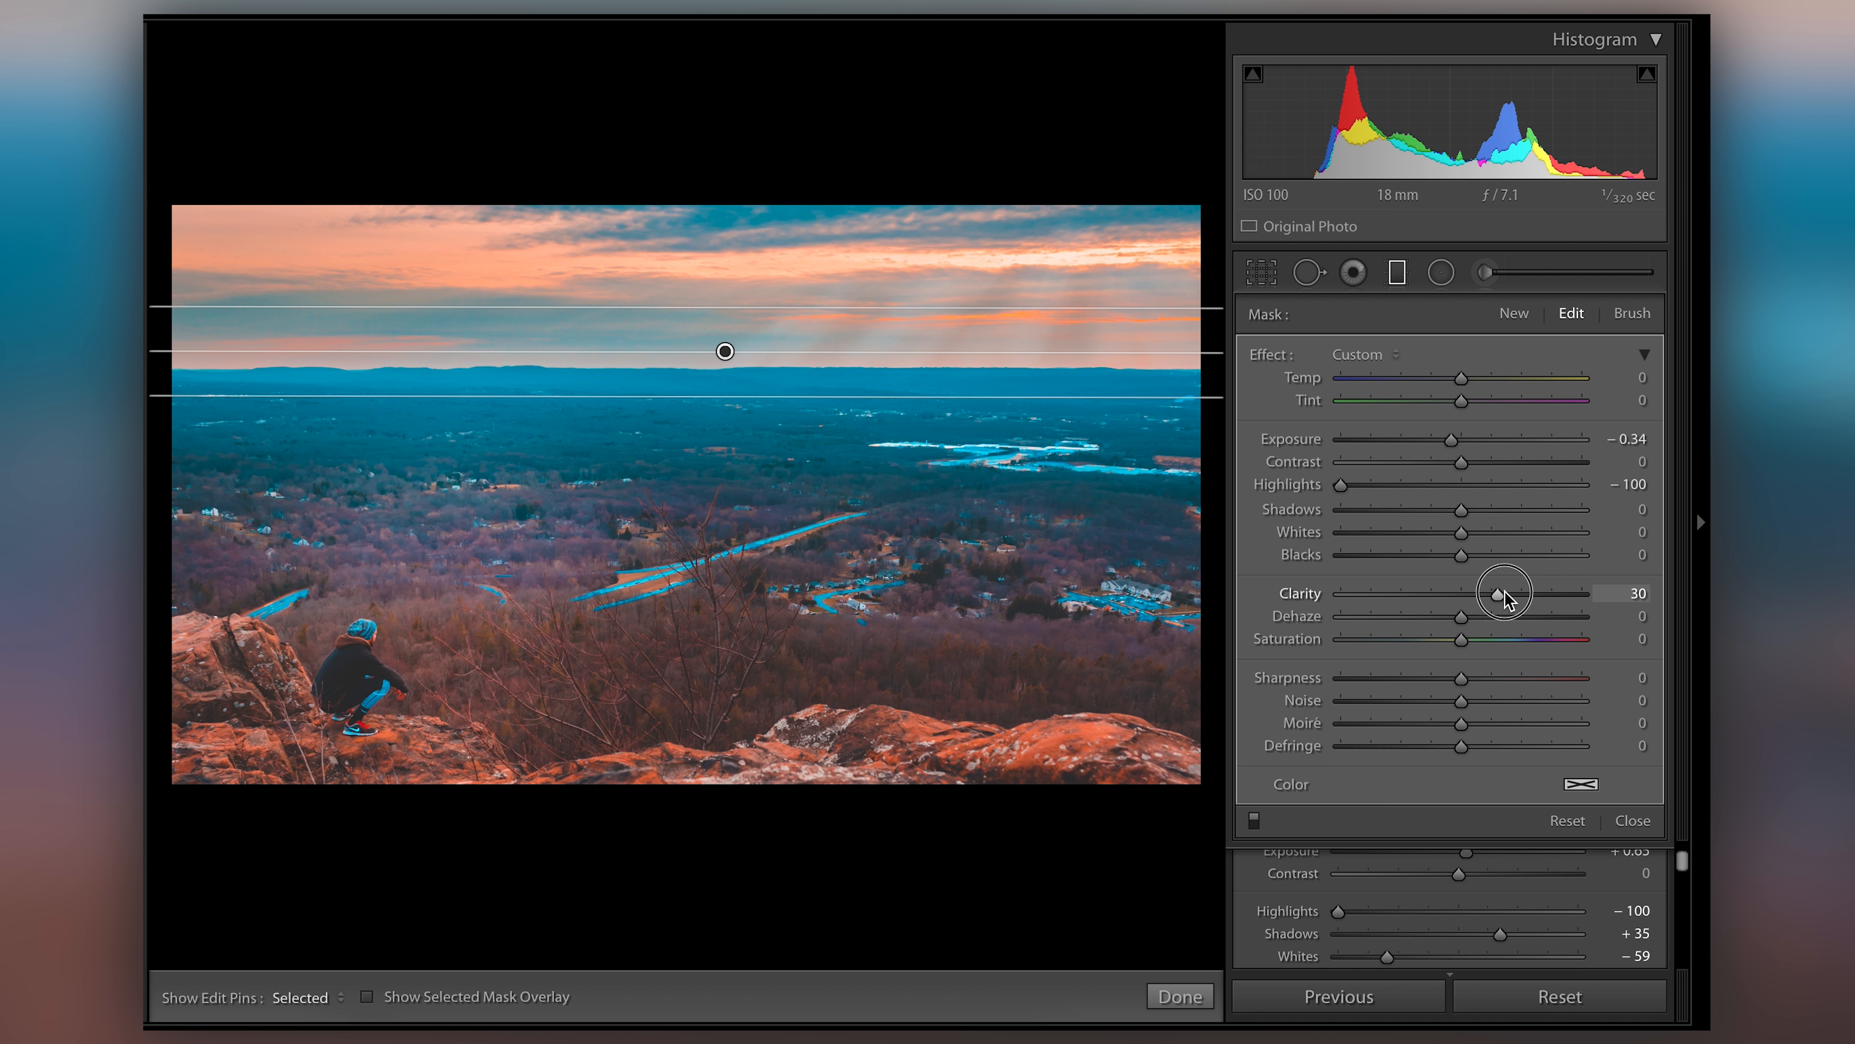
{"action": "left_click_drag", "start_coordinate": [1502, 591], "coordinate": [1539, 591]}
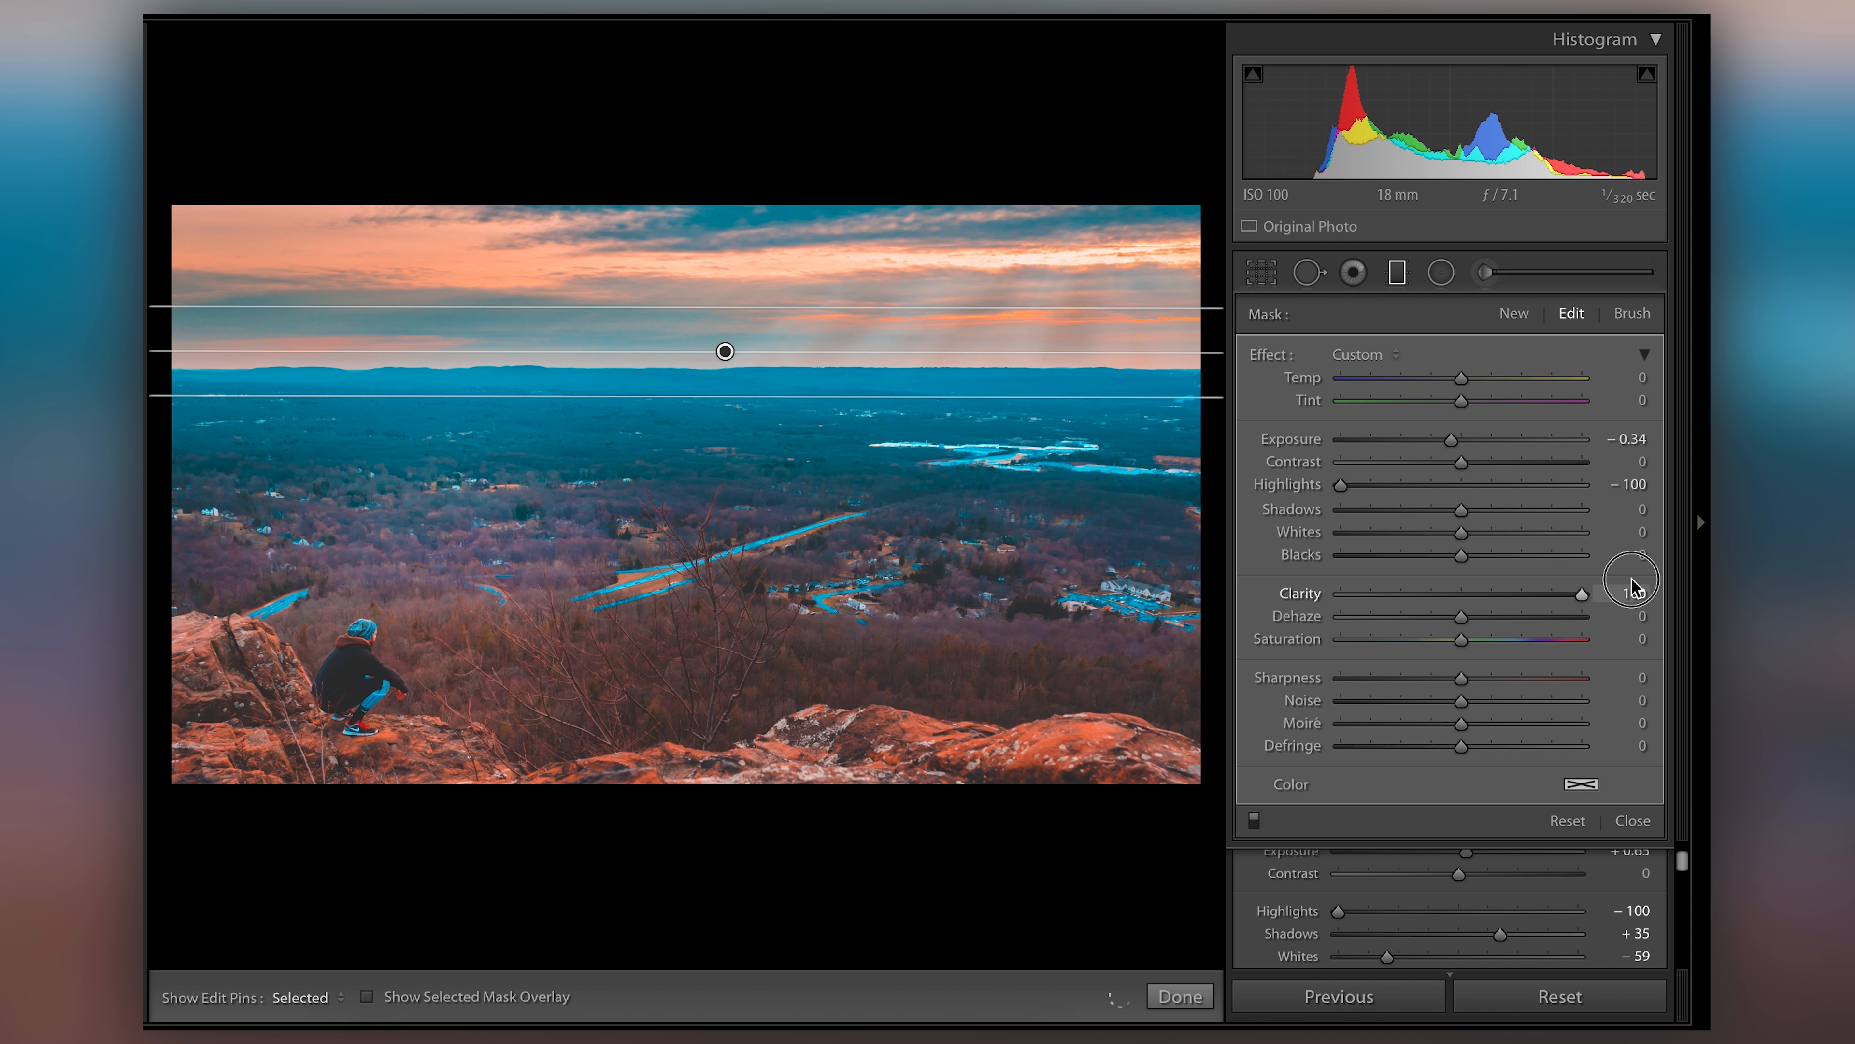
{"action": "left_click_drag", "start_coordinate": [1633, 593], "coordinate": [1497, 610]}
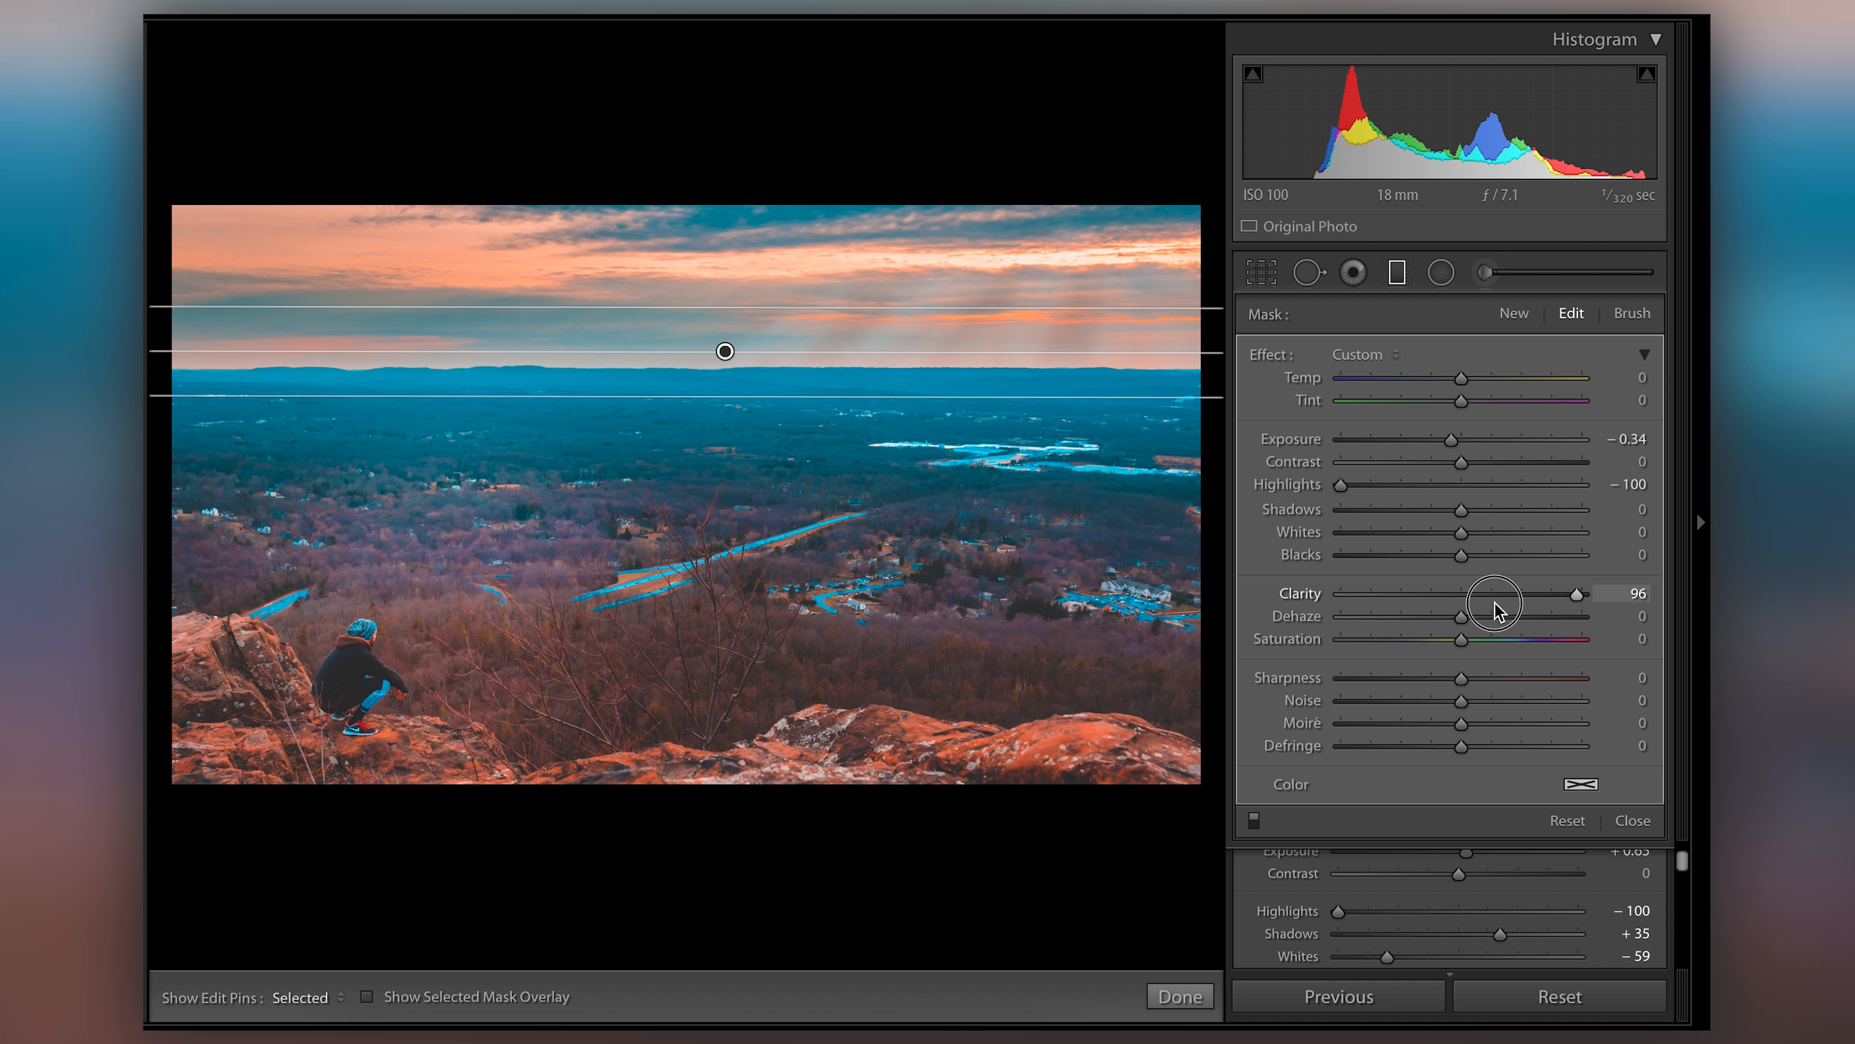
{"action": "left_click_drag", "start_coordinate": [1571, 593], "coordinate": [1518, 592]}
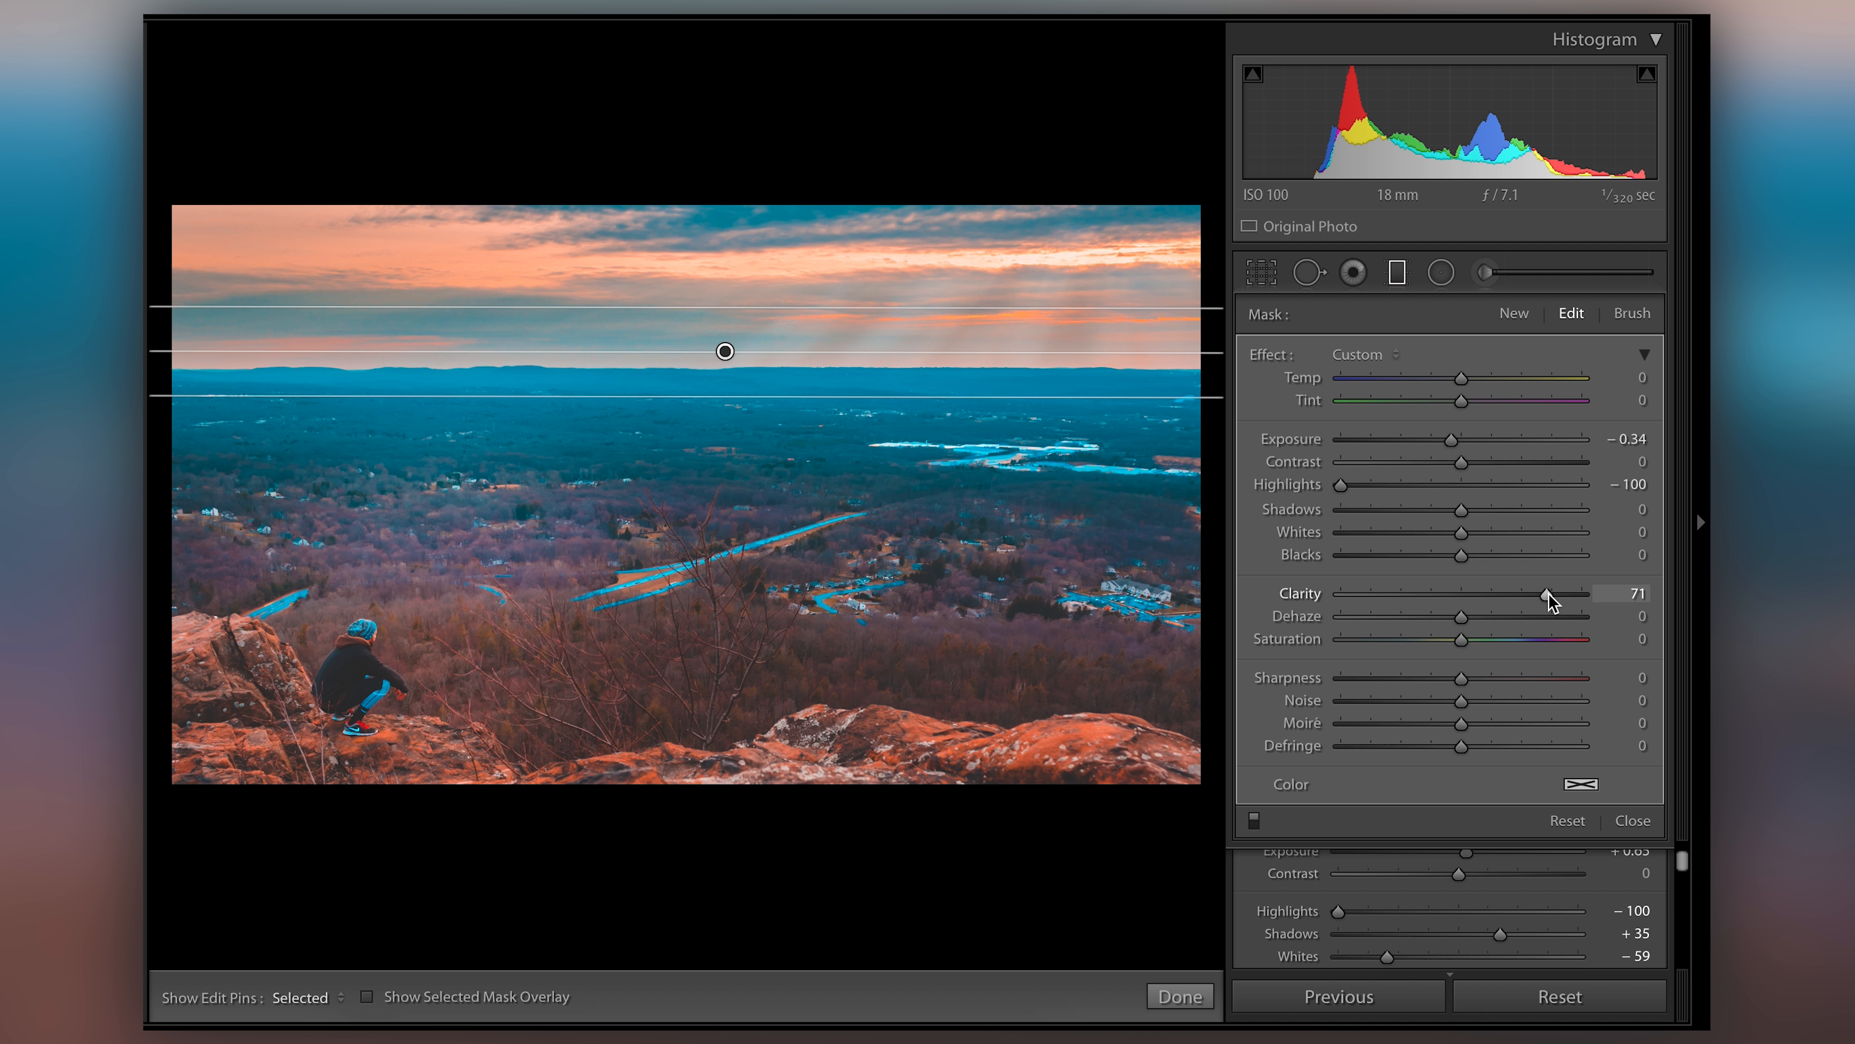
{"action": "left_click_drag", "start_coordinate": [1546, 593], "coordinate": [1592, 592]}
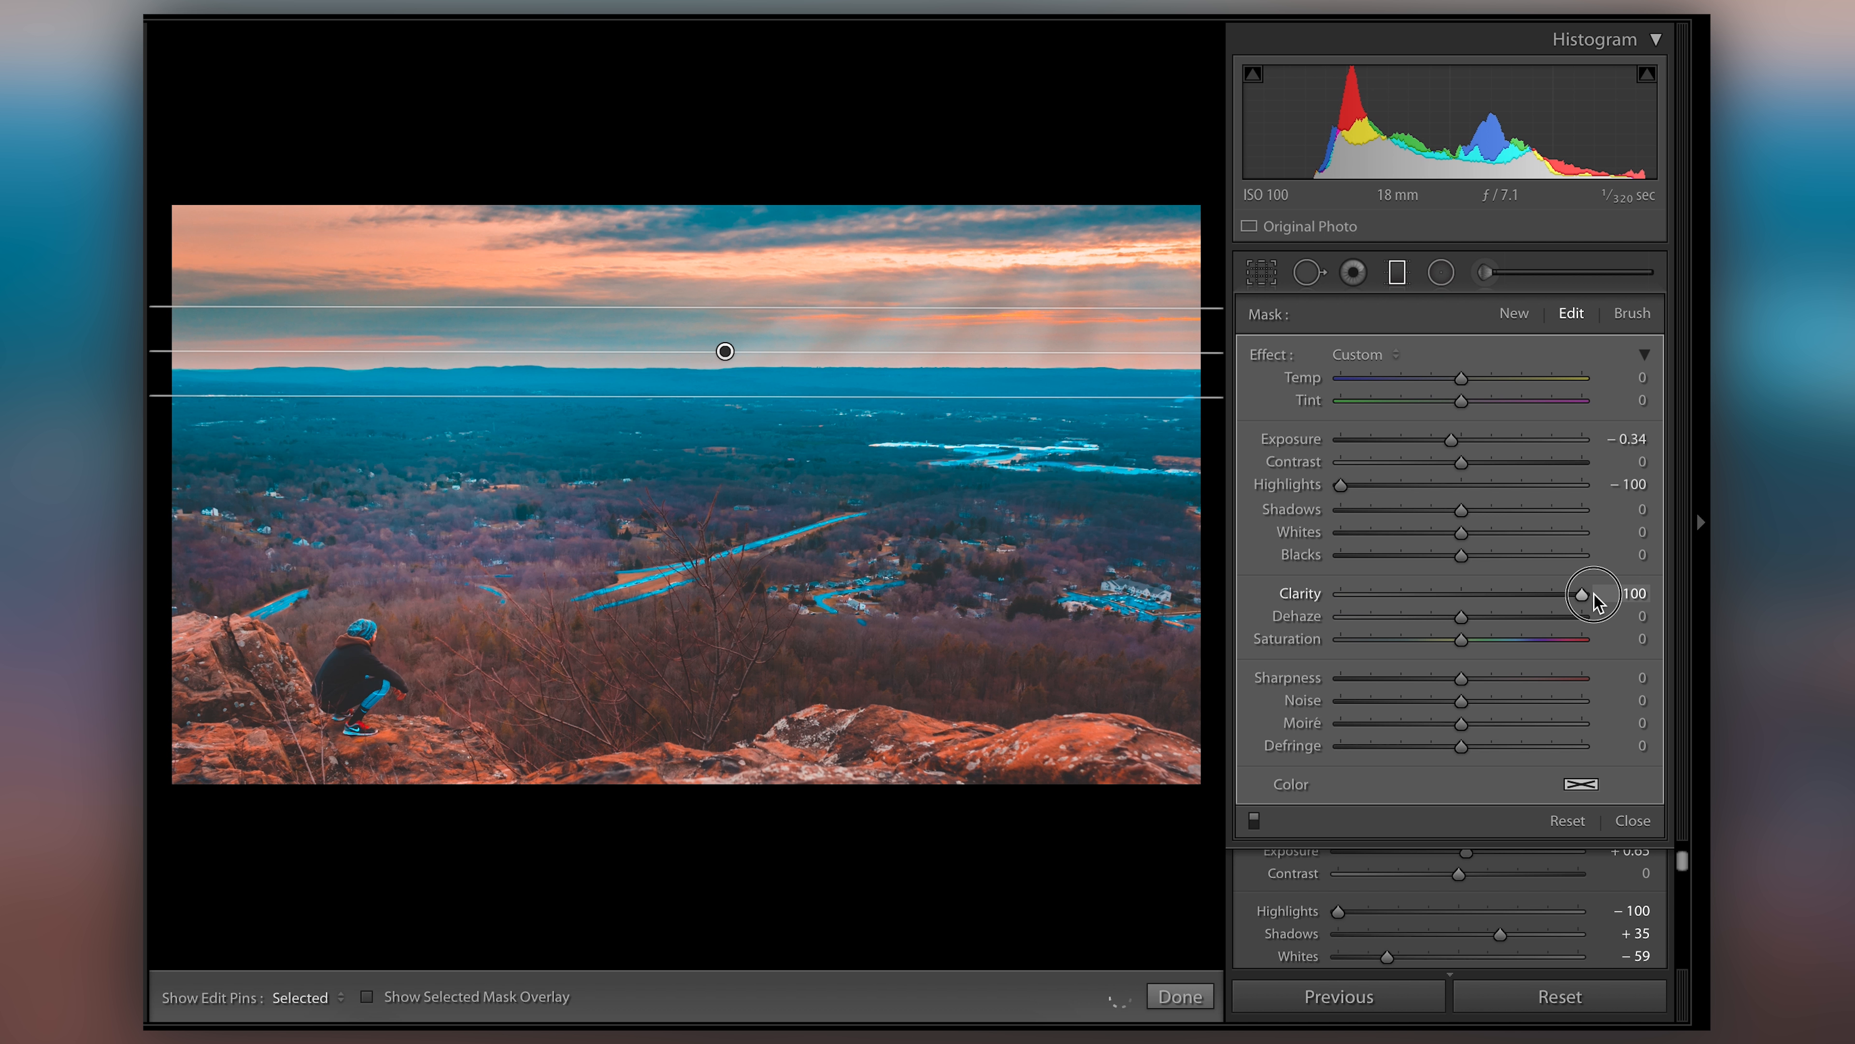
{"action": "left_click_drag", "start_coordinate": [1586, 592], "coordinate": [1403, 592]}
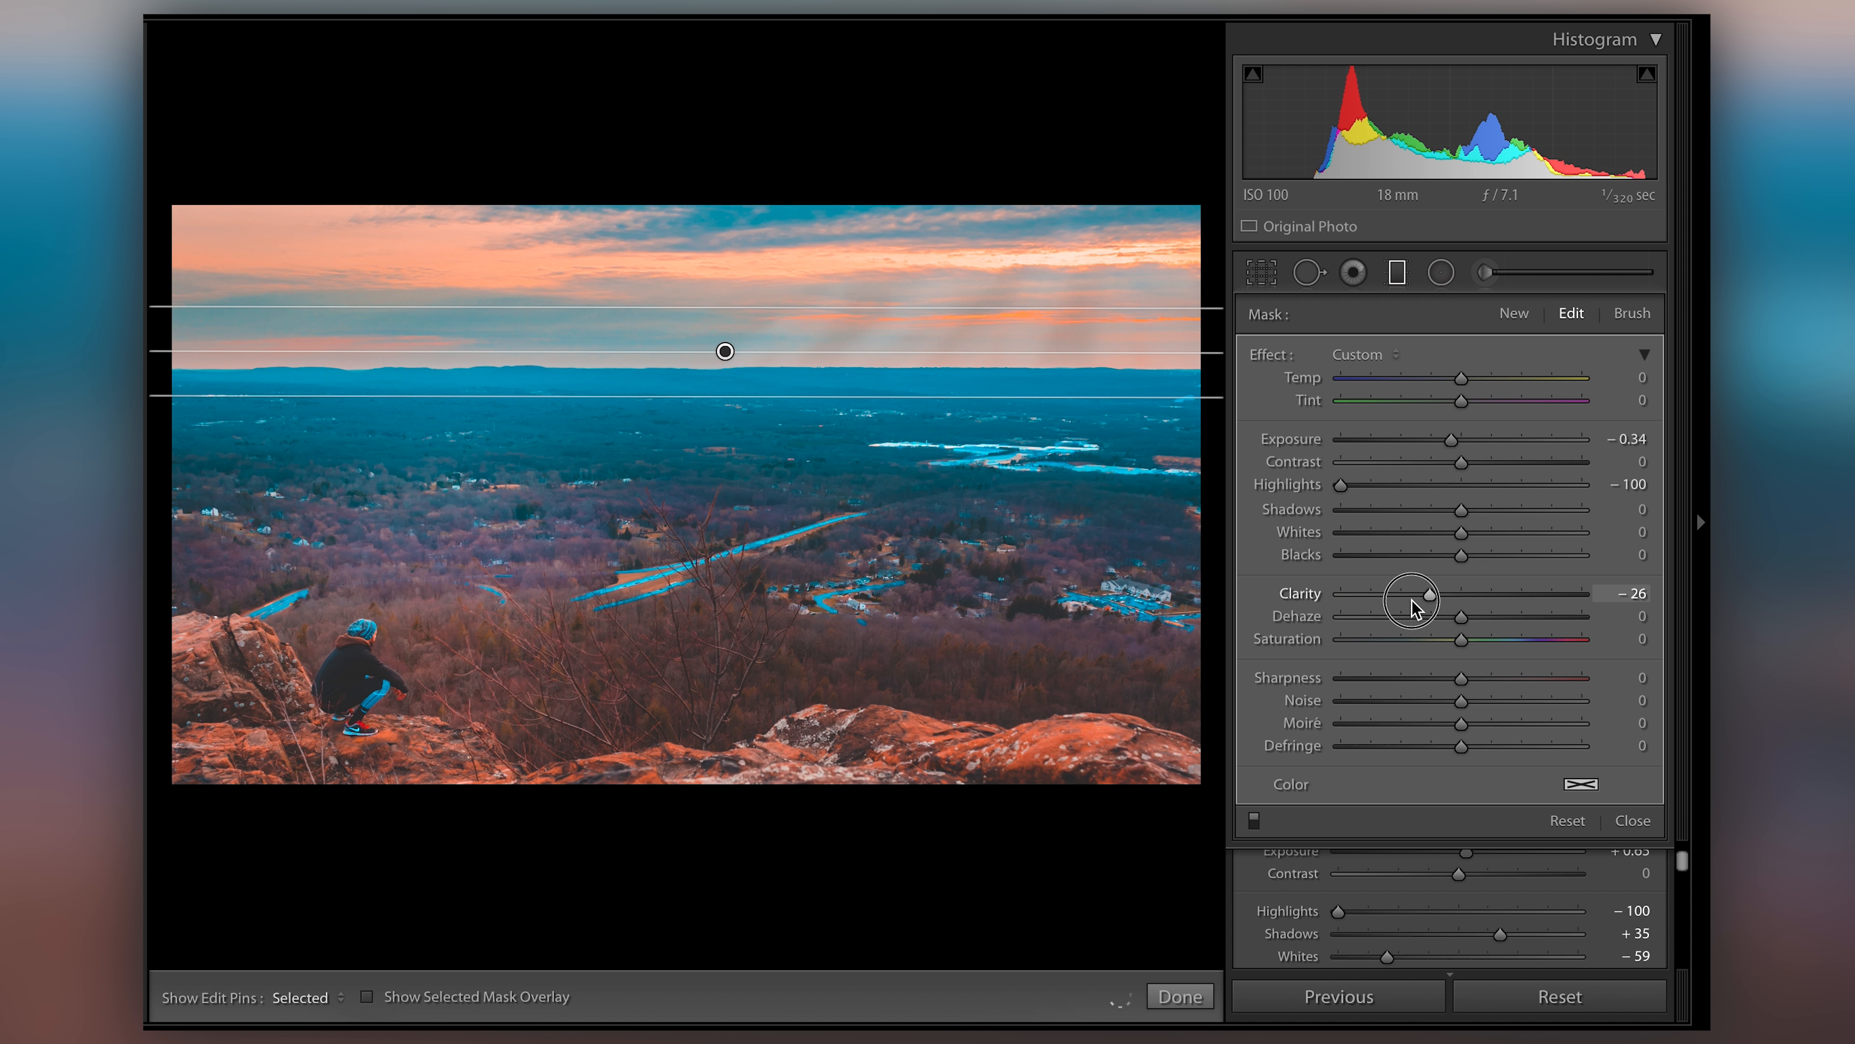
{"action": "left_click_drag", "start_coordinate": [1406, 592], "coordinate": [1361, 592]}
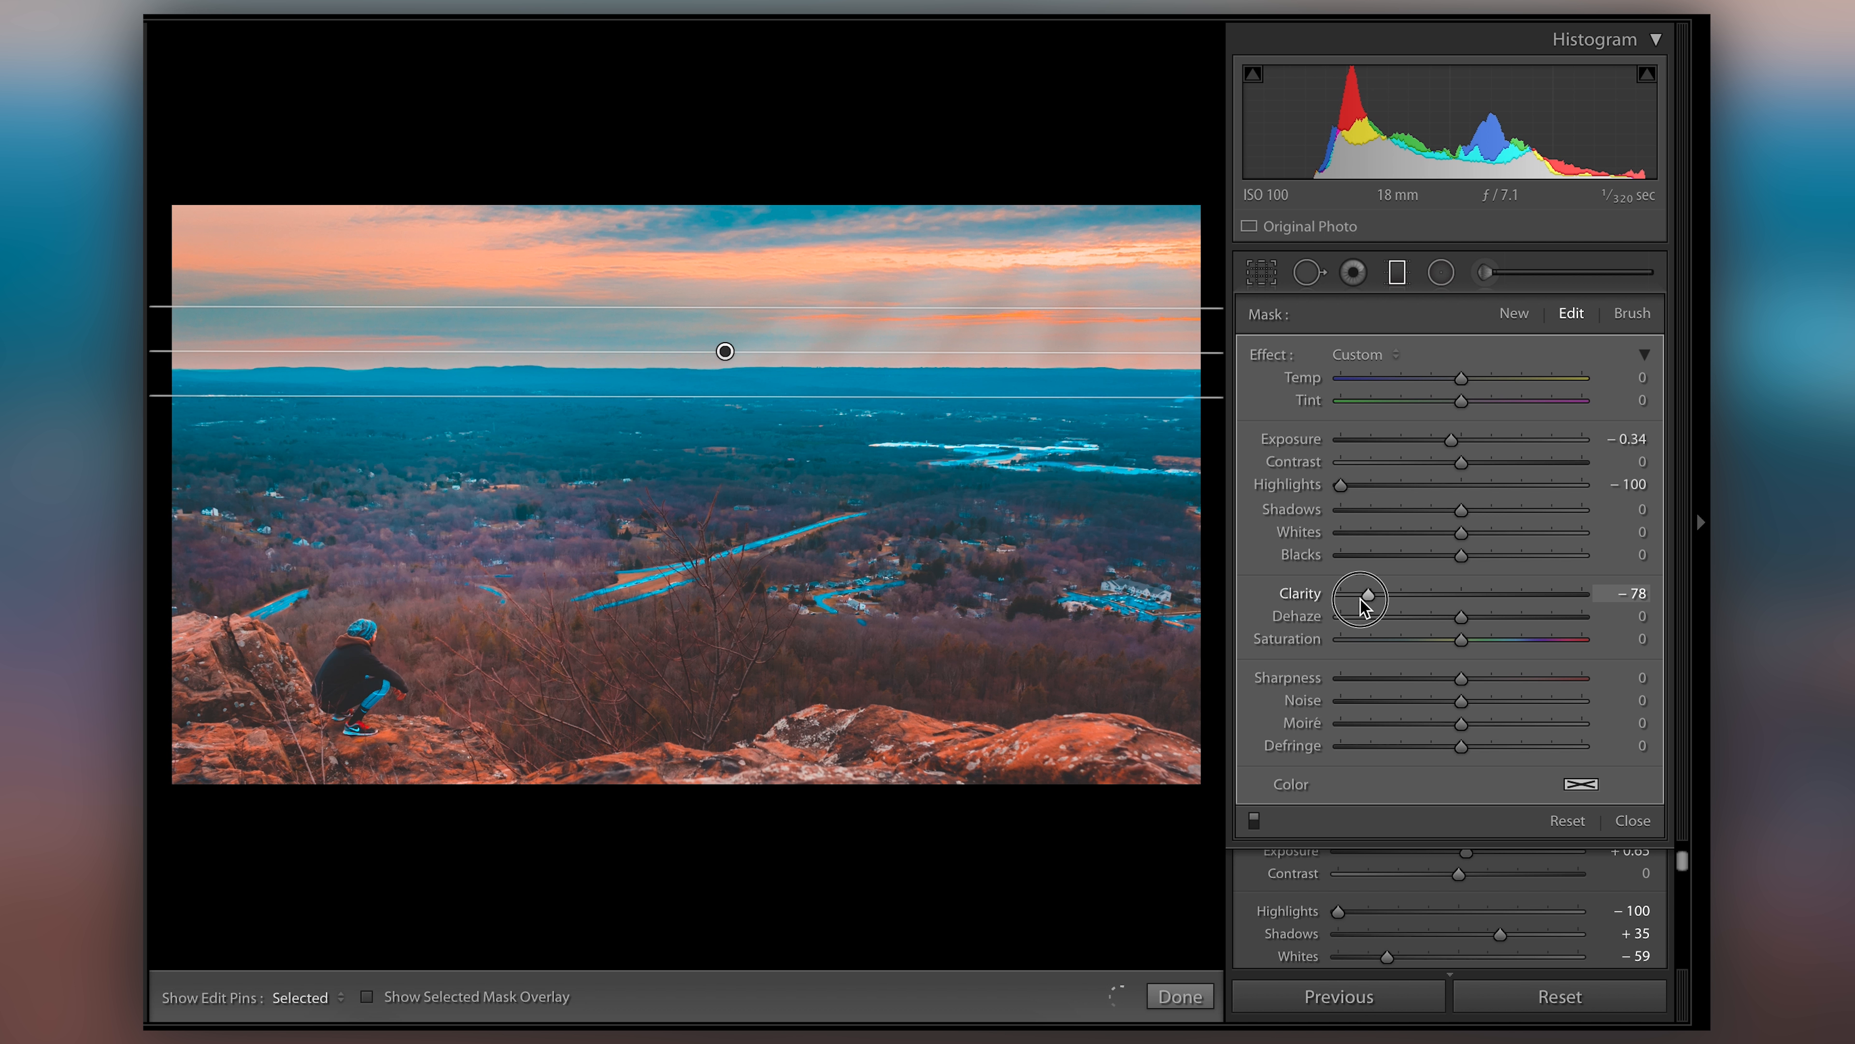
{"action": "left_click_drag", "start_coordinate": [1365, 592], "coordinate": [1518, 593]}
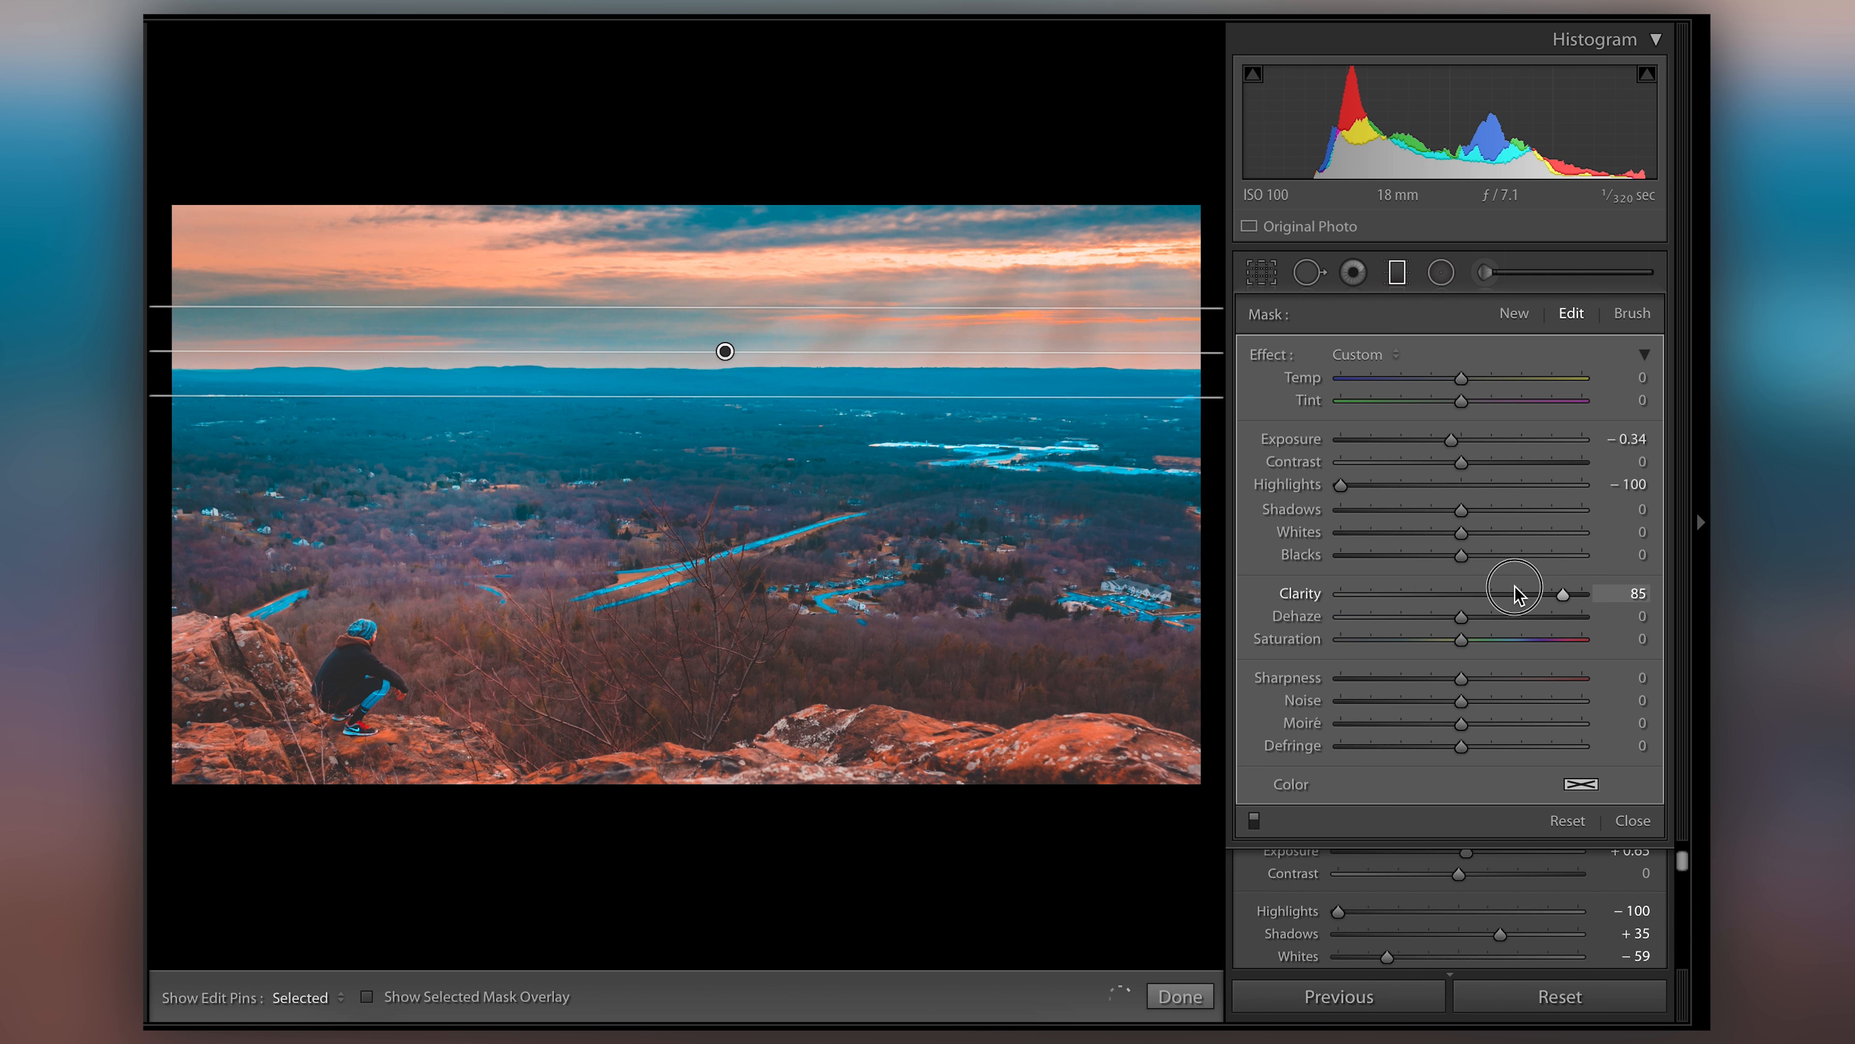
{"action": "left_click_drag", "start_coordinate": [1562, 592], "coordinate": [1493, 592]}
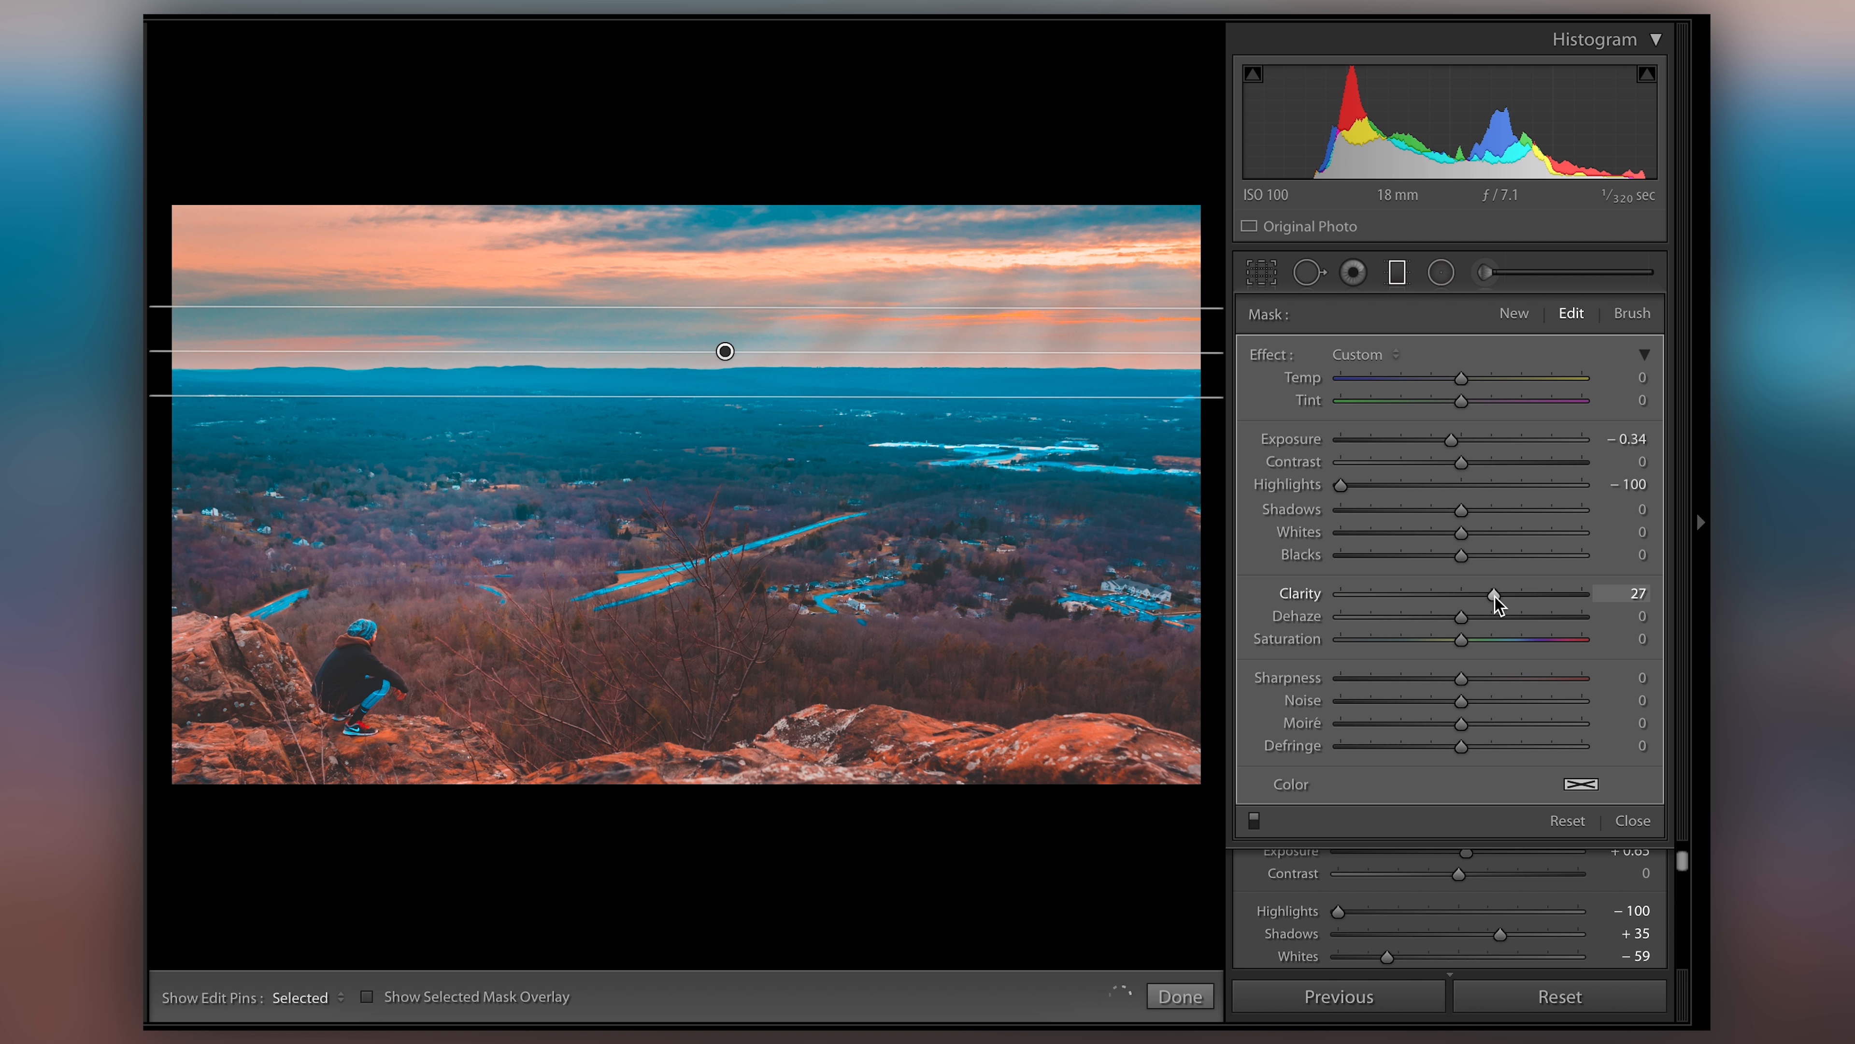
{"action": "mouse_move", "coordinate": [1465, 627]}
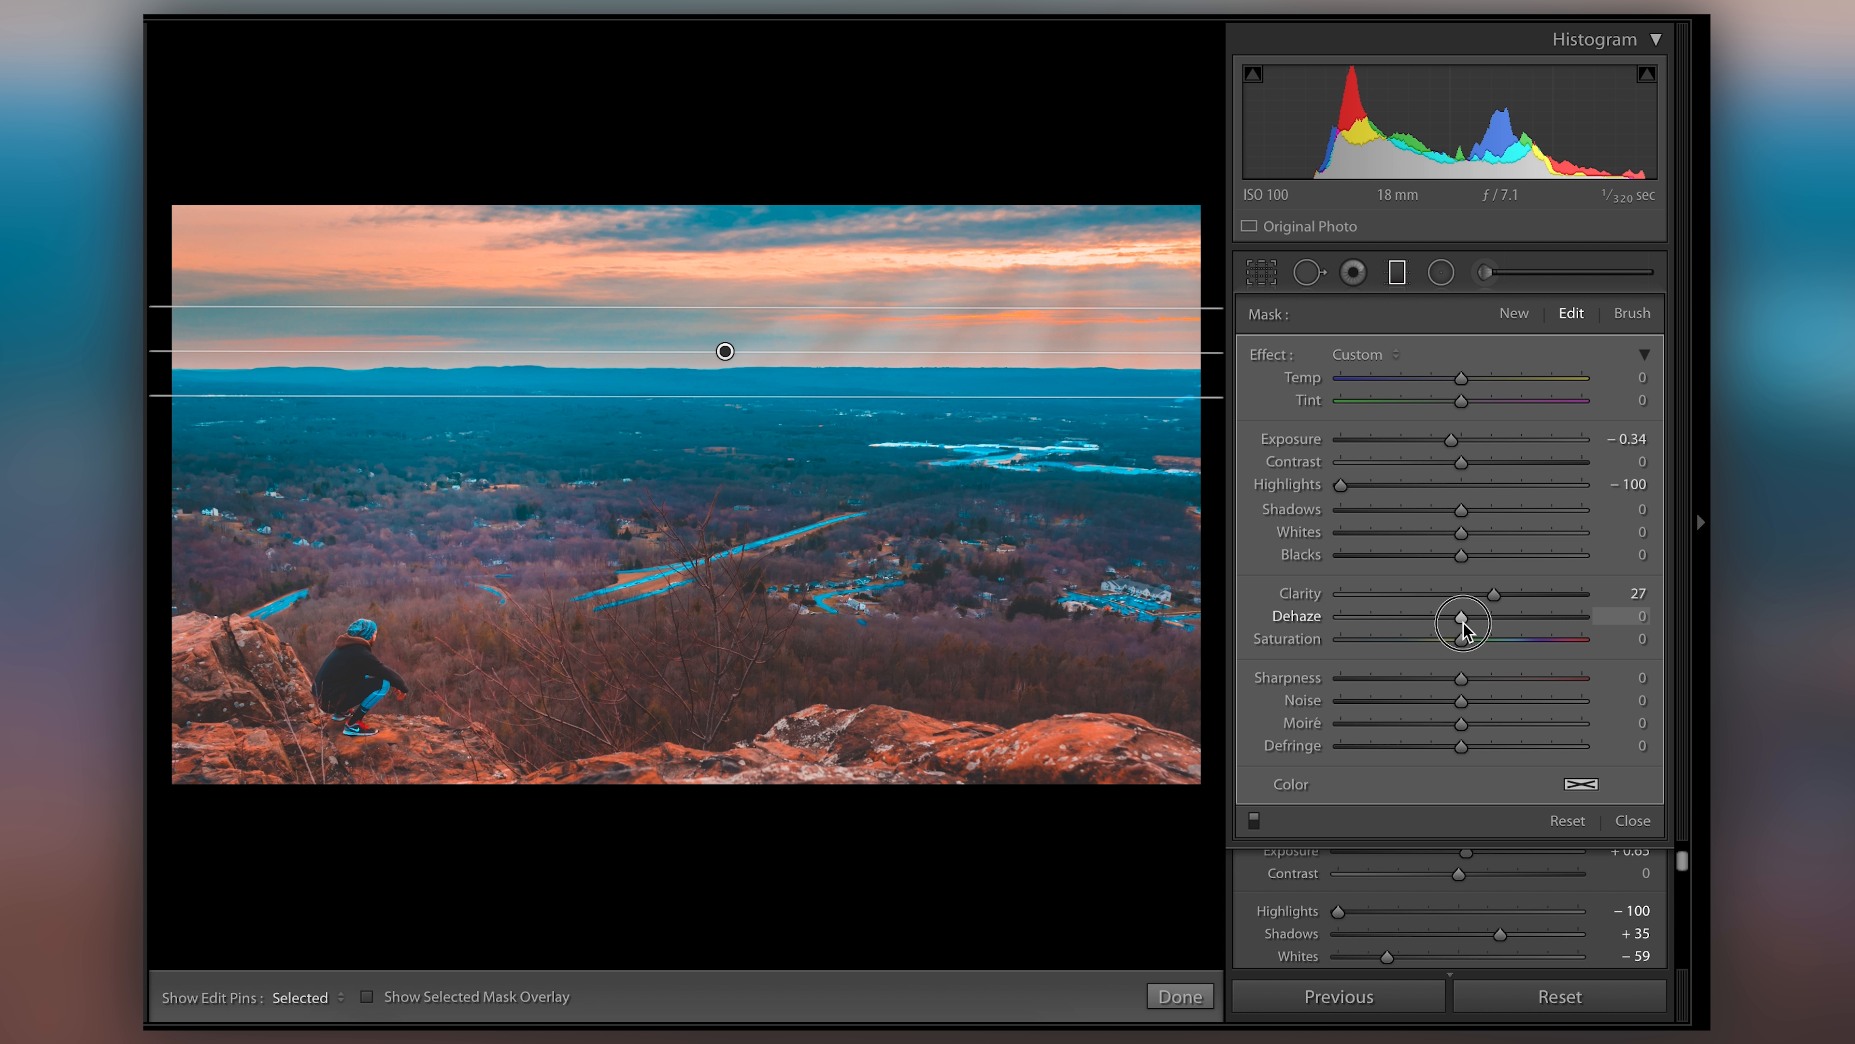
Sweep Dehaze through maximum, negative and 40, then settle it at about 11
{"action": "left_click_drag", "start_coordinate": [1461, 621], "coordinate": [1451, 622]}
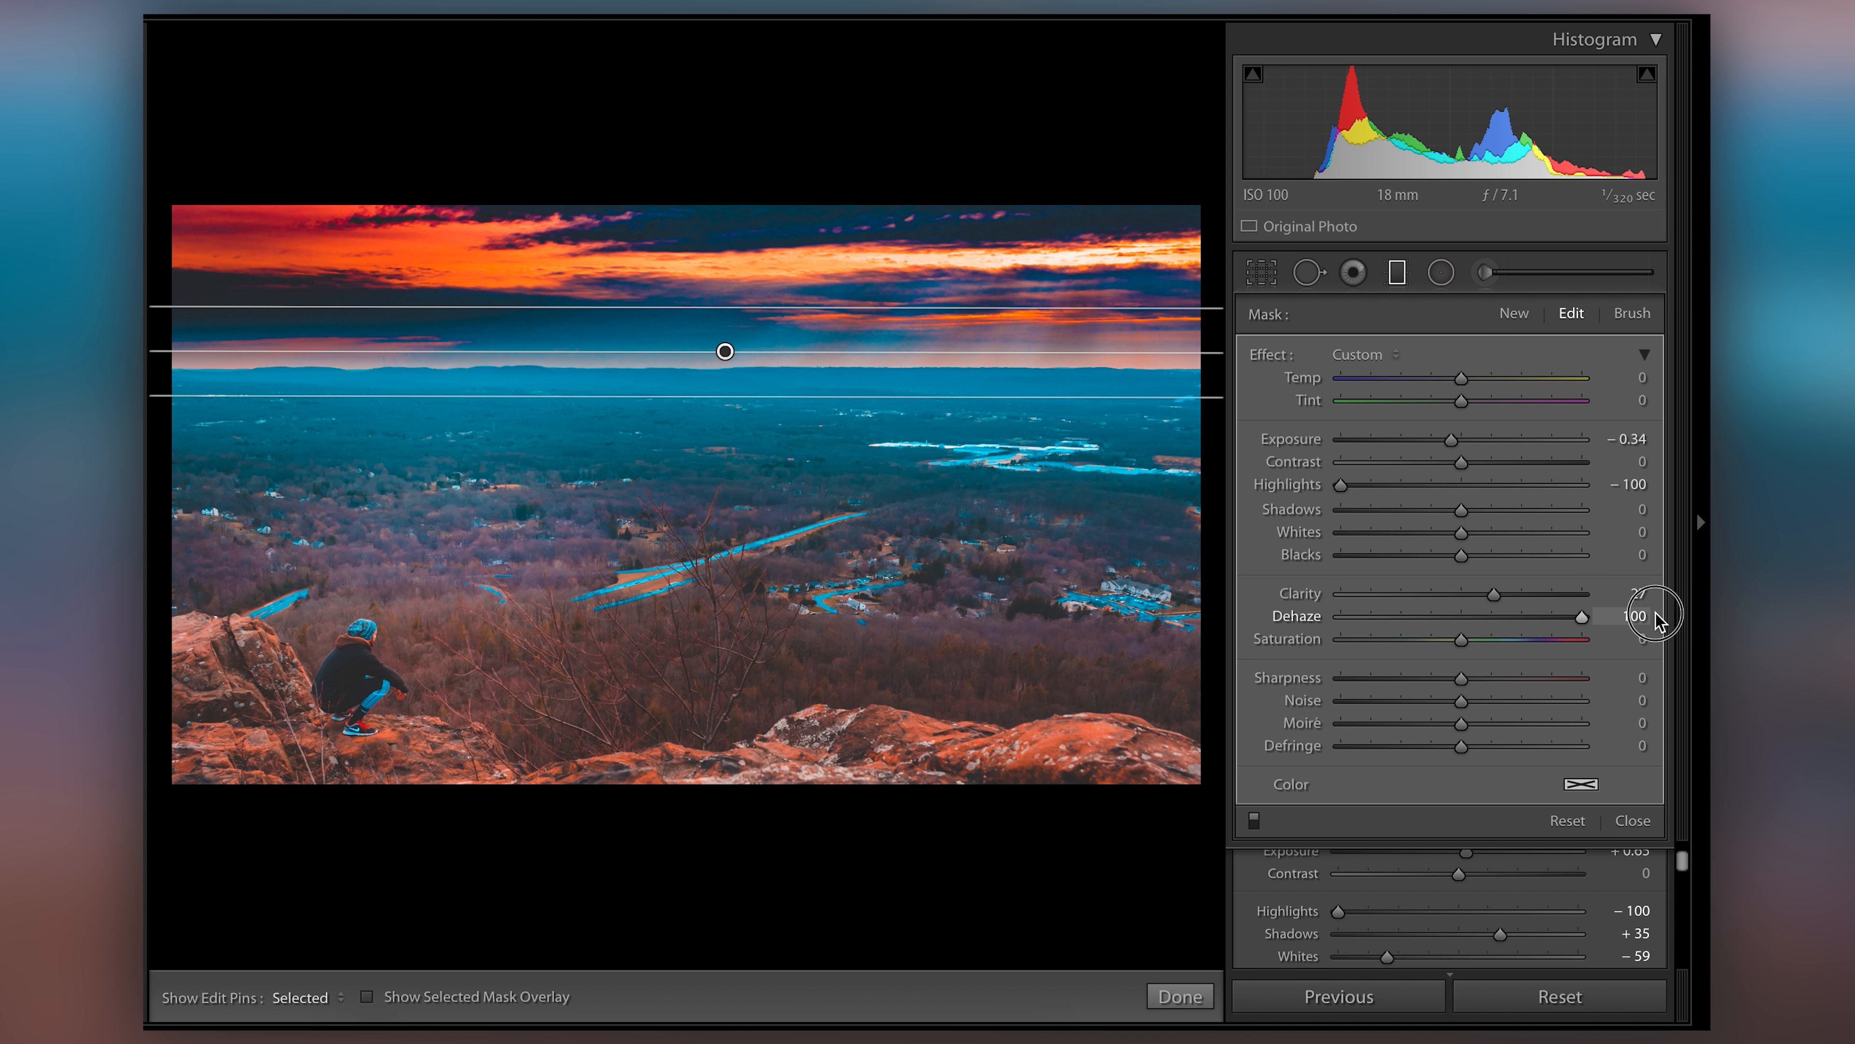
{"action": "left_click_drag", "start_coordinate": [1656, 616], "coordinate": [1461, 617]}
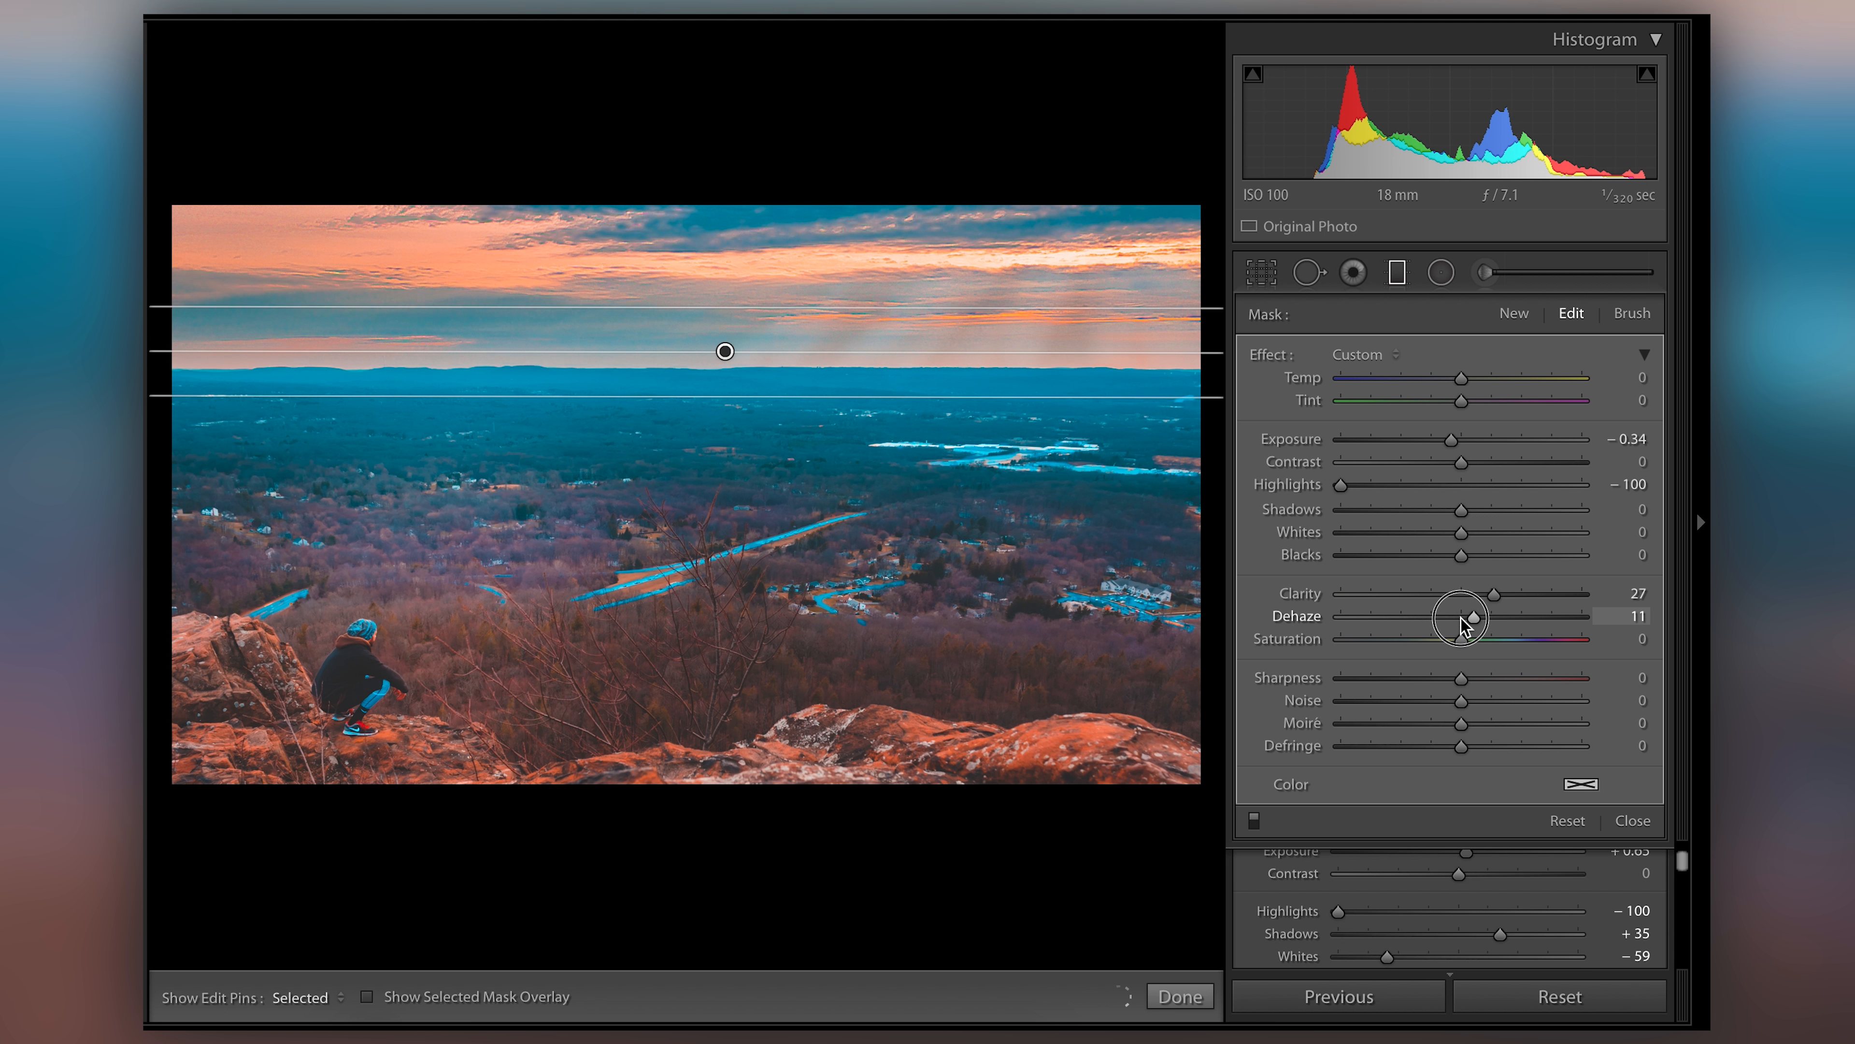
{"action": "left_click_drag", "start_coordinate": [1462, 615], "coordinate": [1340, 616]}
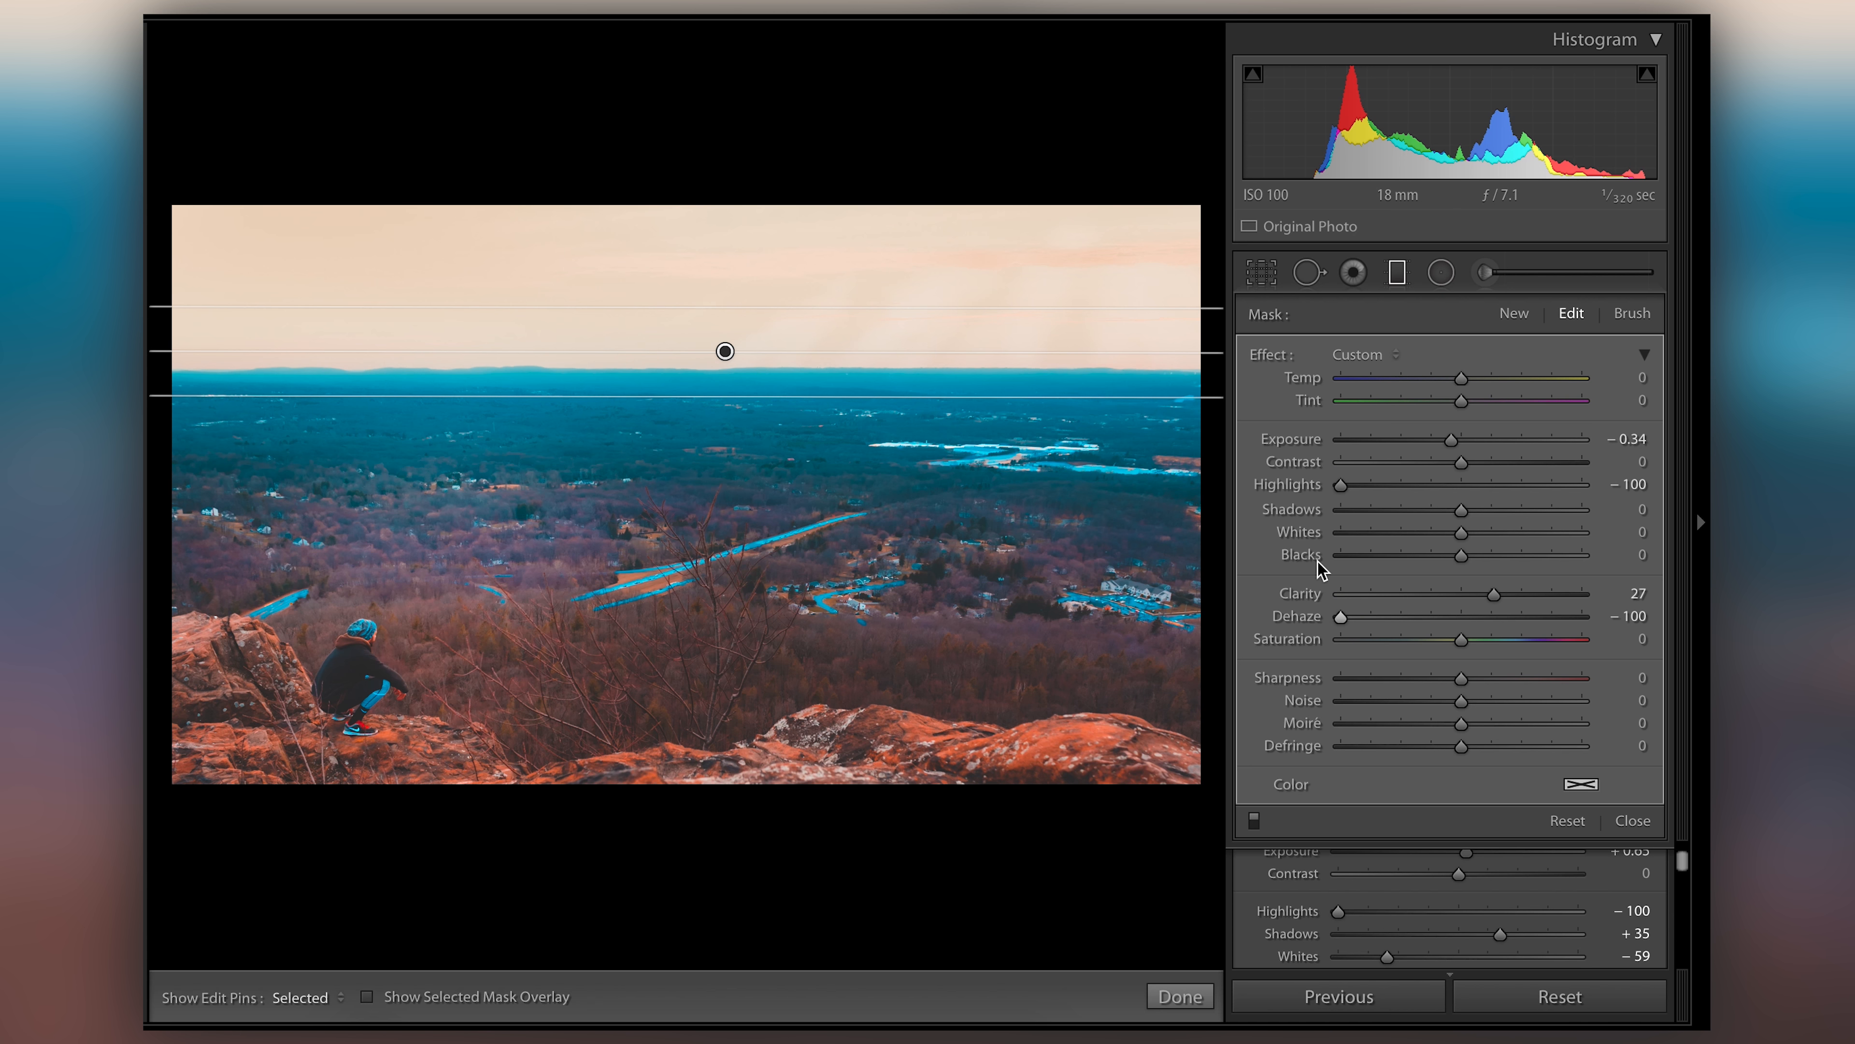
{"action": "left_click_drag", "start_coordinate": [1341, 616], "coordinate": [1476, 615]}
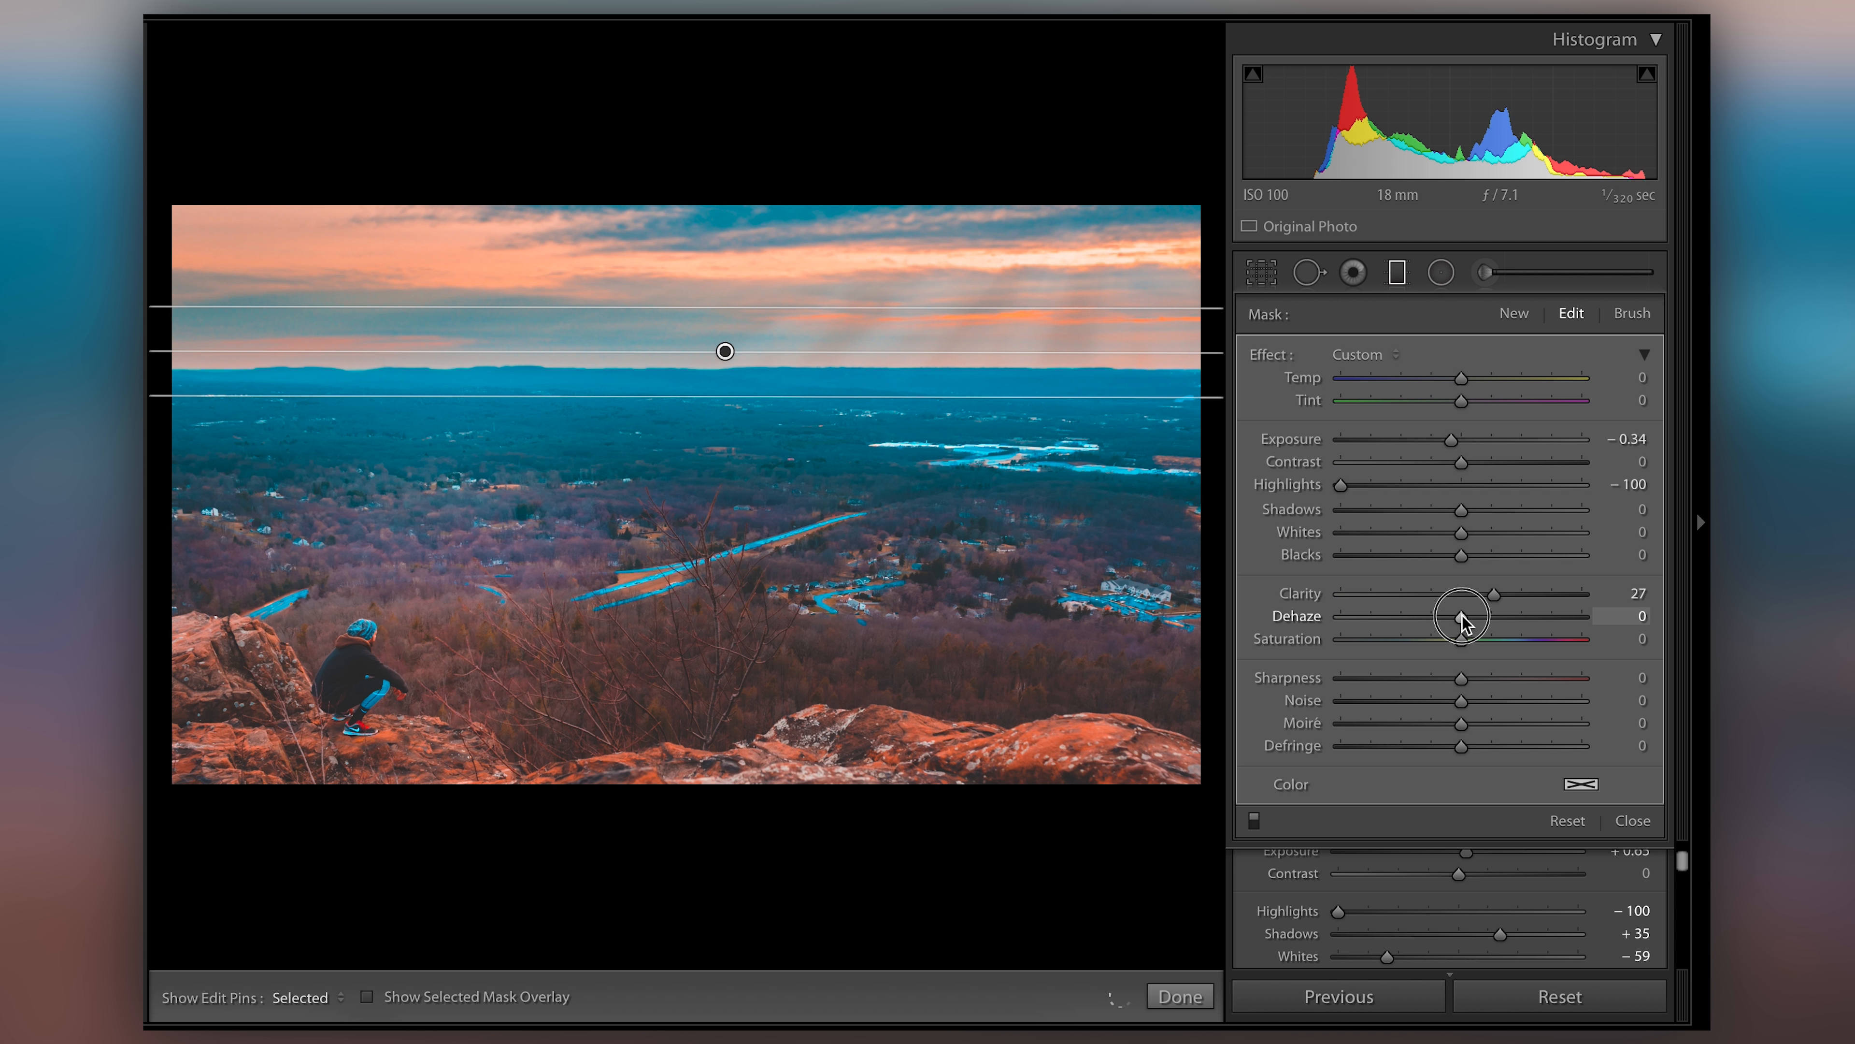
{"action": "left_click_drag", "start_coordinate": [1460, 615], "coordinate": [1475, 615]}
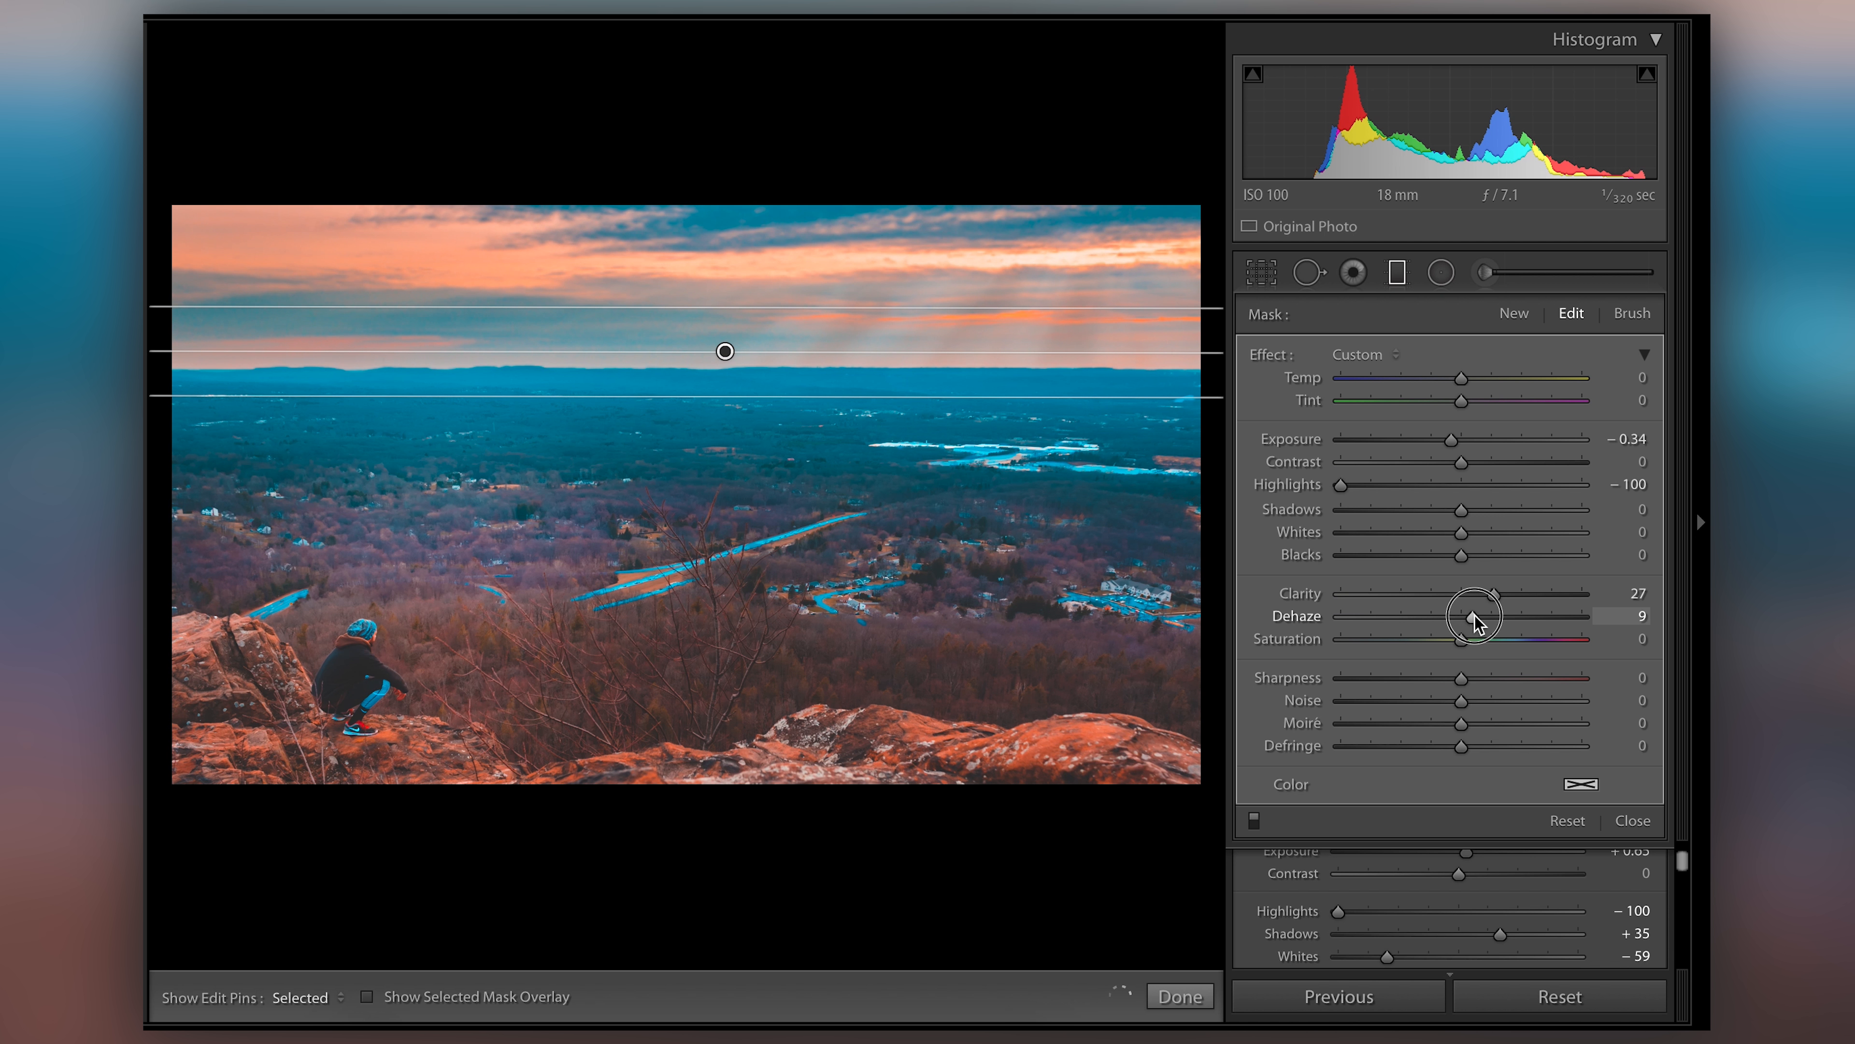
{"action": "left_click_drag", "start_coordinate": [1477, 615], "coordinate": [1493, 615]}
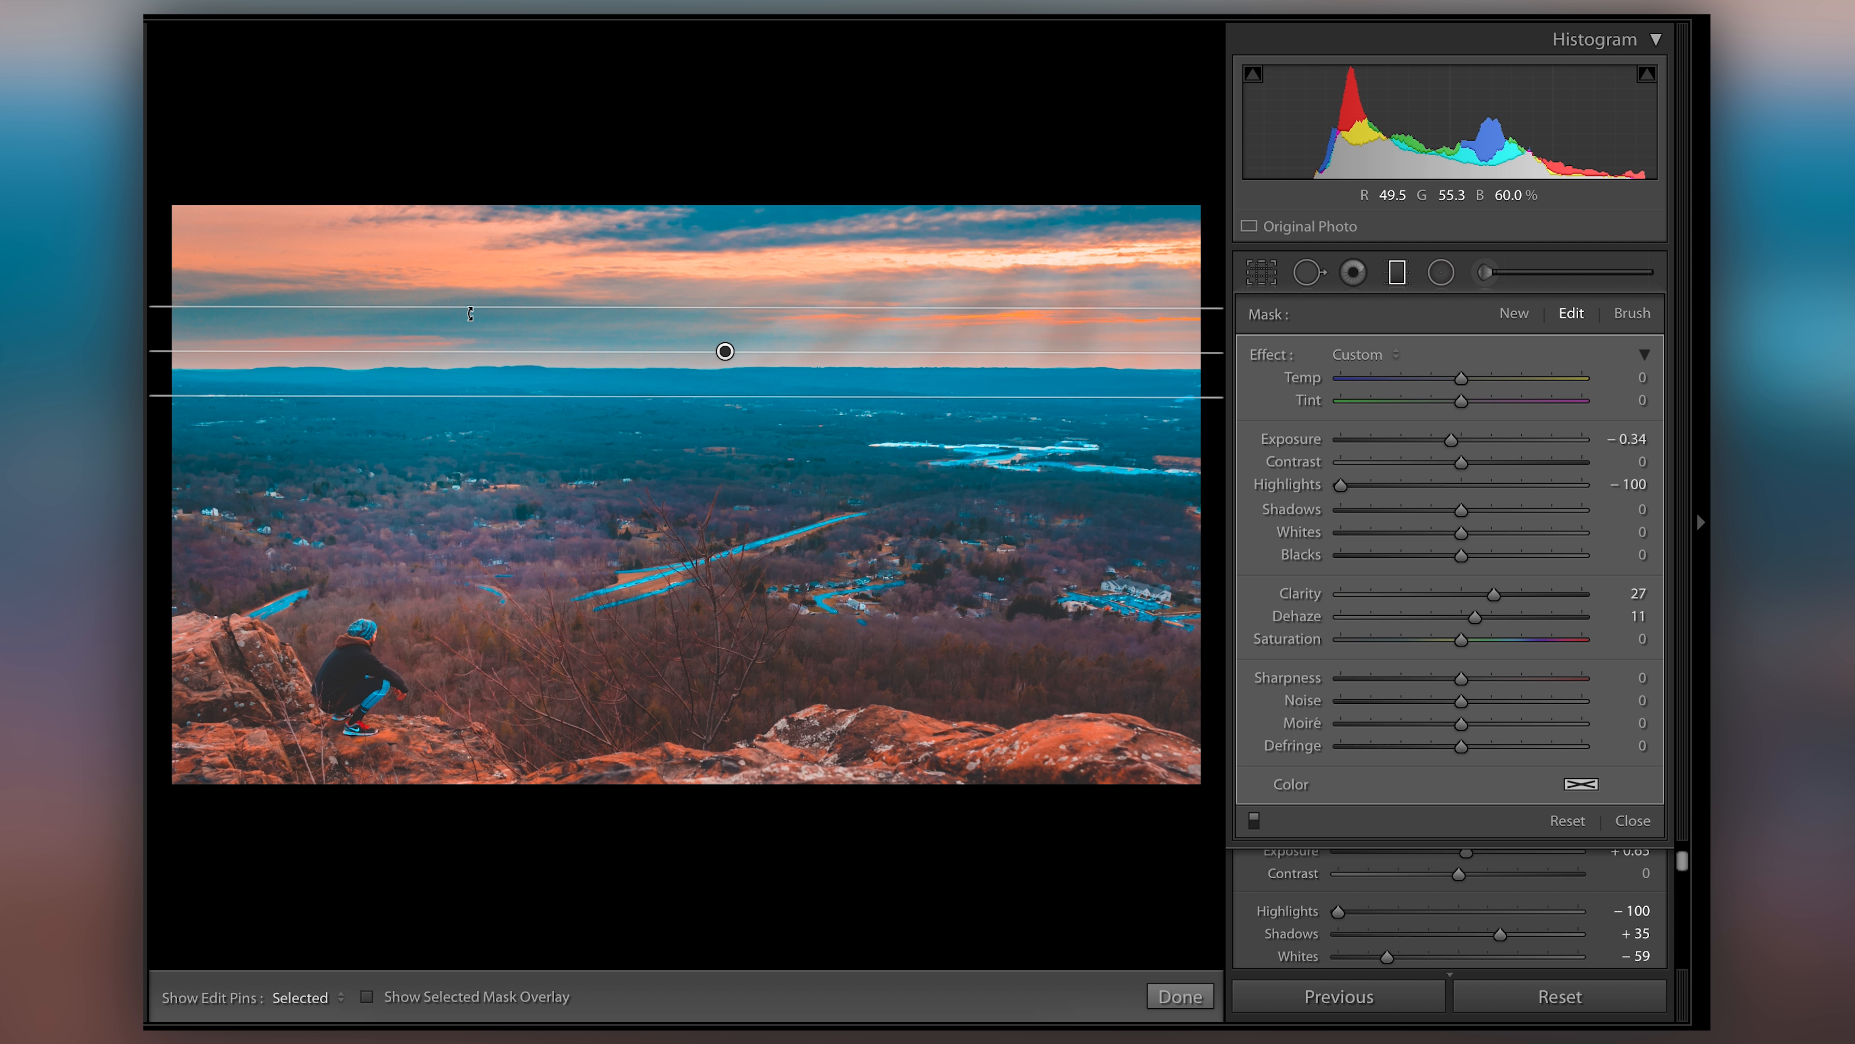
{"action": "left_click_drag", "start_coordinate": [1470, 614], "coordinate": [1479, 615]}
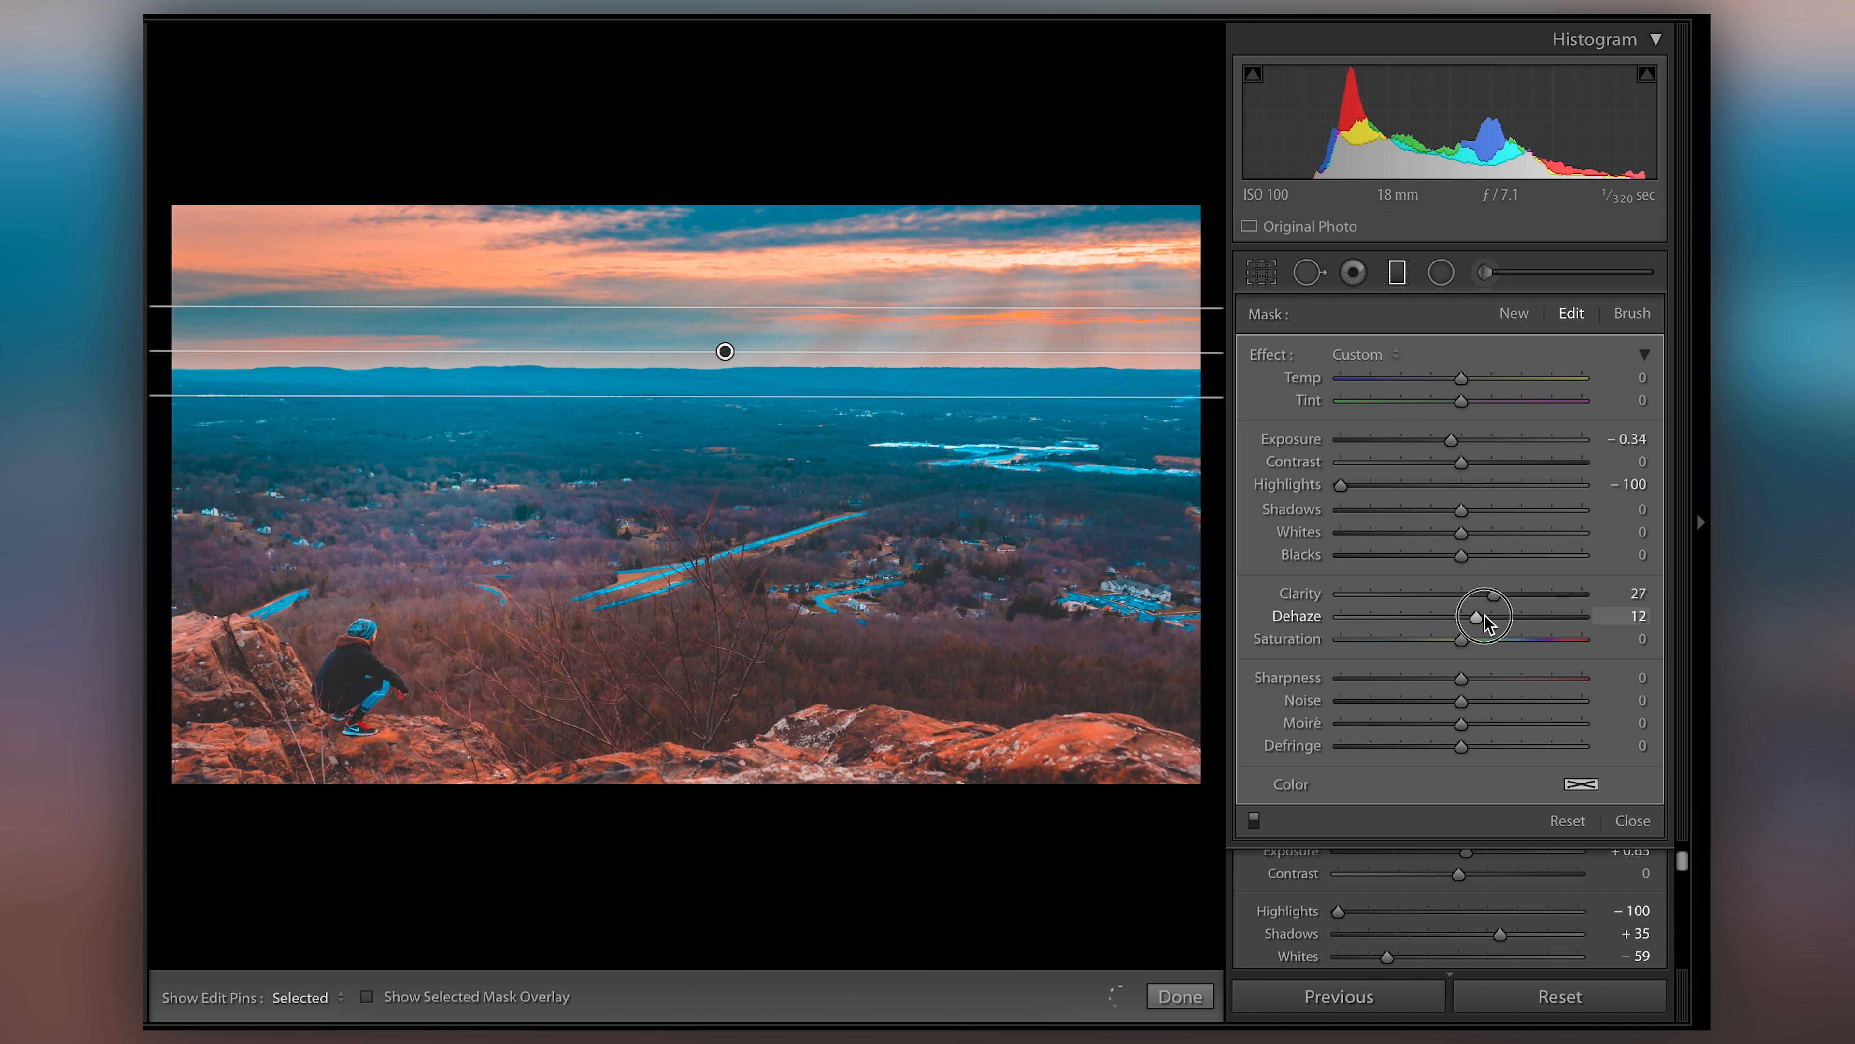
{"action": "left_click_drag", "start_coordinate": [1482, 615], "coordinate": [1508, 614]}
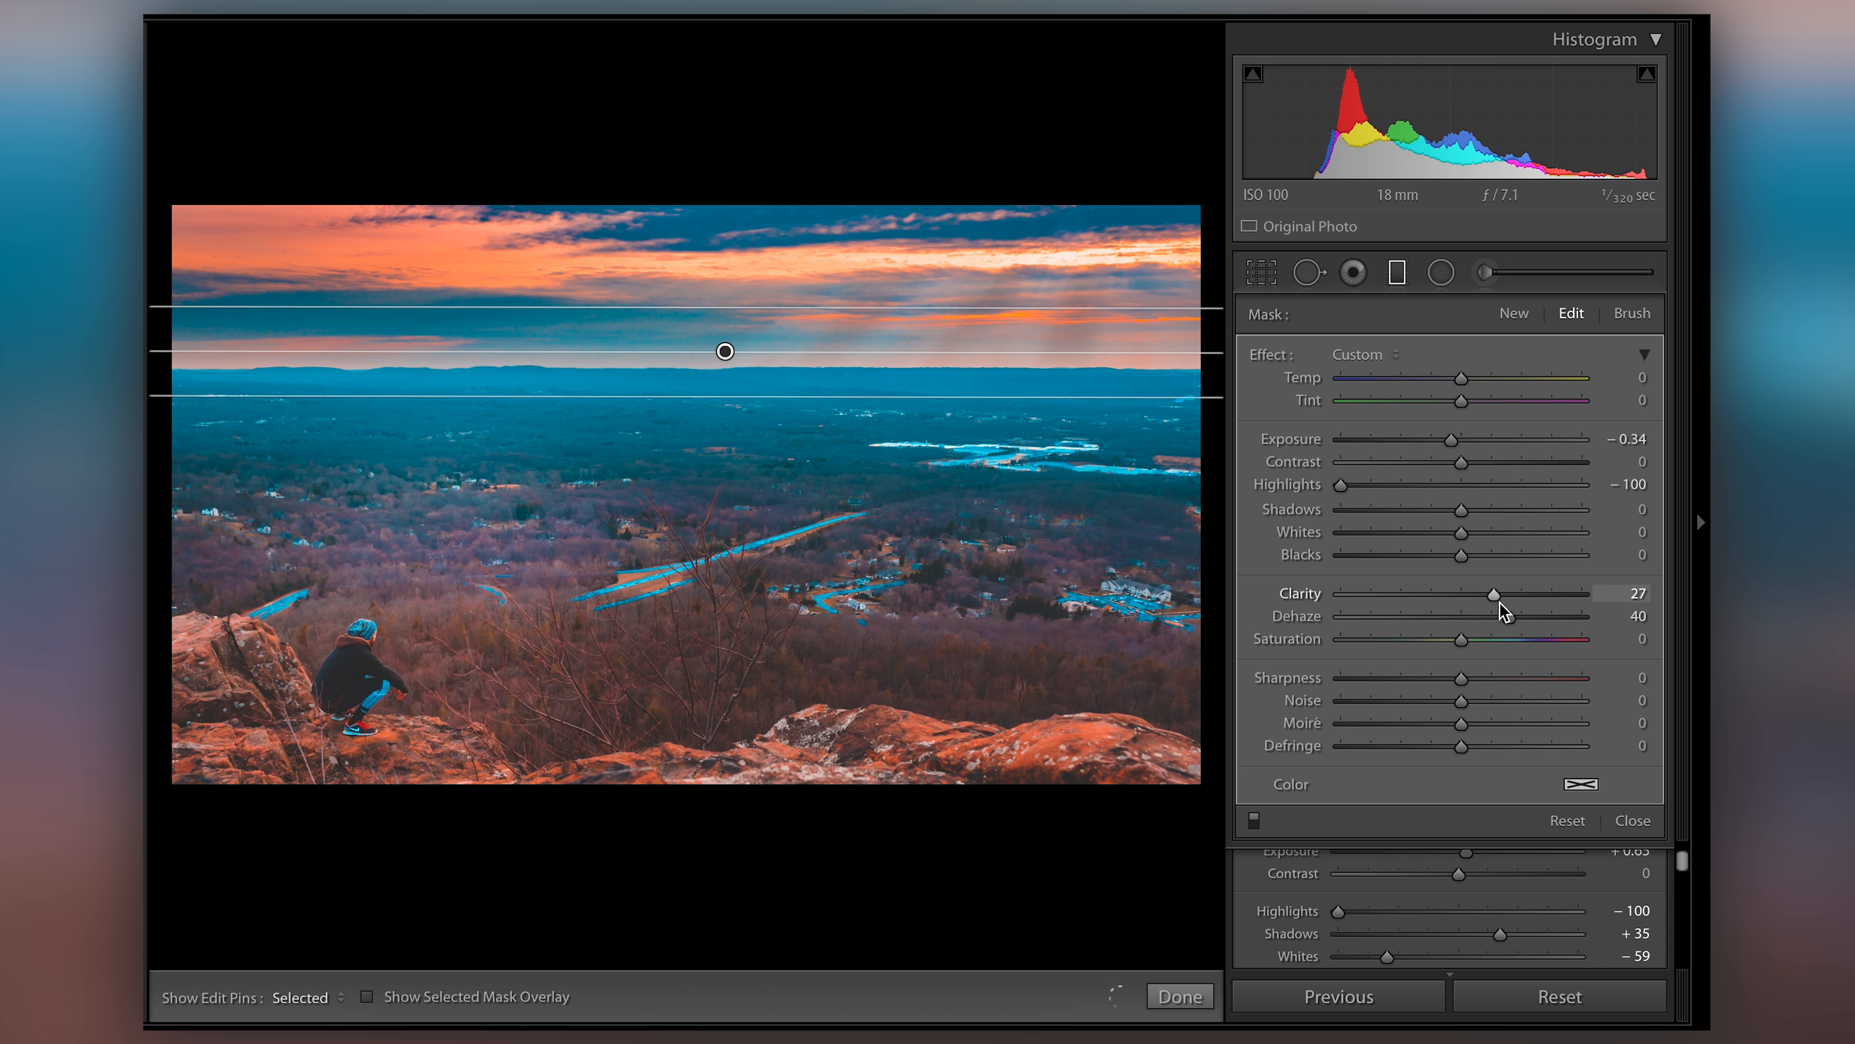
{"action": "left_click_drag", "start_coordinate": [1538, 614], "coordinate": [1464, 615]}
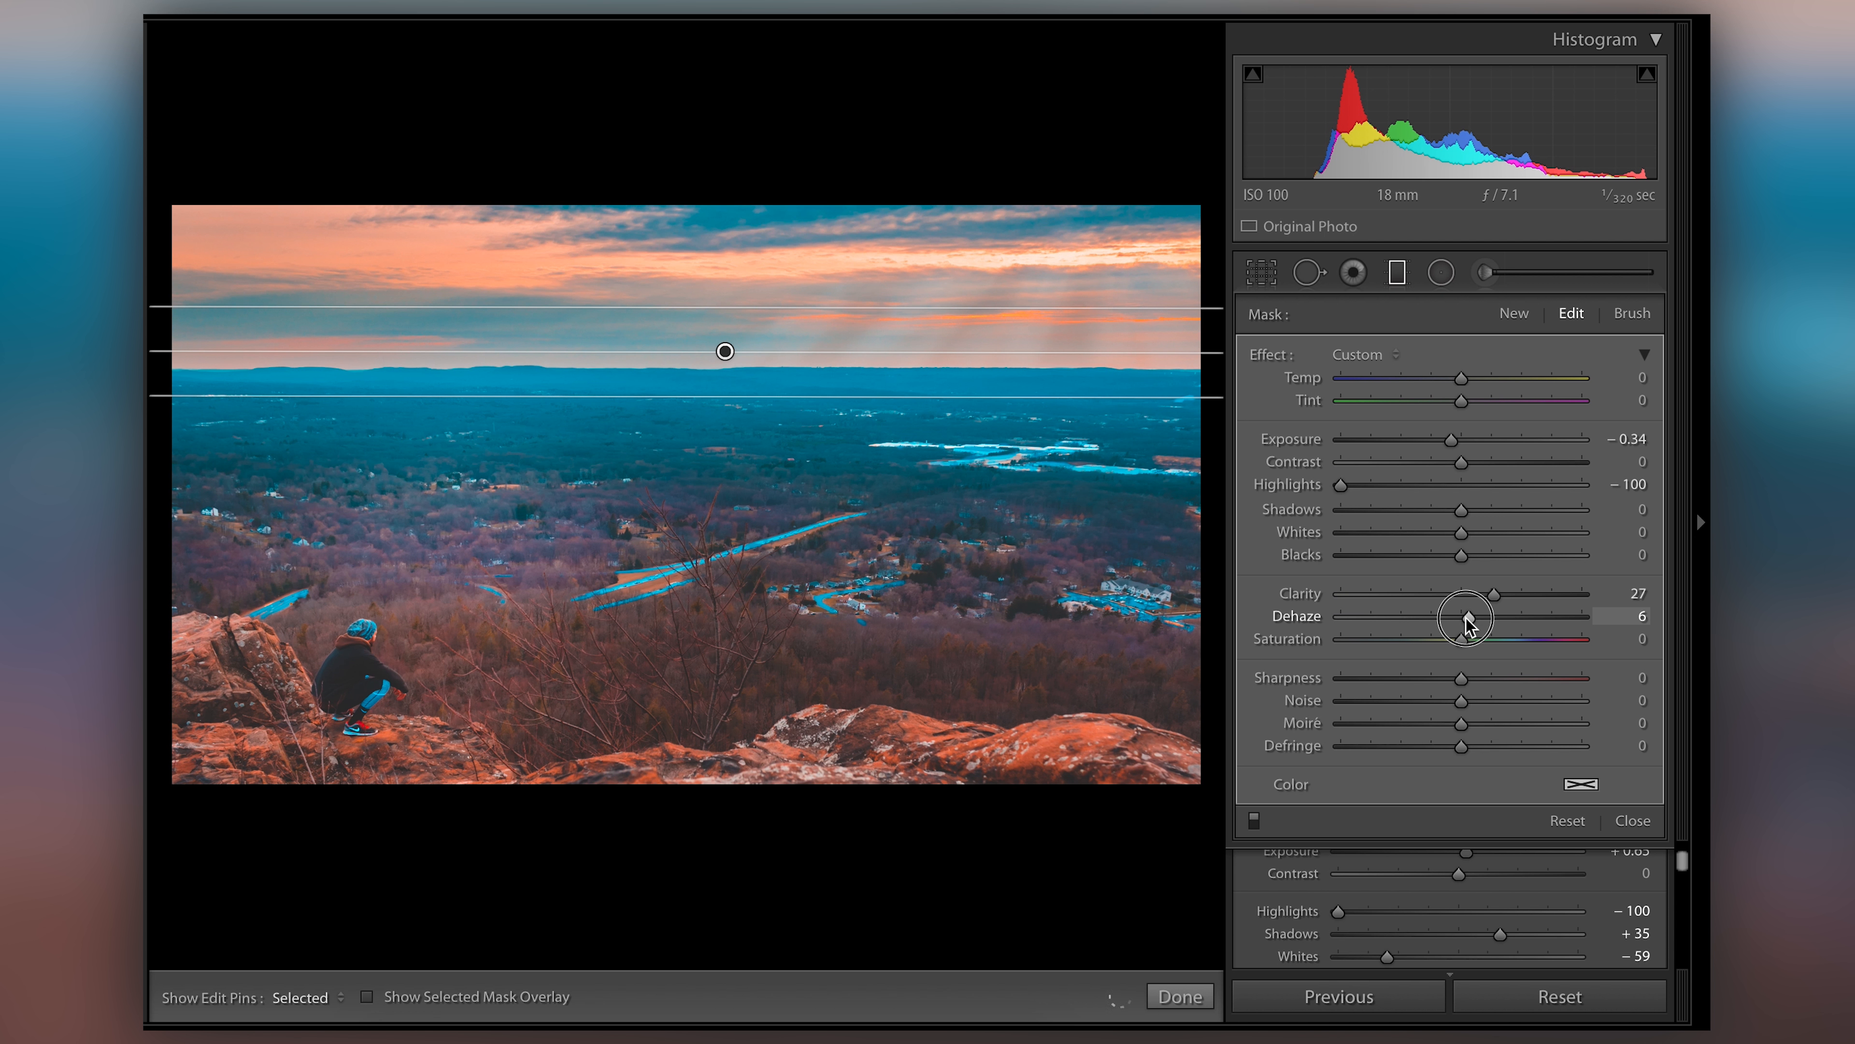
{"action": "left_click_drag", "start_coordinate": [1464, 615], "coordinate": [1476, 616]}
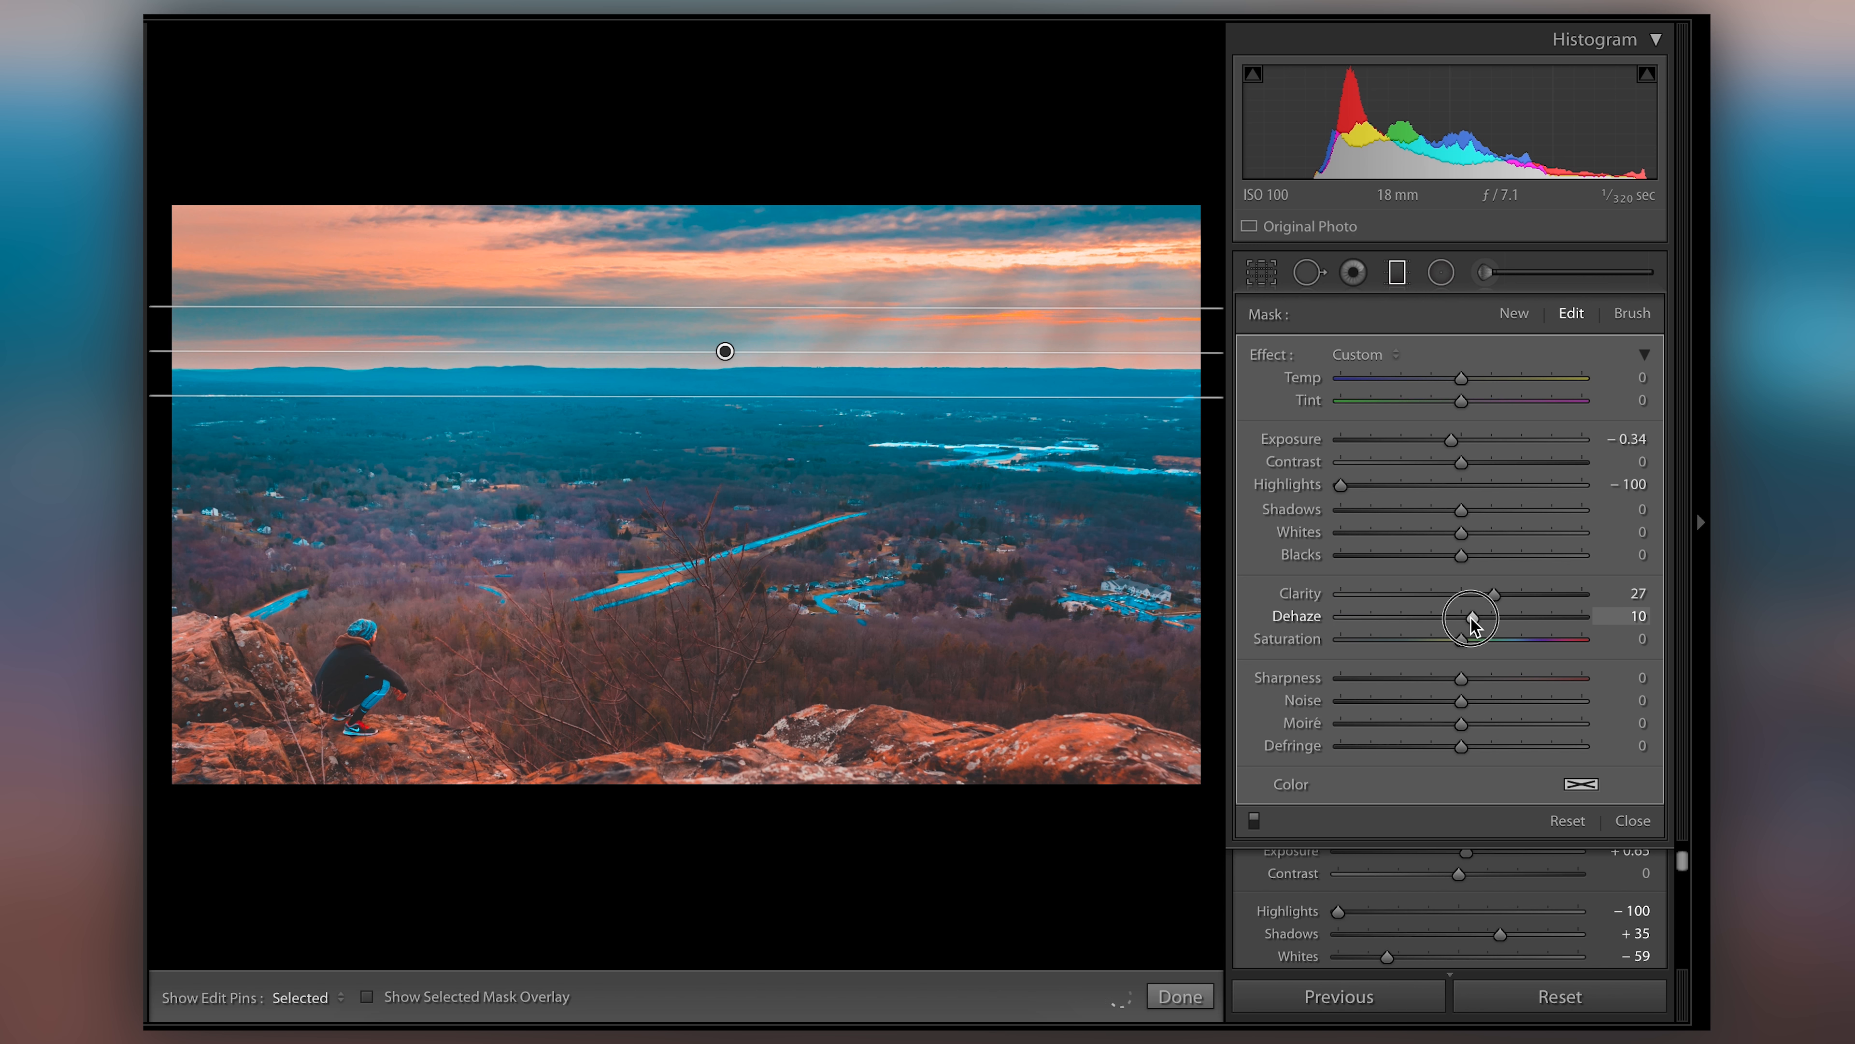
{"action": "left_click_drag", "start_coordinate": [1471, 616], "coordinate": [1476, 615]}
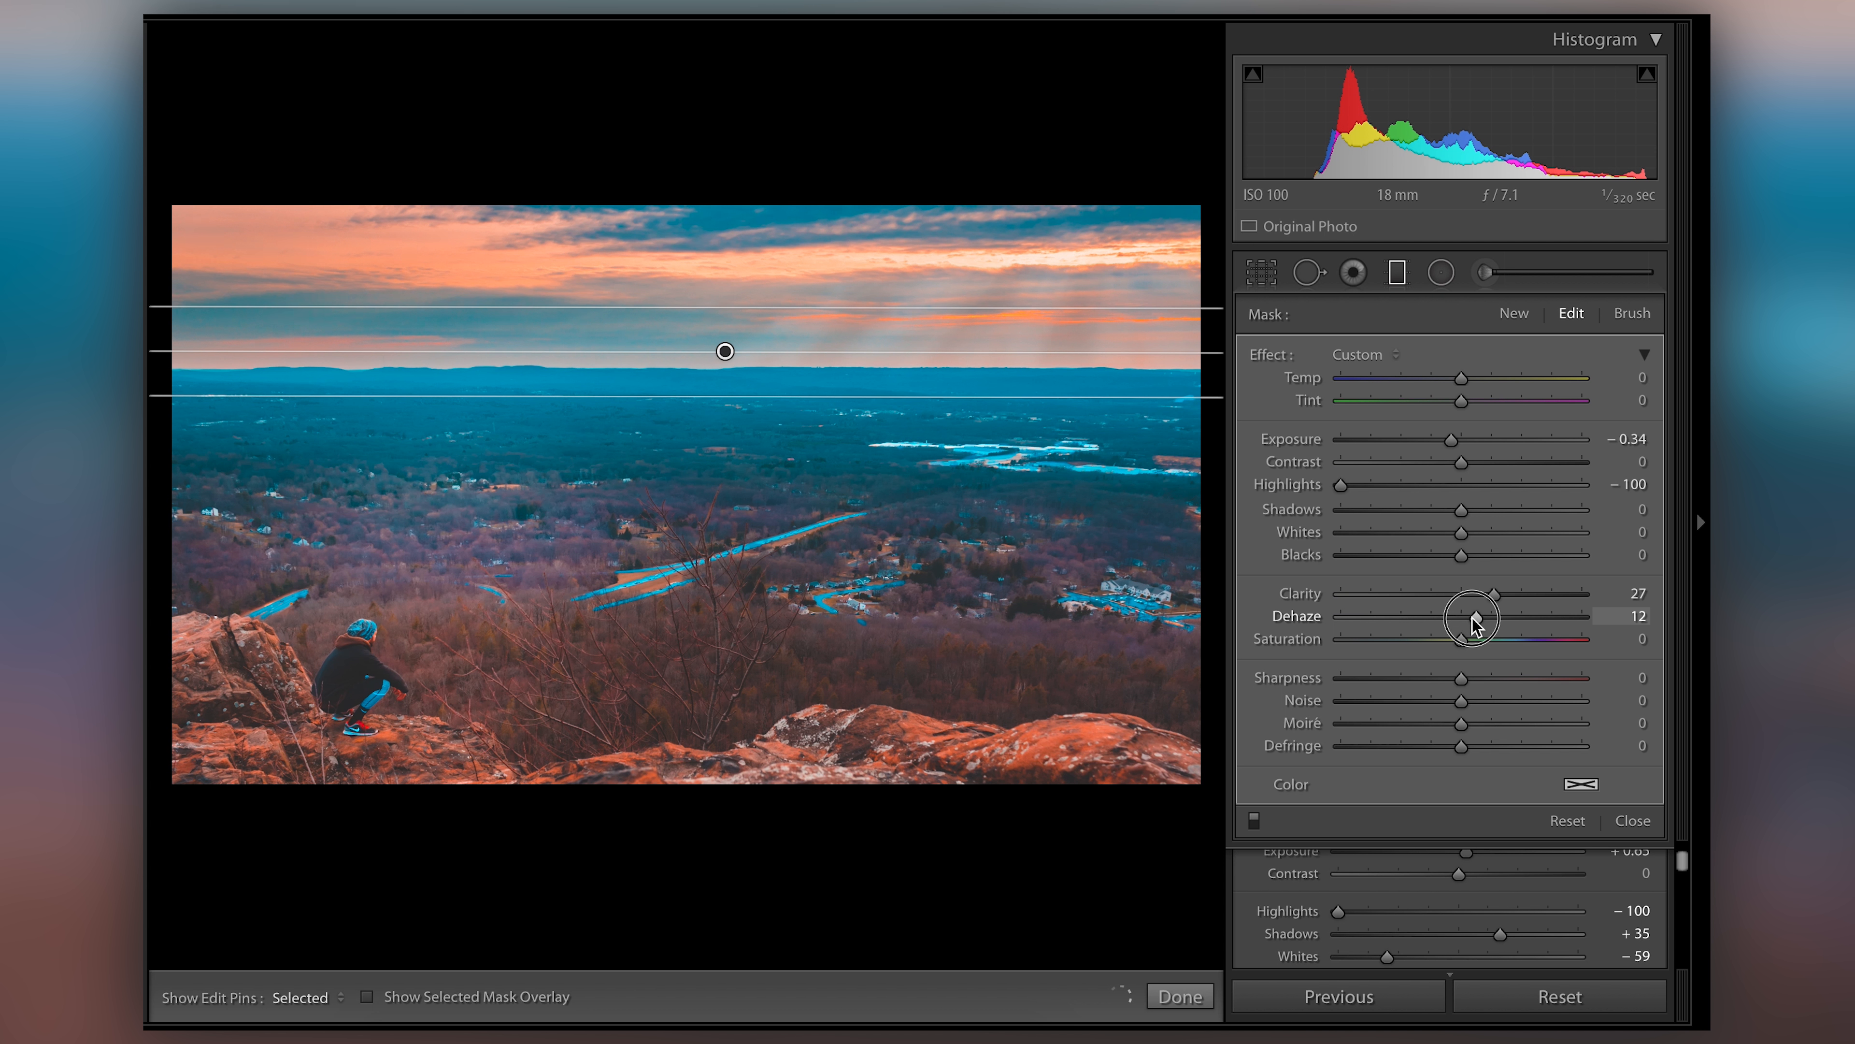
{"action": "left_click_drag", "start_coordinate": [1475, 615], "coordinate": [1465, 615]}
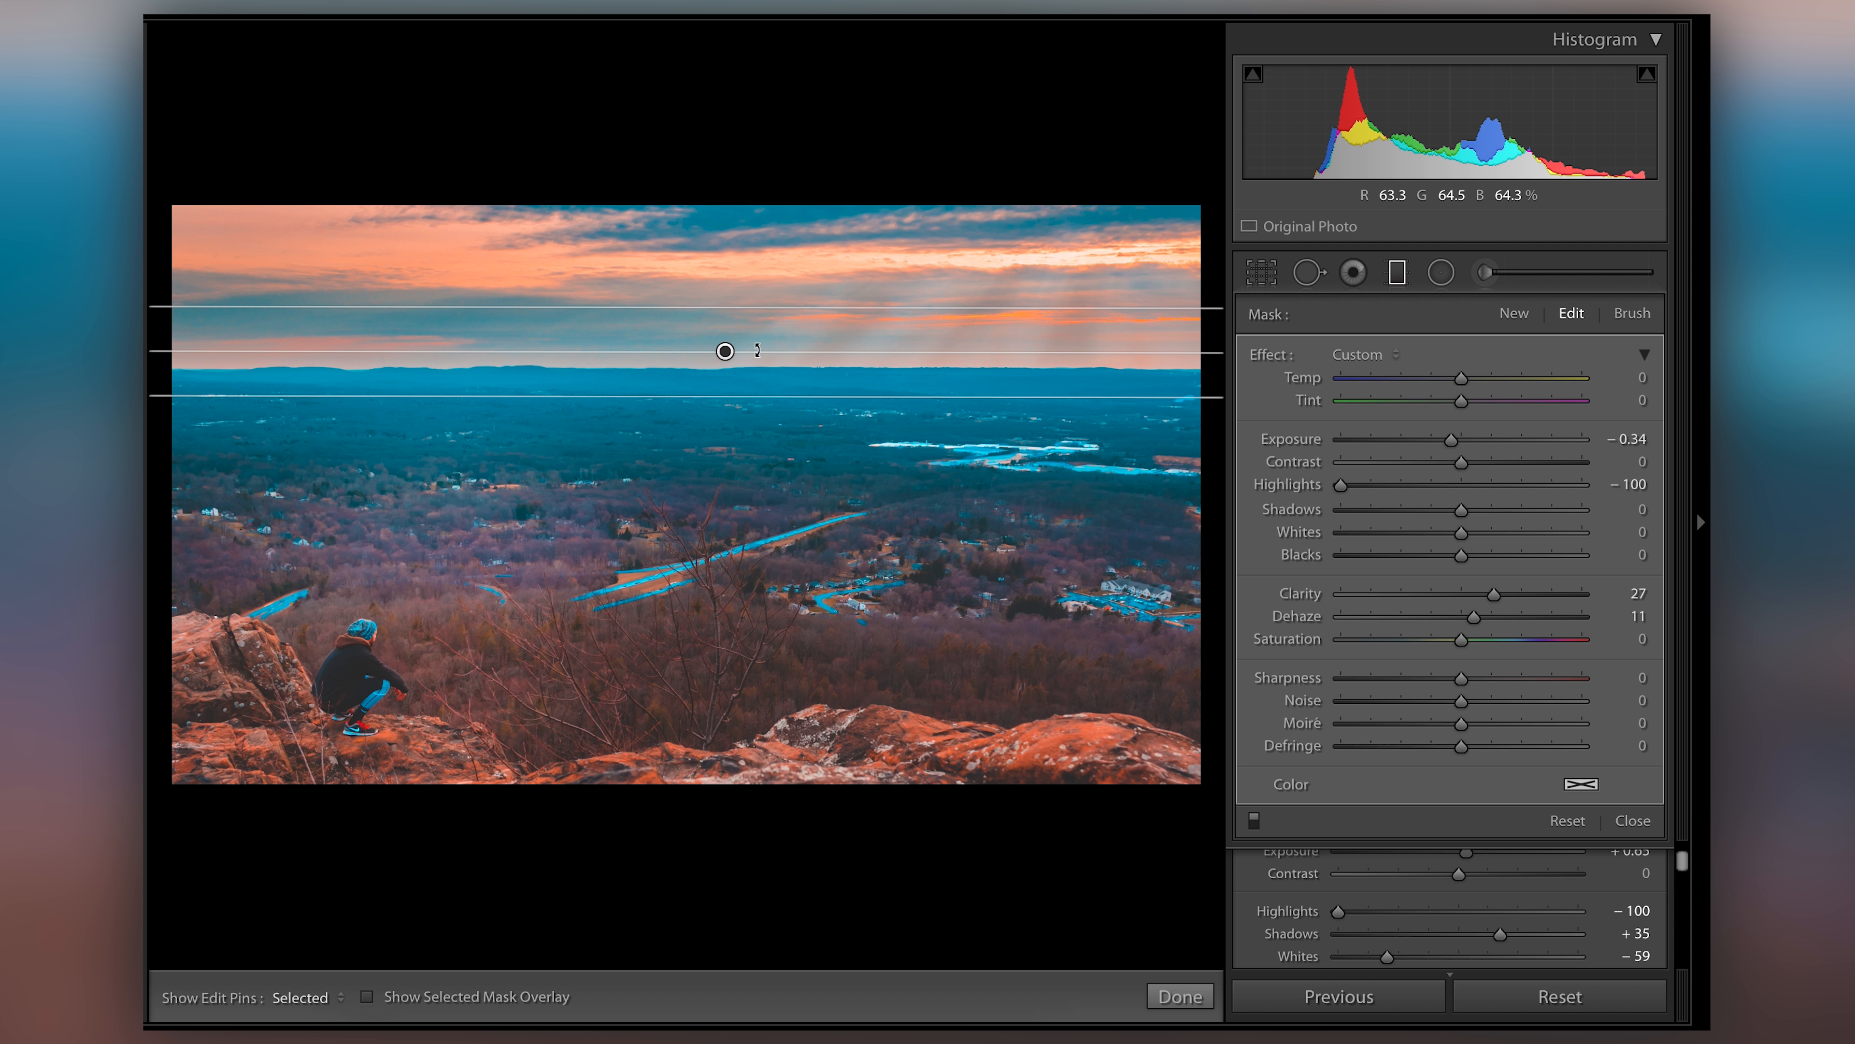
{"action": "mouse_move", "coordinate": [588, 379]}
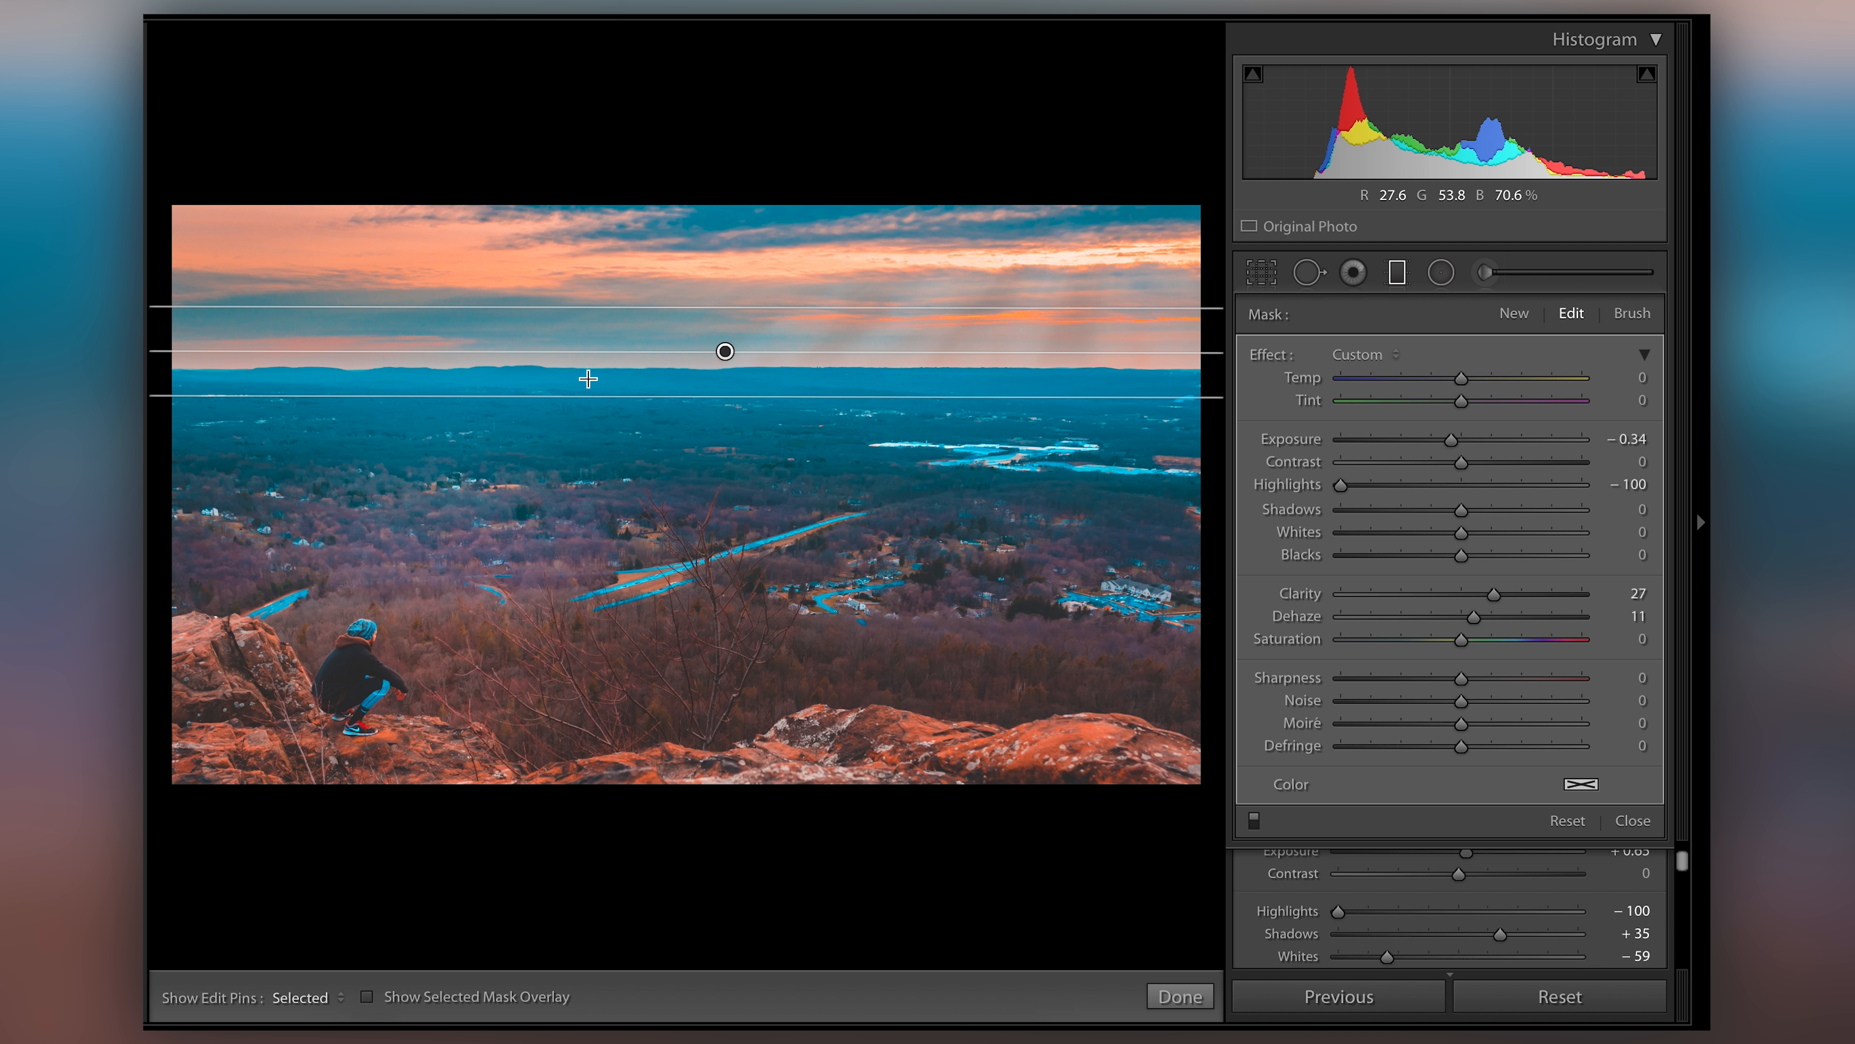
{"action": "mouse_move", "coordinate": [671, 754]}
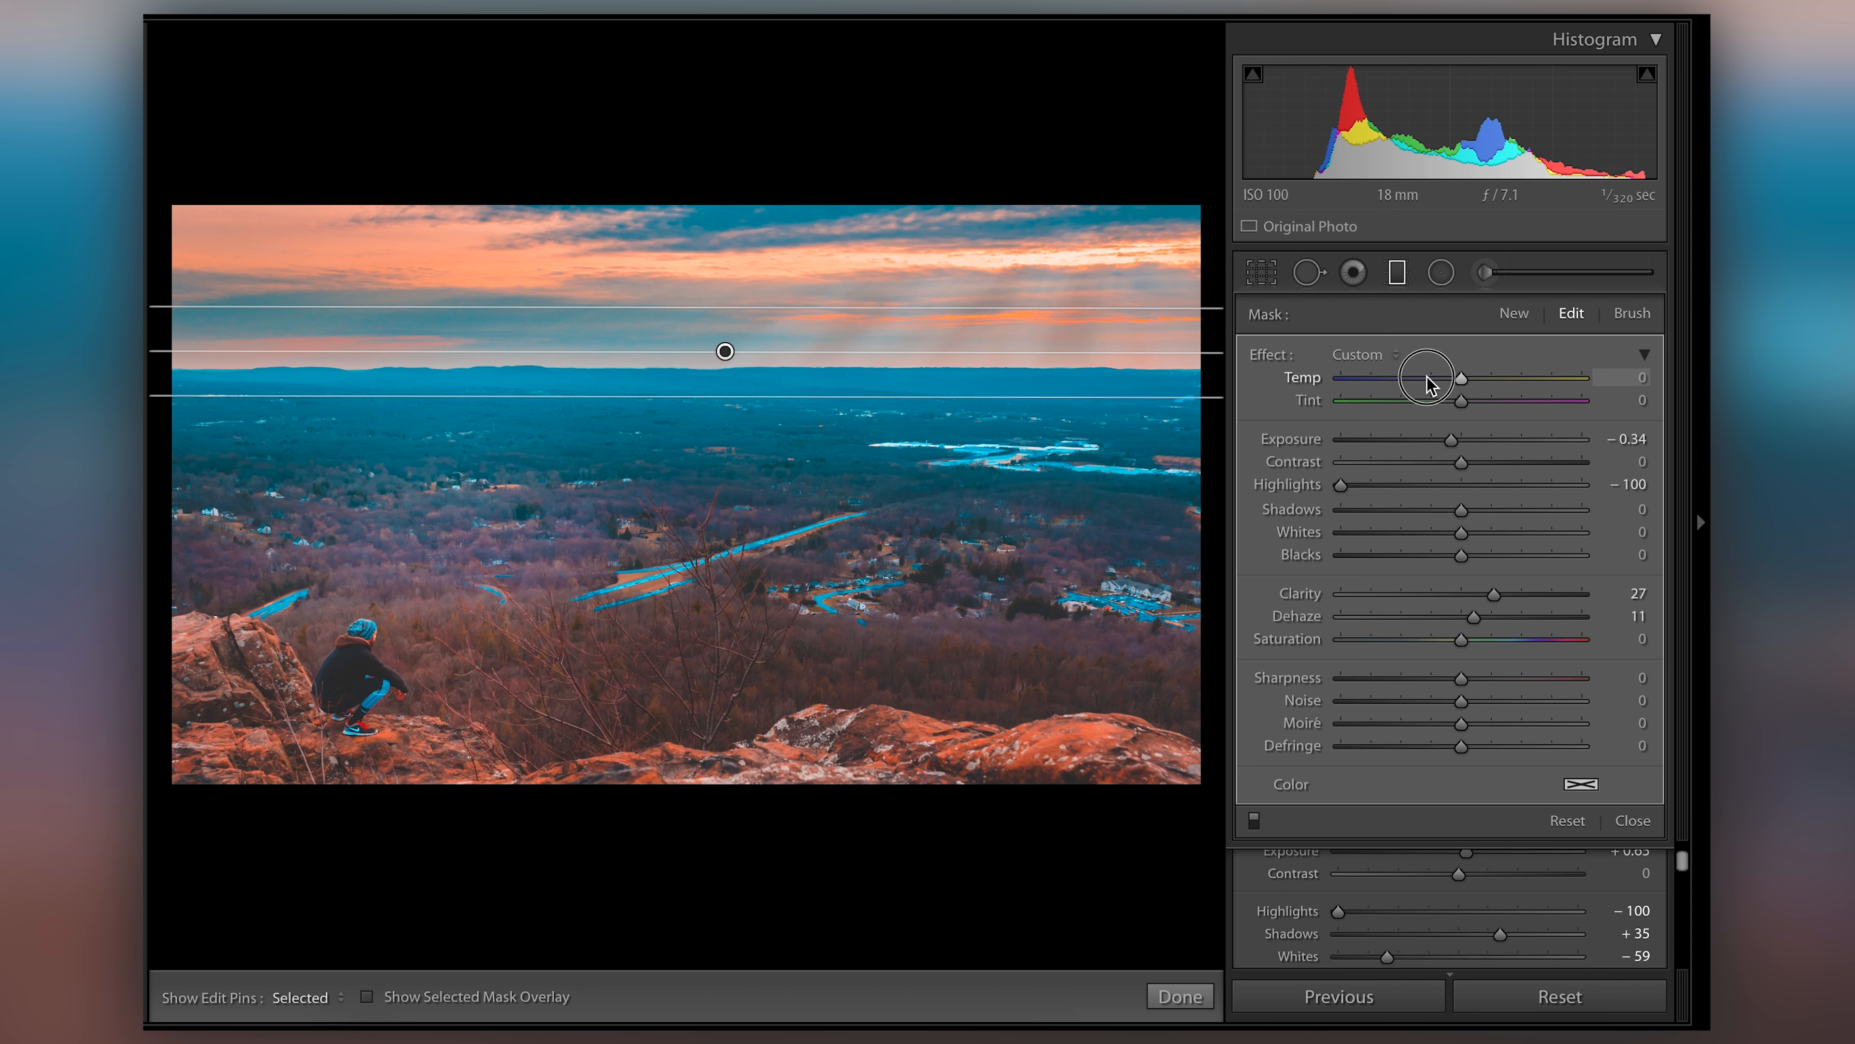
Swing the filter's Temp from blue to strong orange, settle at 5, and toggle the effect to compare
{"action": "left_click_drag", "start_coordinate": [1459, 379], "coordinate": [1435, 378]}
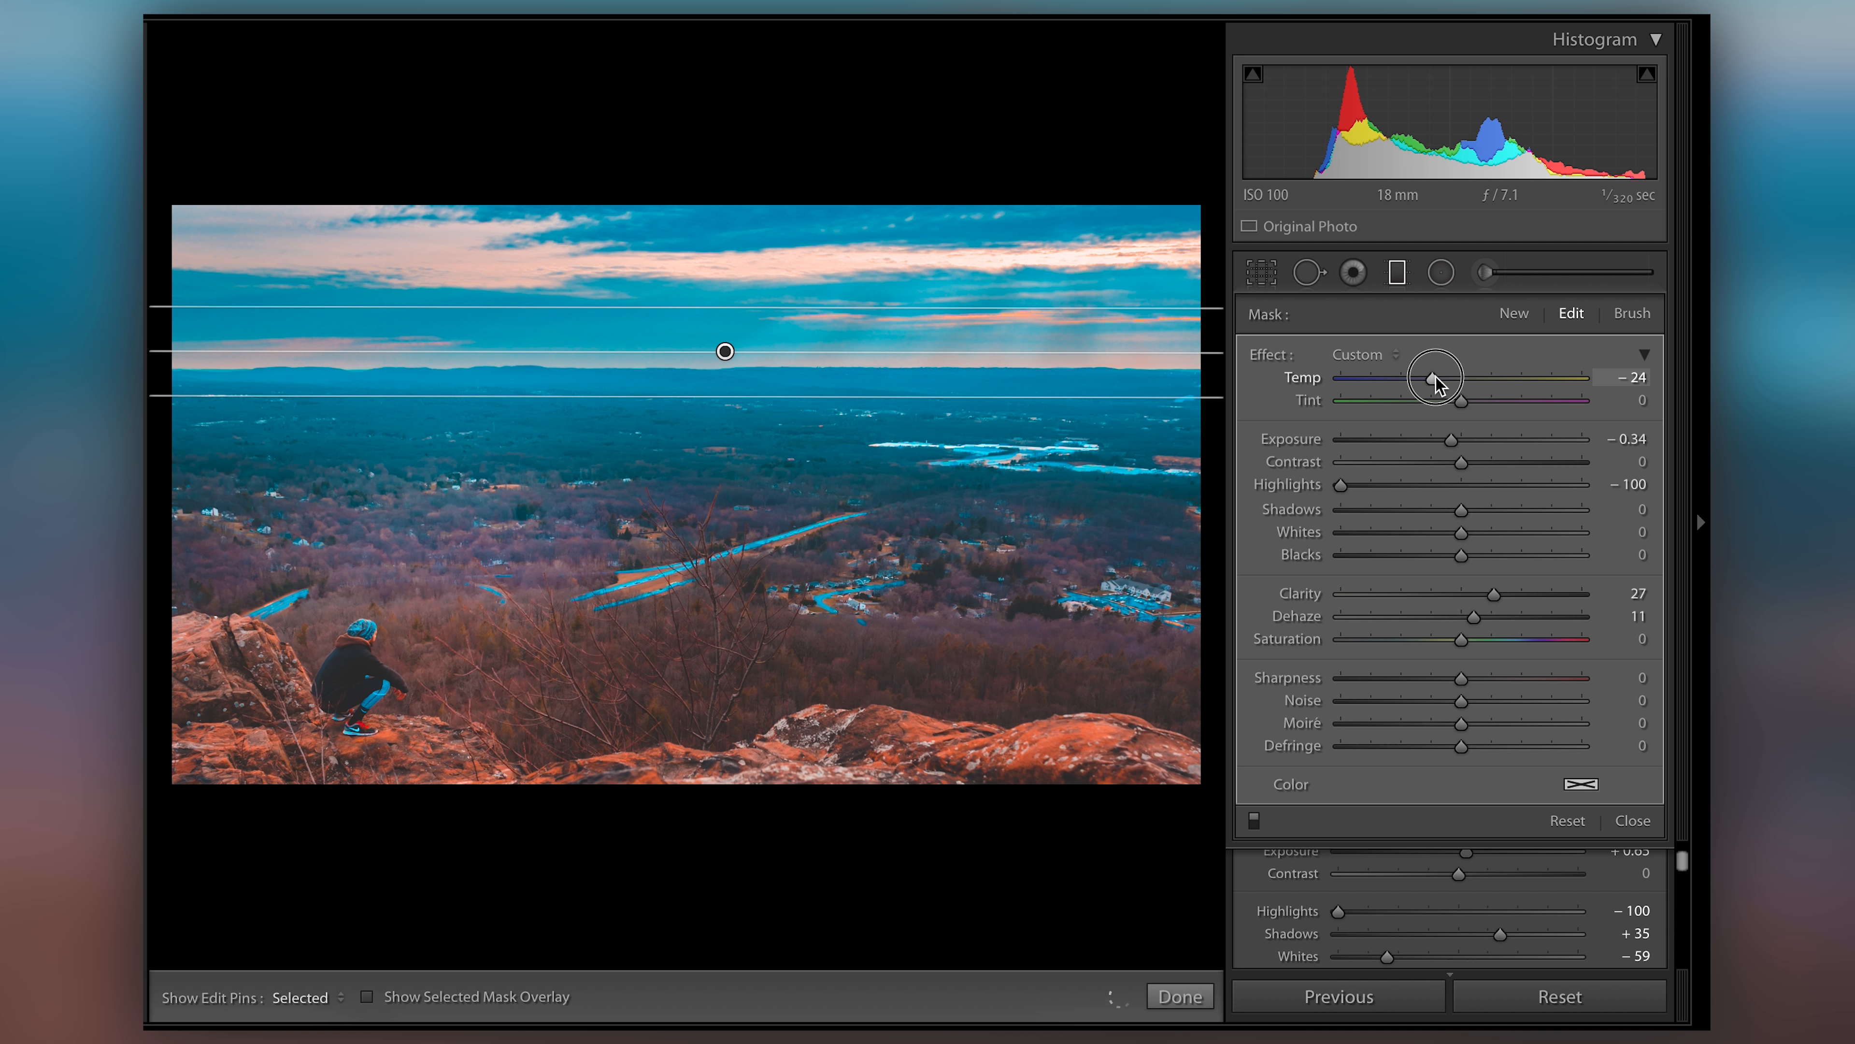
{"action": "left_click_drag", "start_coordinate": [1435, 379], "coordinate": [1481, 378]}
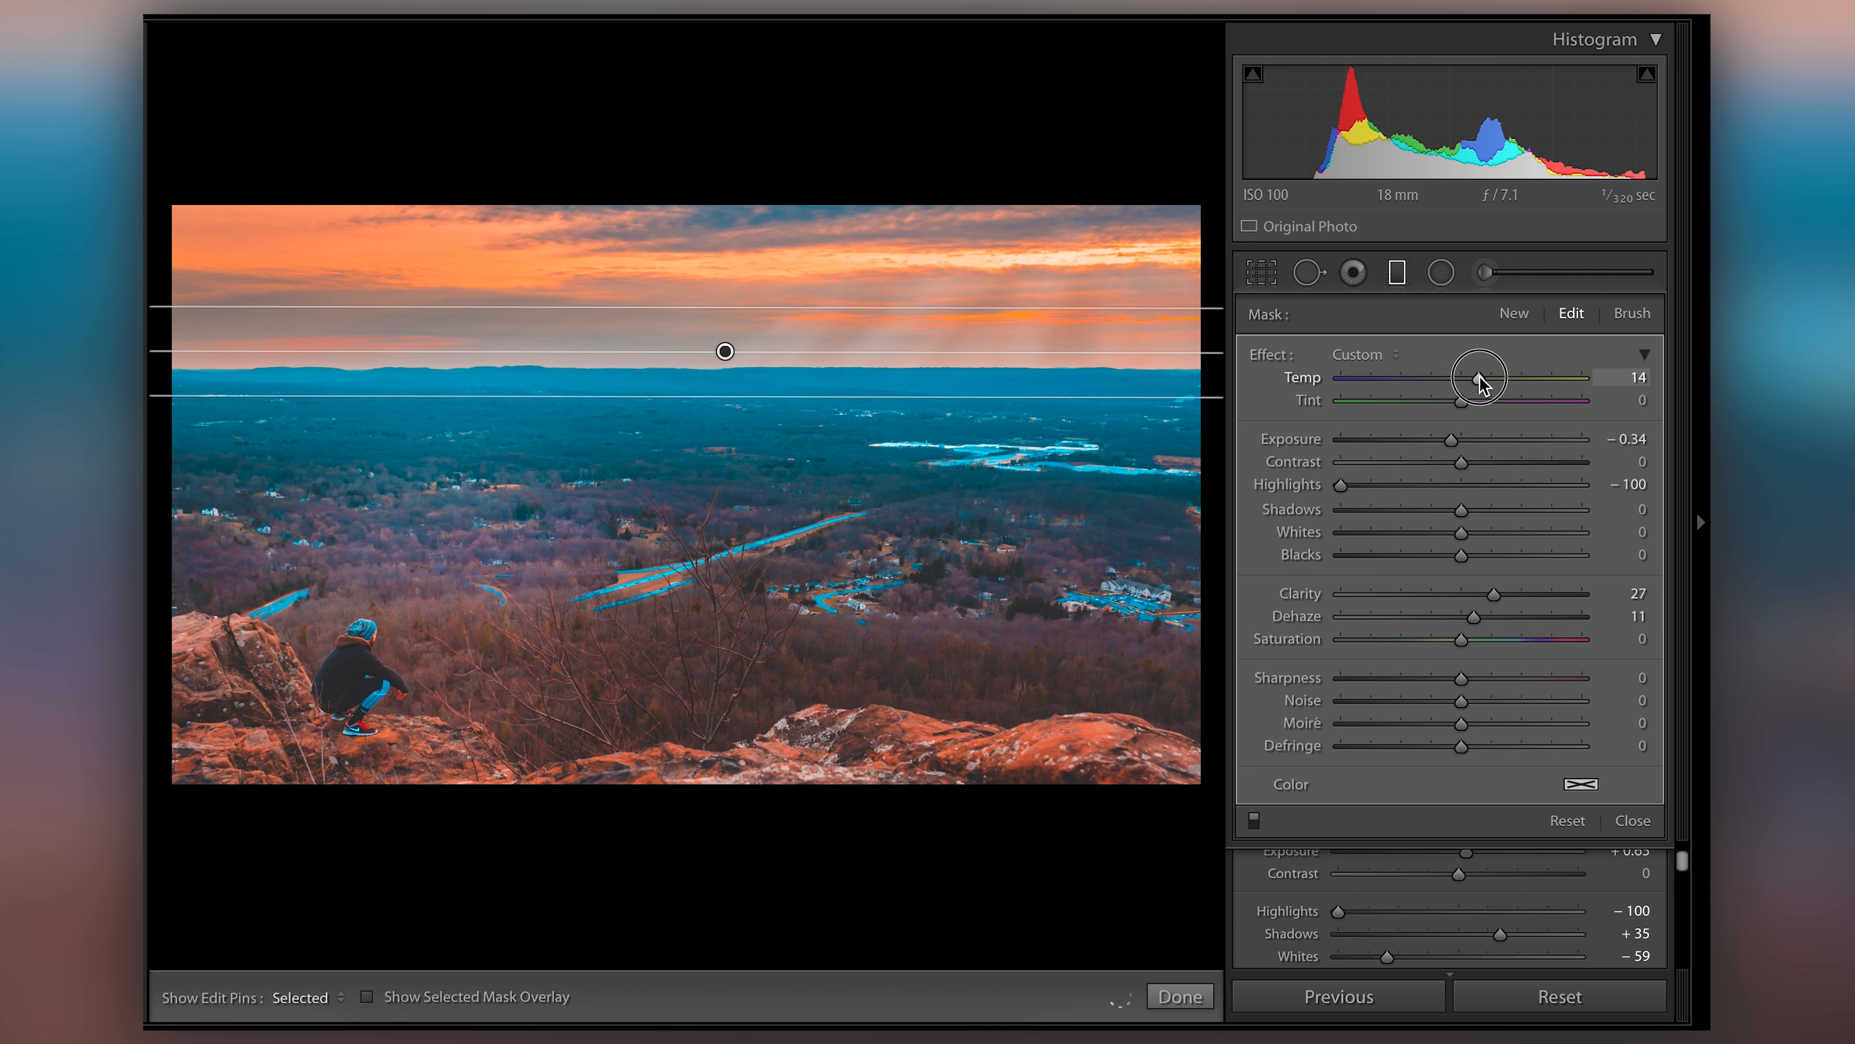
{"action": "left_click_drag", "start_coordinate": [1481, 376], "coordinate": [1519, 375]}
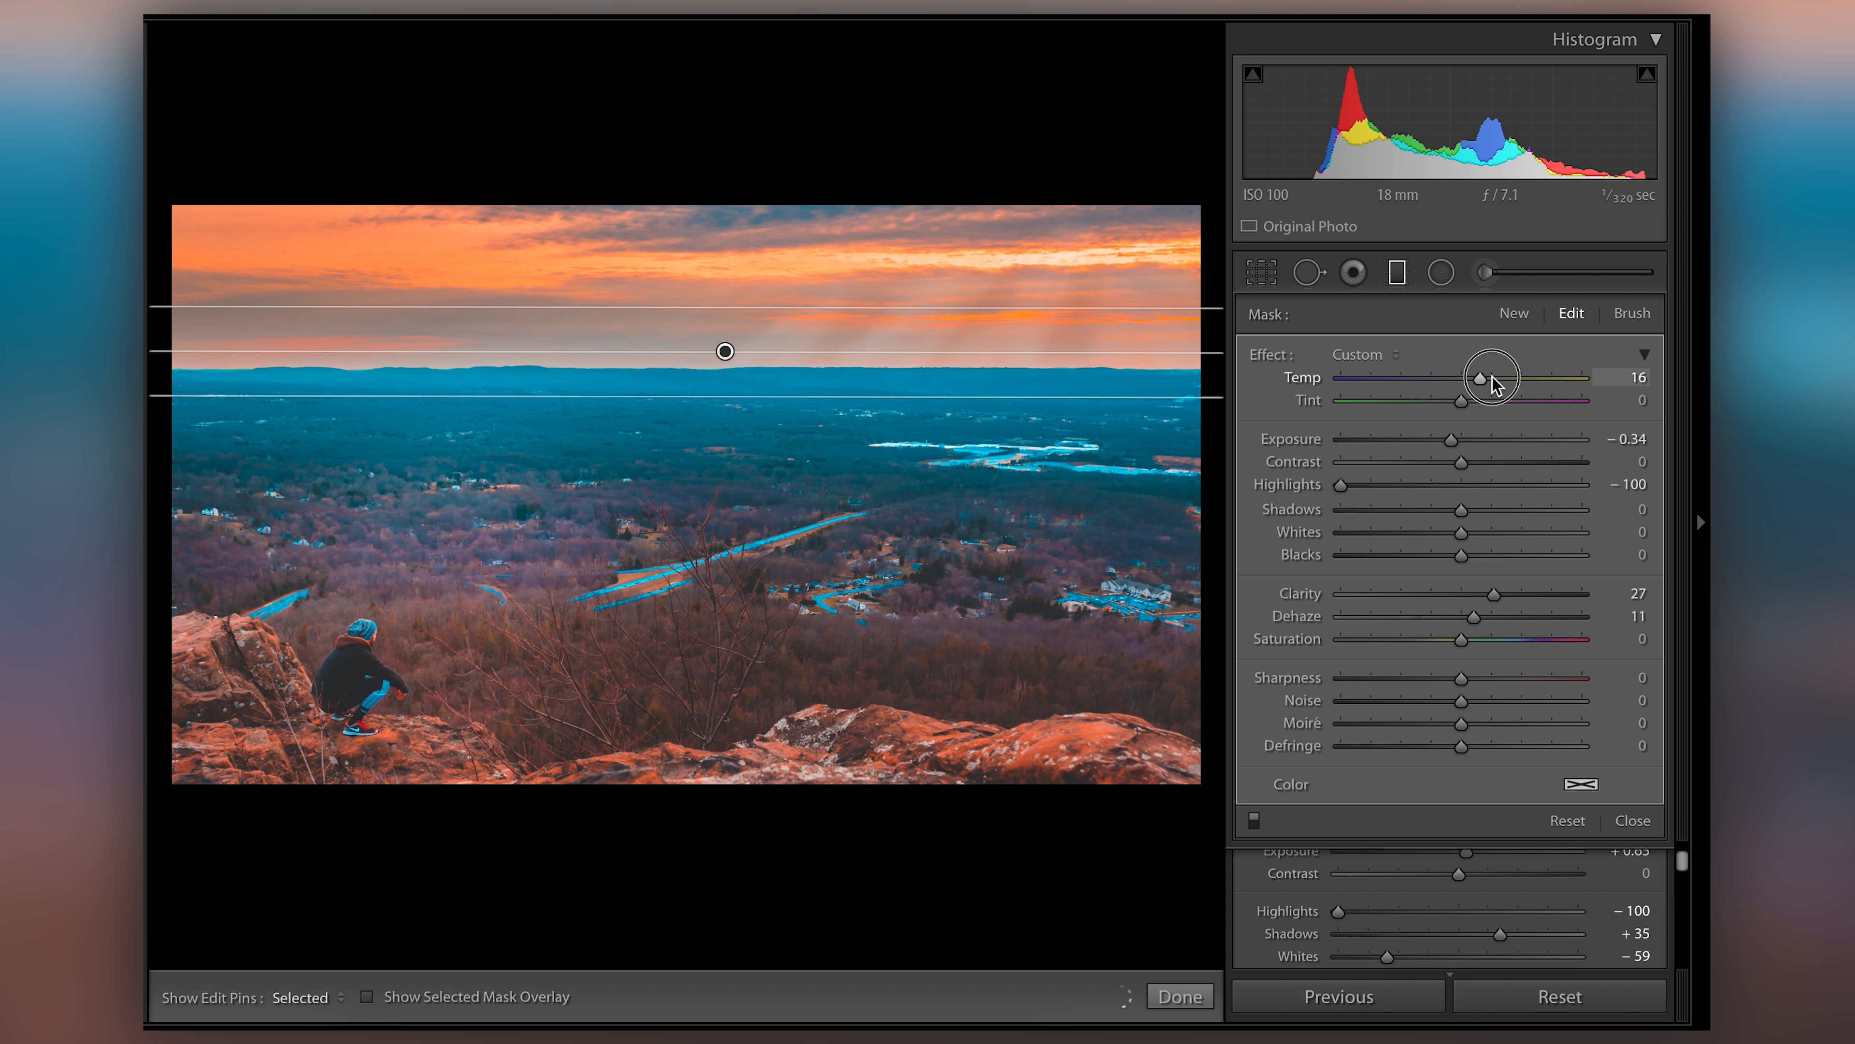
{"action": "left_click_drag", "start_coordinate": [1475, 376], "coordinate": [1503, 376]}
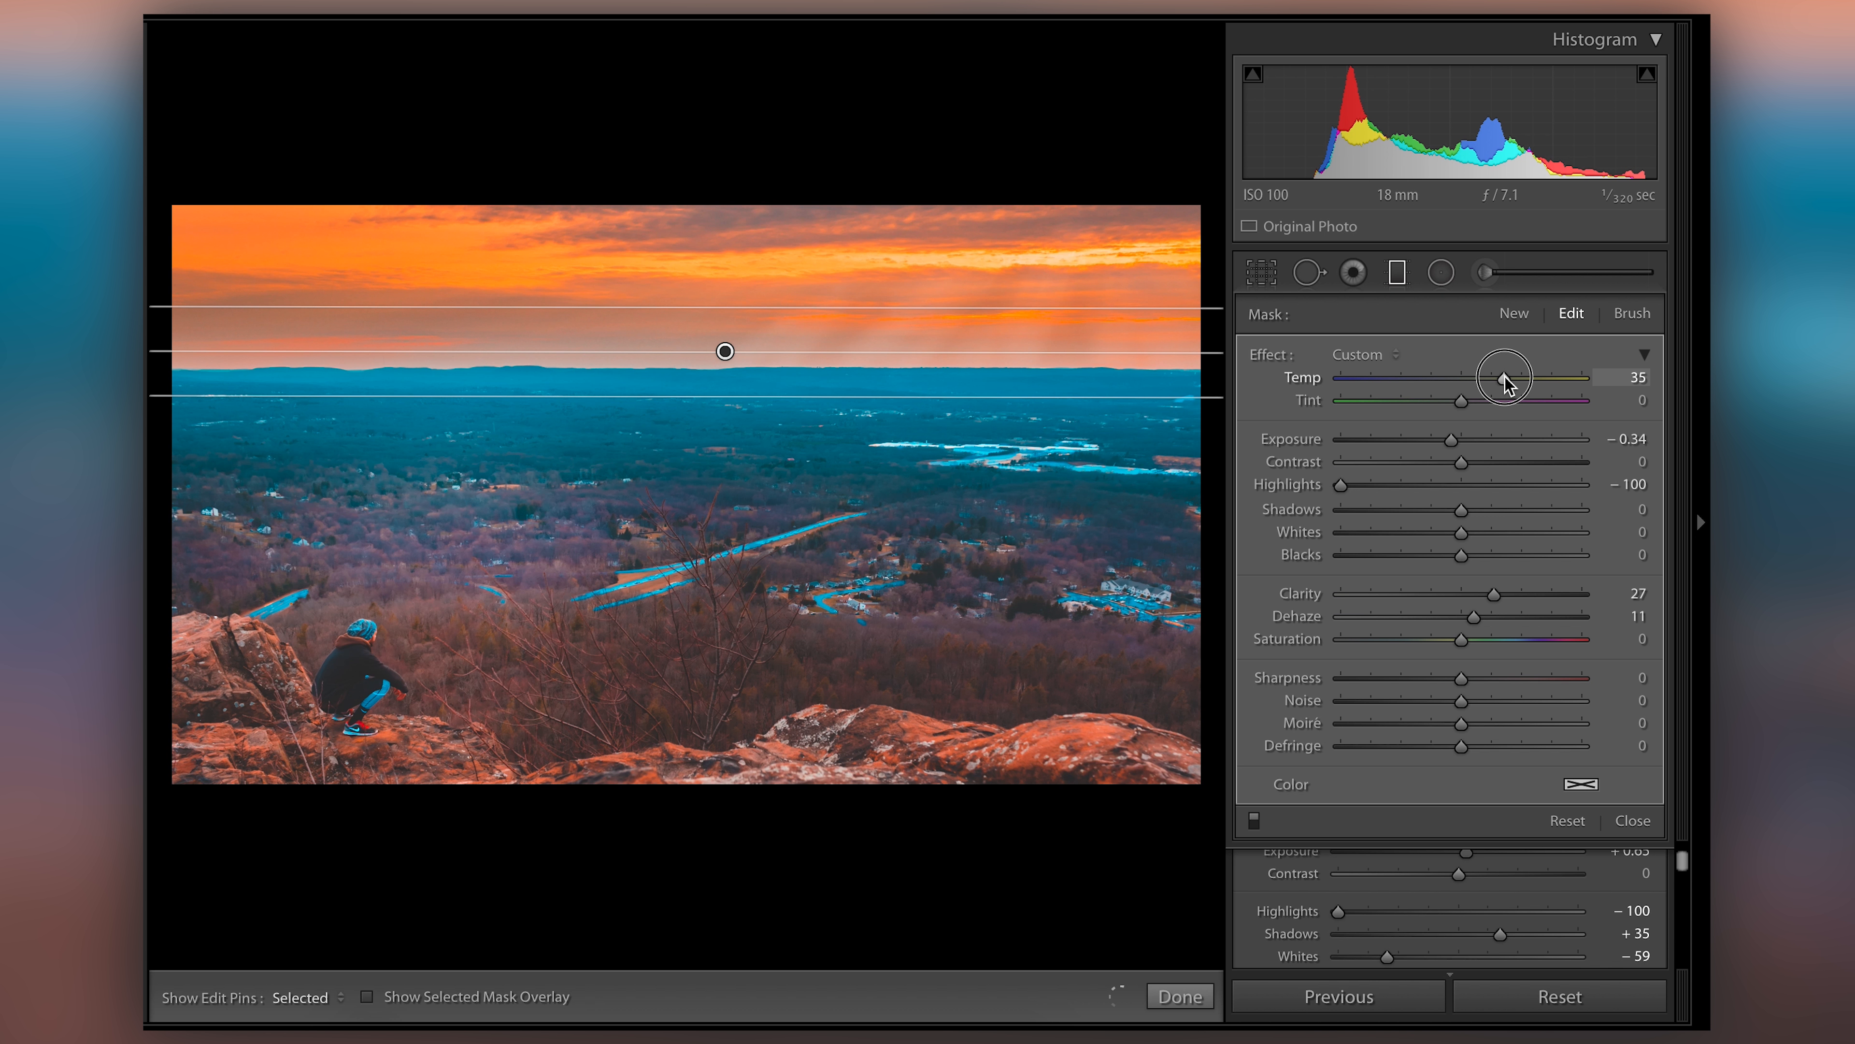
{"action": "left_click_drag", "start_coordinate": [1508, 376], "coordinate": [1503, 376]}
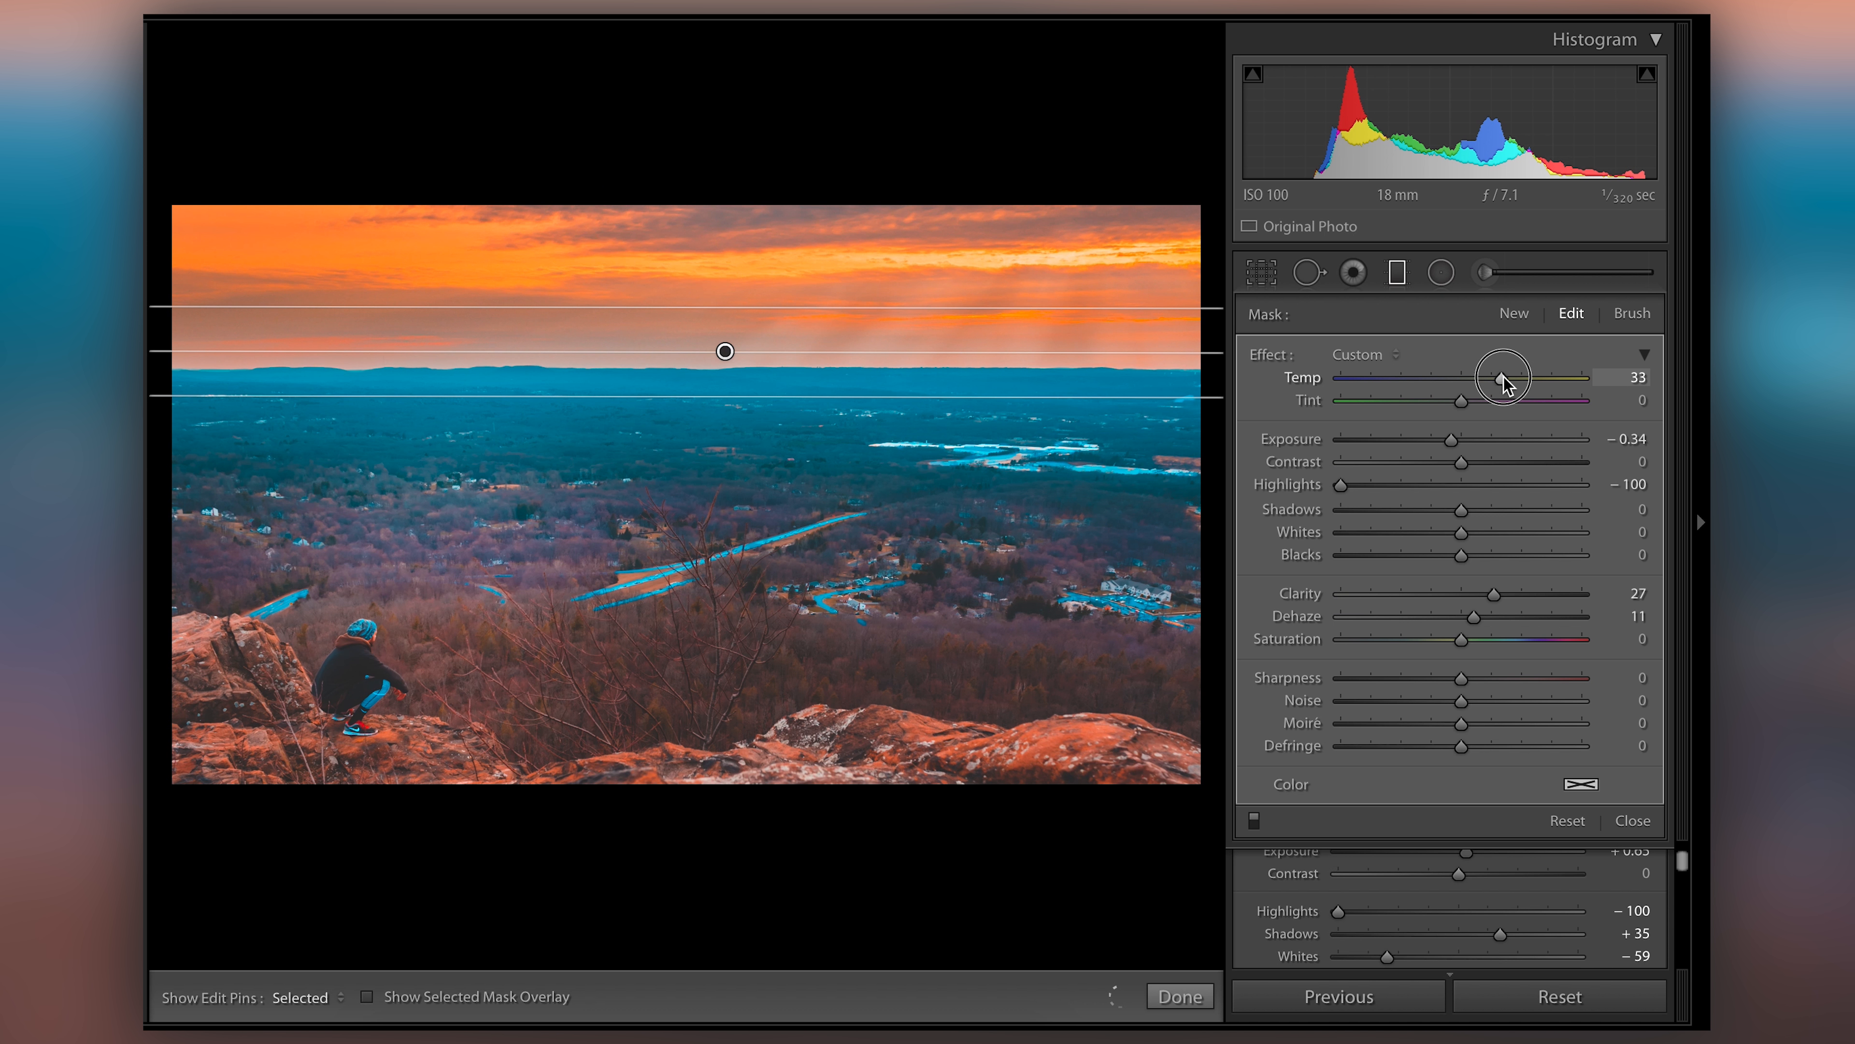
{"action": "left_click_drag", "start_coordinate": [1503, 376], "coordinate": [1475, 376]}
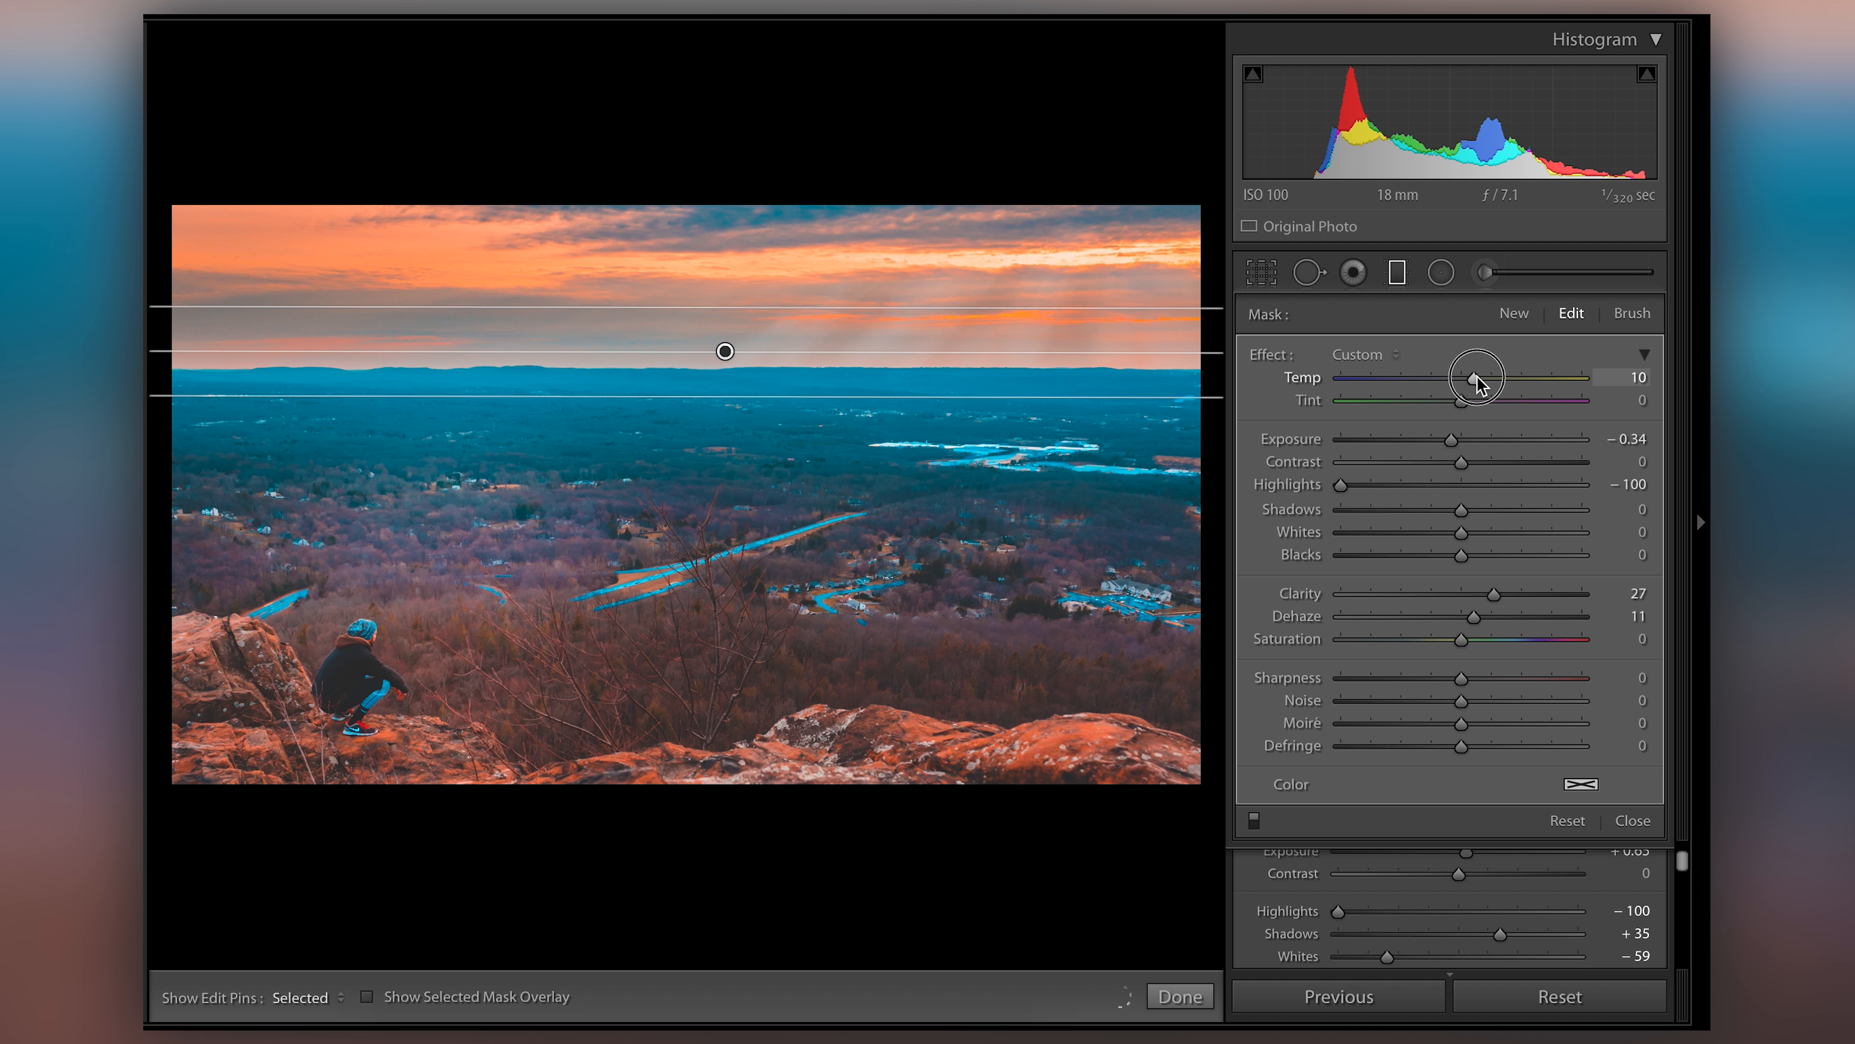
{"action": "left_click_drag", "start_coordinate": [1486, 376], "coordinate": [1474, 376]}
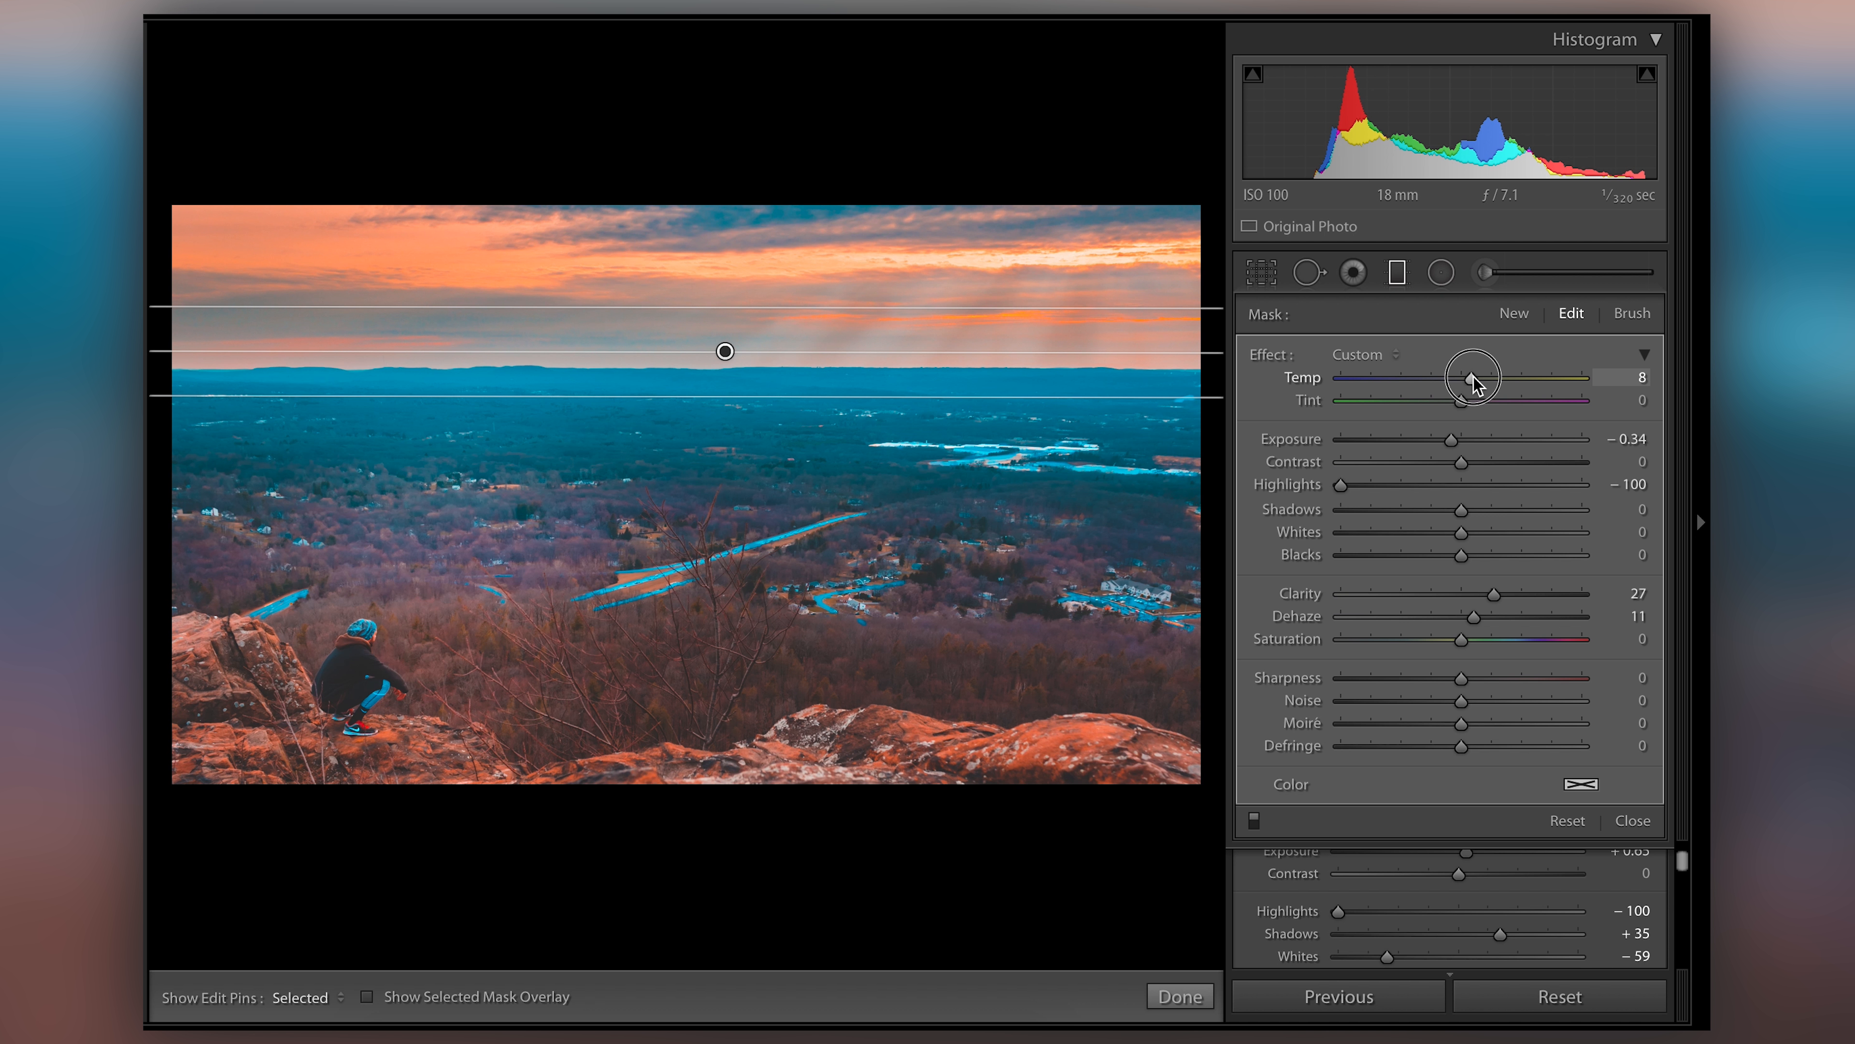
{"action": "left_click_drag", "start_coordinate": [1491, 376], "coordinate": [1473, 376]}
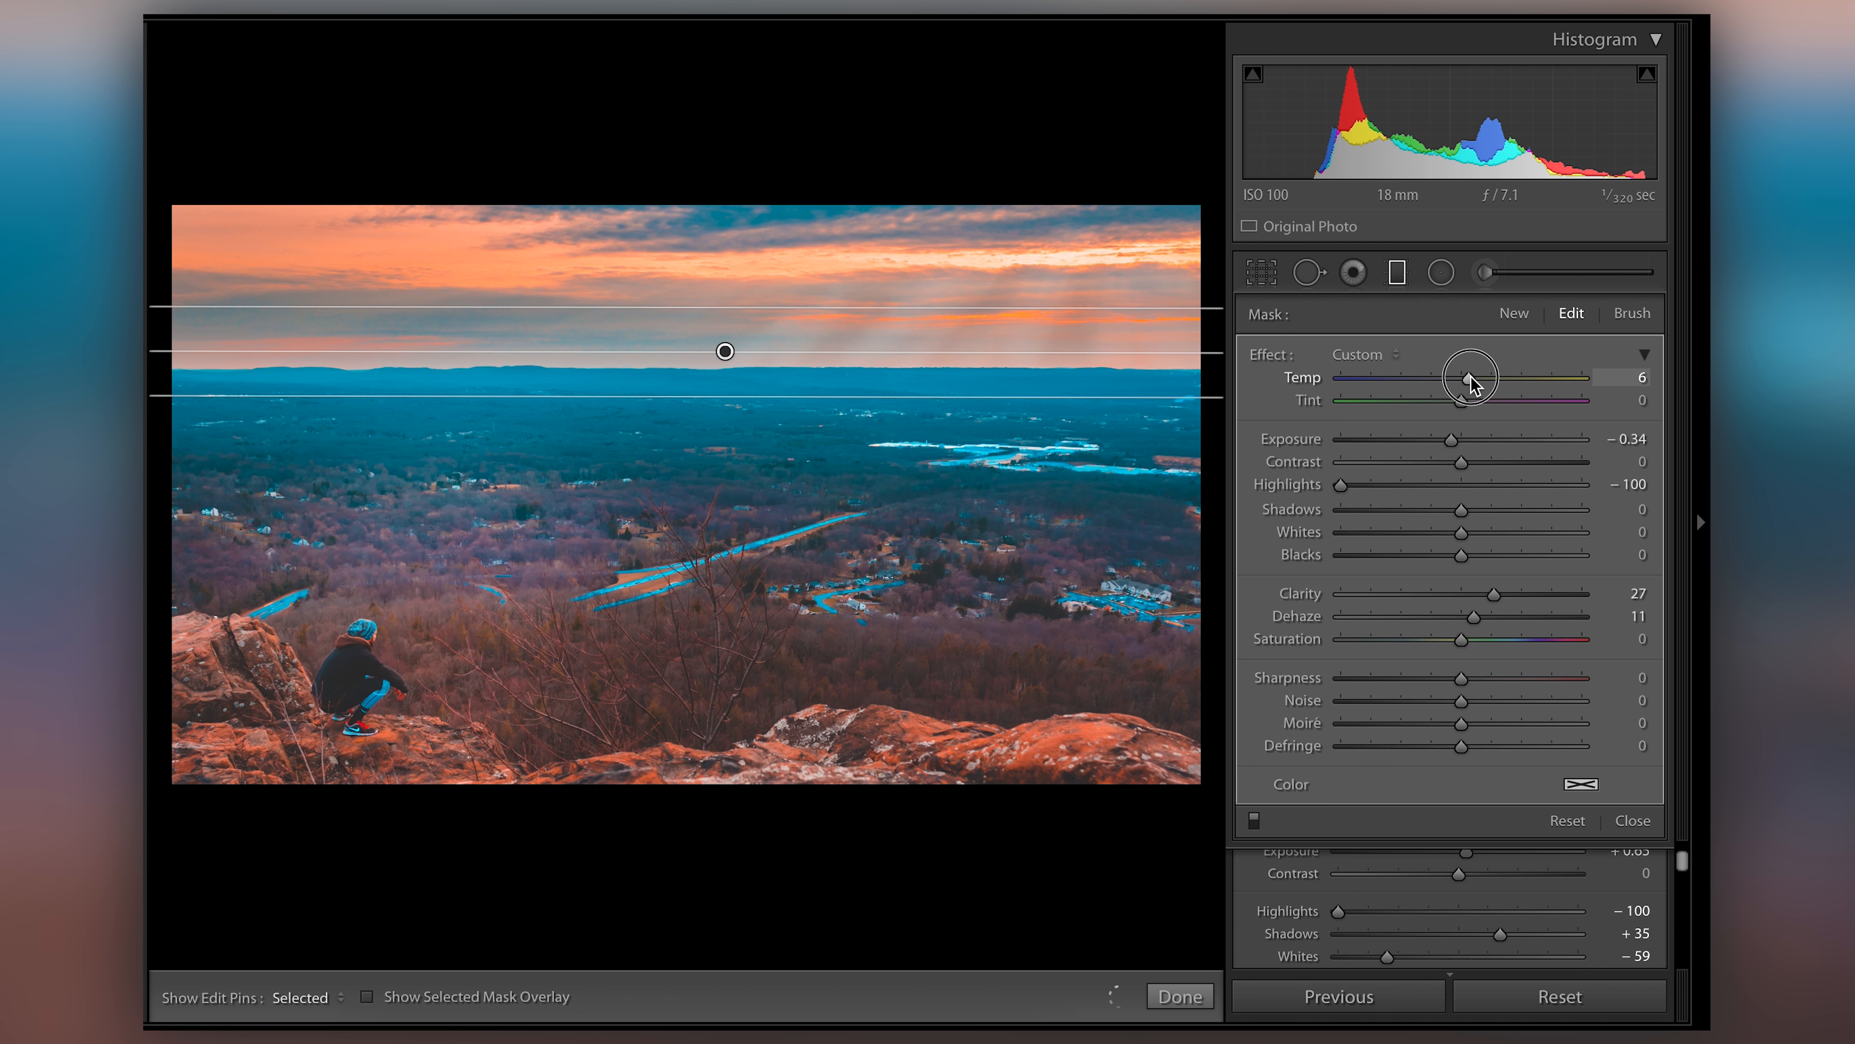
{"action": "left_click_drag", "start_coordinate": [1473, 376], "coordinate": [1460, 376]}
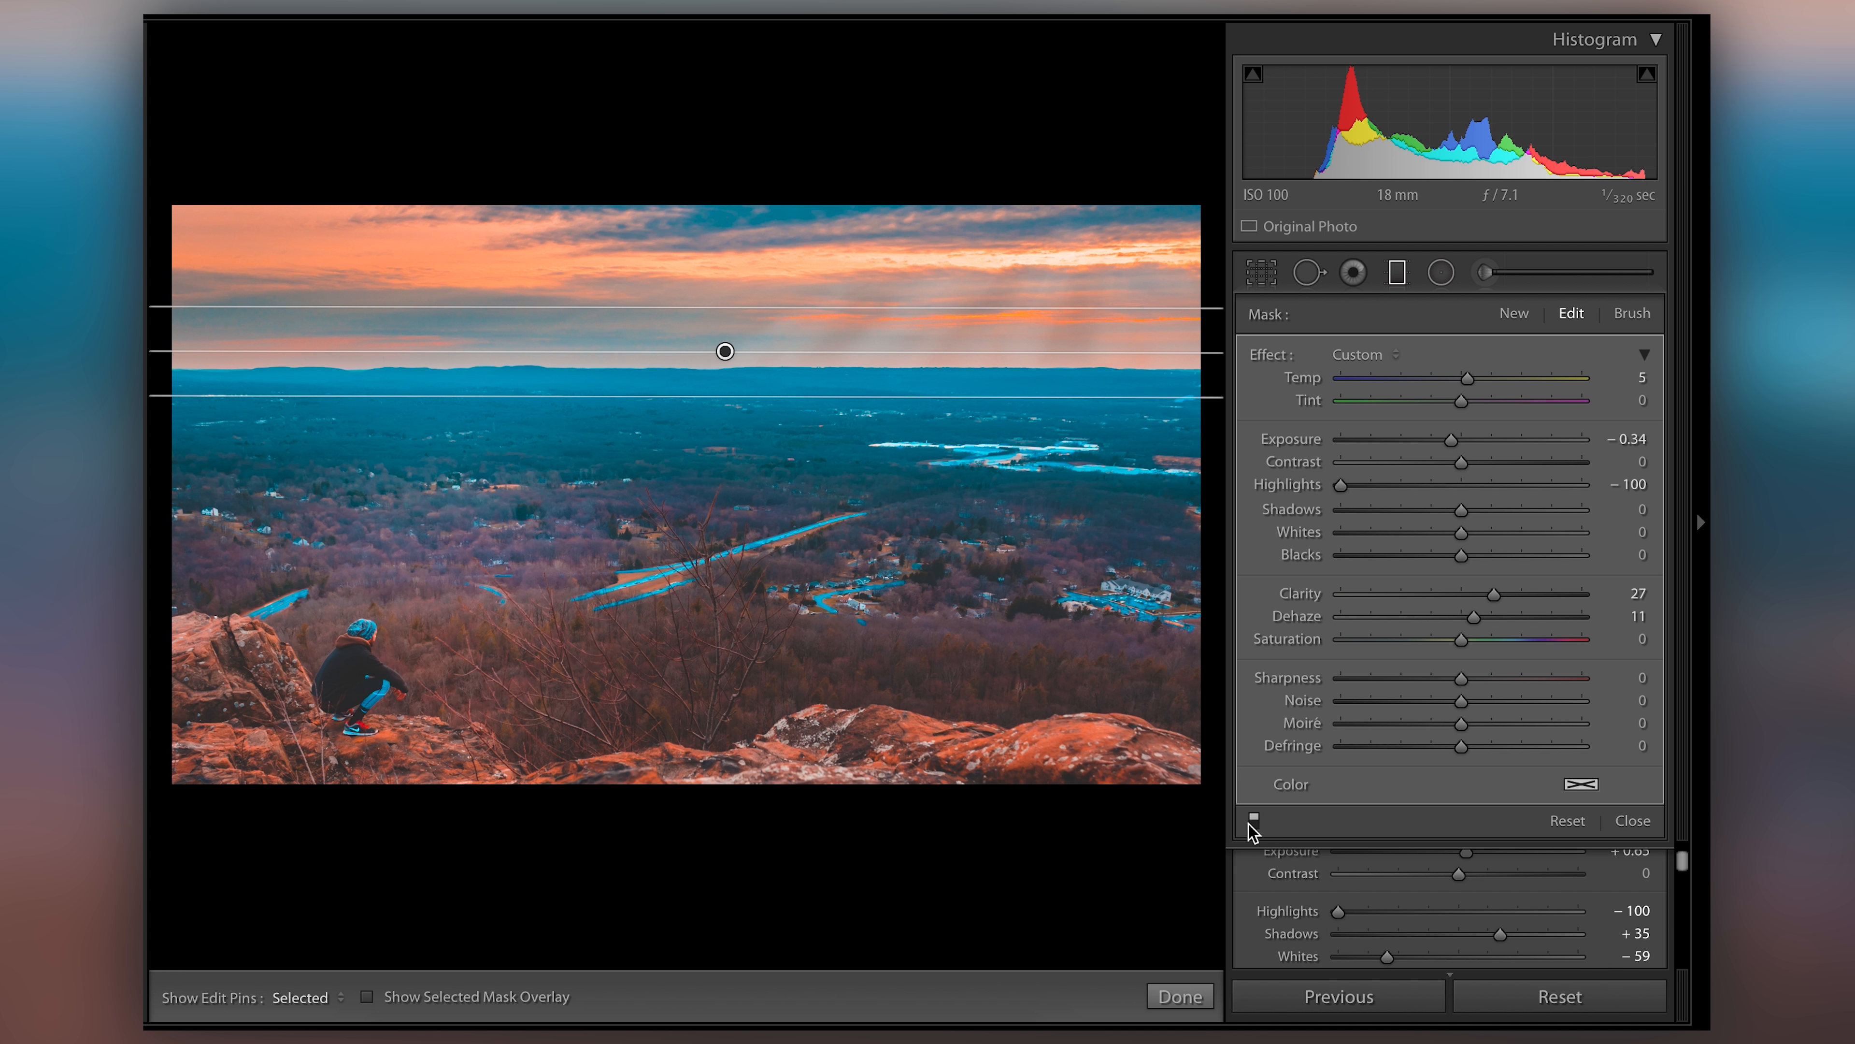
{"action": "left_click", "coordinate": [1252, 822]}
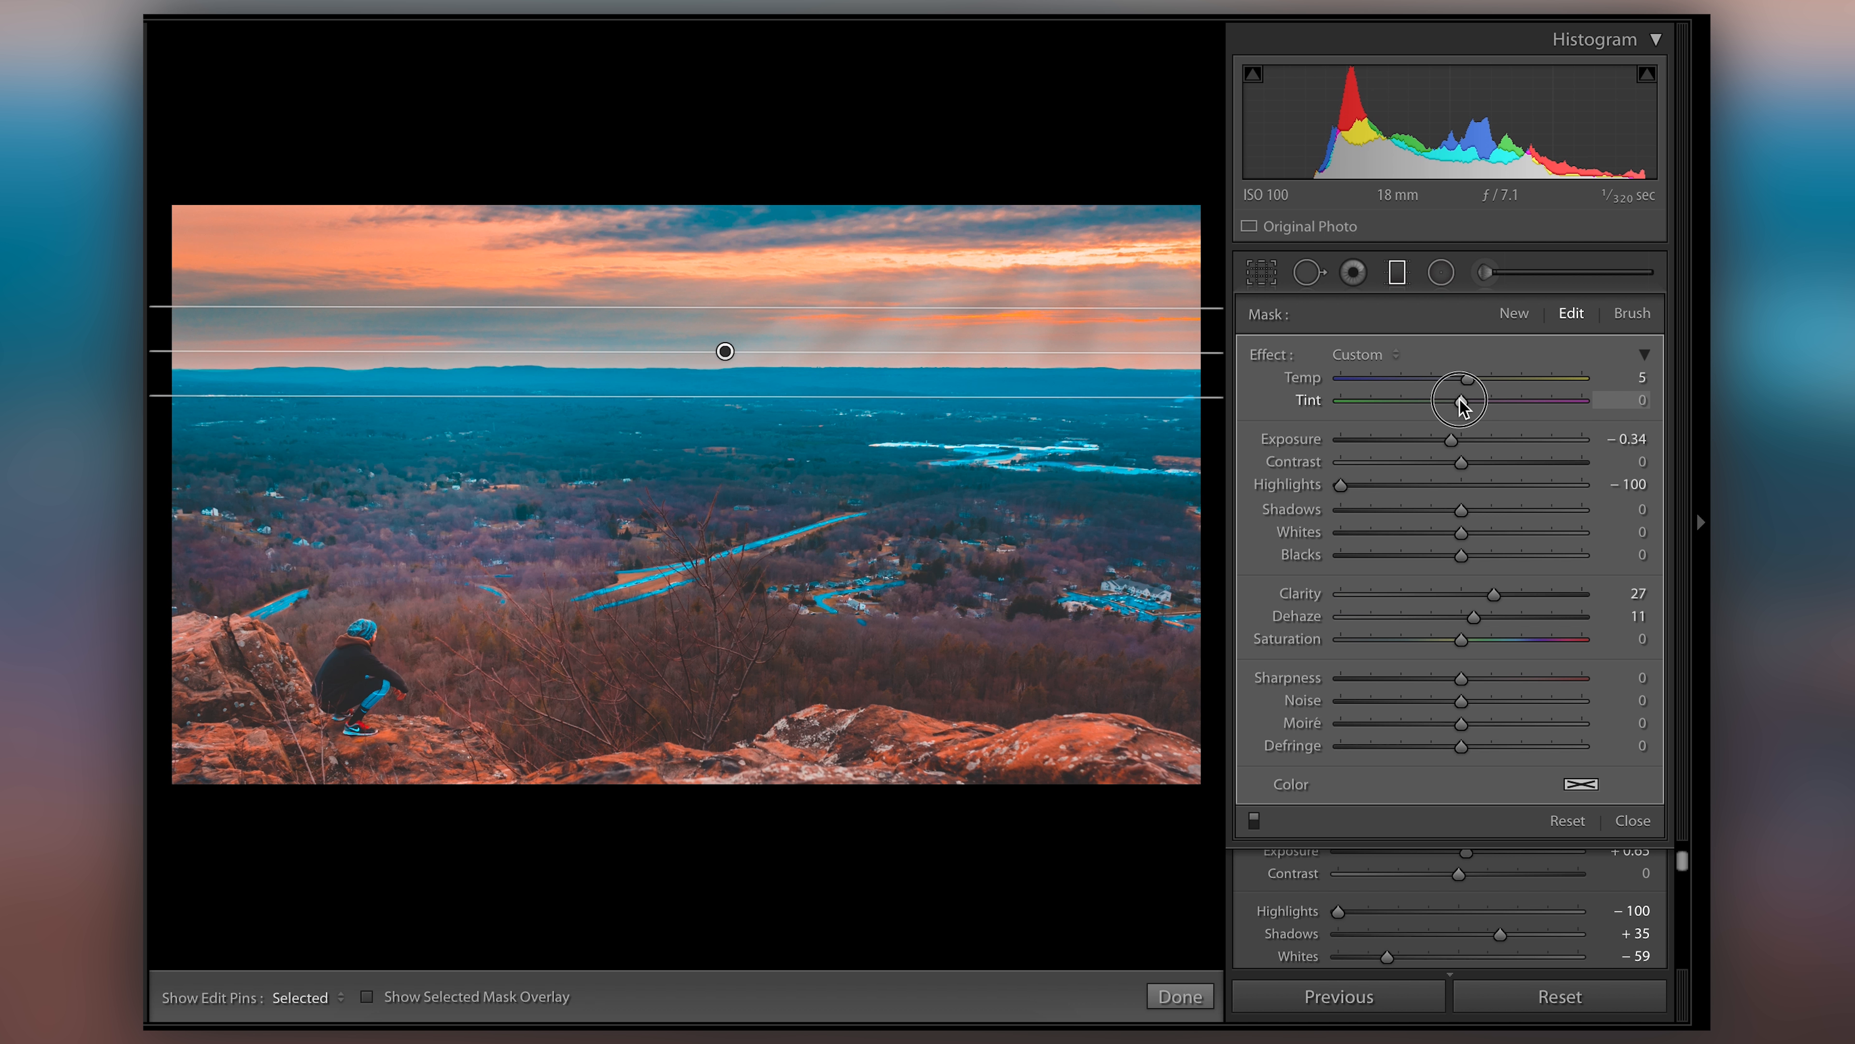
Try green and magenta Tint on the sky, then reset Temp and Tint to 0
{"action": "left_click_drag", "start_coordinate": [1459, 399], "coordinate": [1520, 399]}
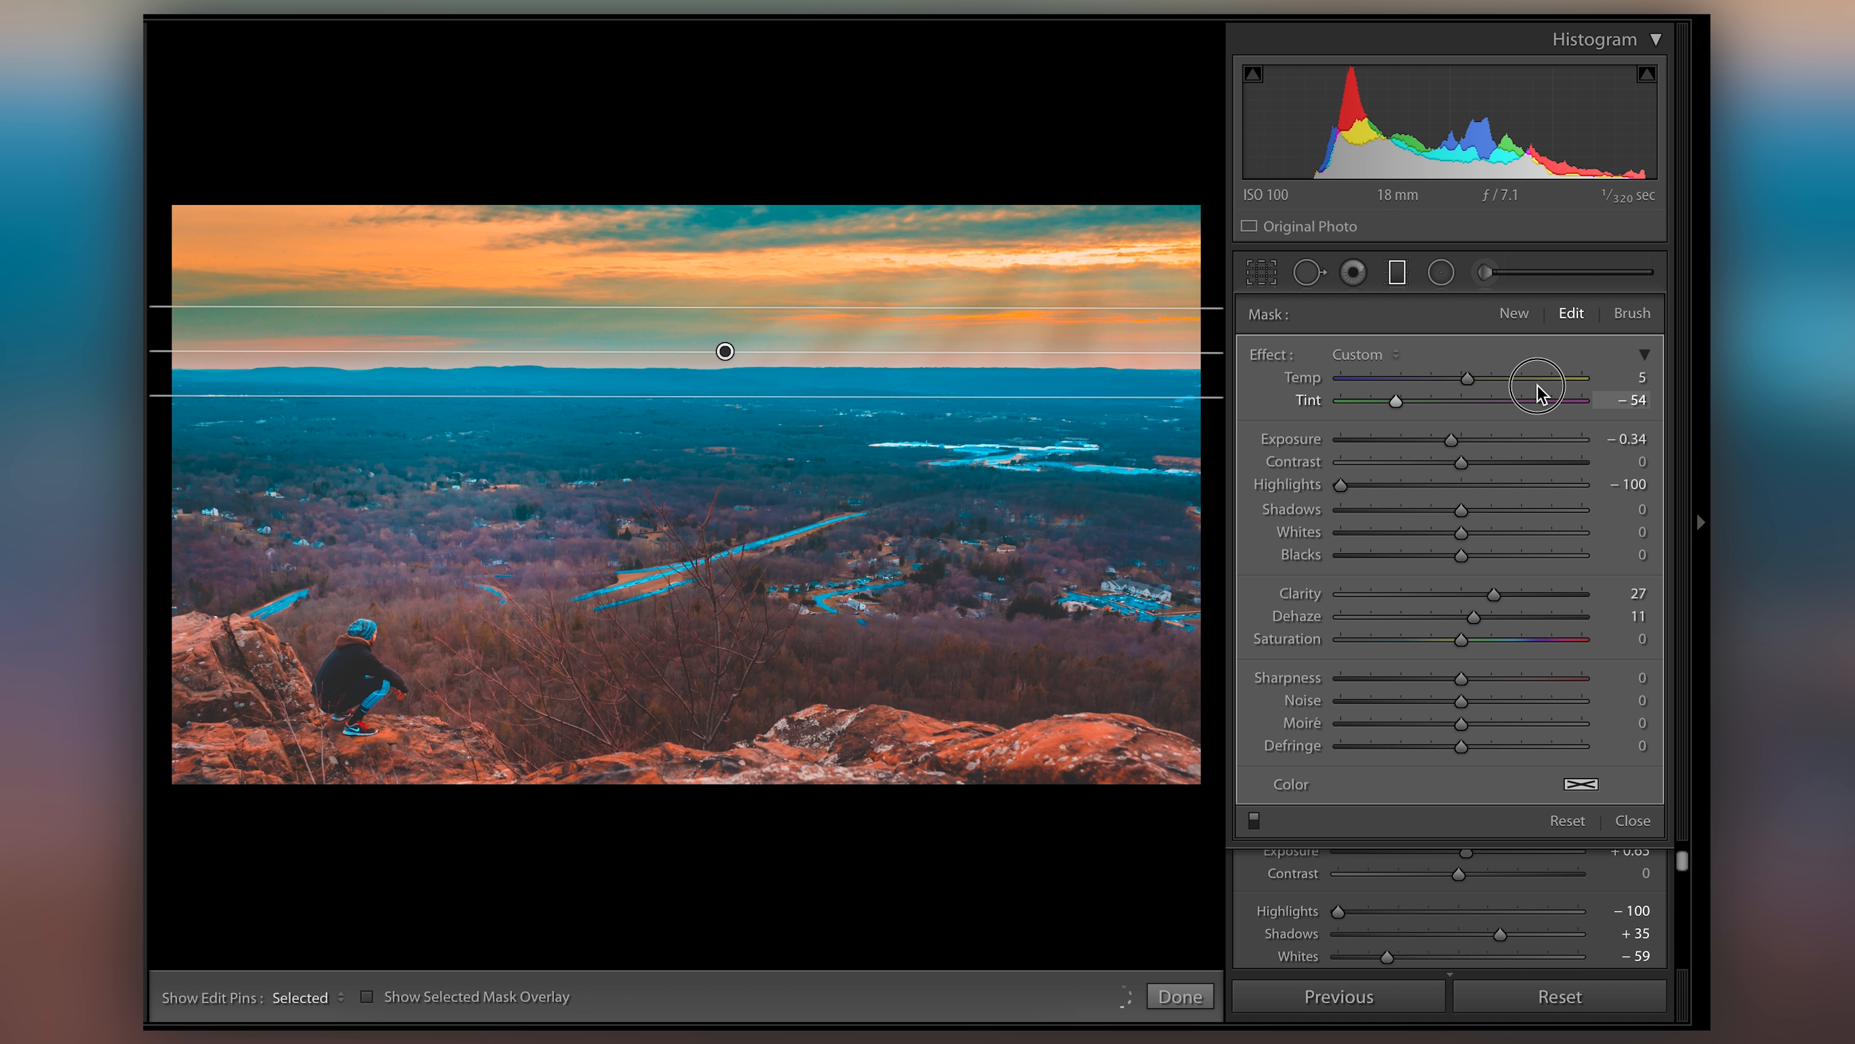
{"action": "left_click_drag", "start_coordinate": [1391, 399], "coordinate": [1534, 400]}
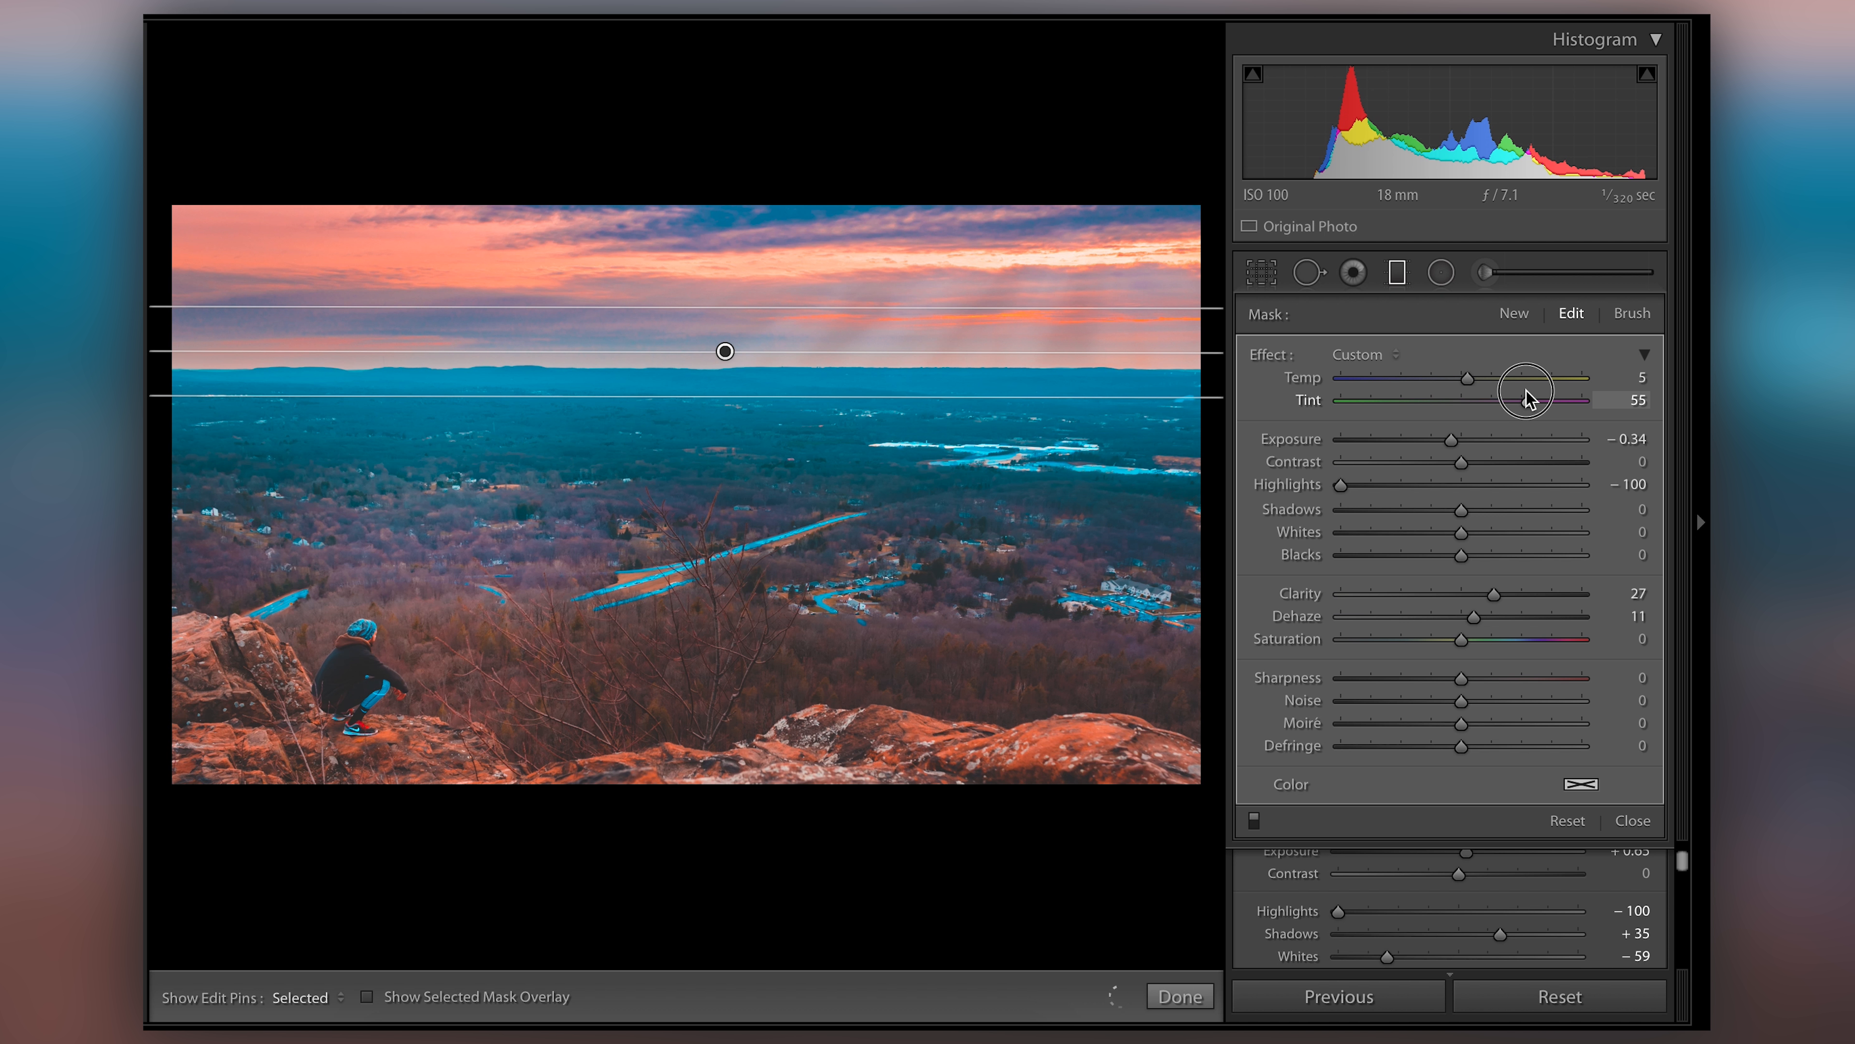
{"action": "left_click_drag", "start_coordinate": [1527, 399], "coordinate": [1505, 399]}
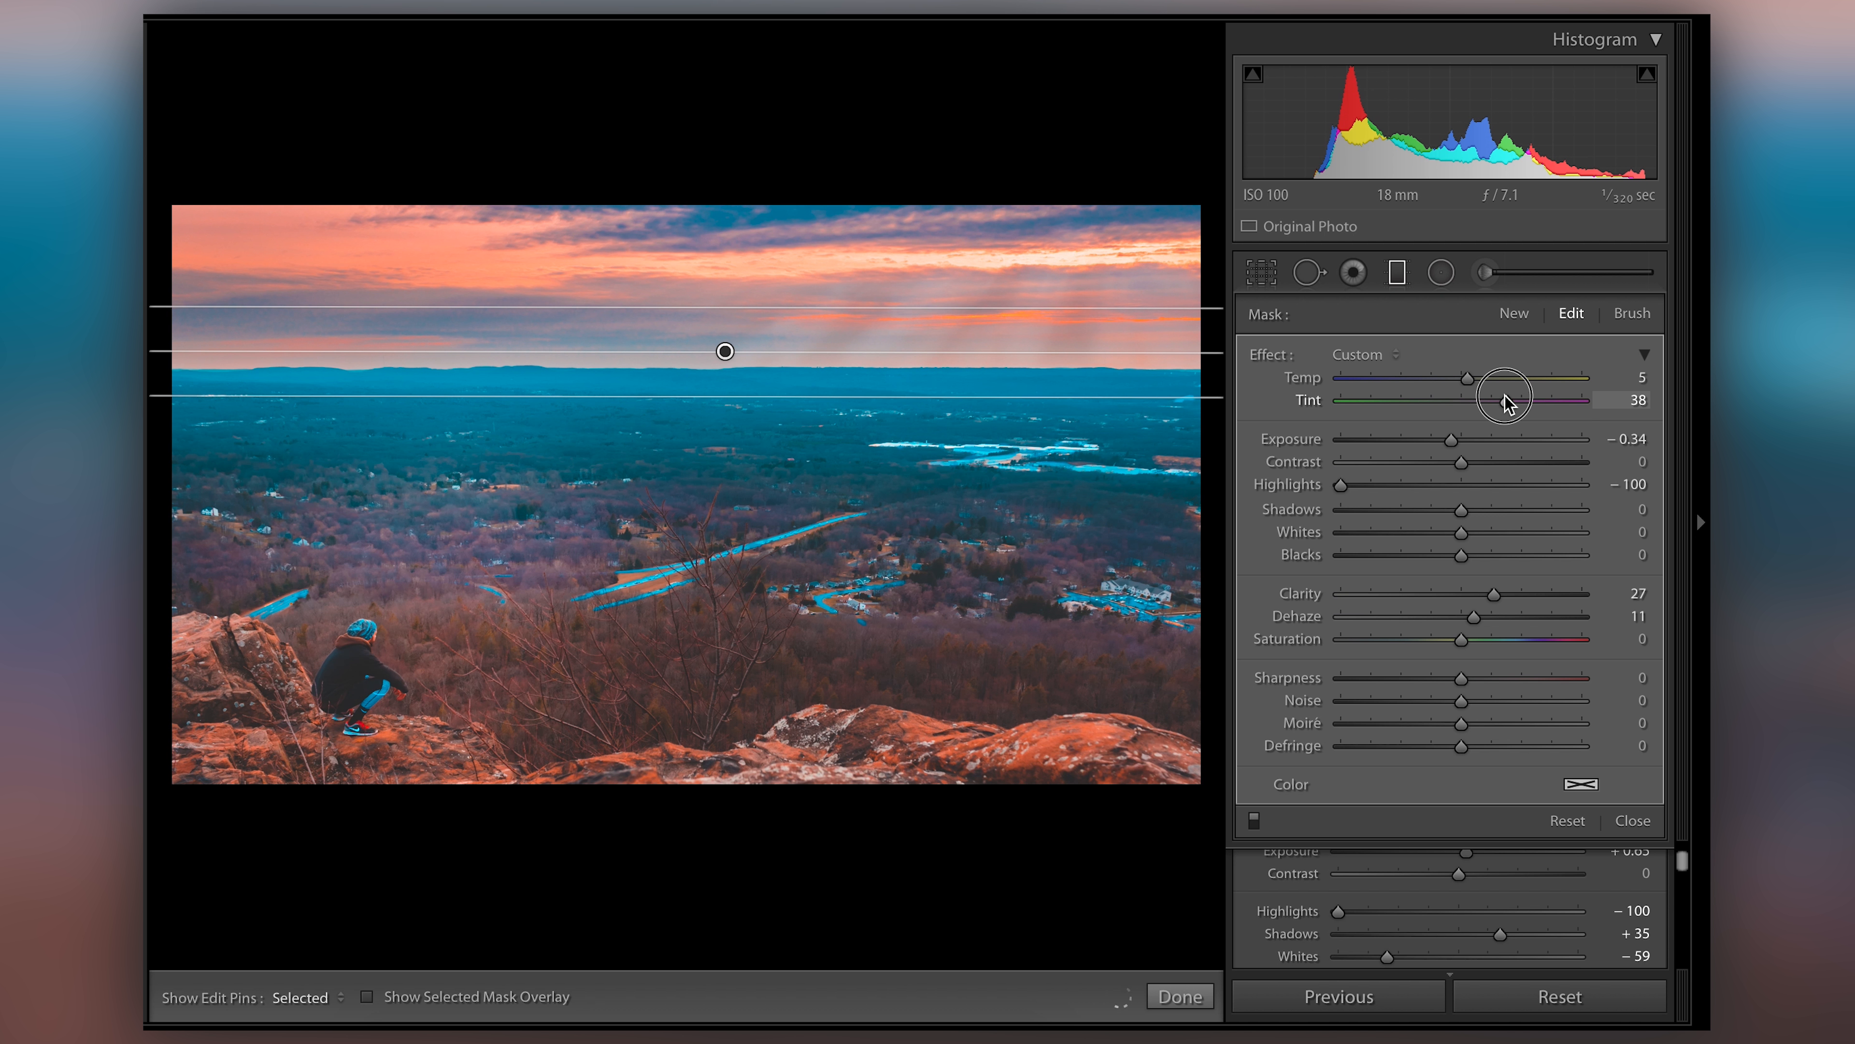
{"action": "left_click_drag", "start_coordinate": [1503, 399], "coordinate": [1477, 399]}
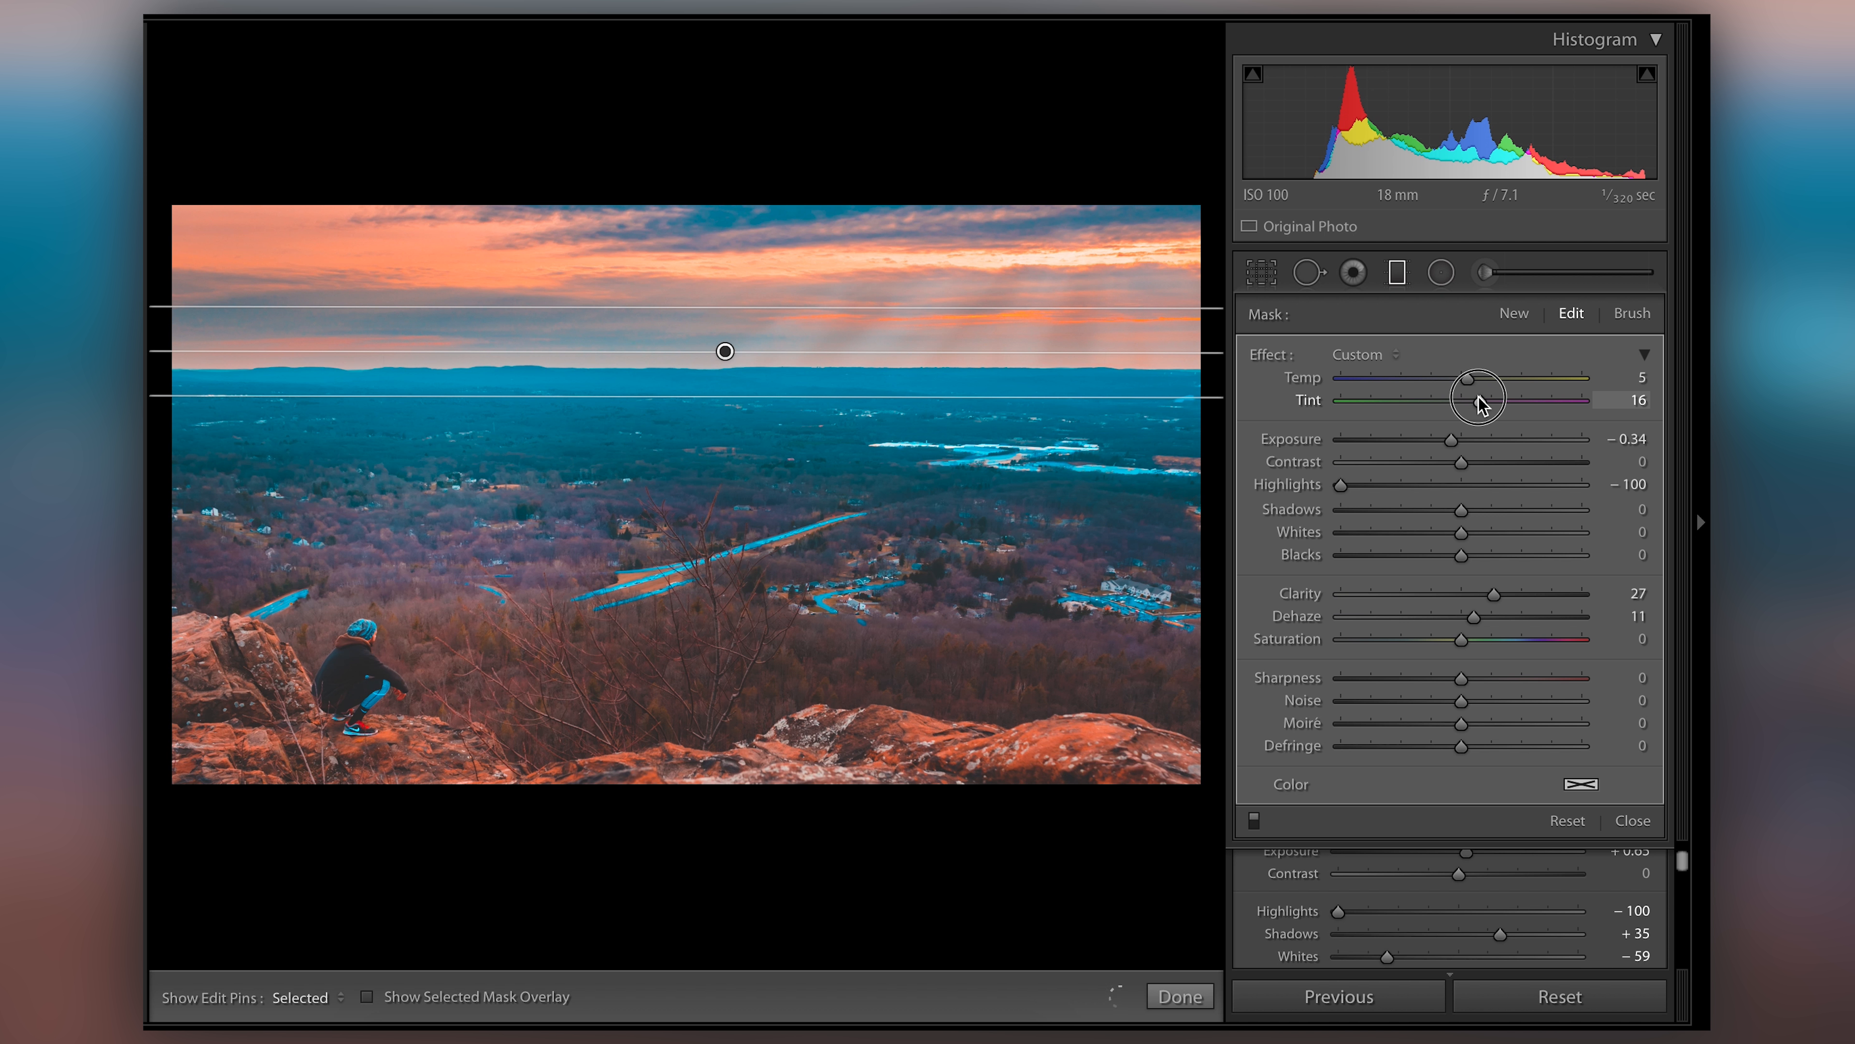
{"action": "left_click_drag", "start_coordinate": [1479, 399], "coordinate": [1473, 399]}
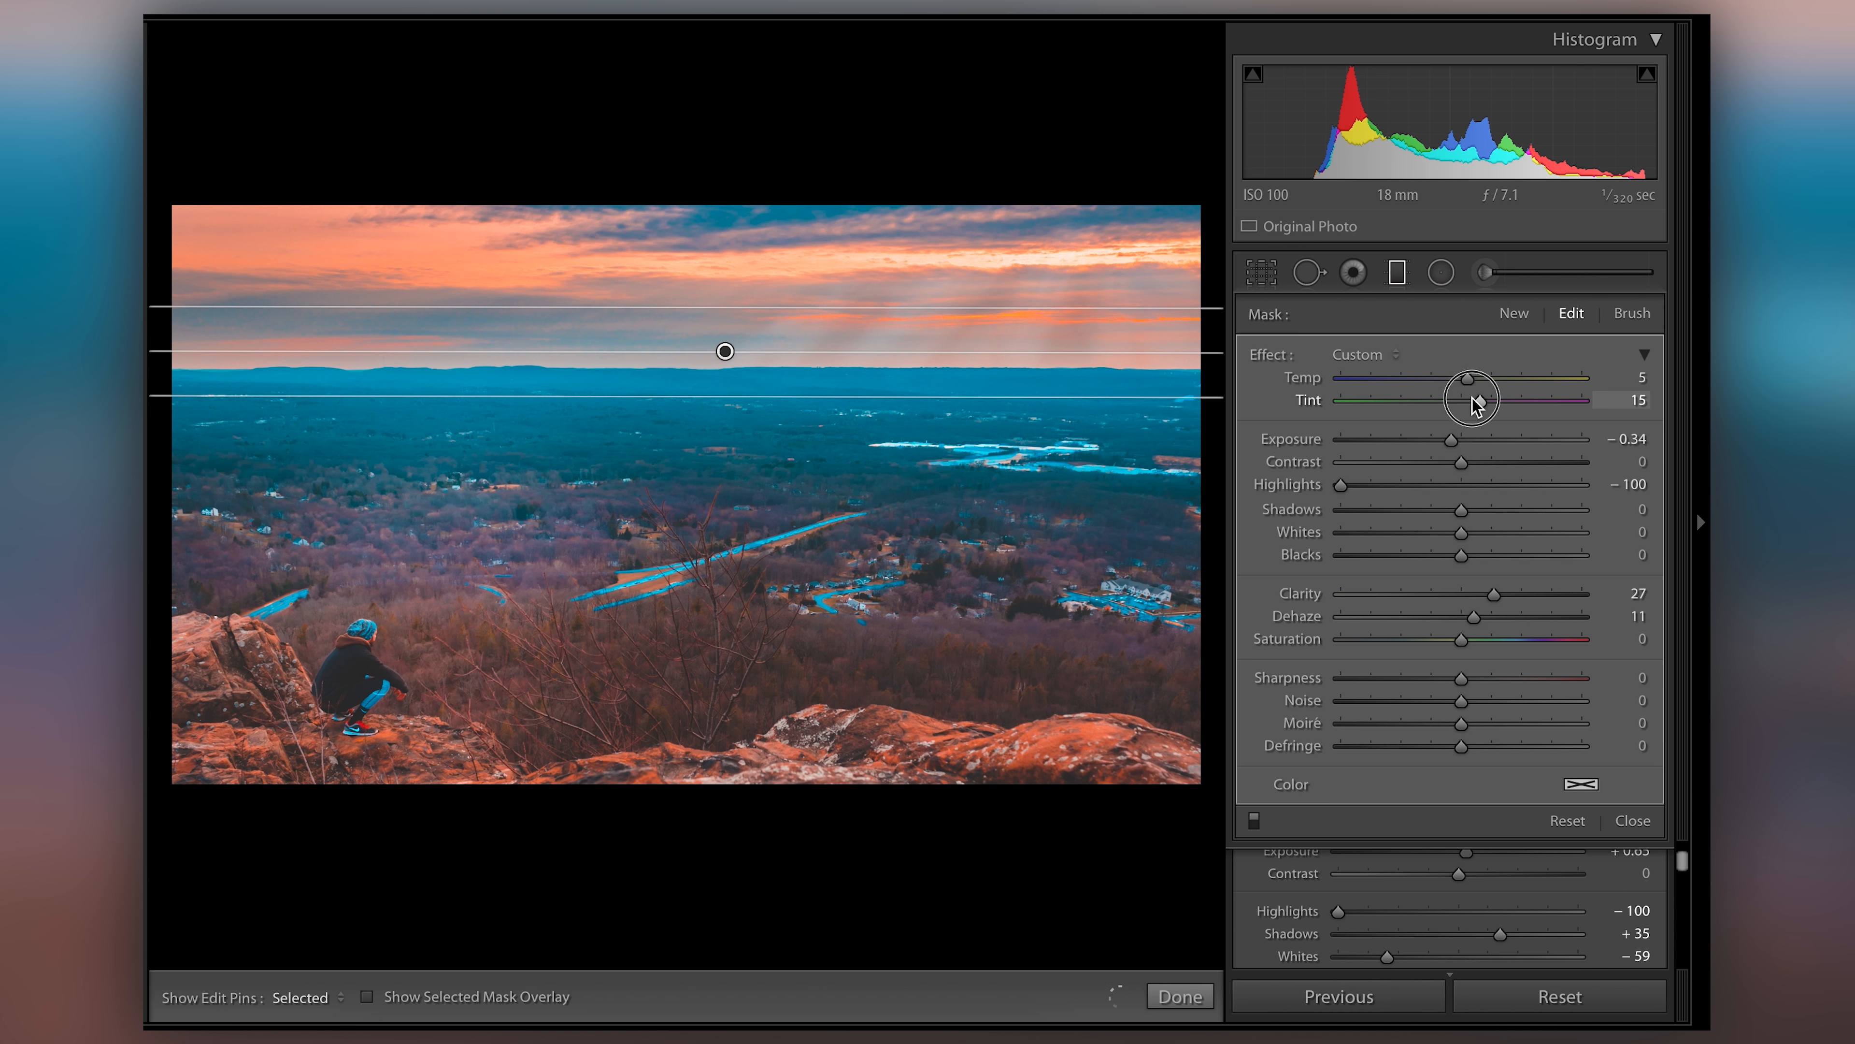
{"action": "left_click_drag", "start_coordinate": [1480, 399], "coordinate": [1462, 399]}
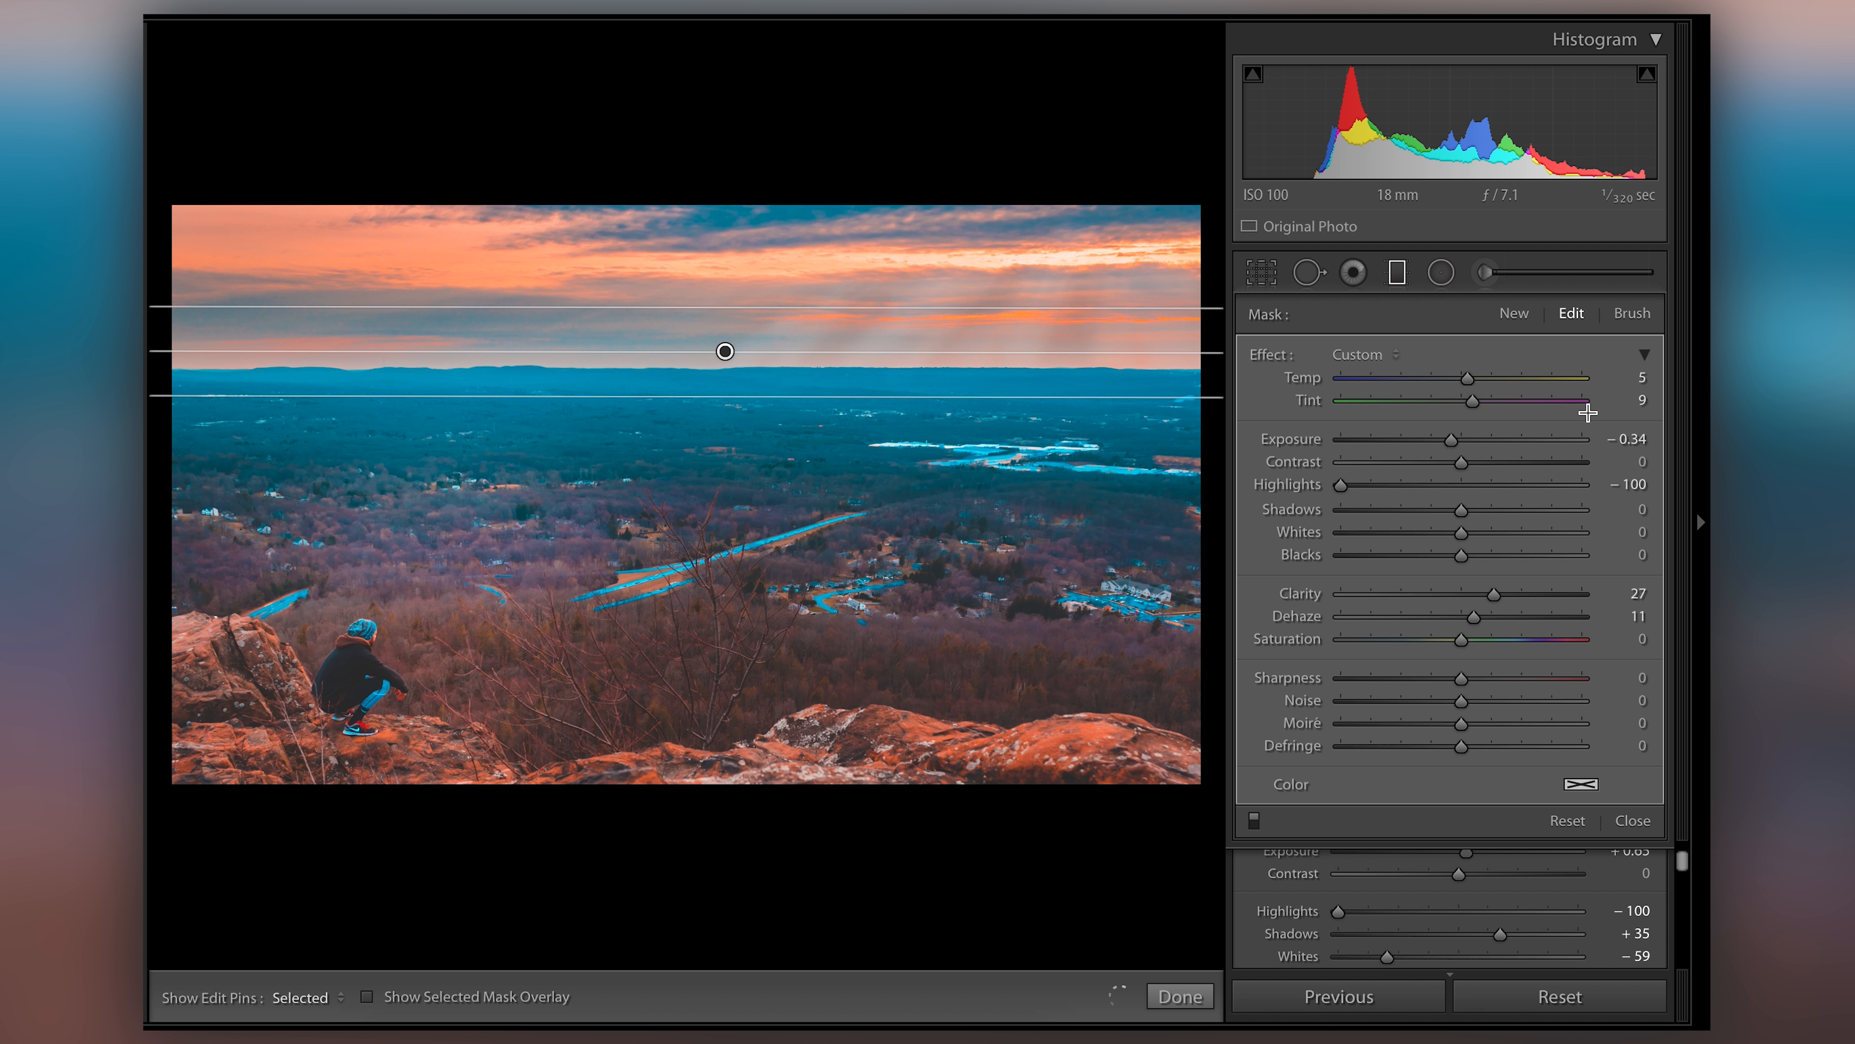
{"action": "mouse_move", "coordinate": [1014, 391]}
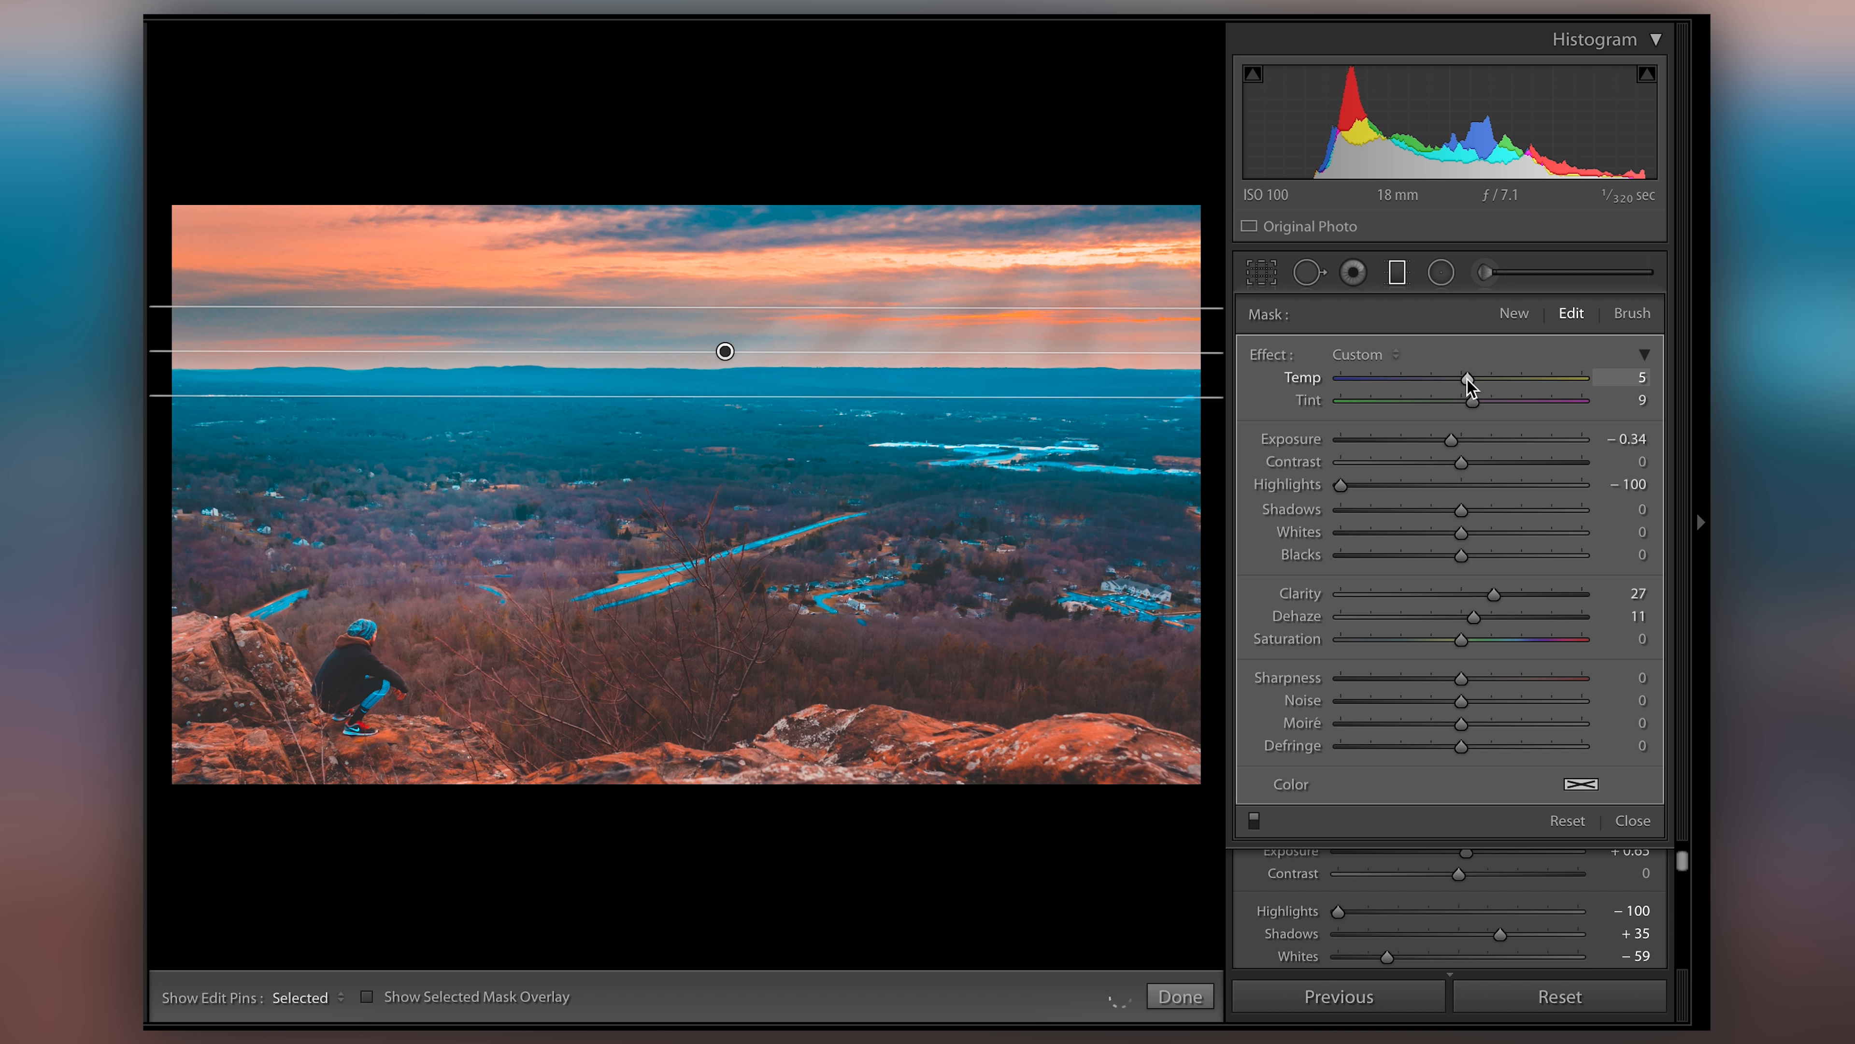
{"action": "left_click_drag", "start_coordinate": [1473, 376], "coordinate": [1458, 376]}
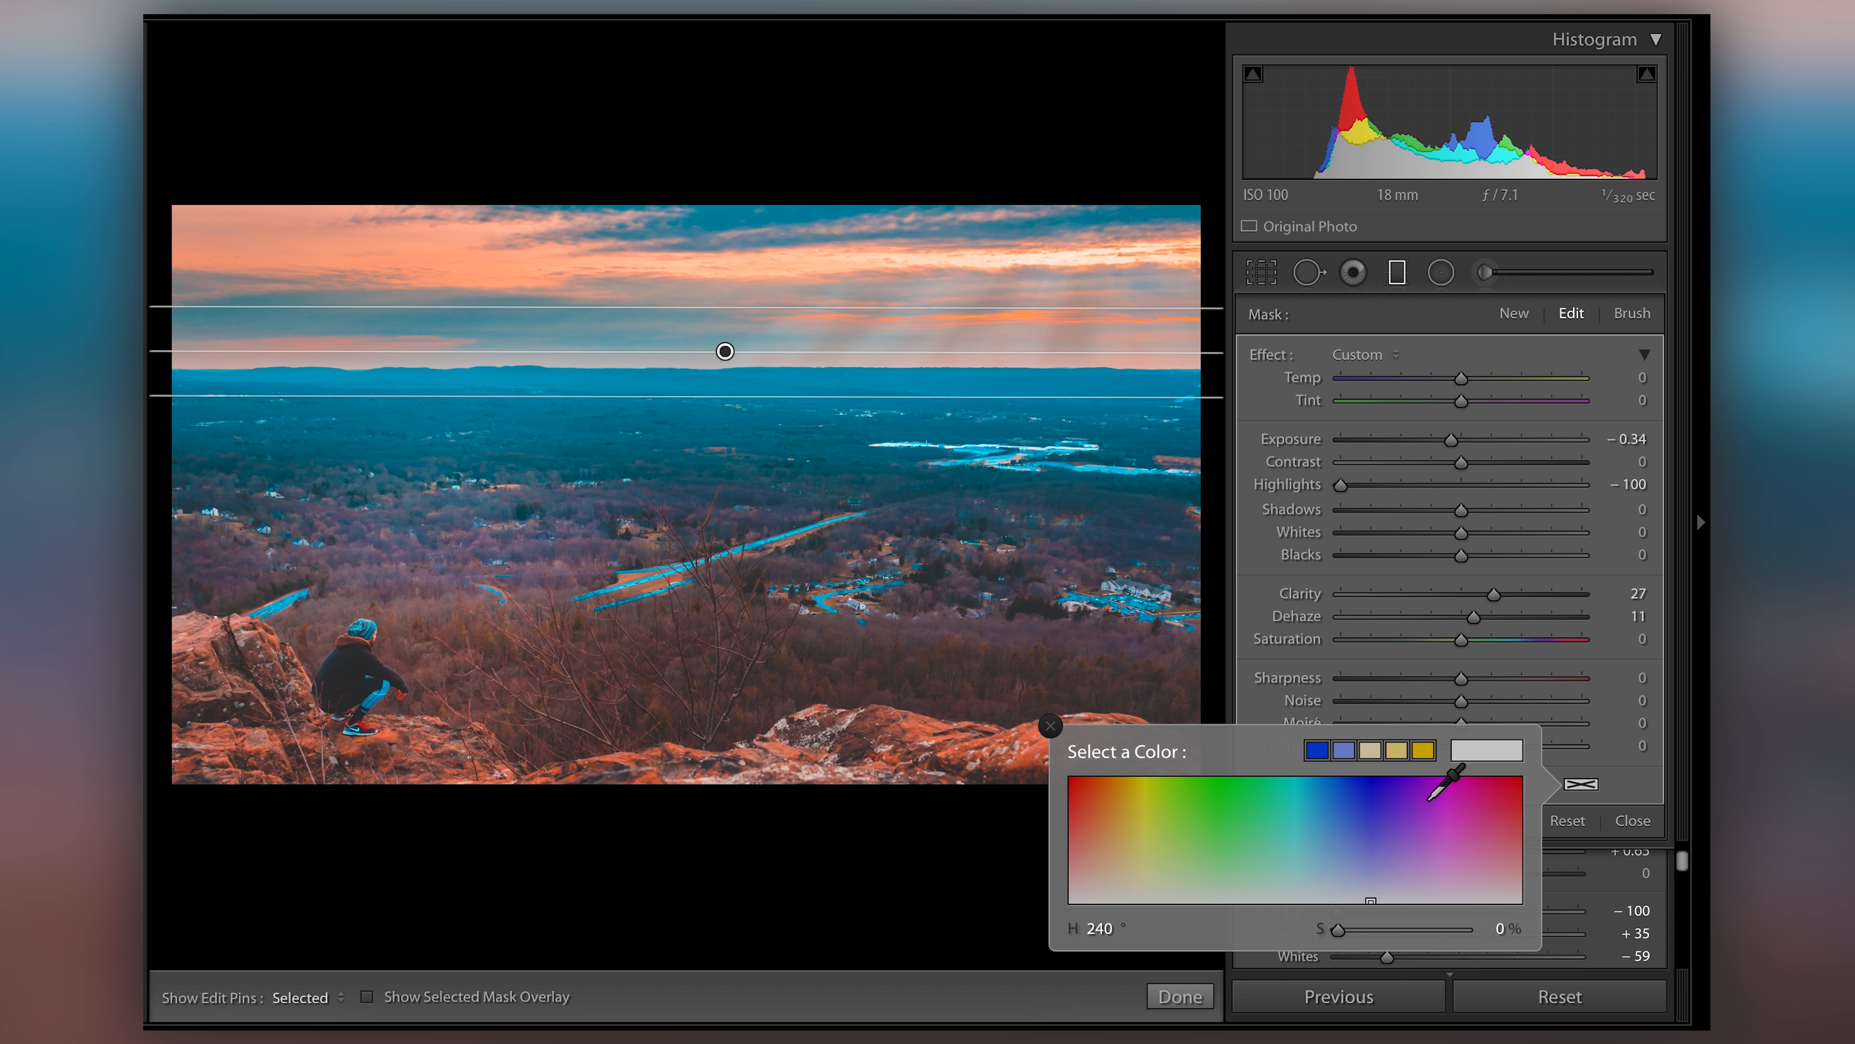
Try a purple then a subtle blue colour cast on the sky in the colour picker and close it
{"action": "left_click_drag", "start_coordinate": [1448, 775], "coordinate": [1434, 801]}
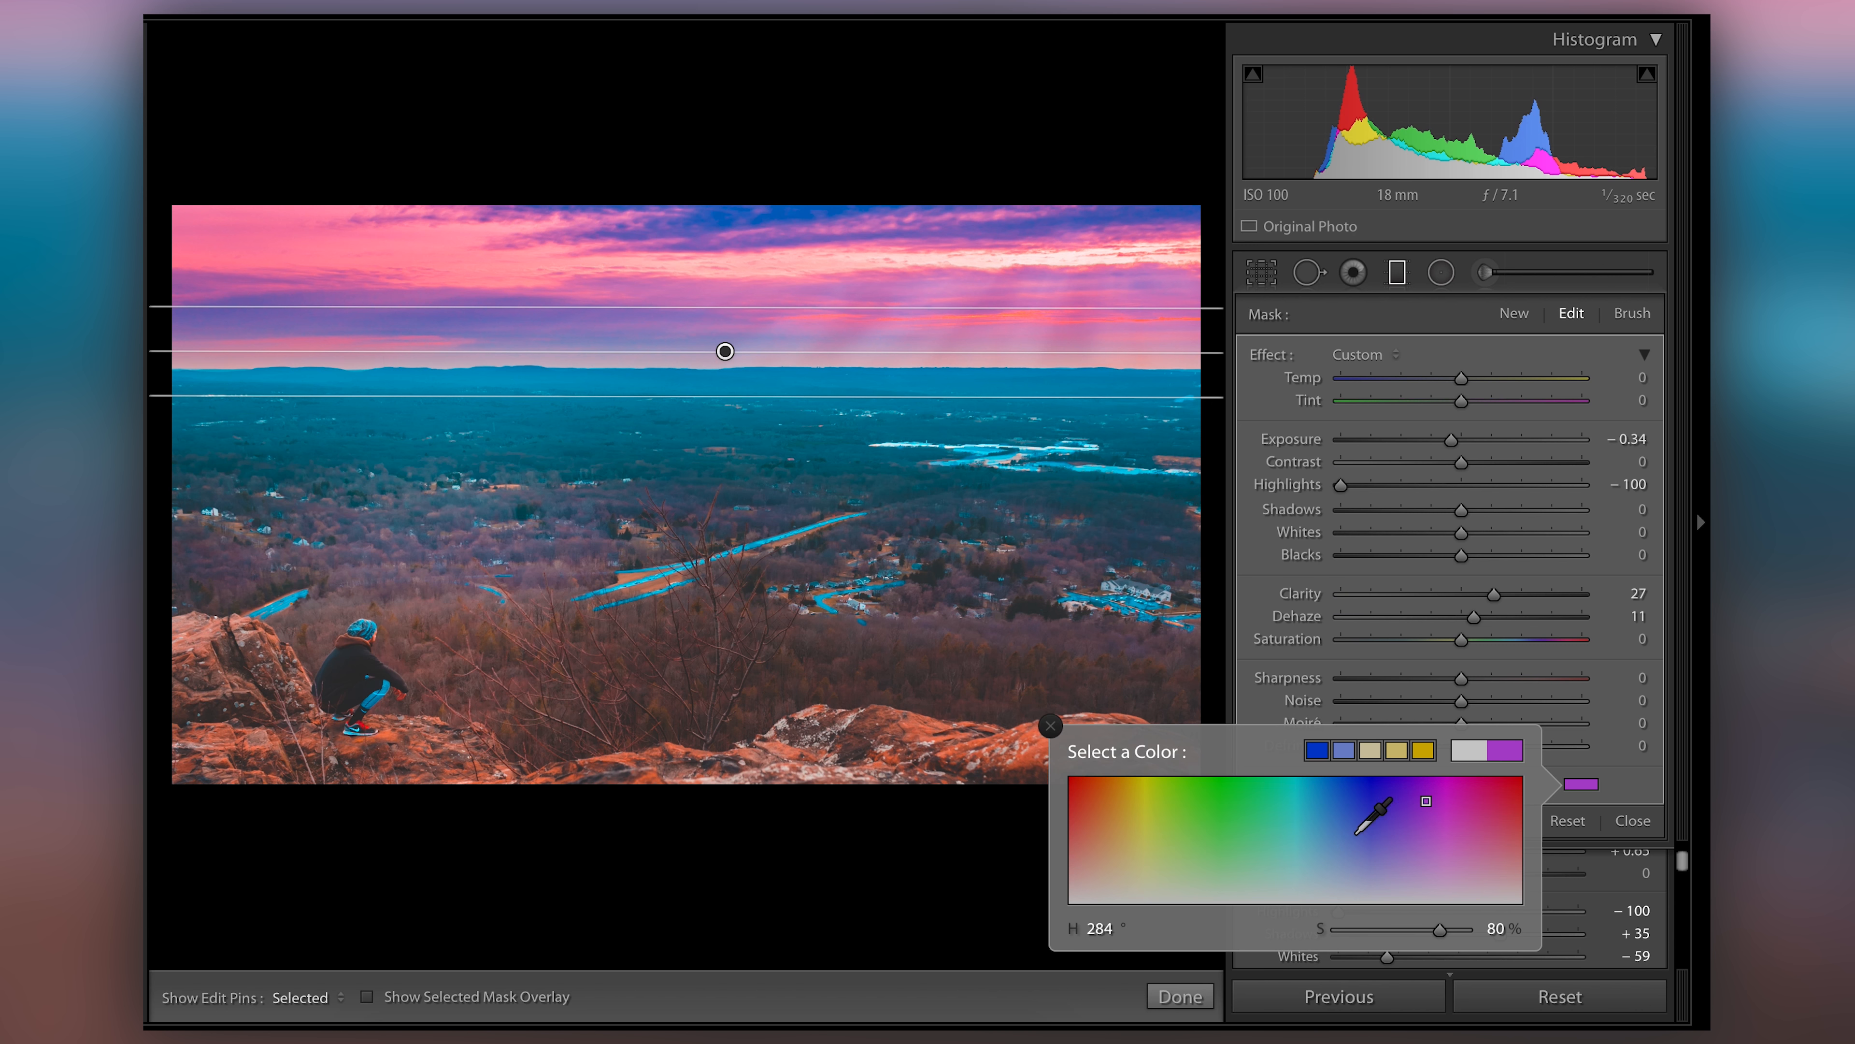
{"action": "left_click", "coordinate": [1142, 819]}
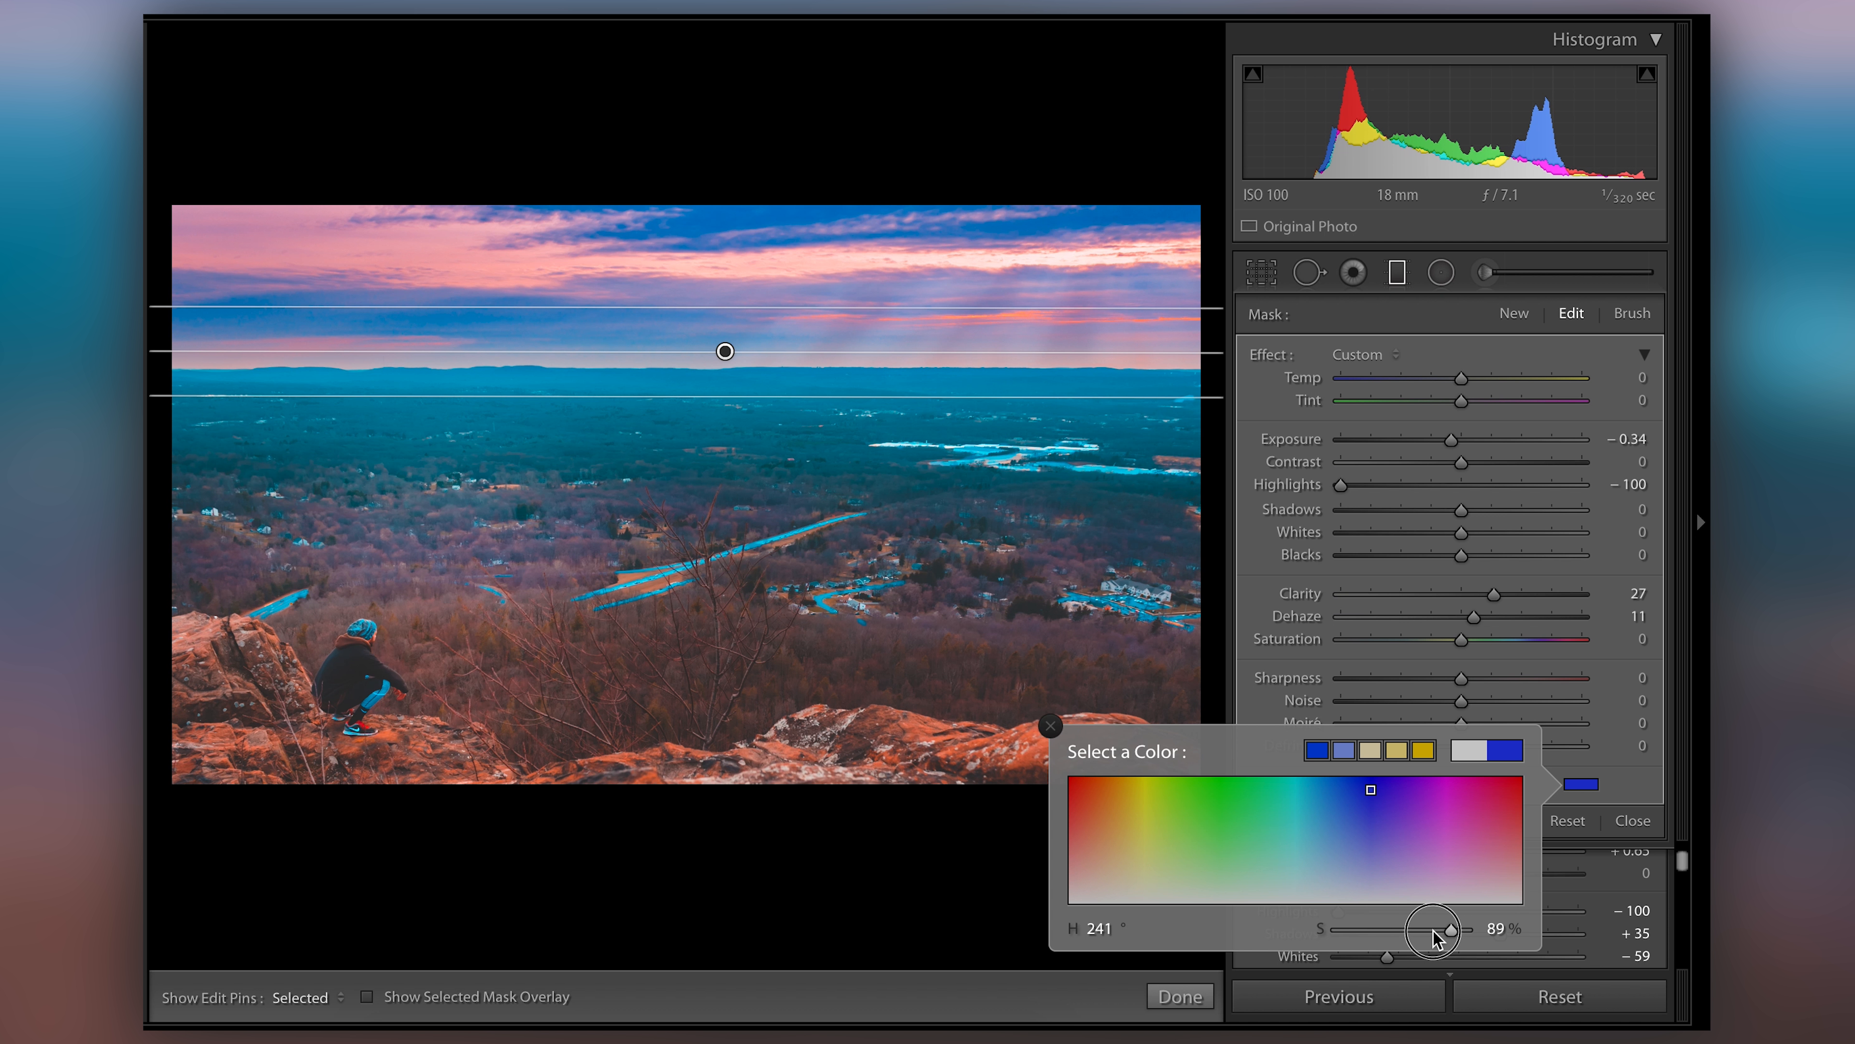
{"action": "left_click_drag", "start_coordinate": [1432, 929], "coordinate": [1408, 932]}
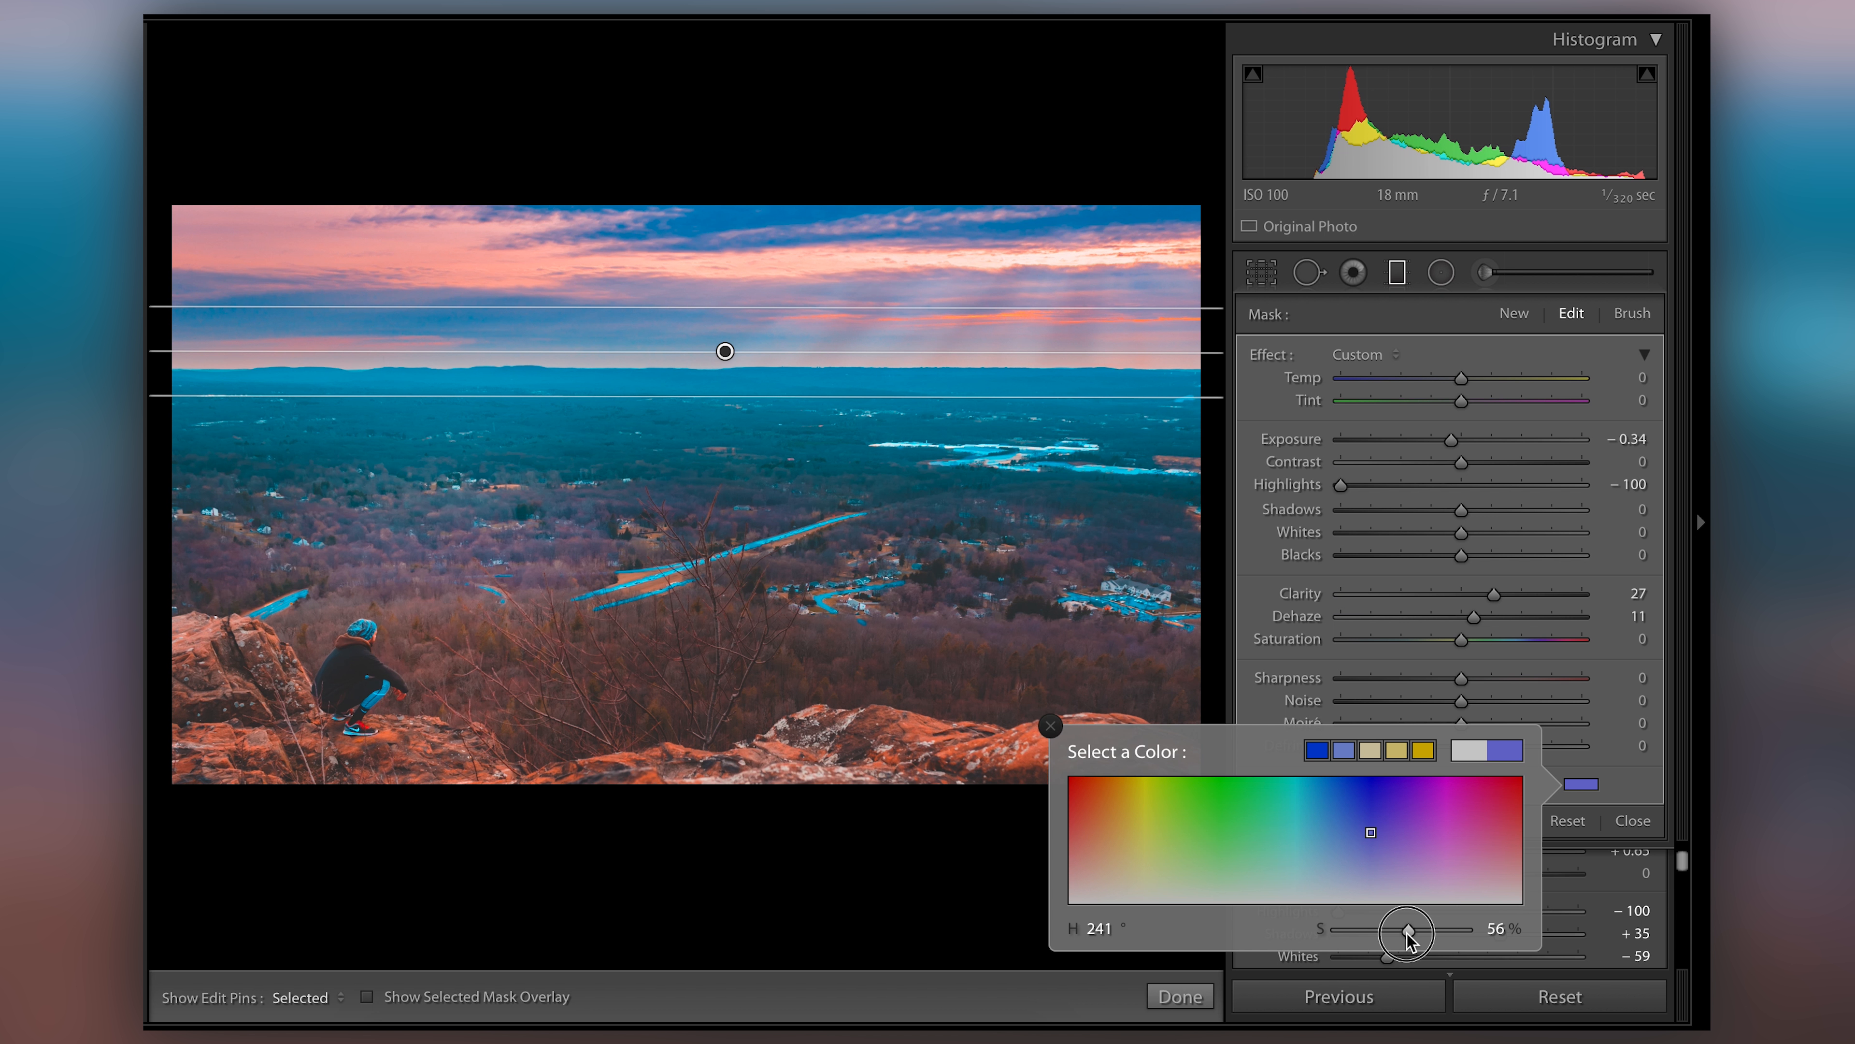
{"action": "left_click_drag", "start_coordinate": [1408, 933], "coordinate": [1394, 933]}
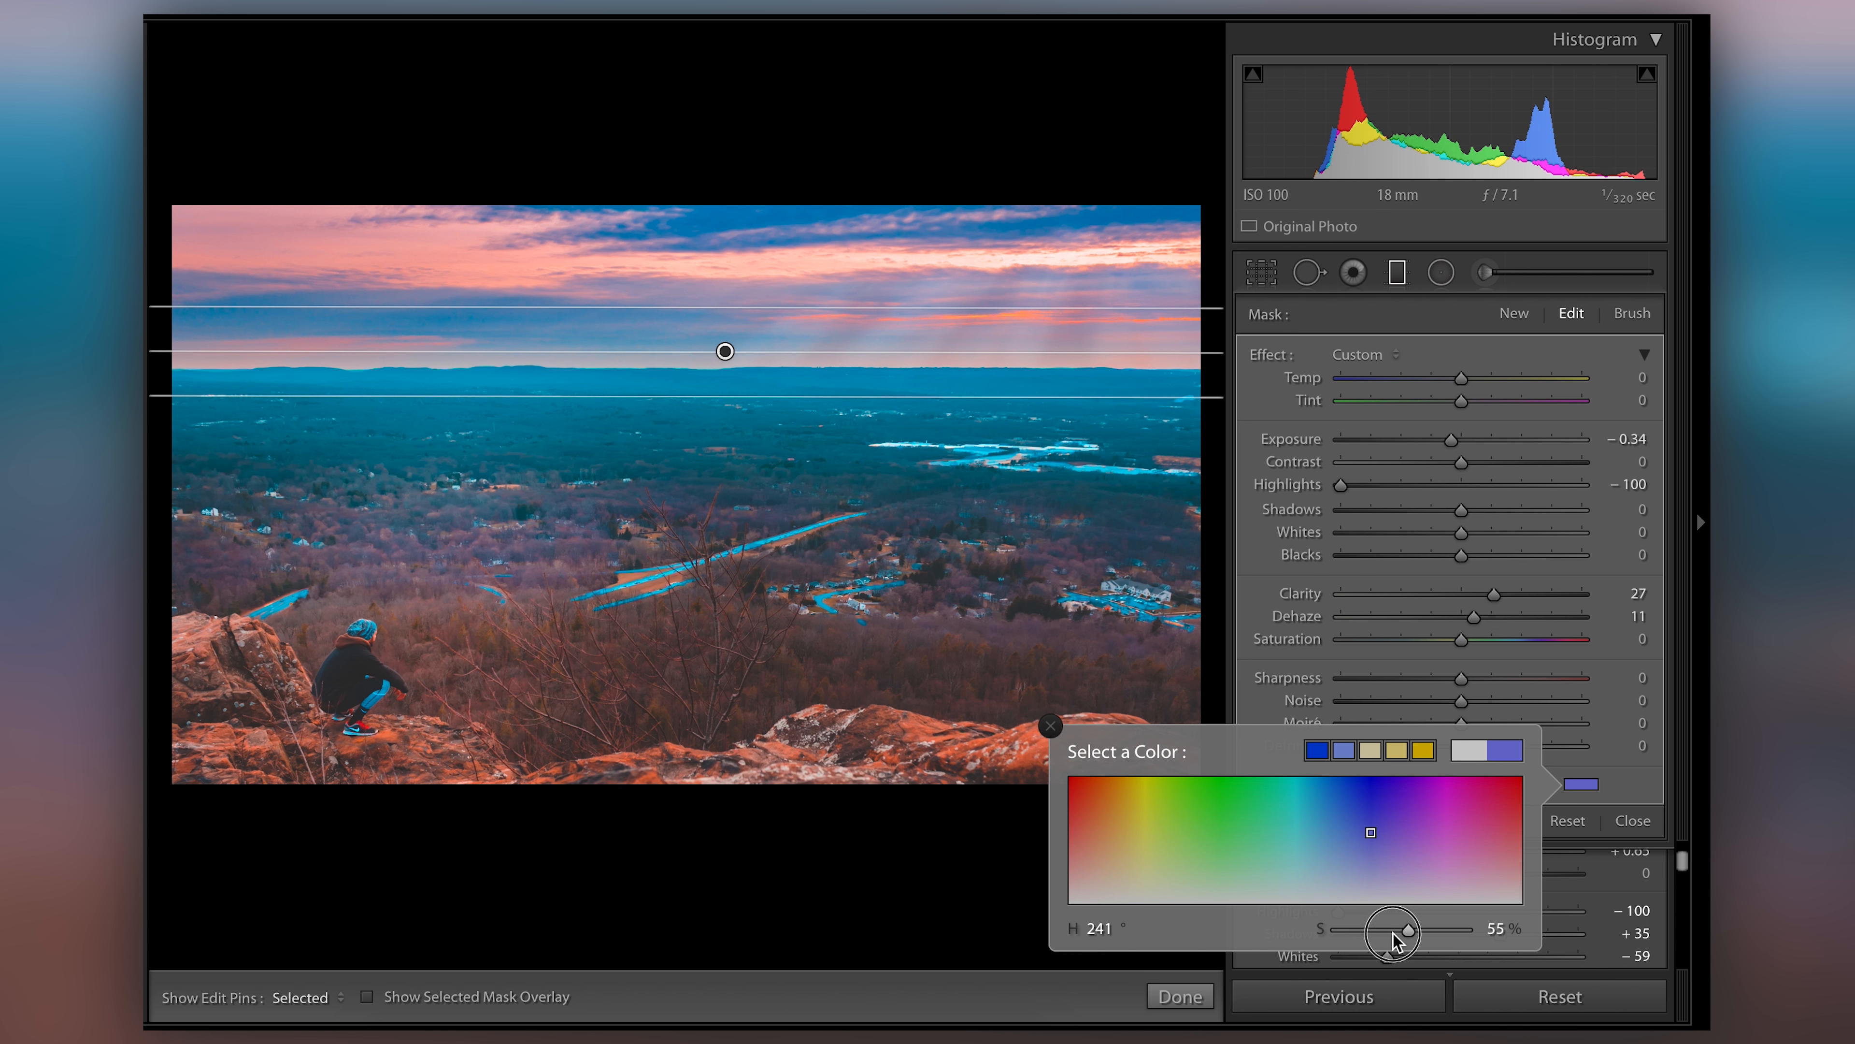
{"action": "left_click_drag", "start_coordinate": [1396, 933], "coordinate": [1372, 932]}
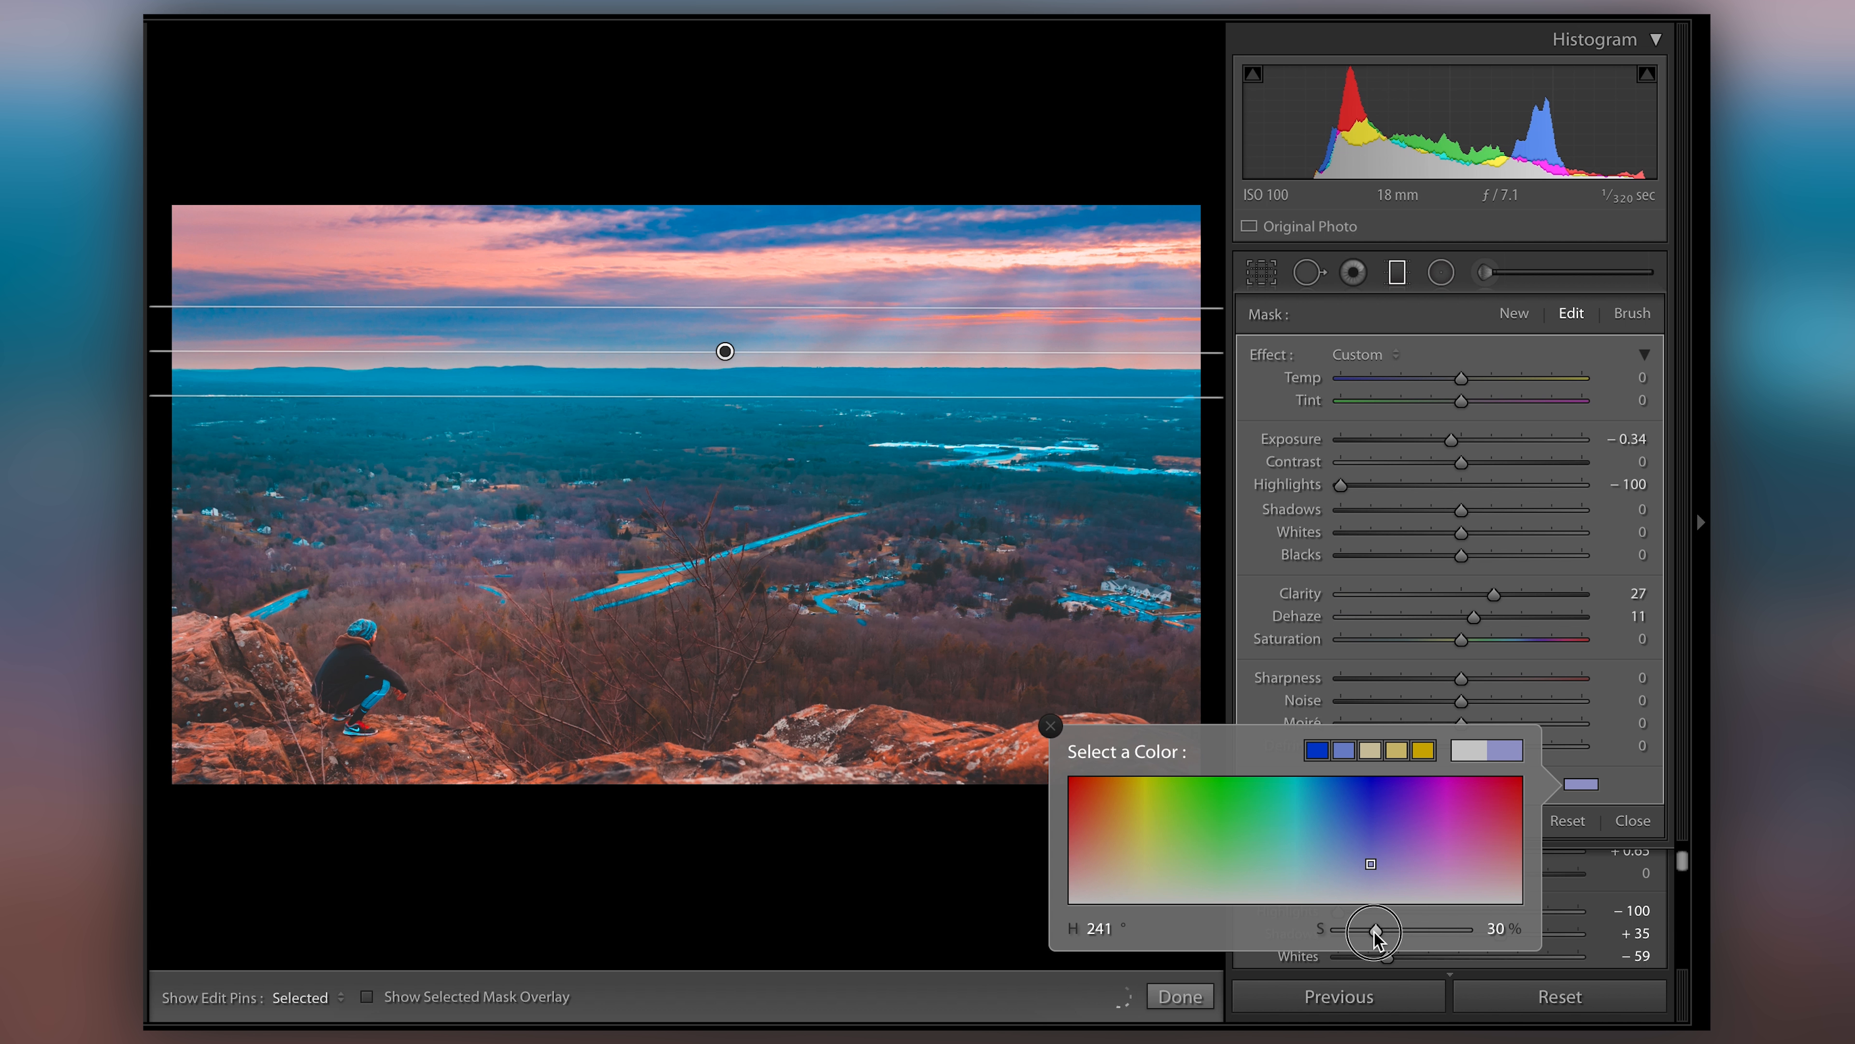
{"action": "left_click_drag", "start_coordinate": [1372, 930], "coordinate": [1401, 930]}
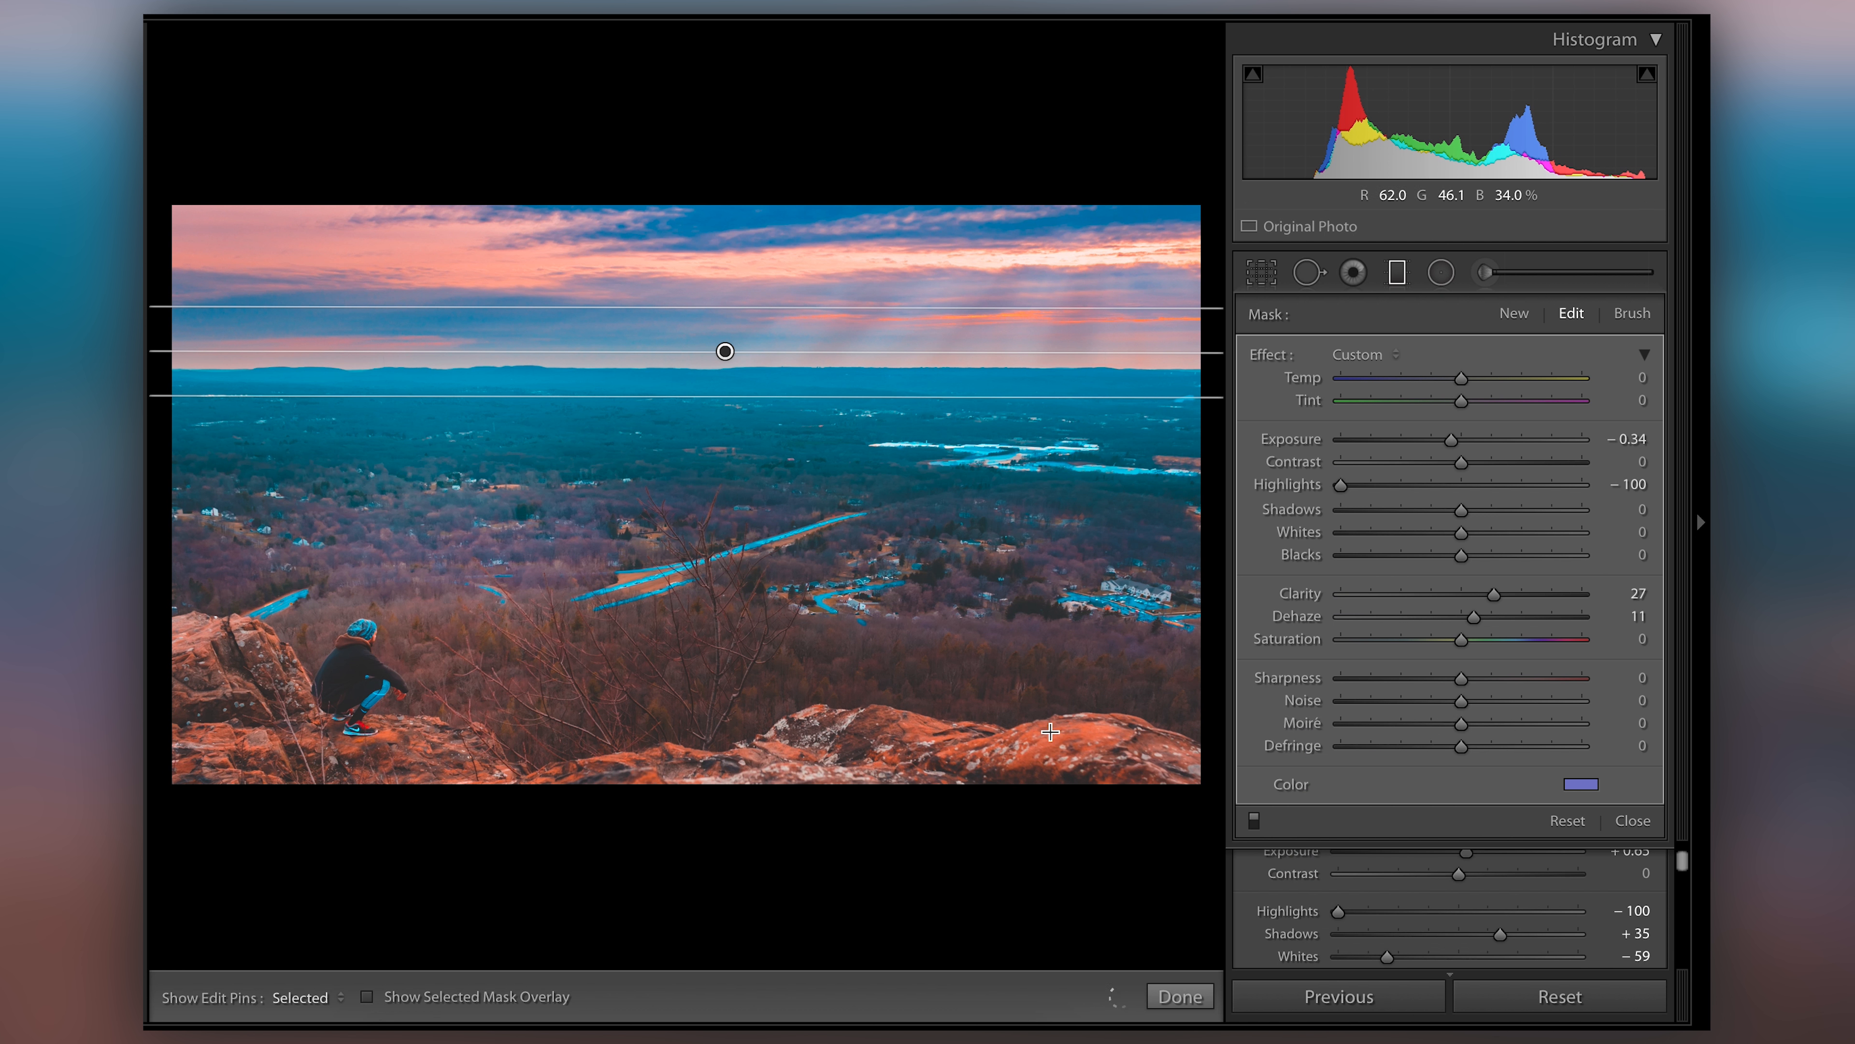
{"action": "left_click", "coordinate": [1581, 784]}
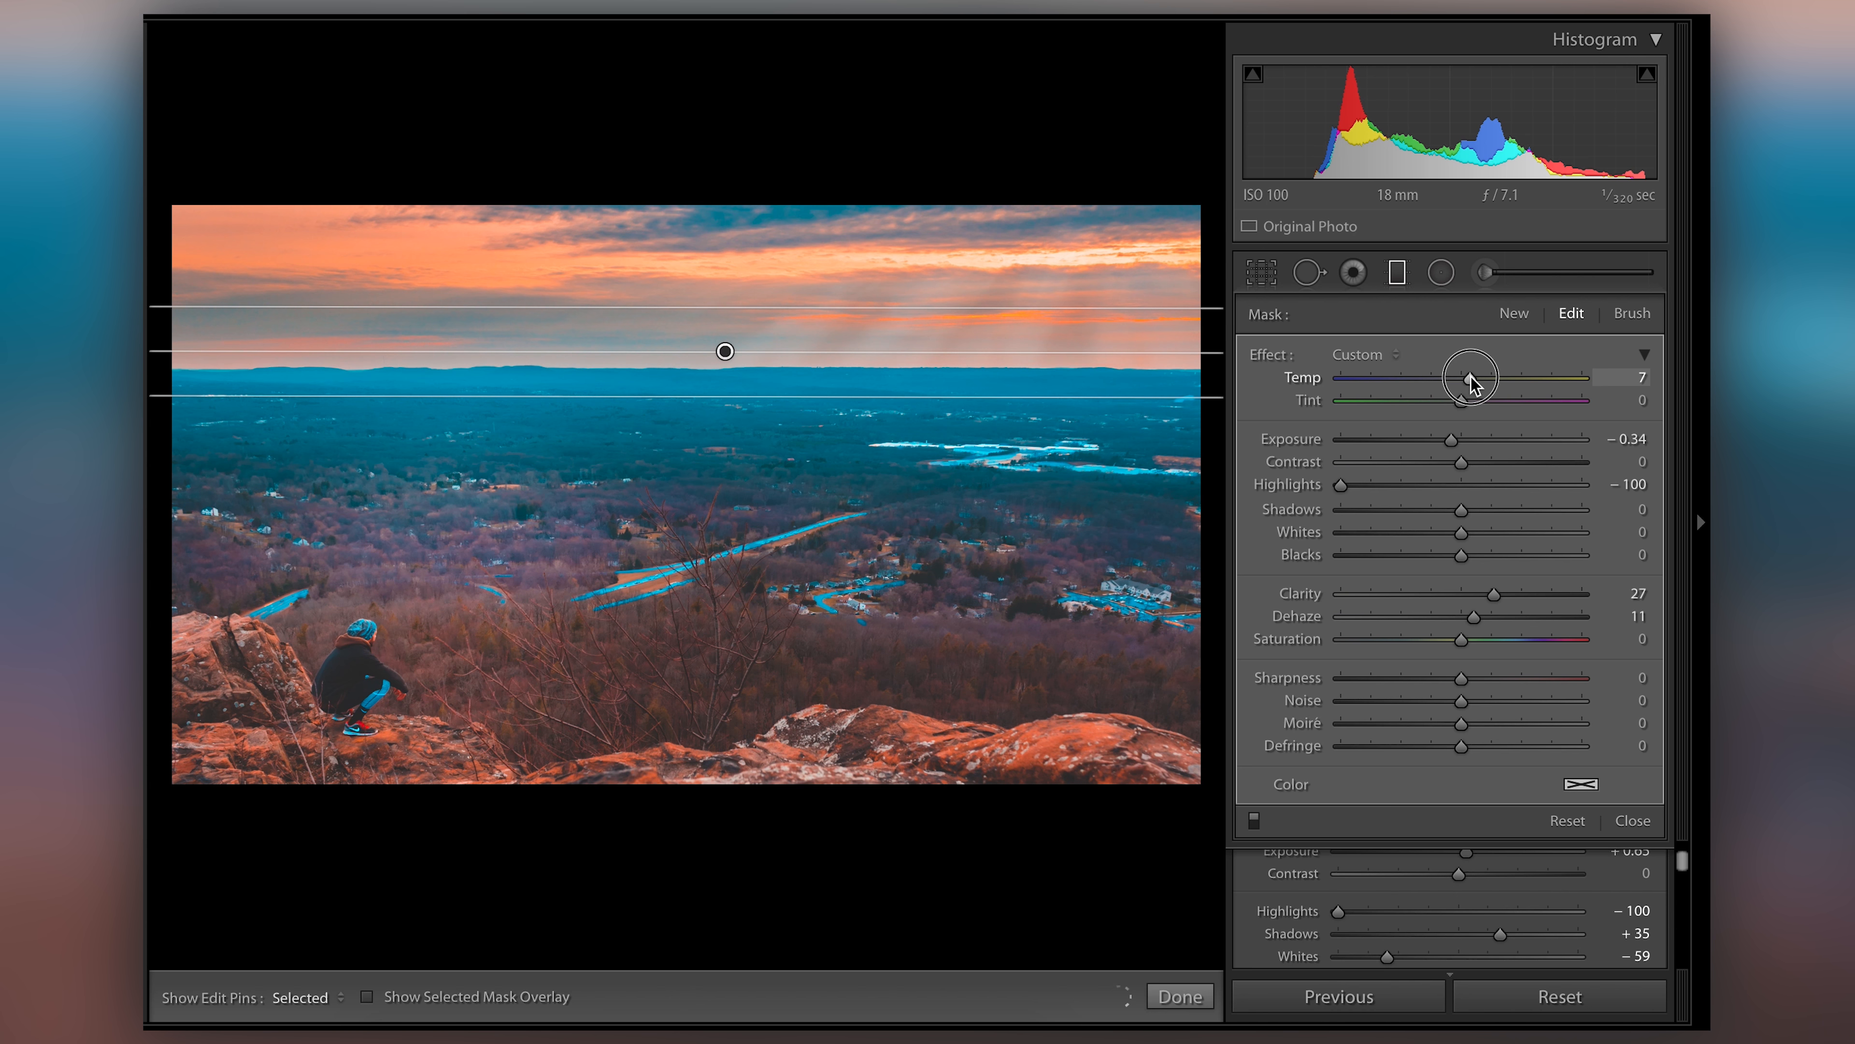
Set the filter's Temp to 14 and Tint to 13 for an orange sunset glow
{"action": "left_click_drag", "start_coordinate": [1473, 375], "coordinate": [1477, 400]}
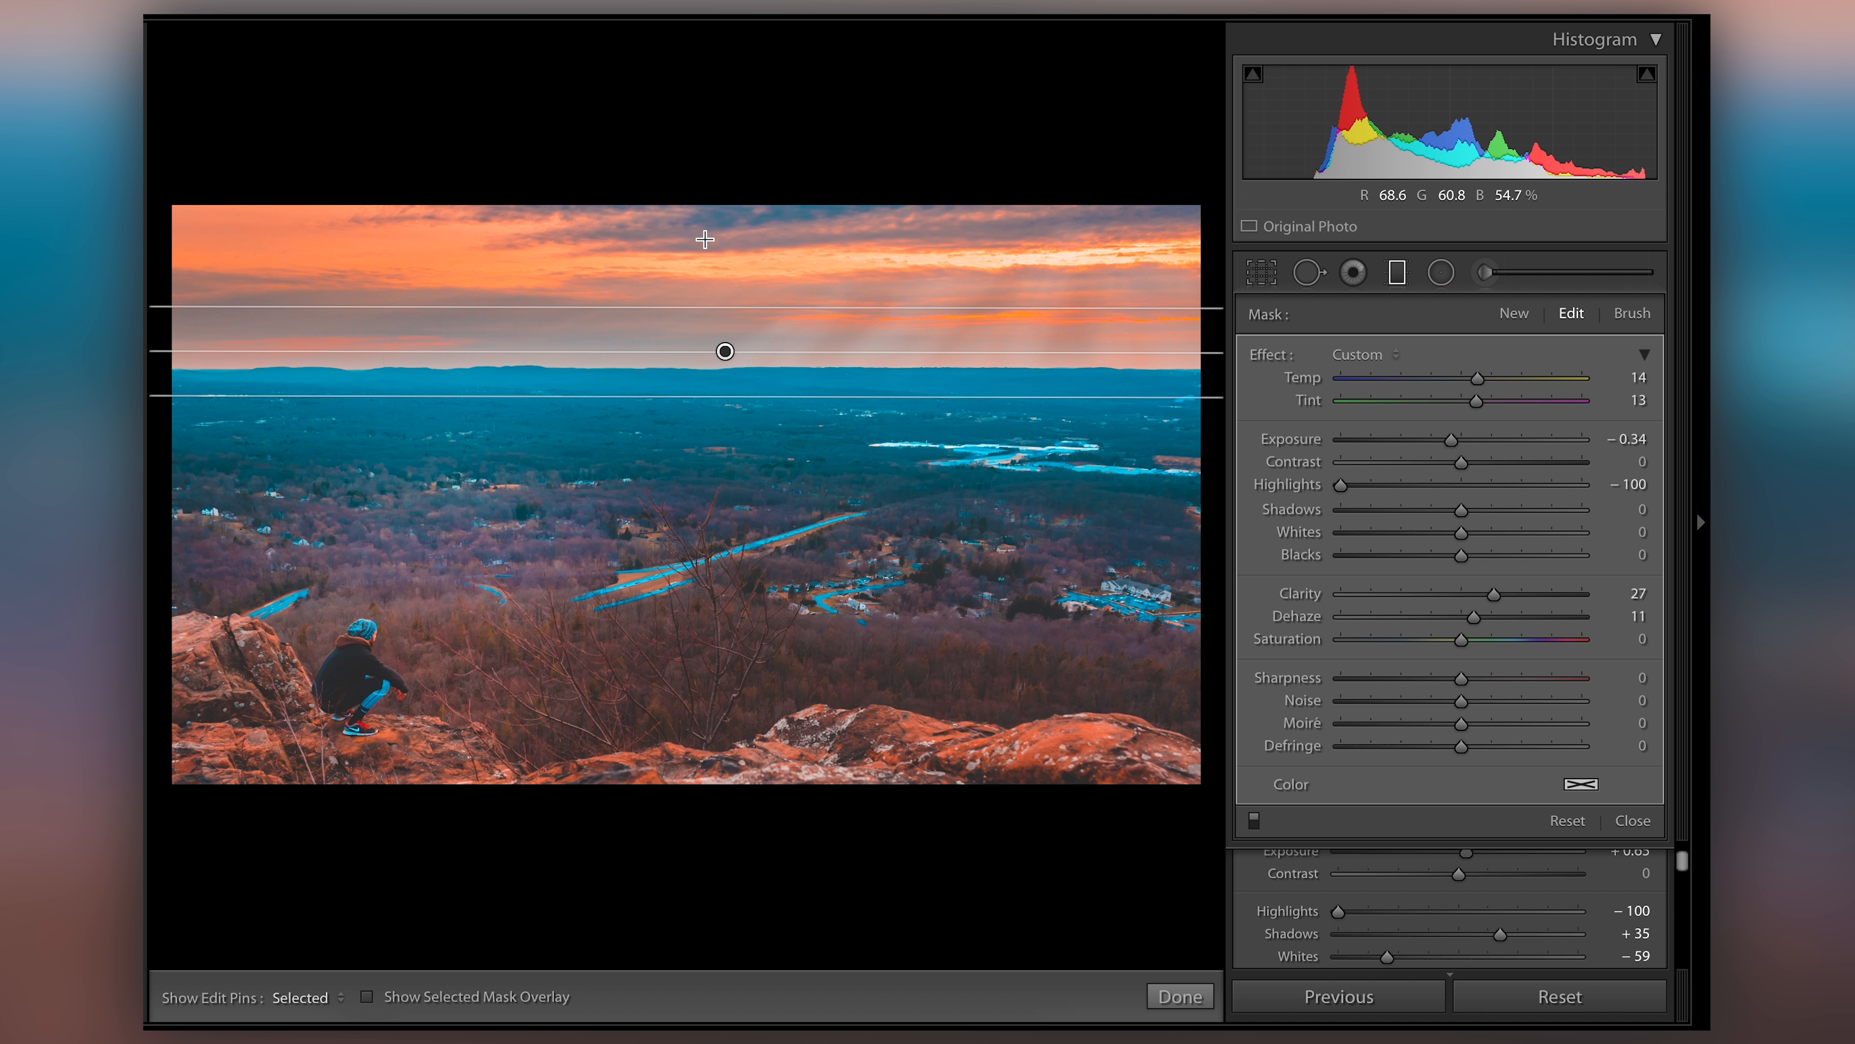
Stretch the sky gradient so it fades down to just above the horizon
{"action": "left_click_drag", "start_coordinate": [724, 350], "coordinate": [718, 259]}
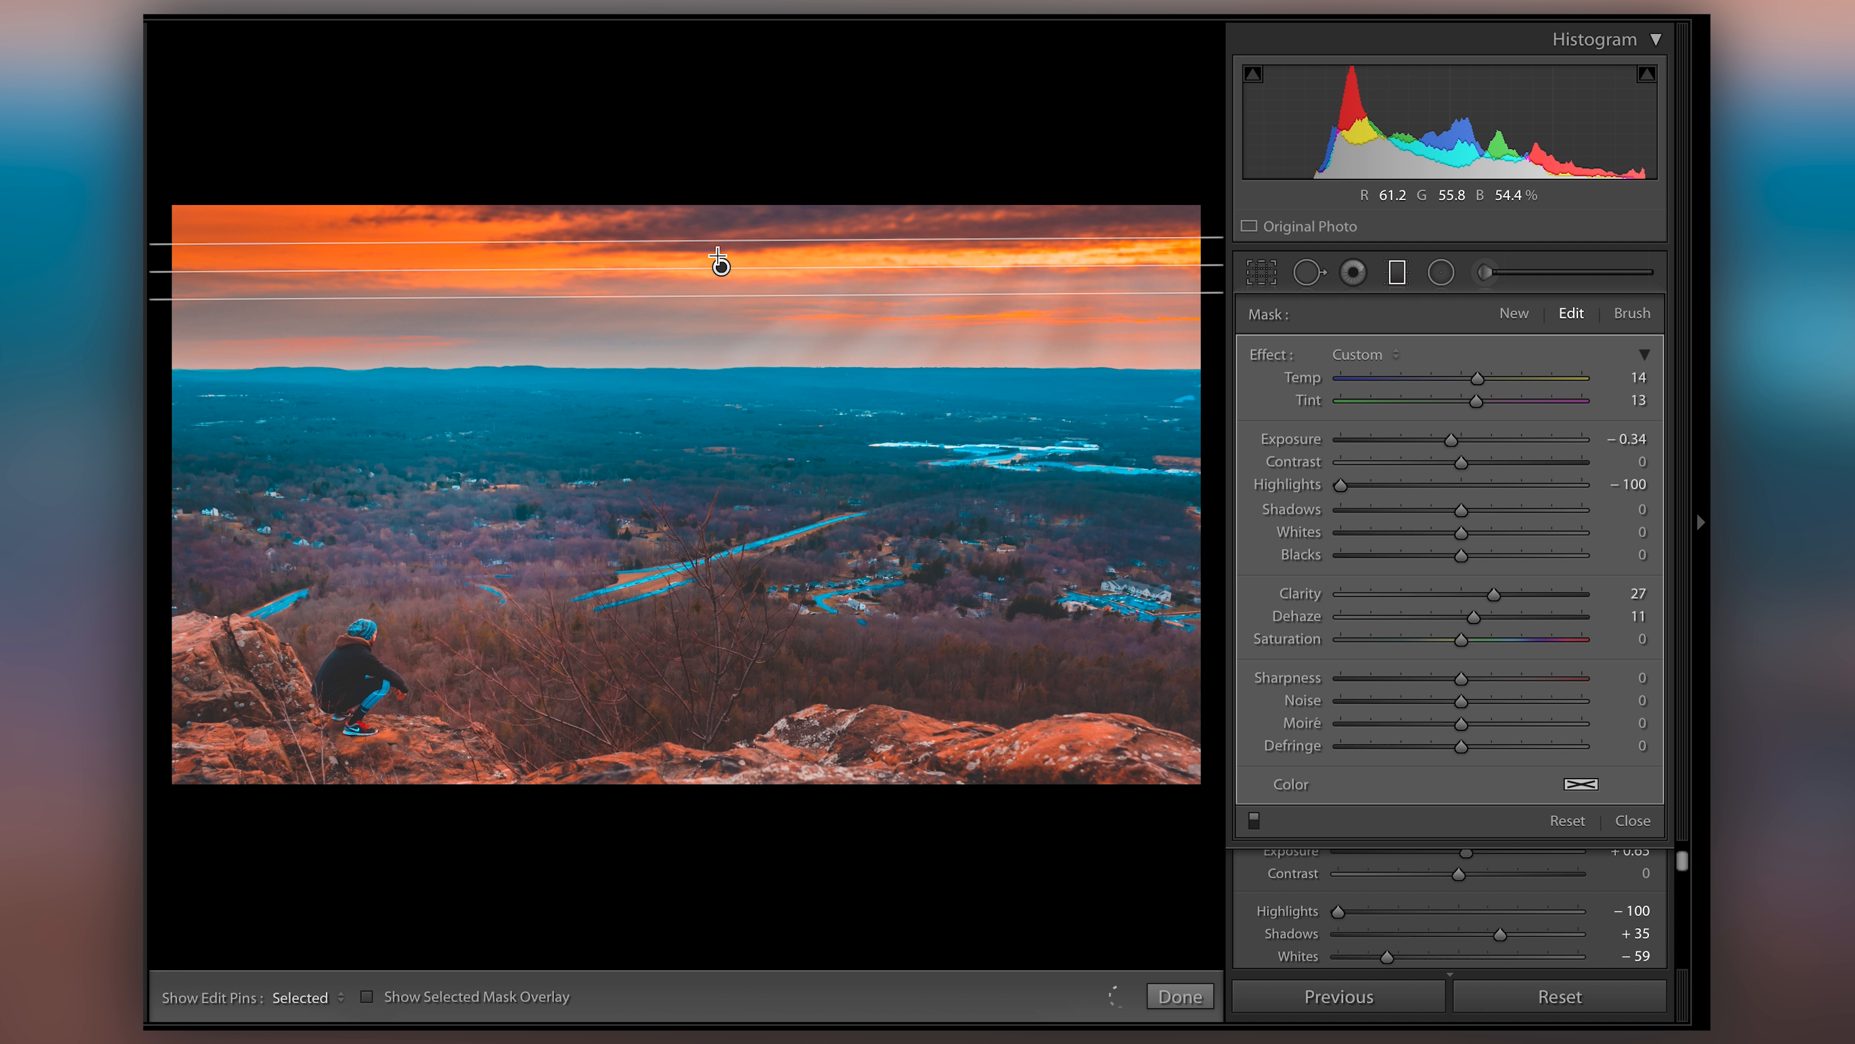
{"action": "left_click_drag", "start_coordinate": [721, 260], "coordinate": [735, 364]}
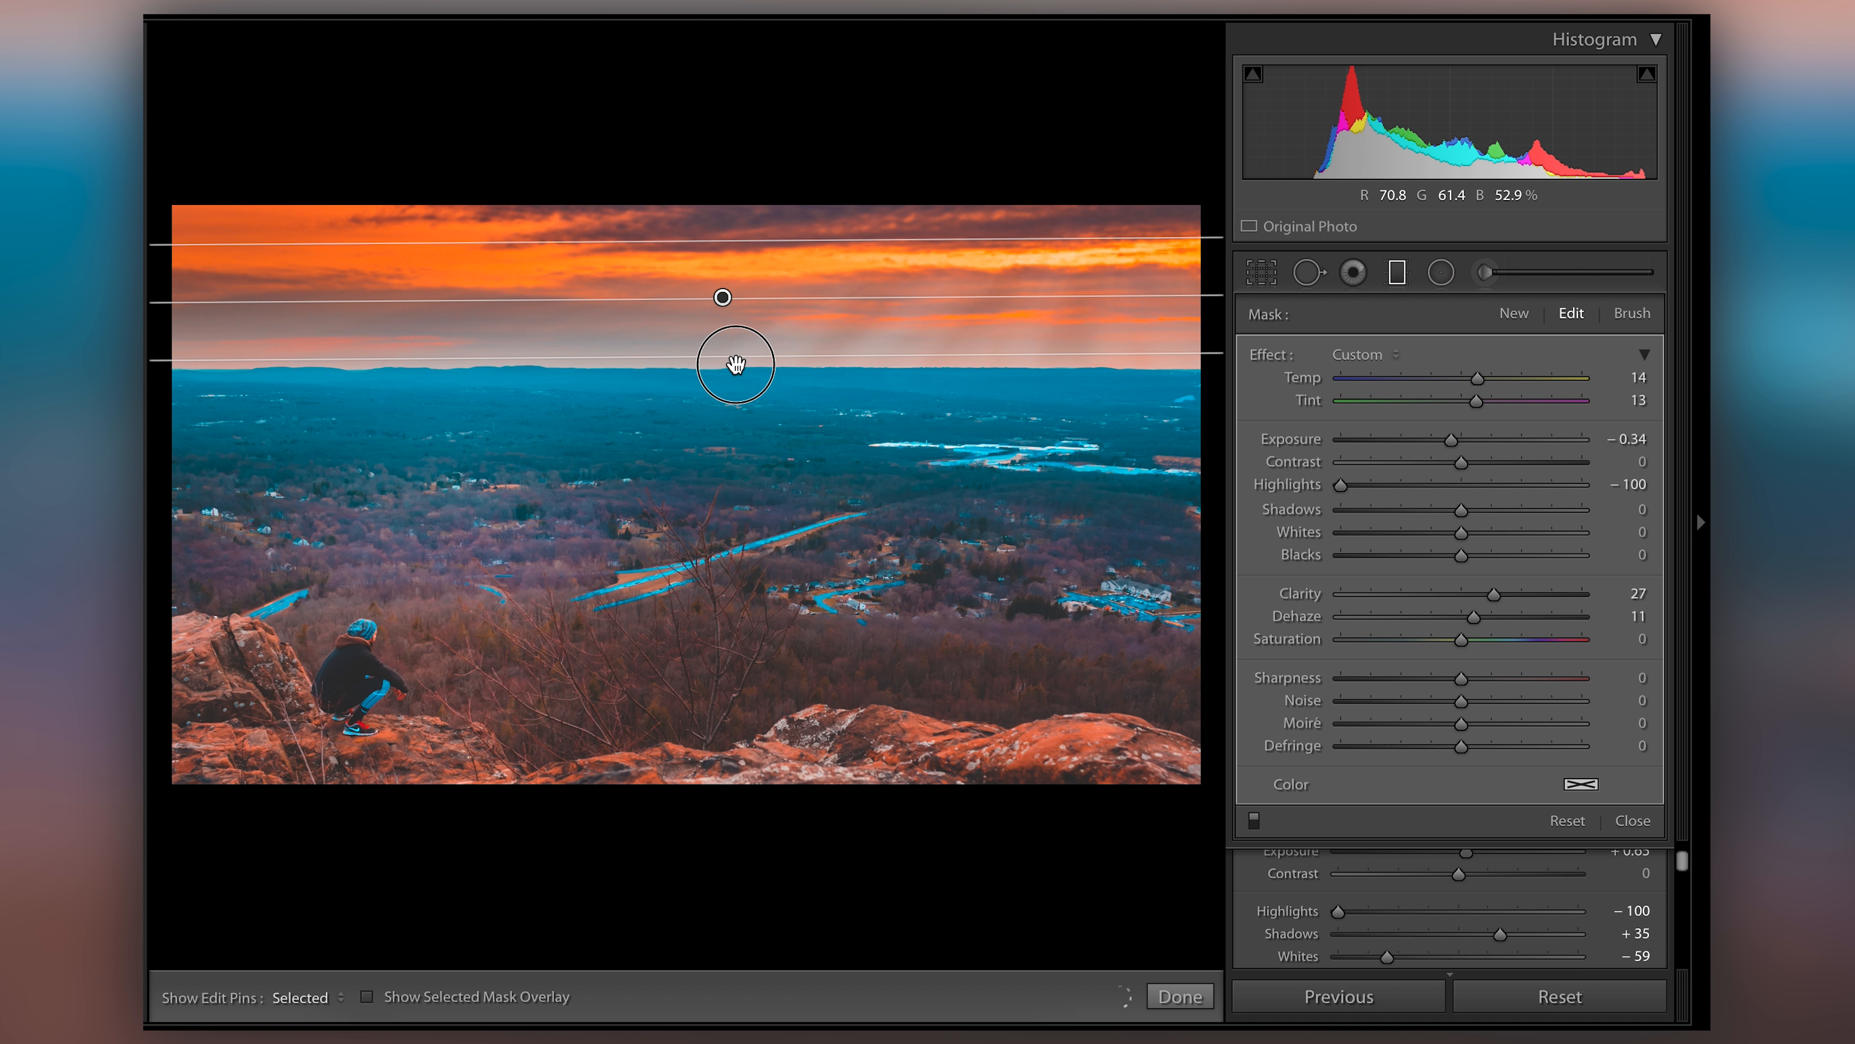
{"action": "left_click_drag", "start_coordinate": [734, 365], "coordinate": [727, 223]}
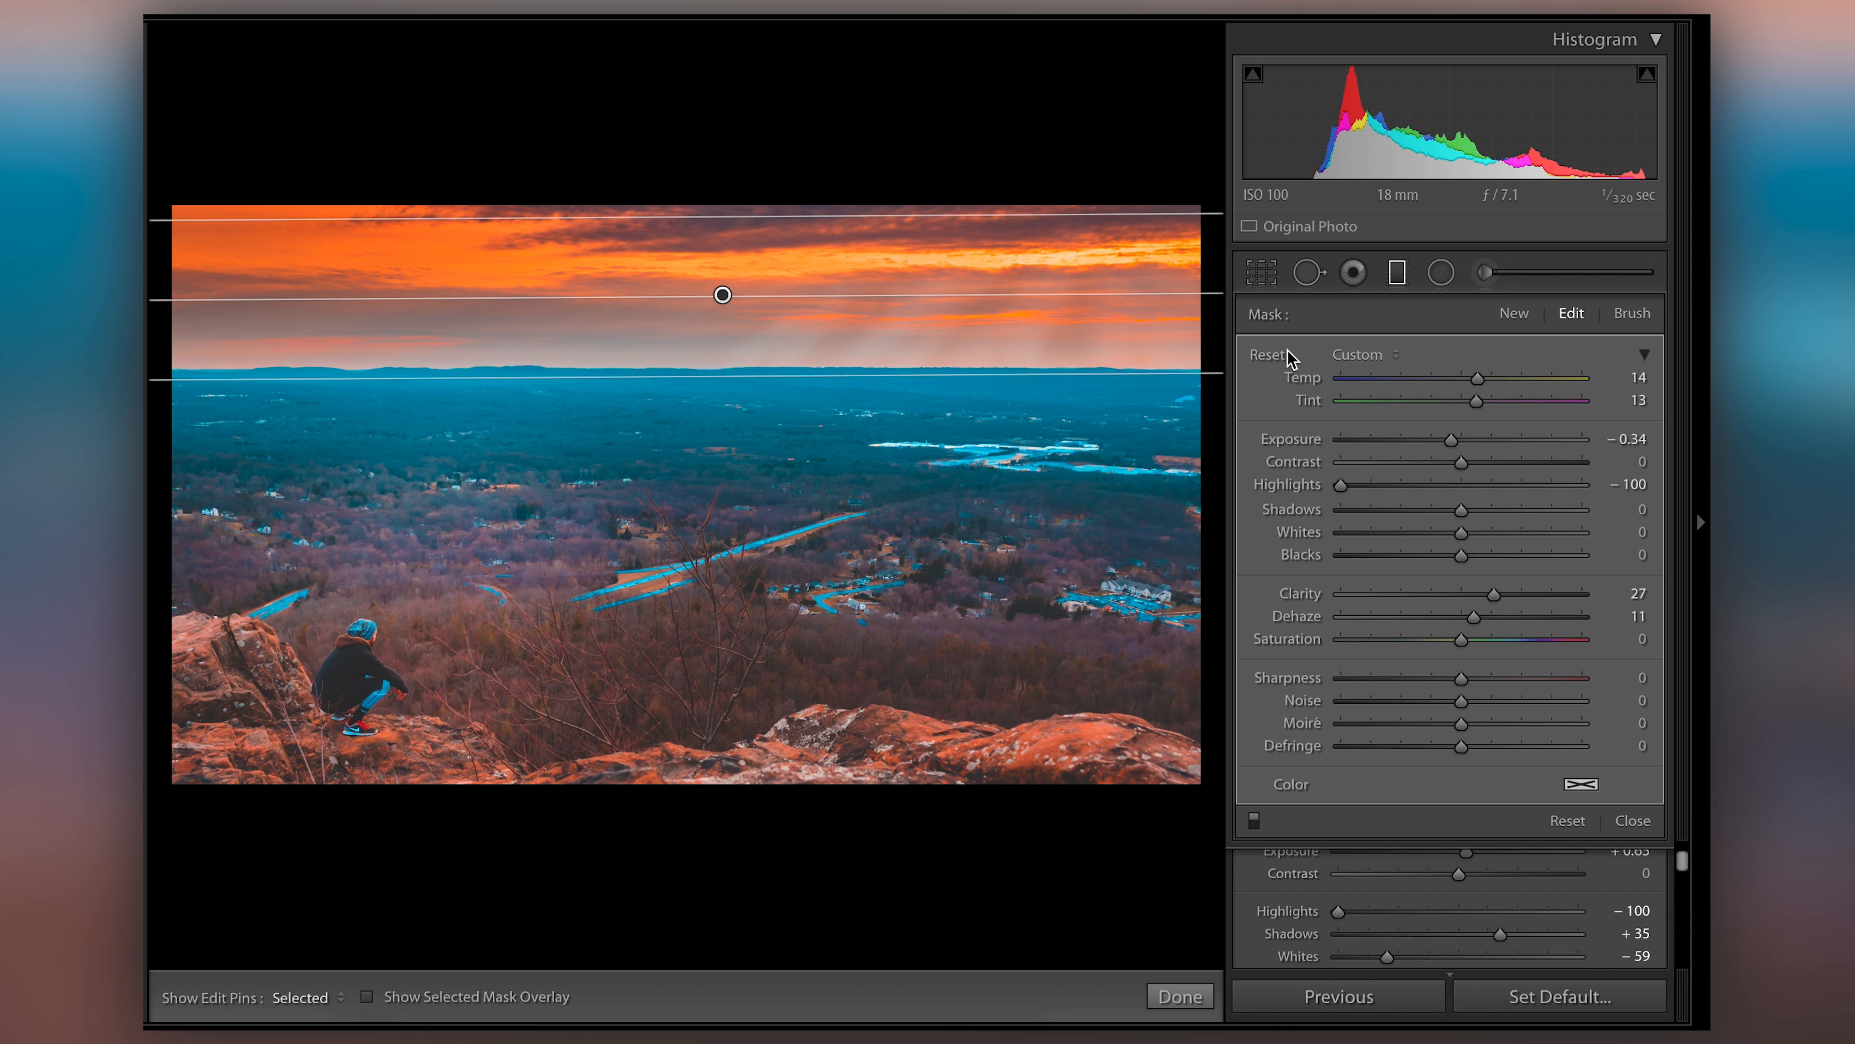
Reset the filter's effects and darken the sky to -0.50 exposure, extending the fade upward
{"action": "left_click", "coordinate": [1267, 354]}
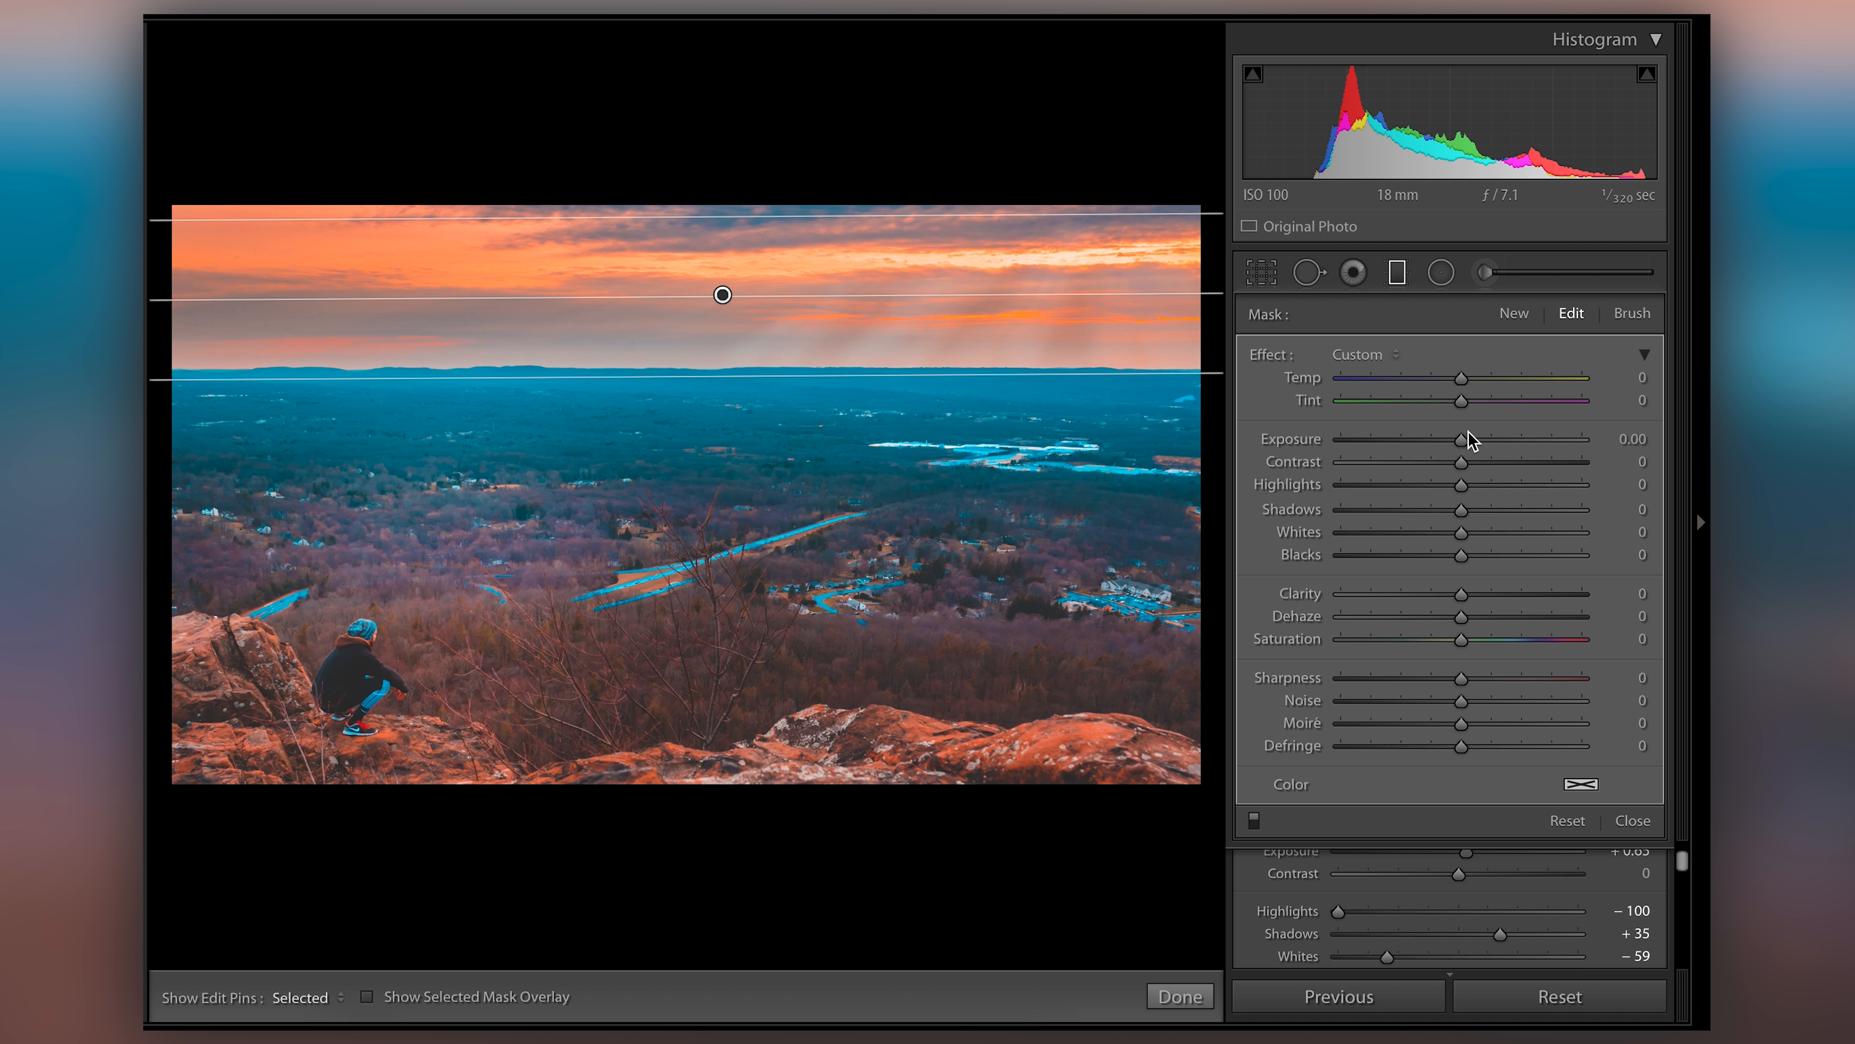
{"action": "left_click_drag", "start_coordinate": [1460, 439], "coordinate": [1453, 440]}
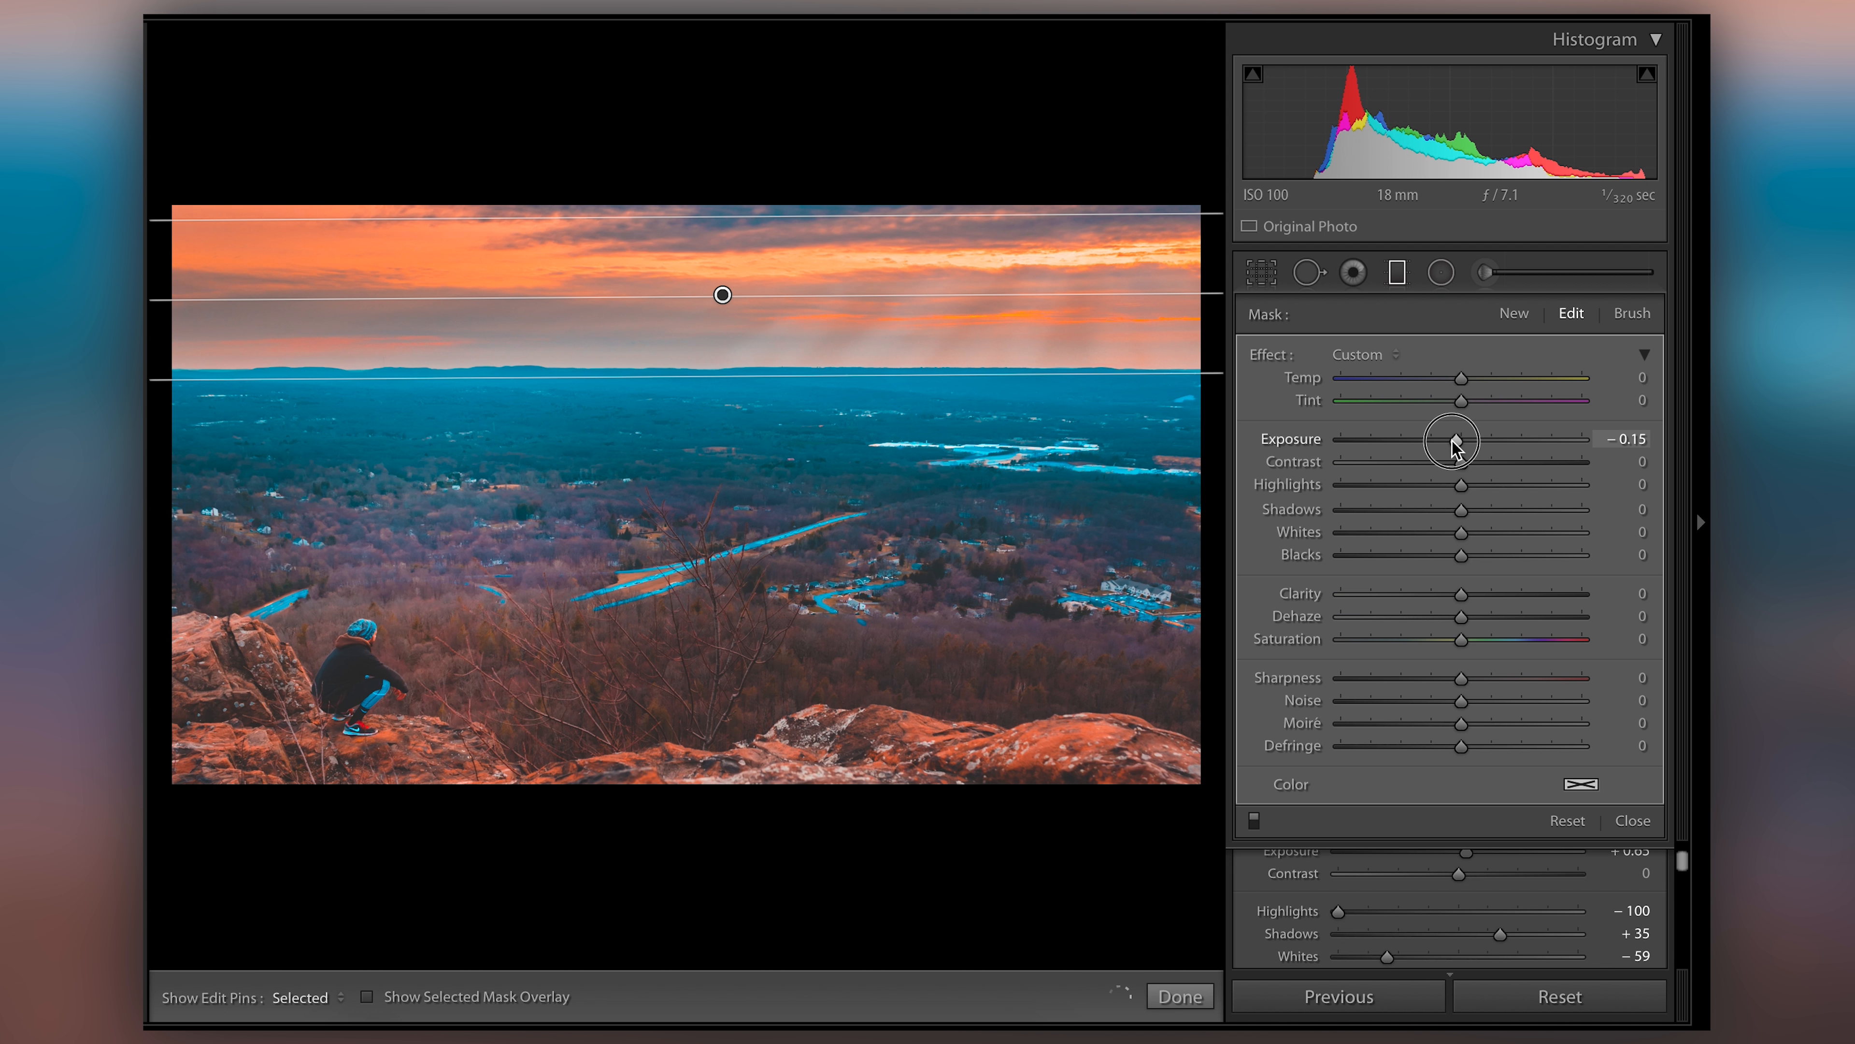
{"action": "left_click_drag", "start_coordinate": [1453, 438], "coordinate": [1411, 438]}
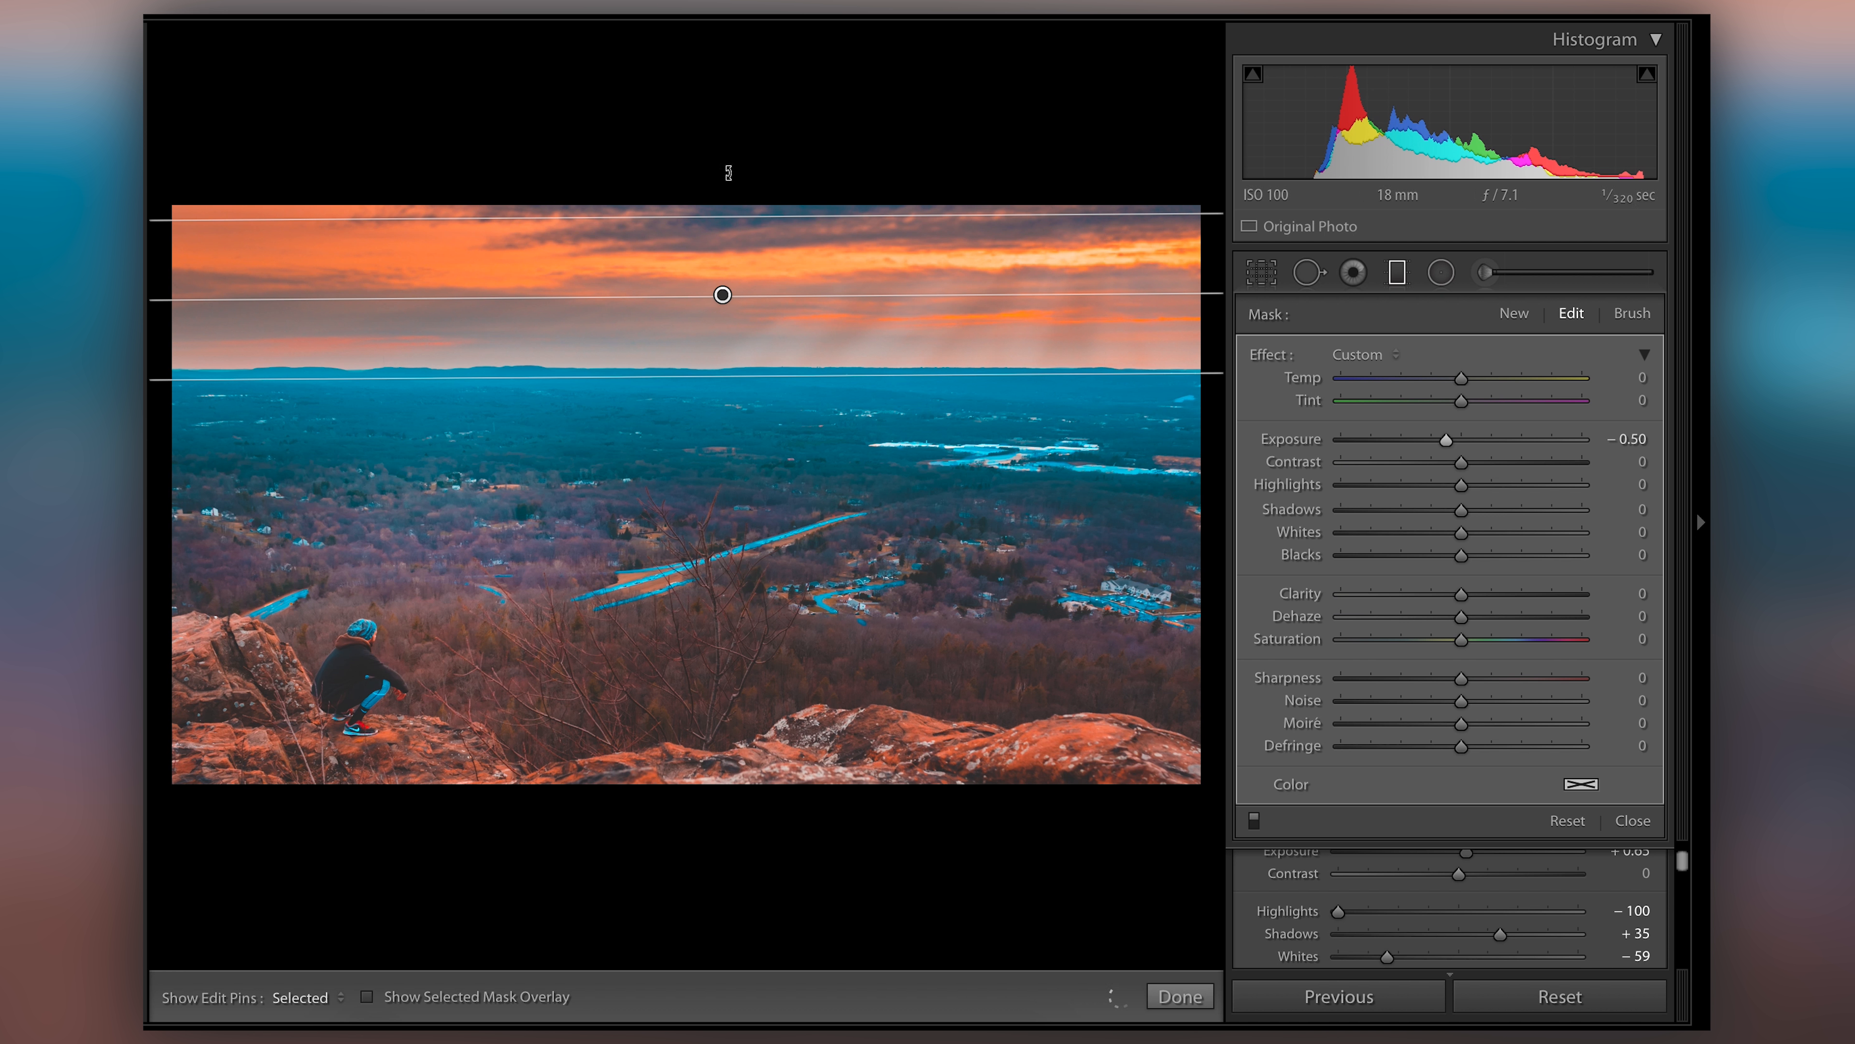
{"action": "mouse_move", "coordinate": [660, 223]}
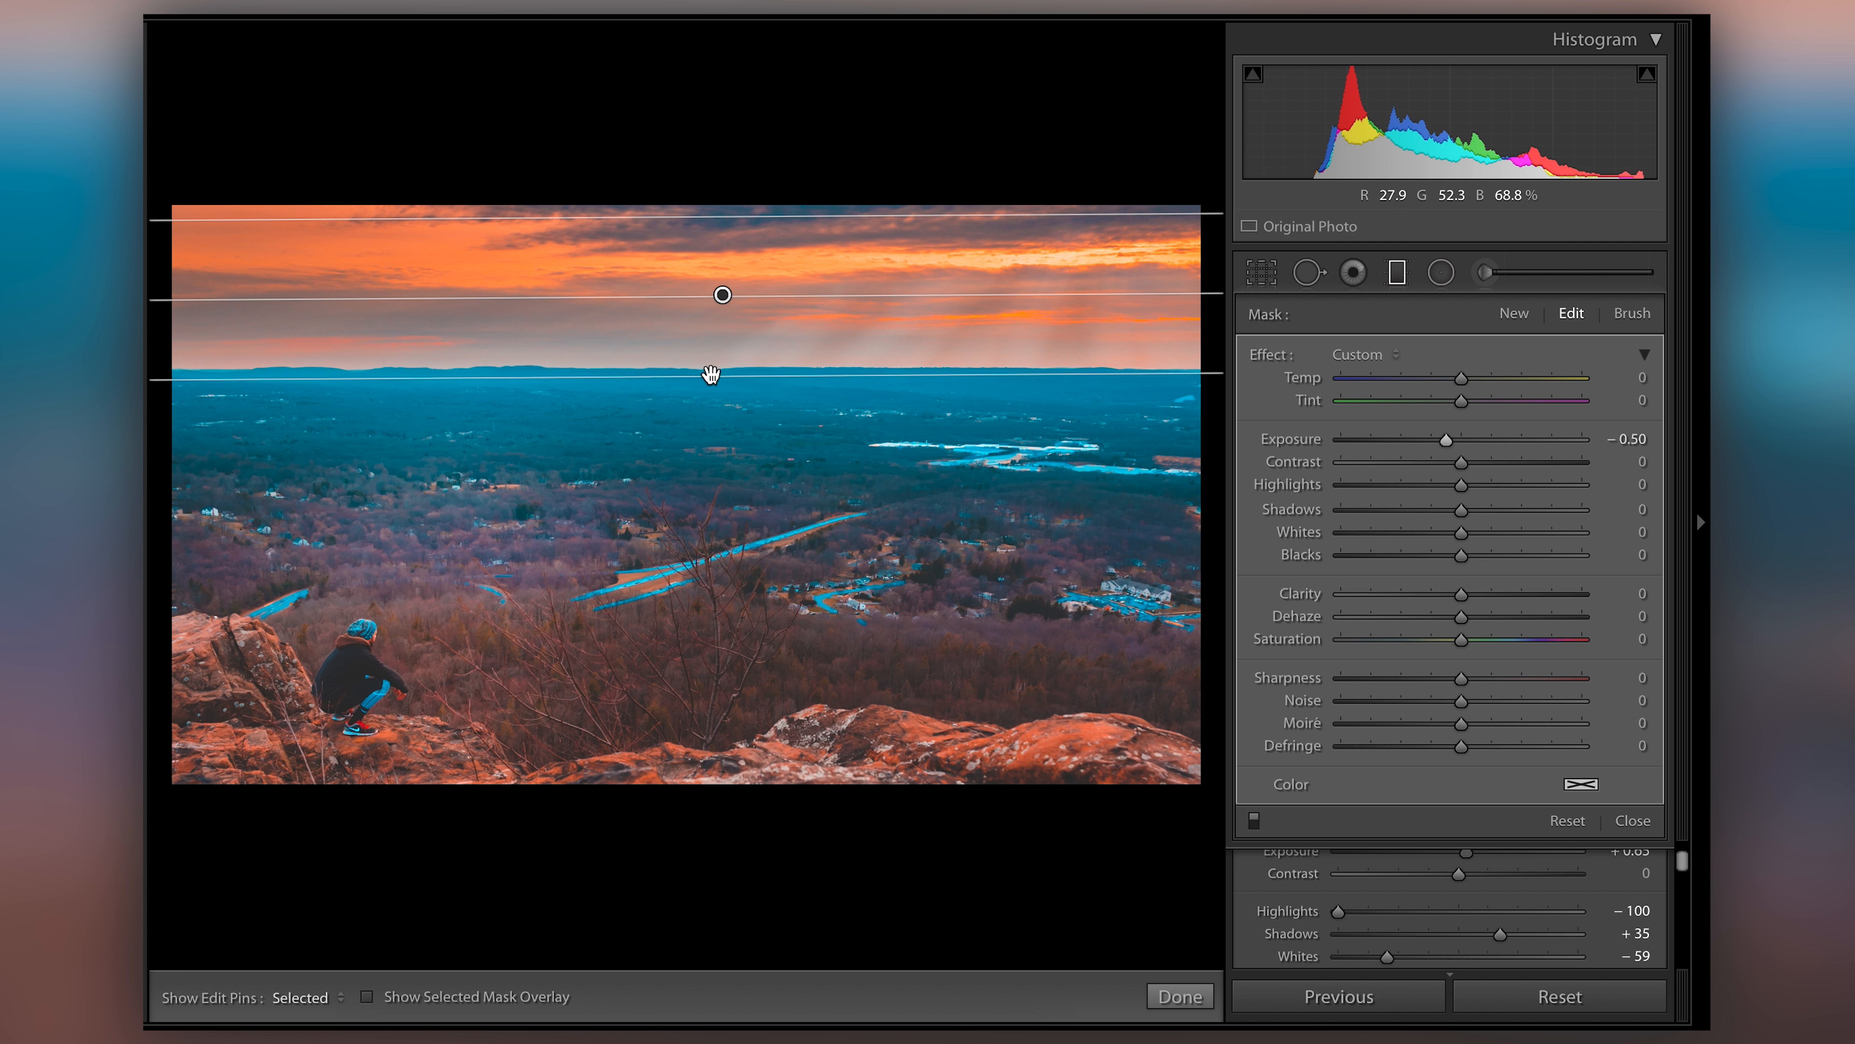
{"action": "left_click_drag", "start_coordinate": [722, 294], "coordinate": [722, 196]}
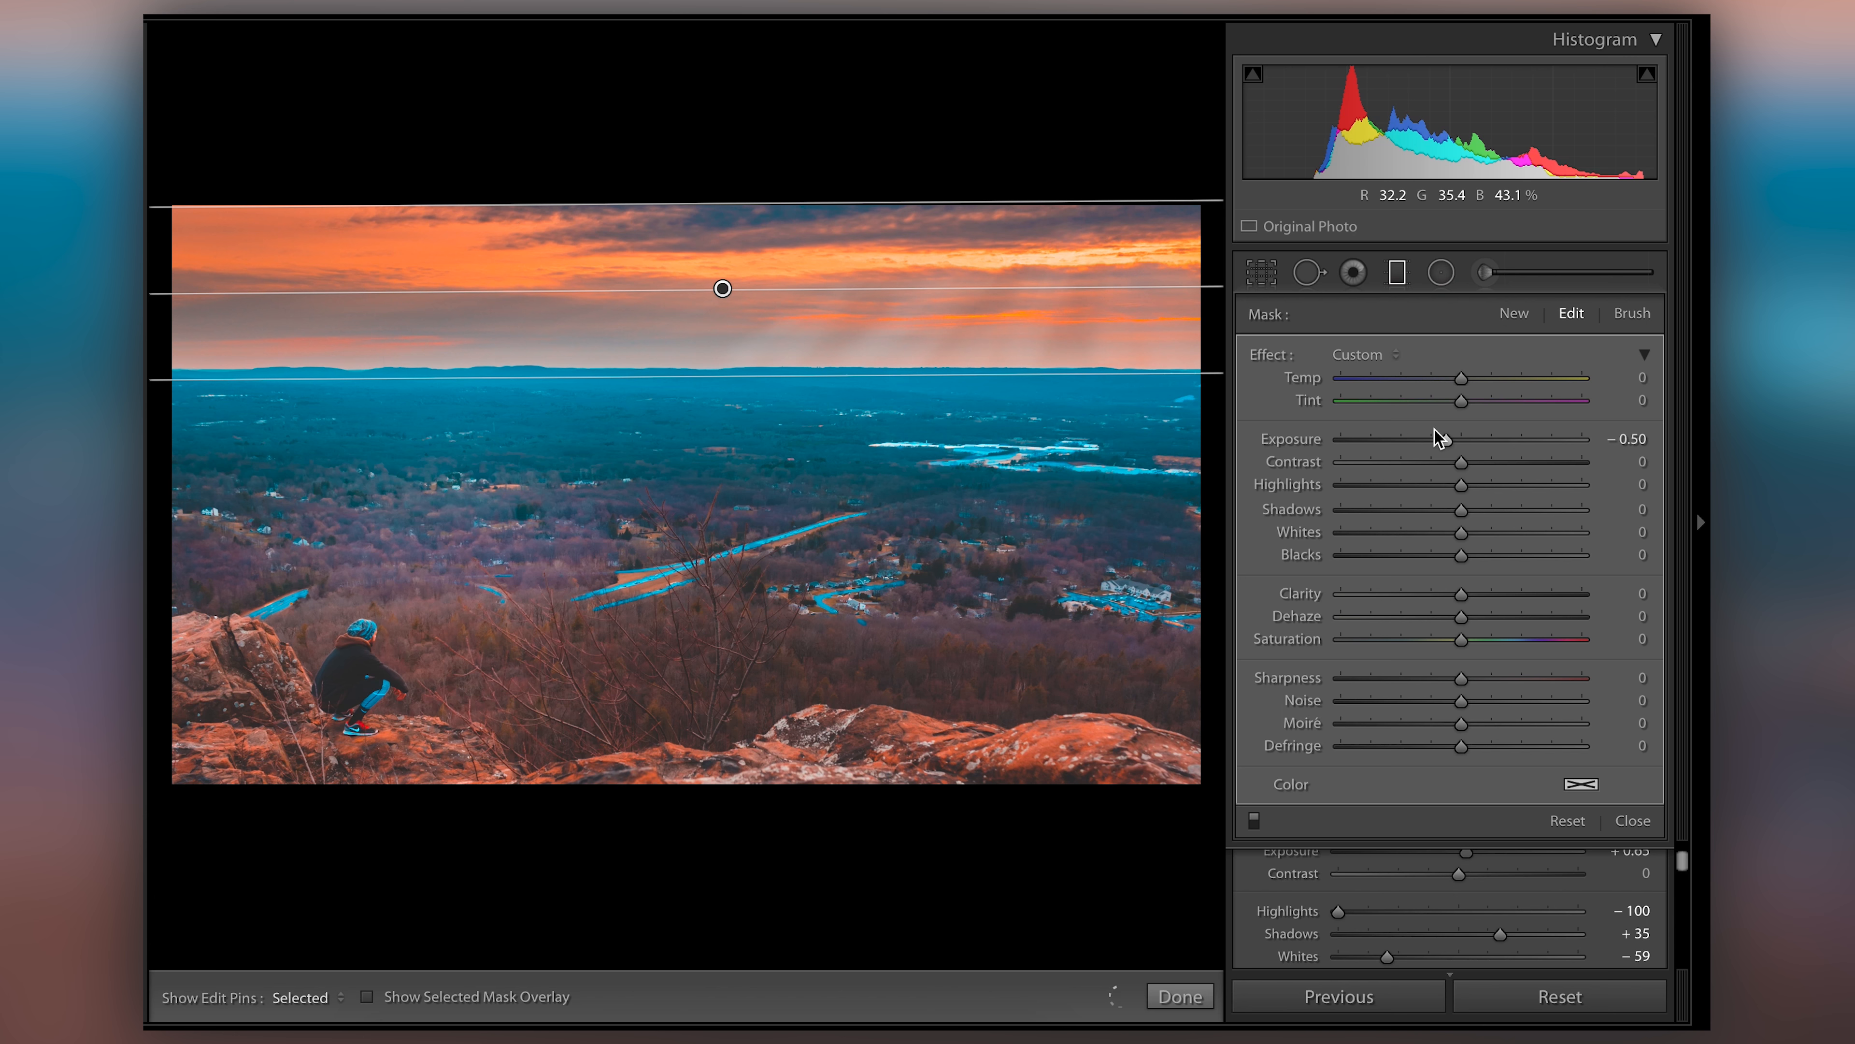
{"action": "left_click_drag", "start_coordinate": [1438, 438], "coordinate": [1459, 438]}
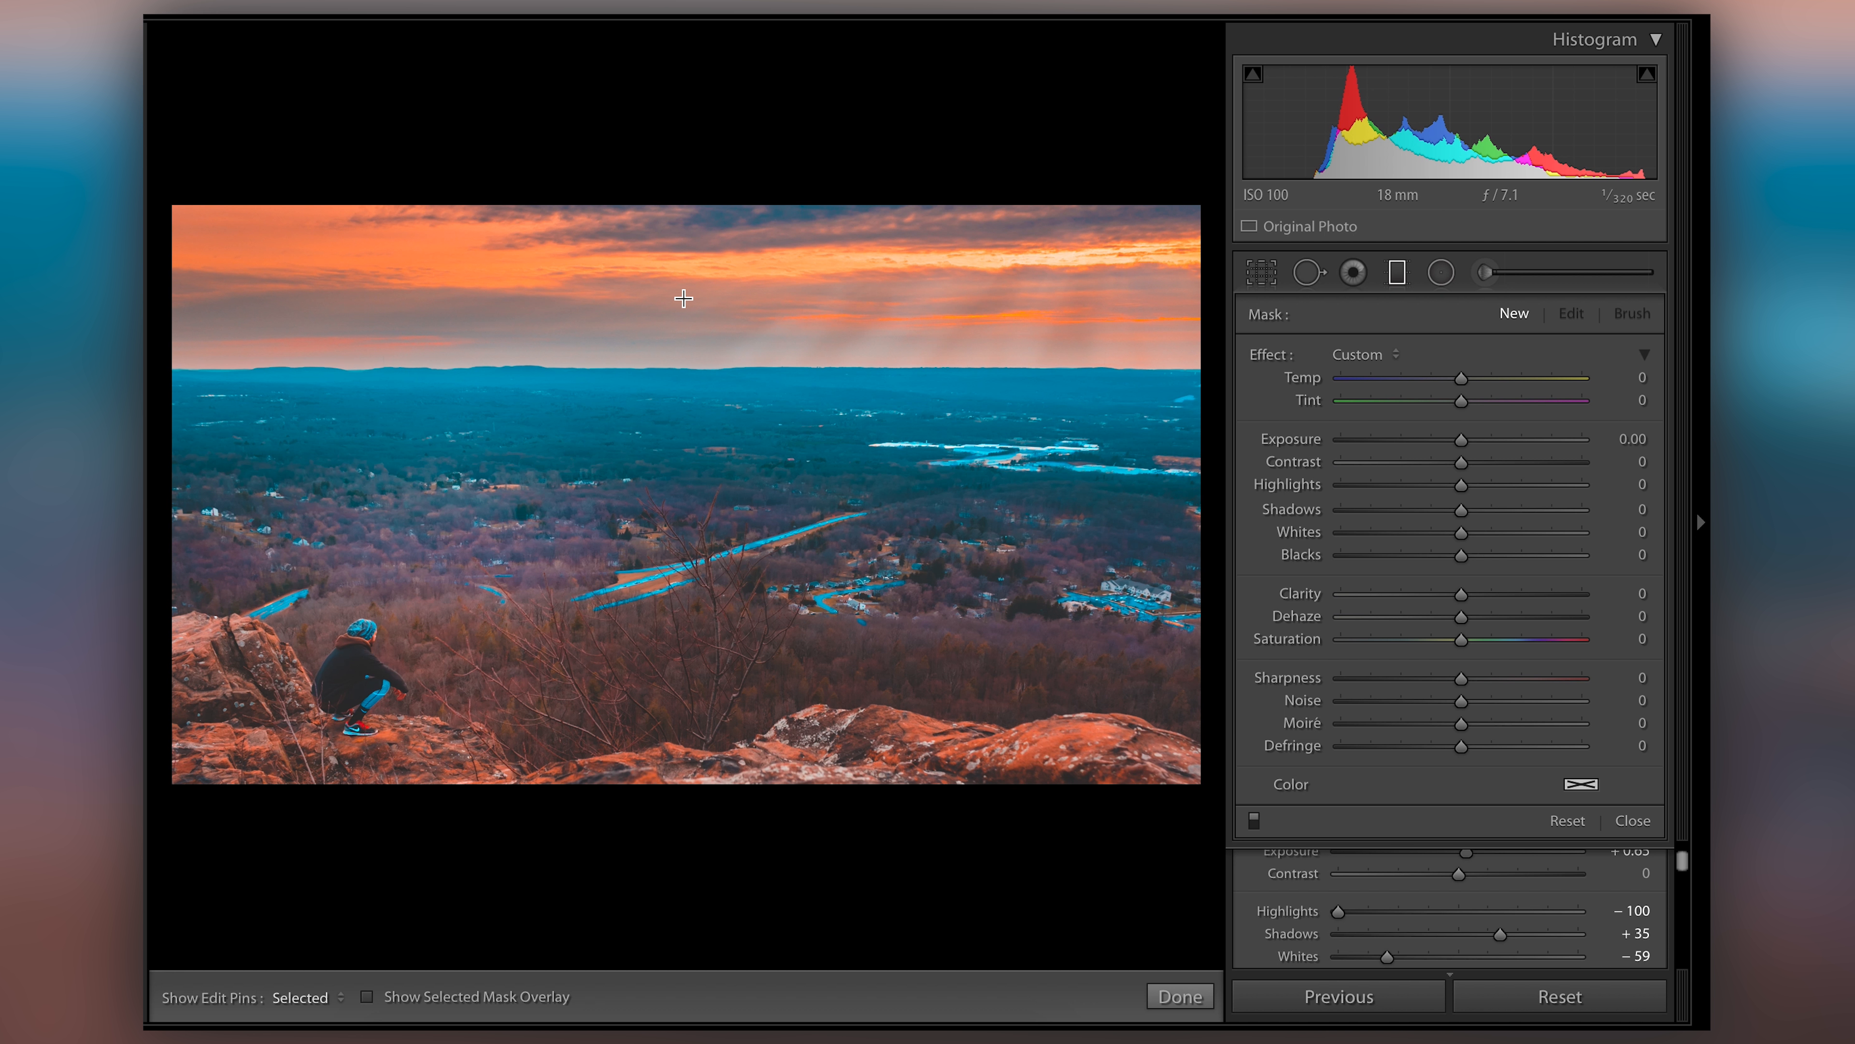
{"action": "mouse_move", "coordinate": [702, 376]}
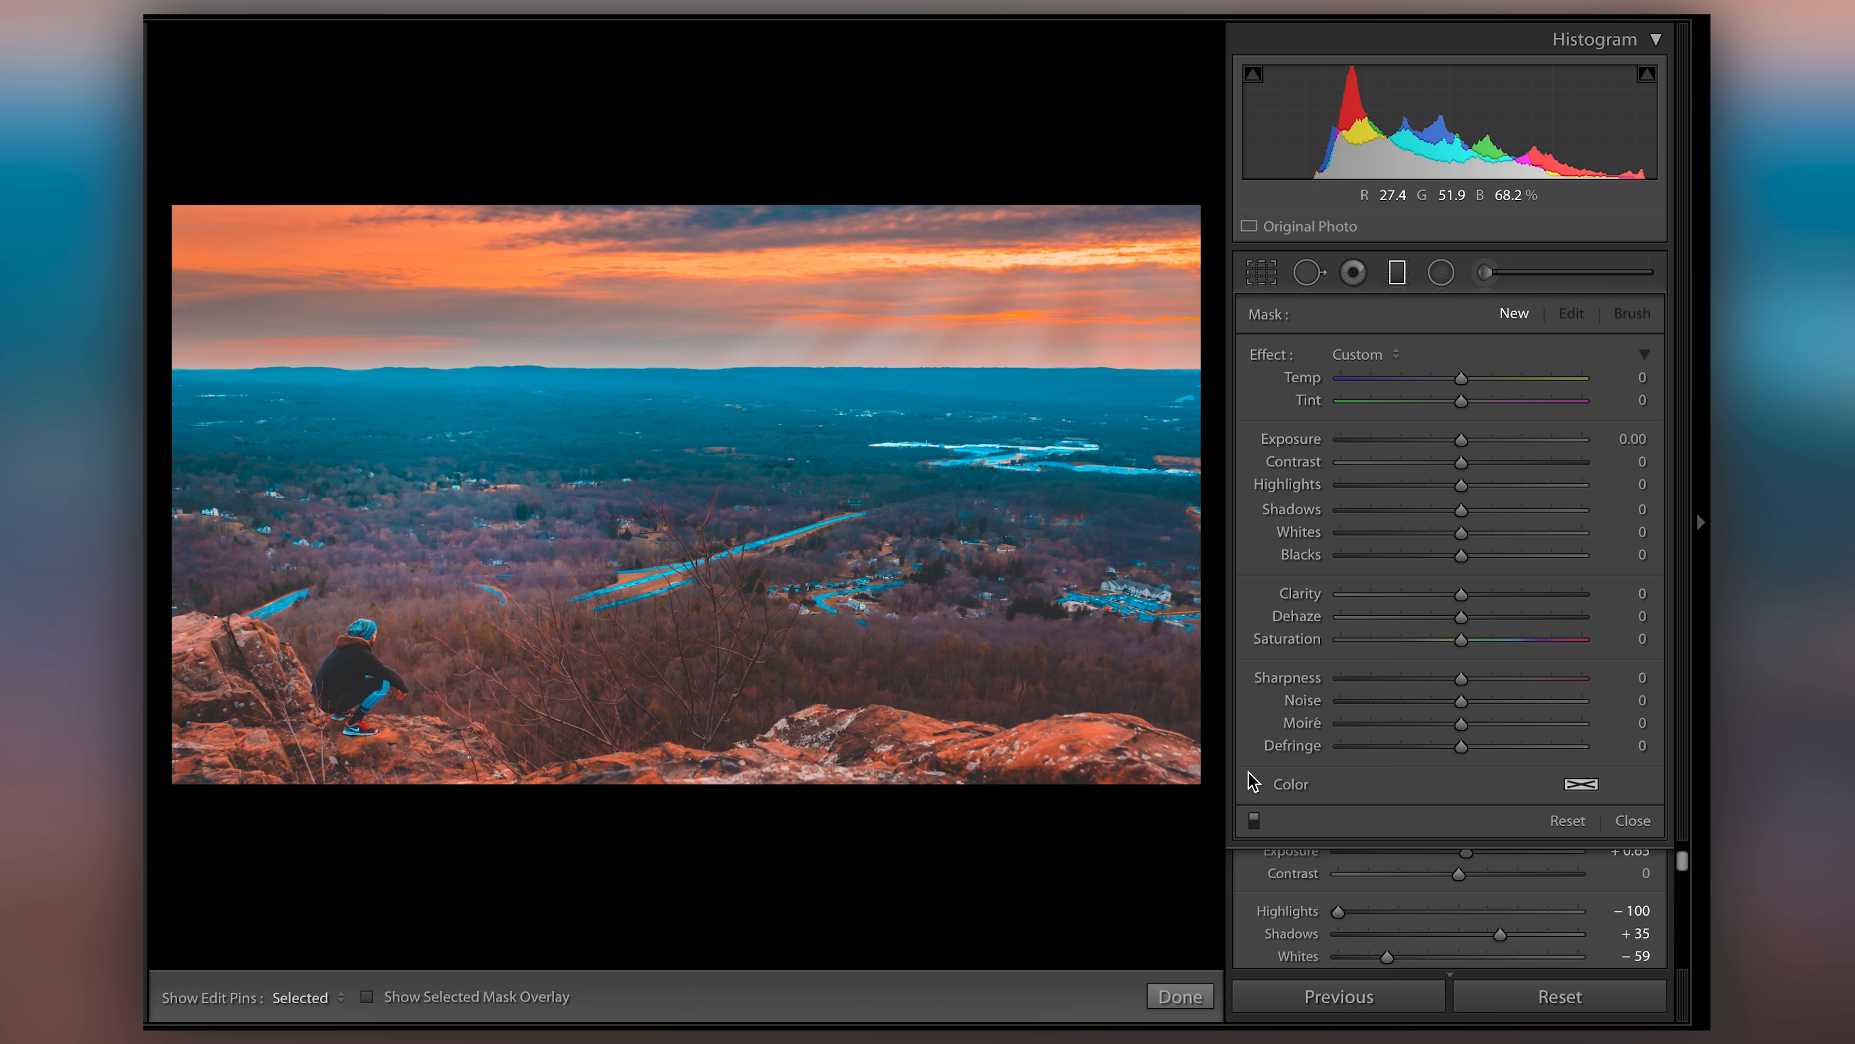
Choose the Adjustment Brush for painting local adjustments instead of graduated filters
{"action": "left_click", "coordinate": [1250, 823]}
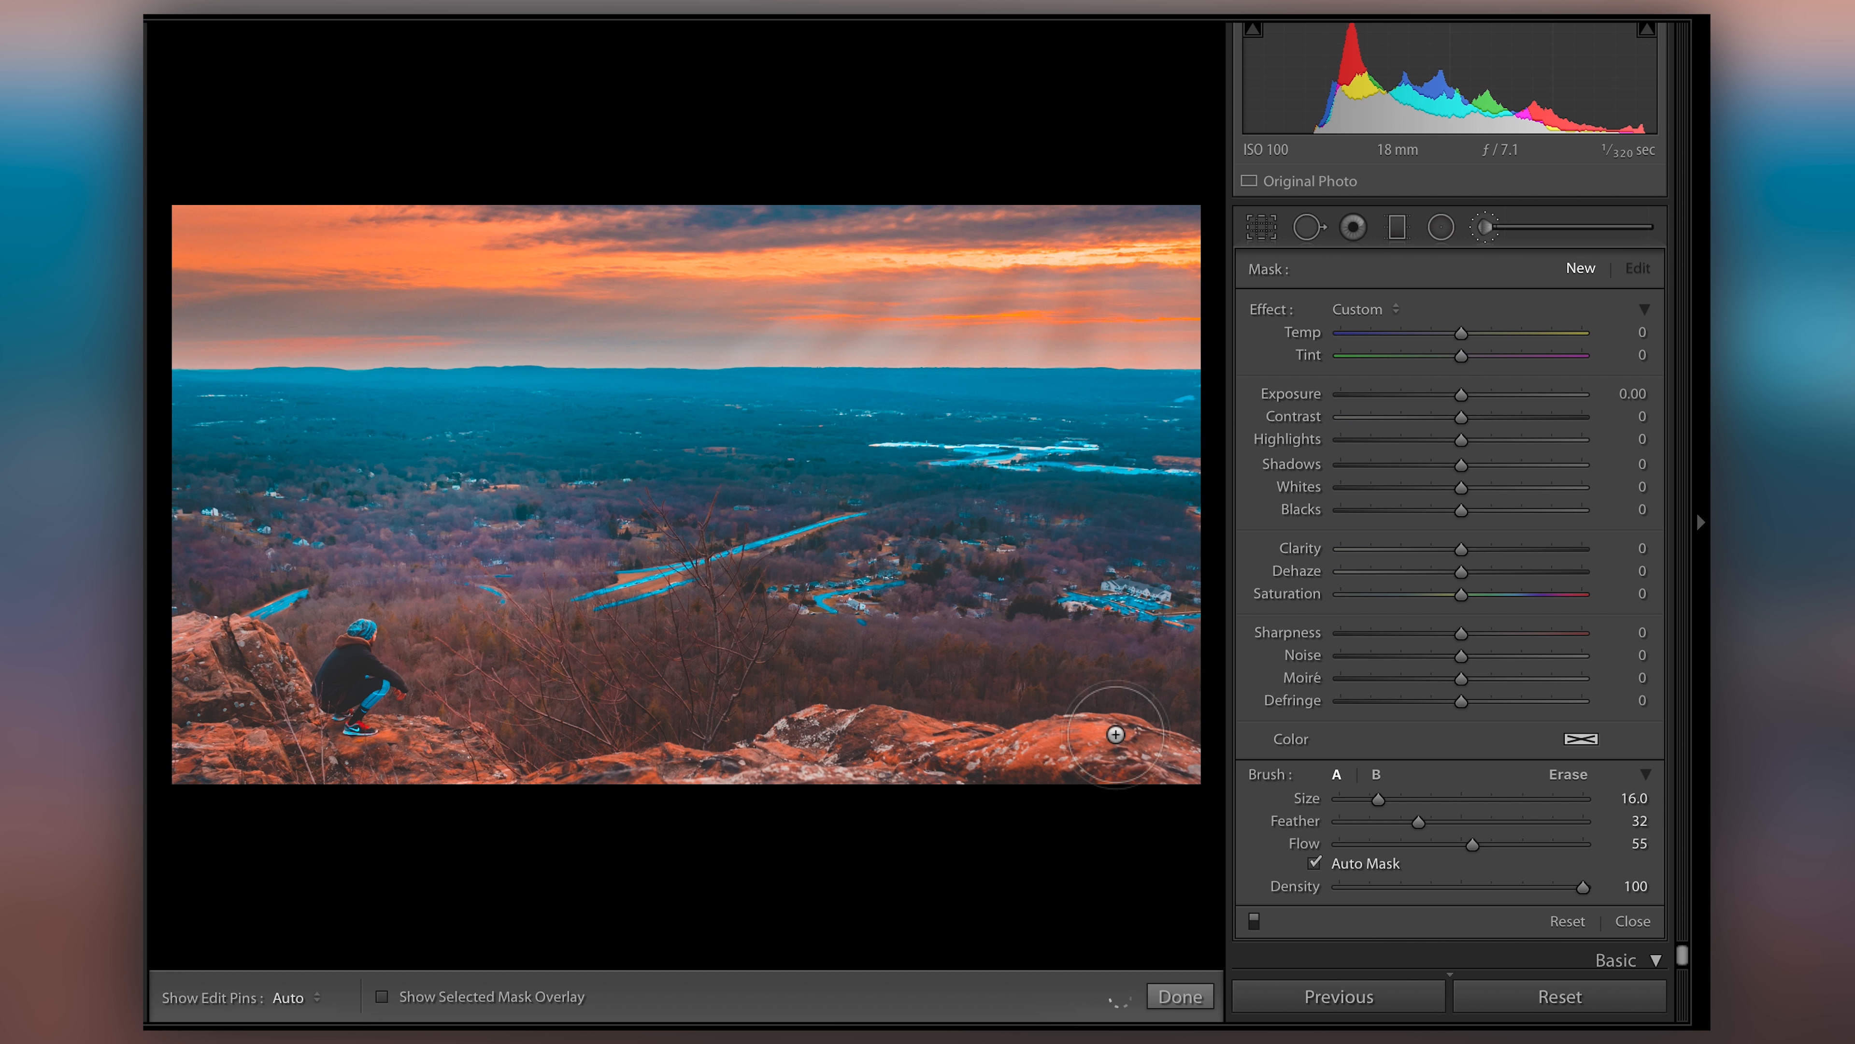
On the castle photo, return to the Adjustment Brush and pick its sky brush pin
{"action": "left_click_drag", "start_coordinate": [1461, 394], "coordinate": [1539, 394]}
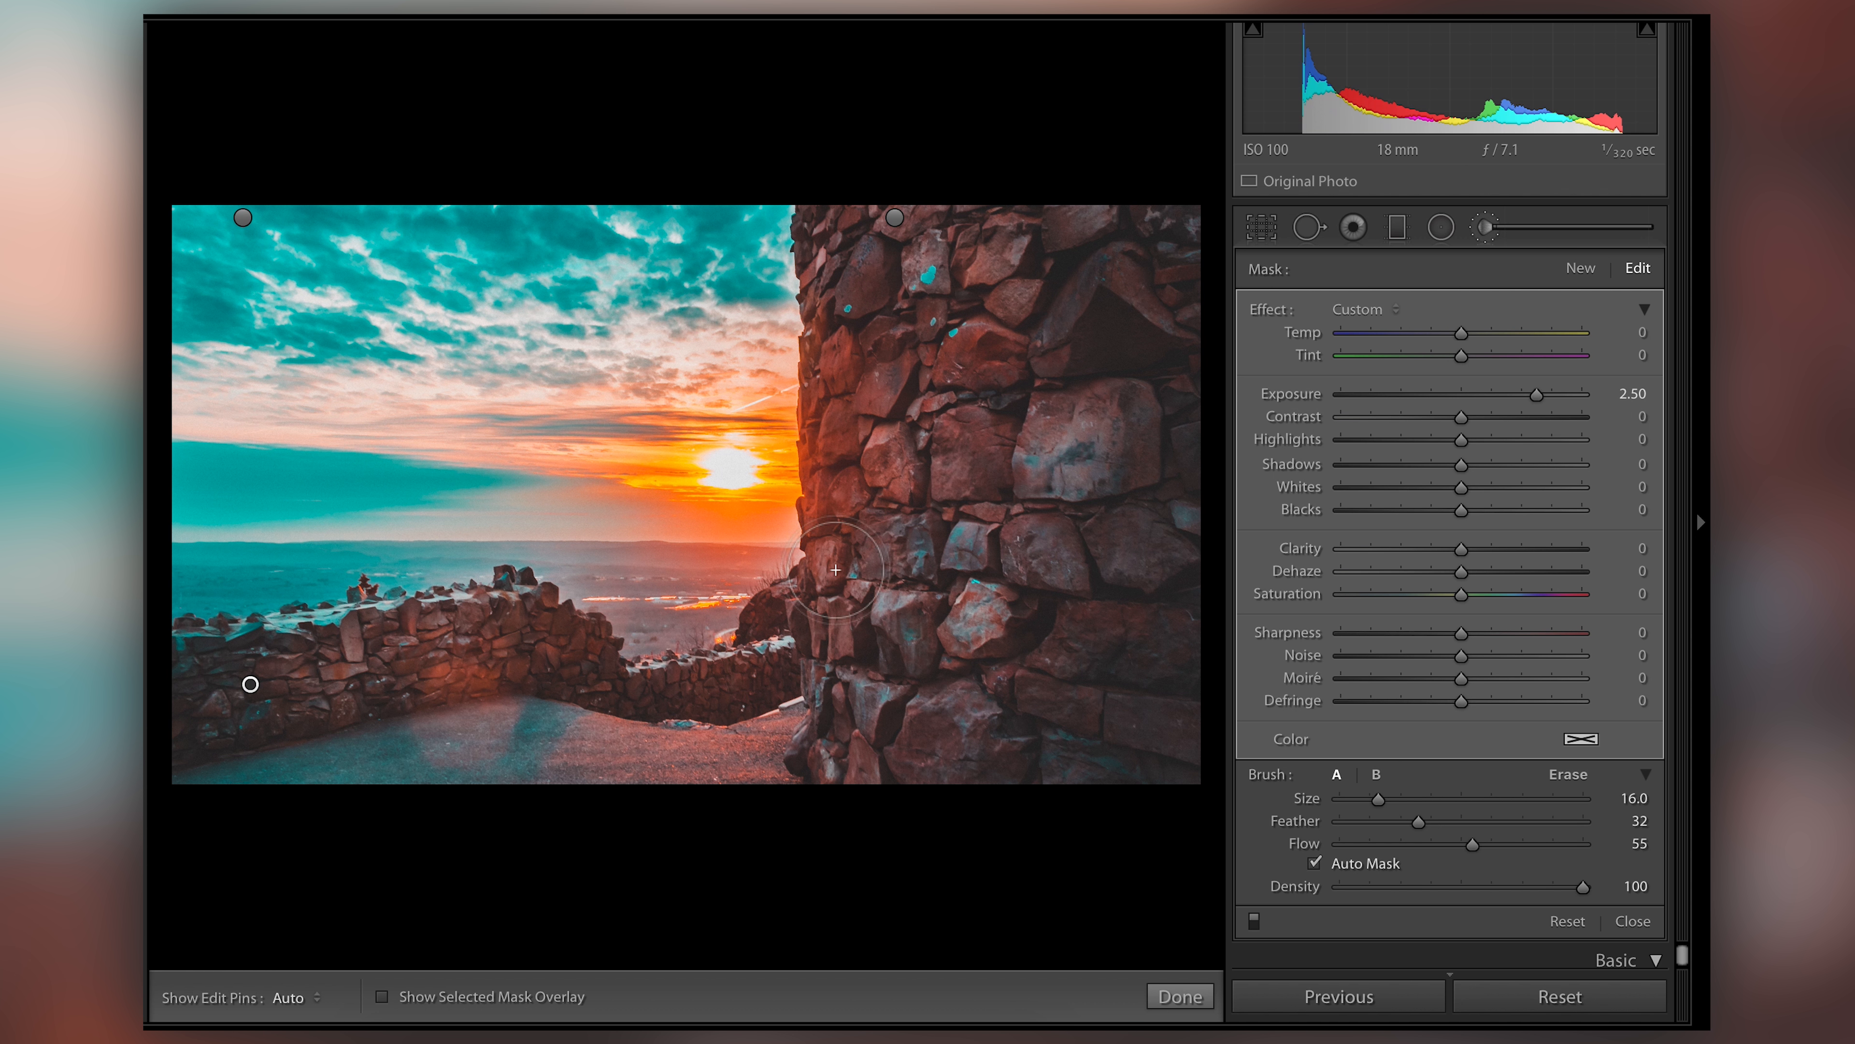
{"action": "mouse_move", "coordinate": [553, 384]}
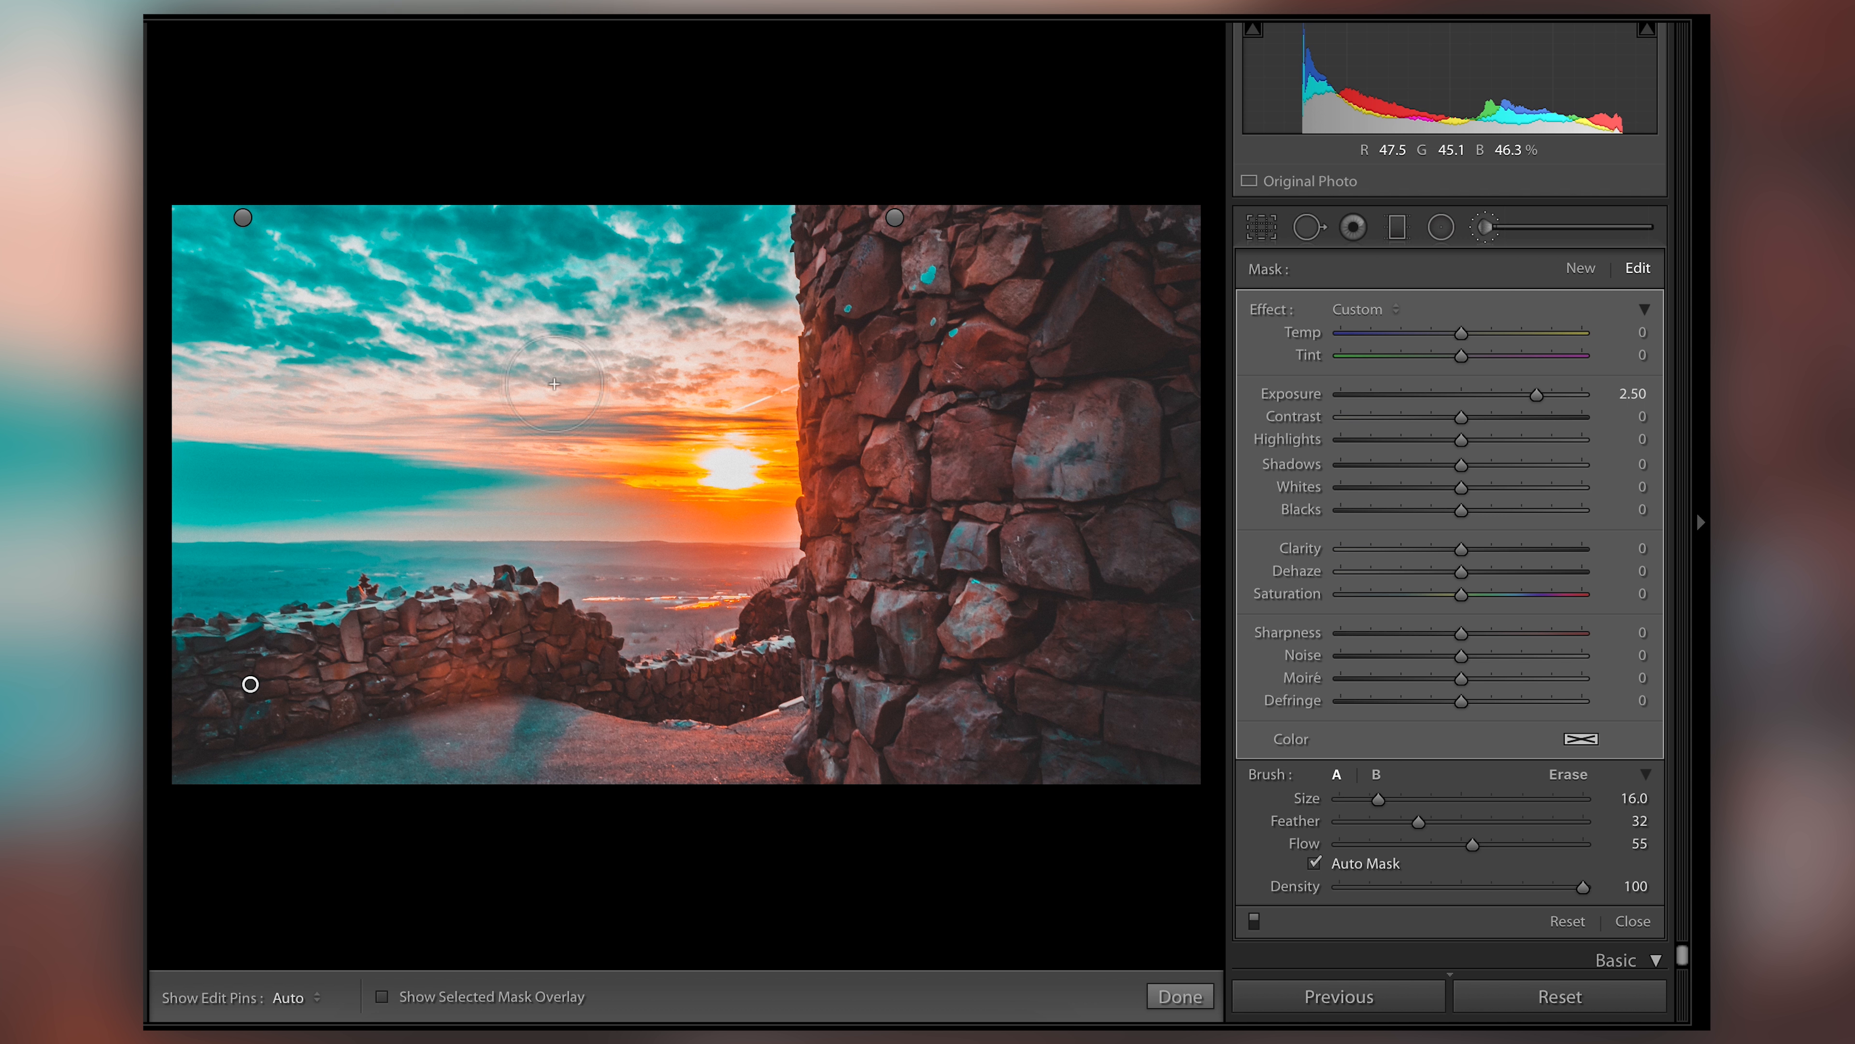
{"action": "mouse_move", "coordinate": [887, 289]}
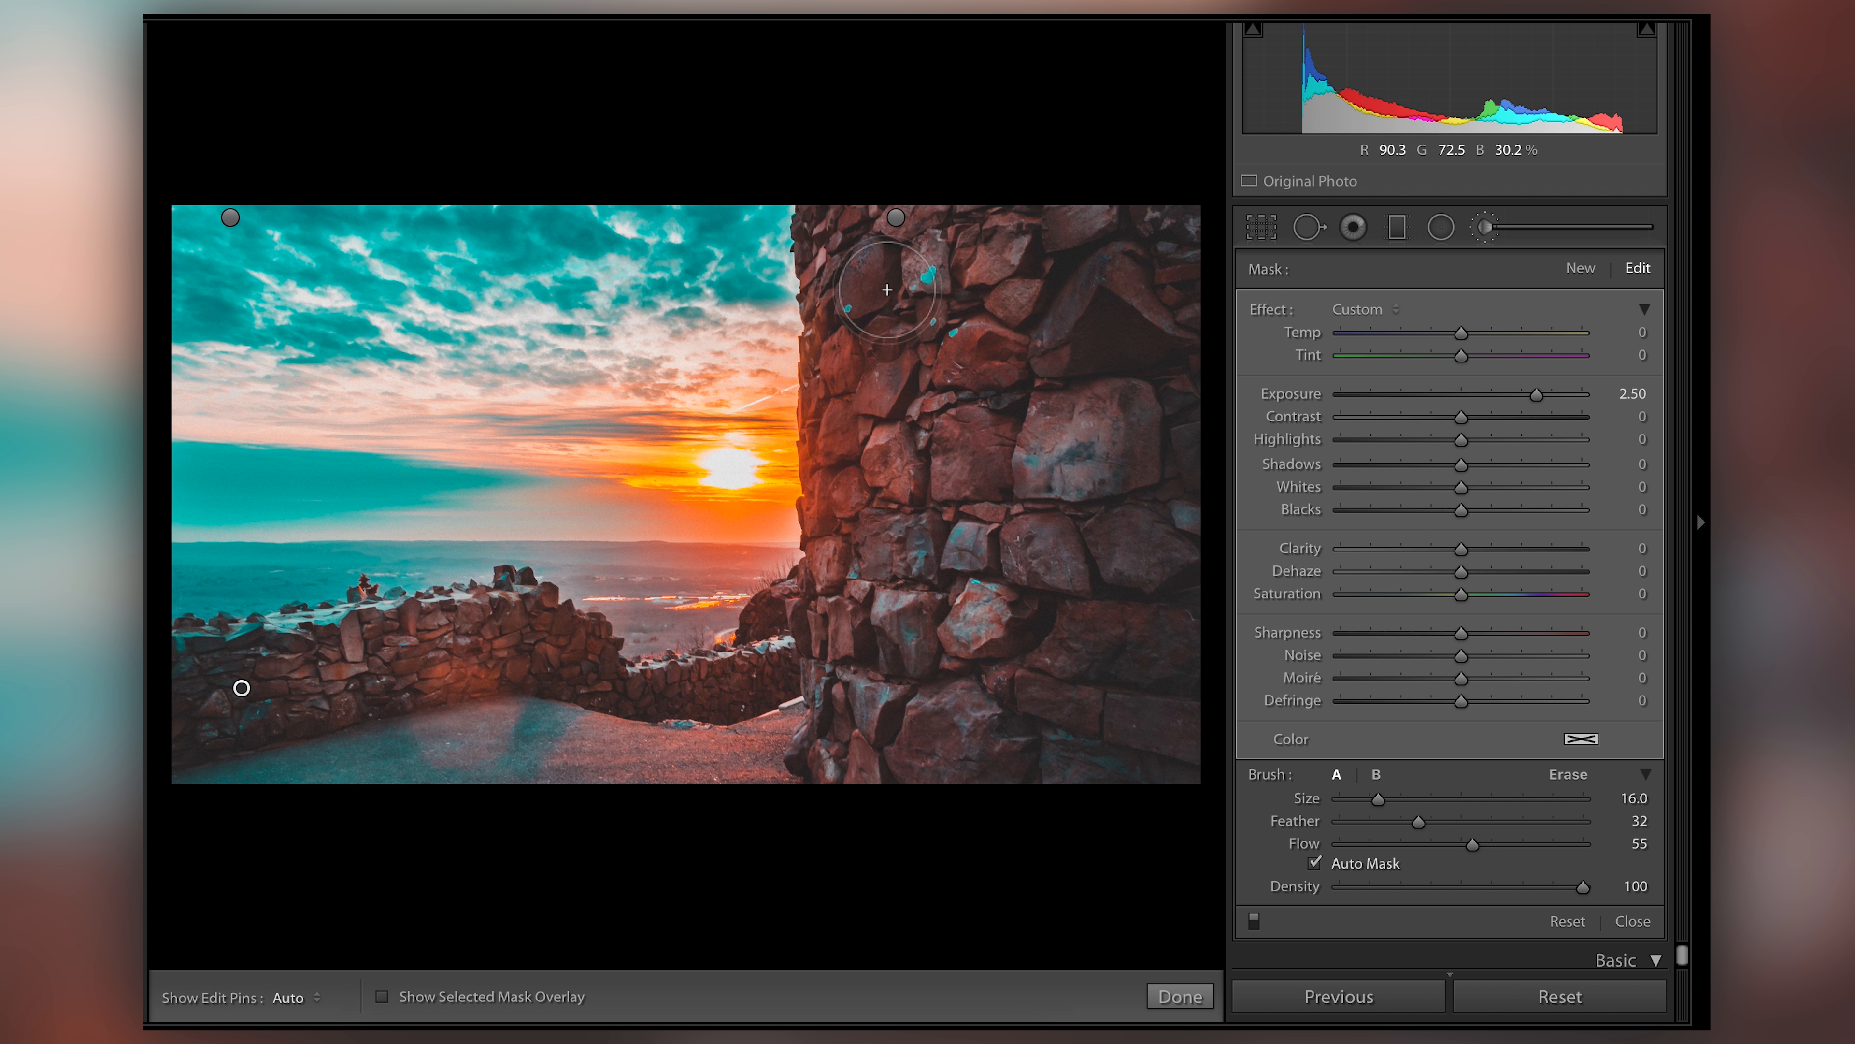
{"action": "mouse_move", "coordinate": [579, 447]}
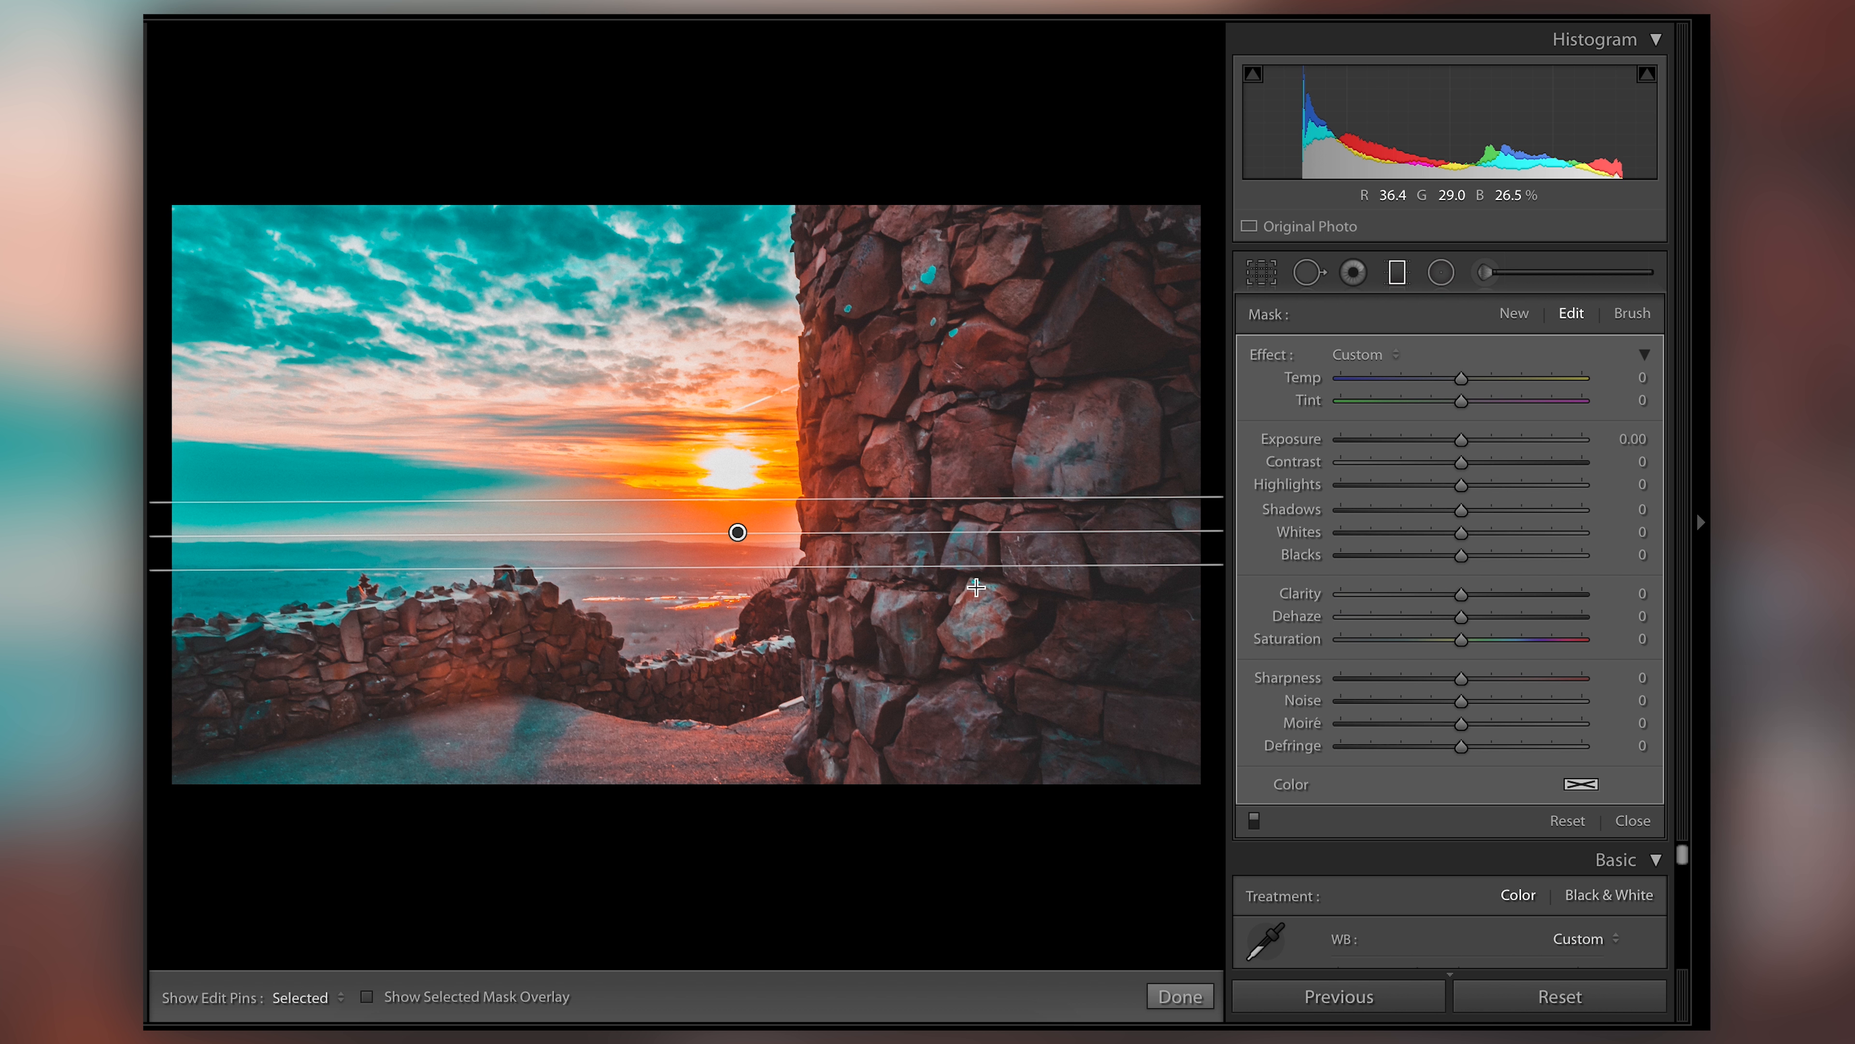
{"action": "mouse_move", "coordinate": [713, 545]}
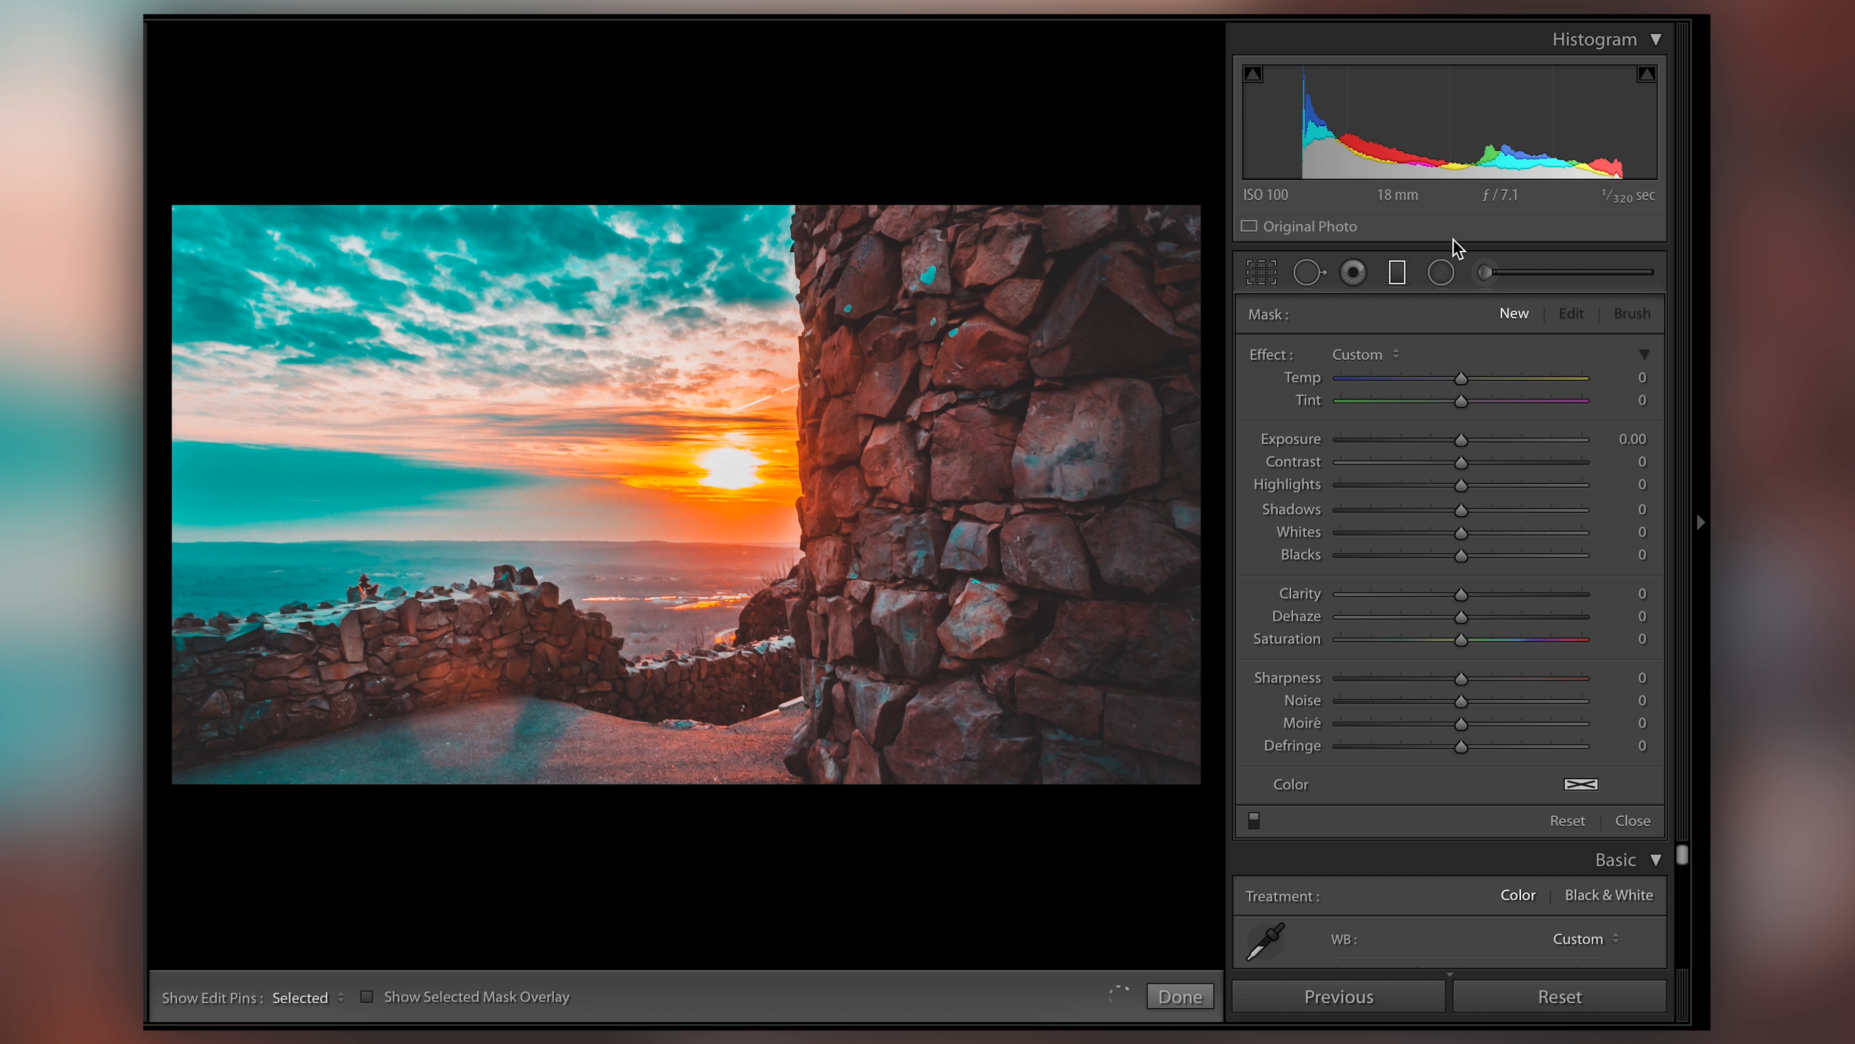
{"action": "left_click", "coordinate": [1440, 273]}
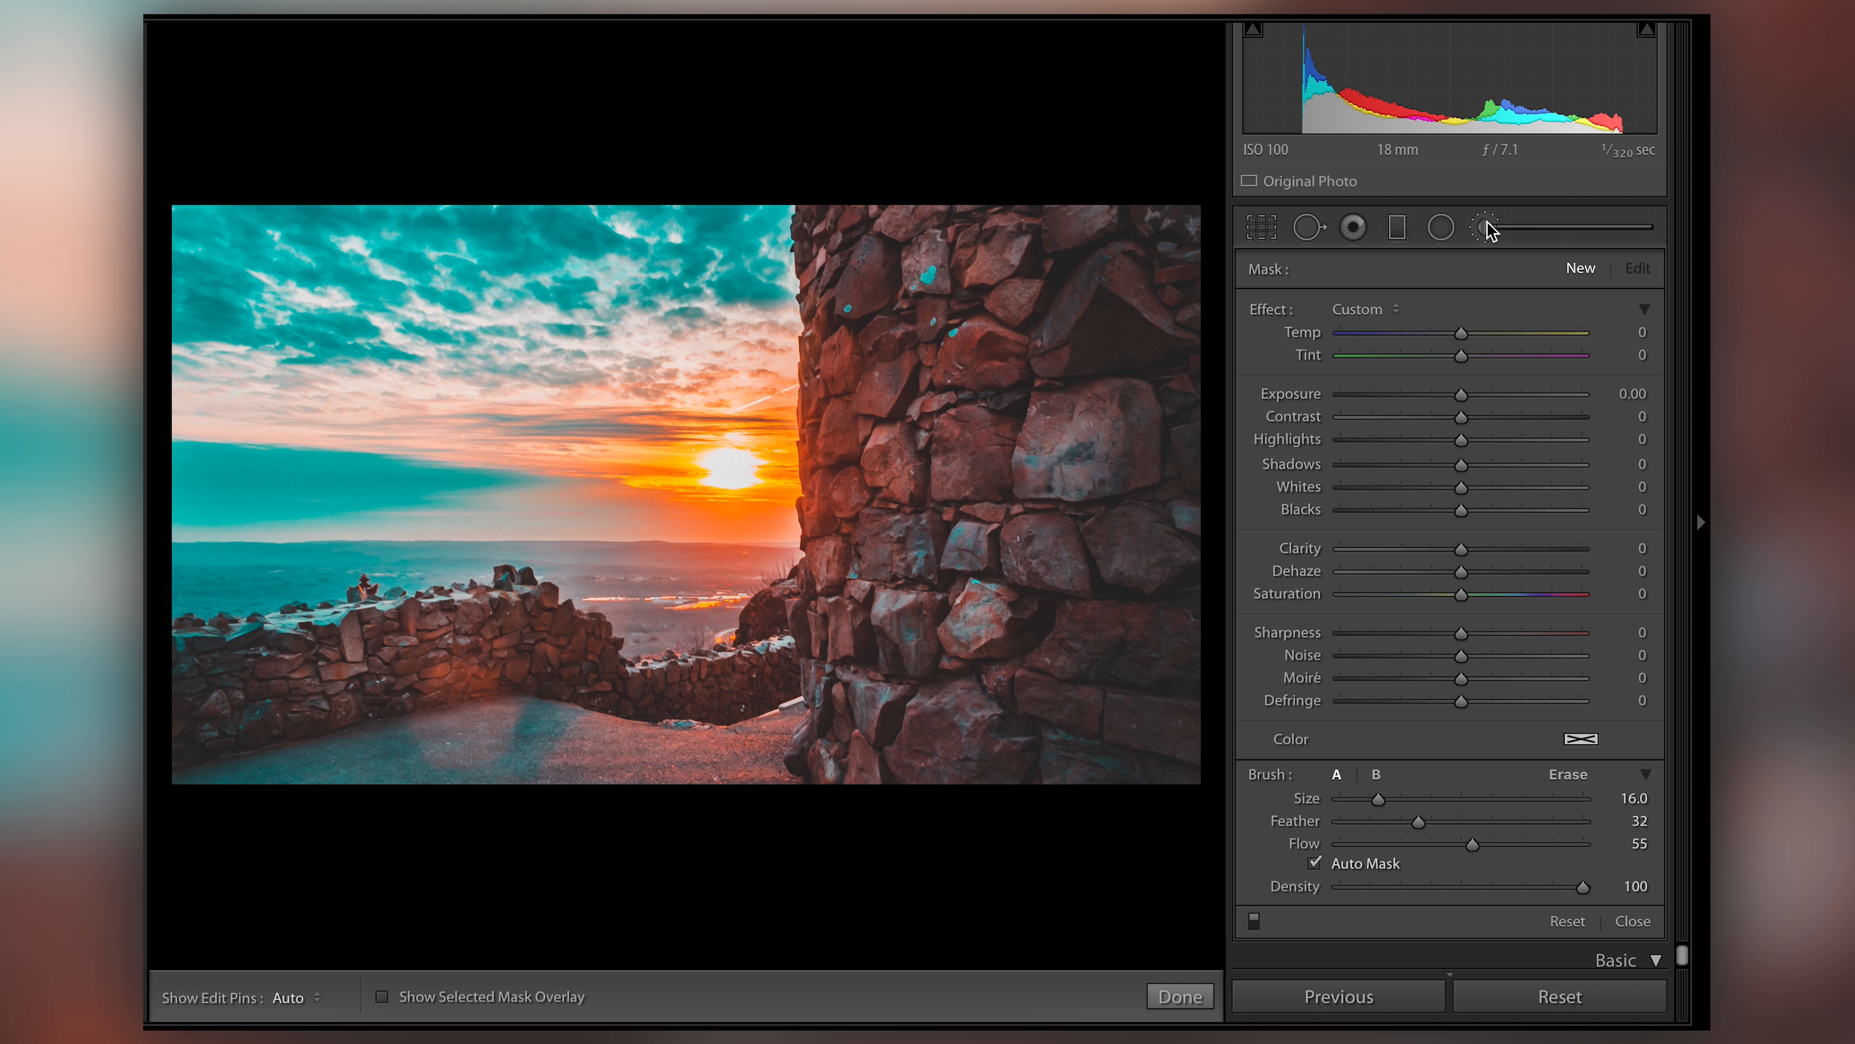
{"action": "mouse_move", "coordinate": [1486, 227]}
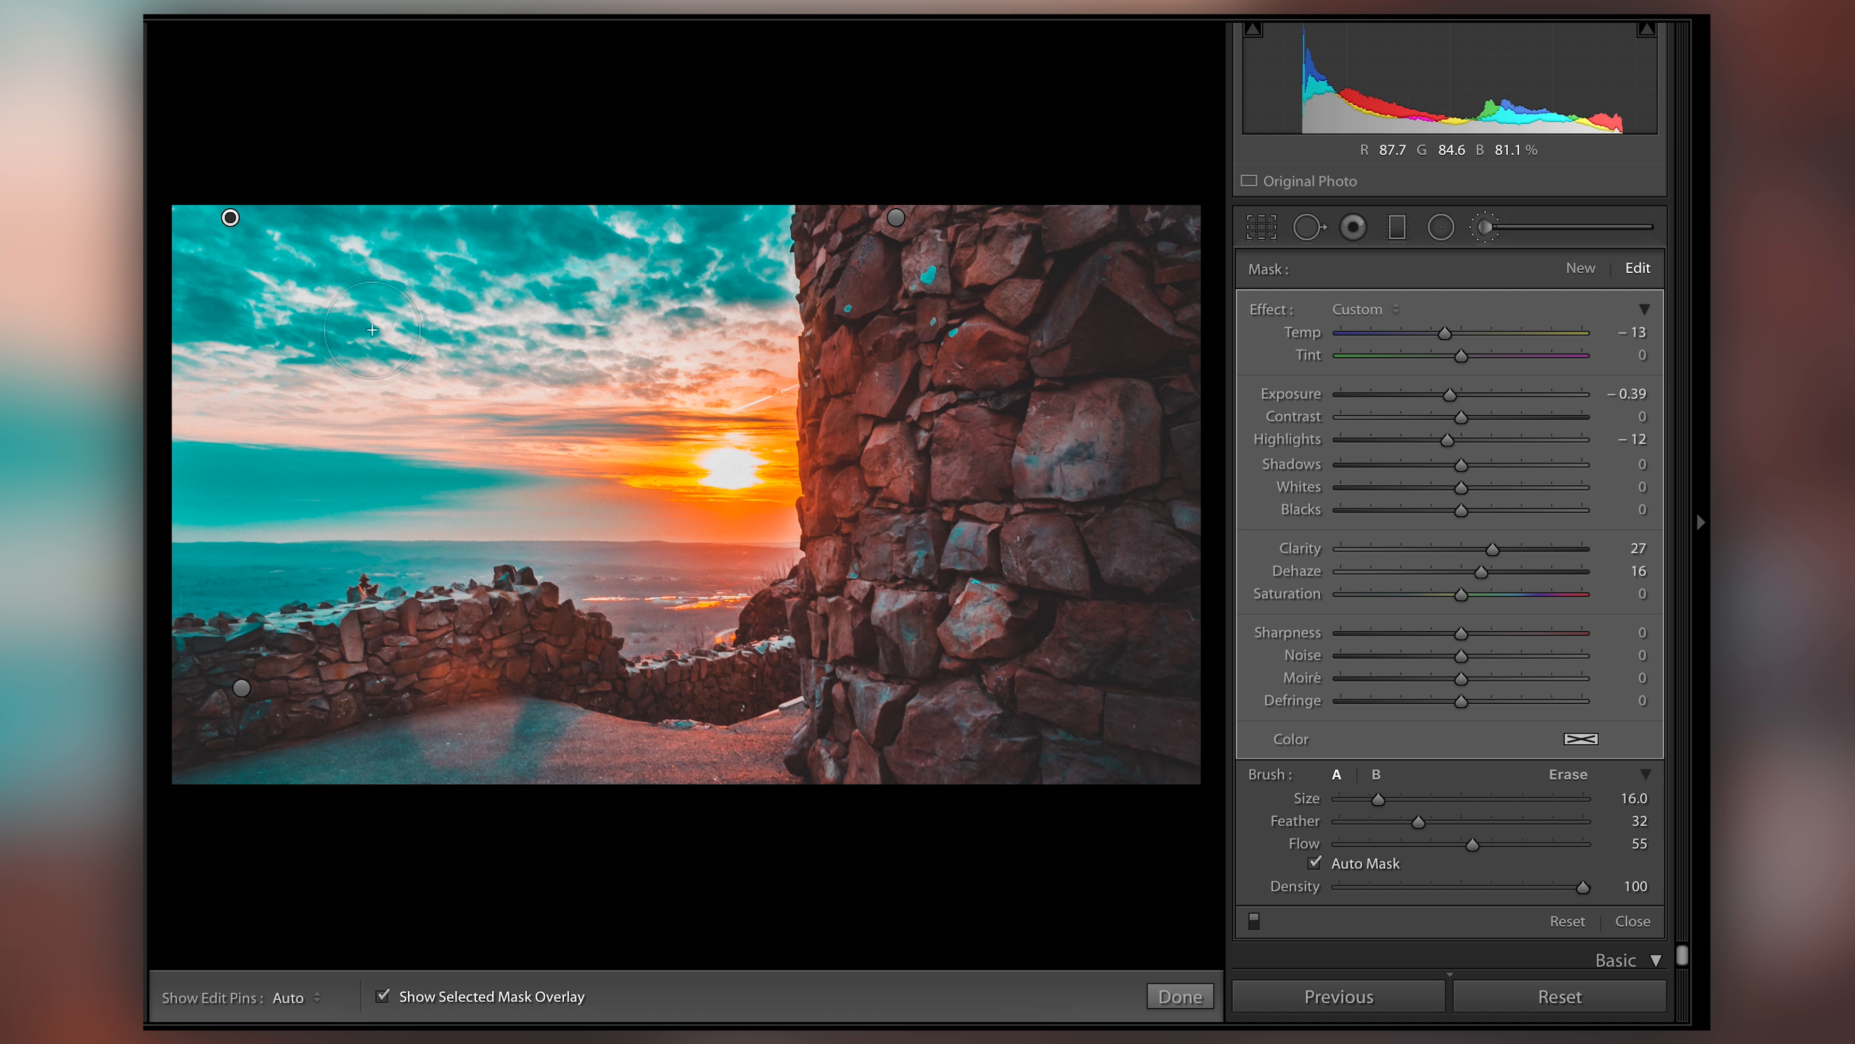
Paint over the left sky and make the brush edges fully soft with Feather 100
{"action": "left_click_drag", "start_coordinate": [370, 329], "coordinate": [326, 422]}
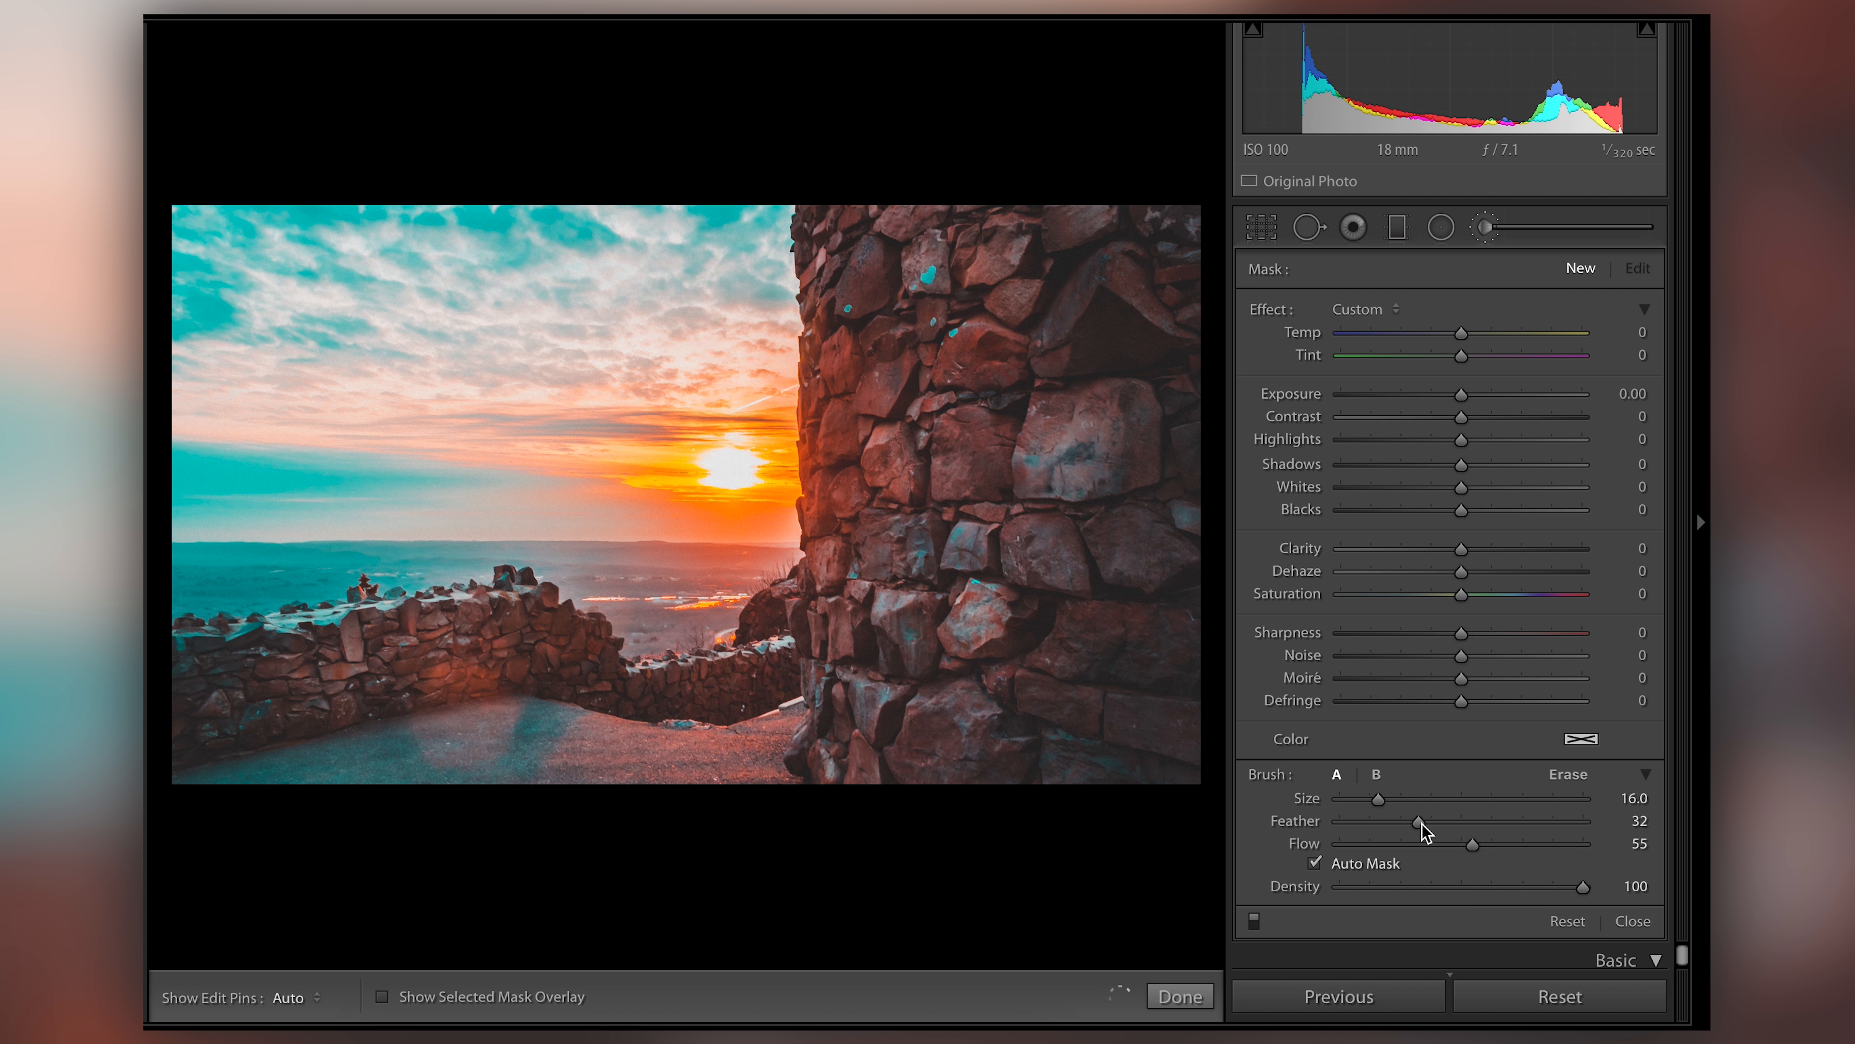
{"action": "left_click_drag", "start_coordinate": [1419, 828], "coordinate": [1571, 820]}
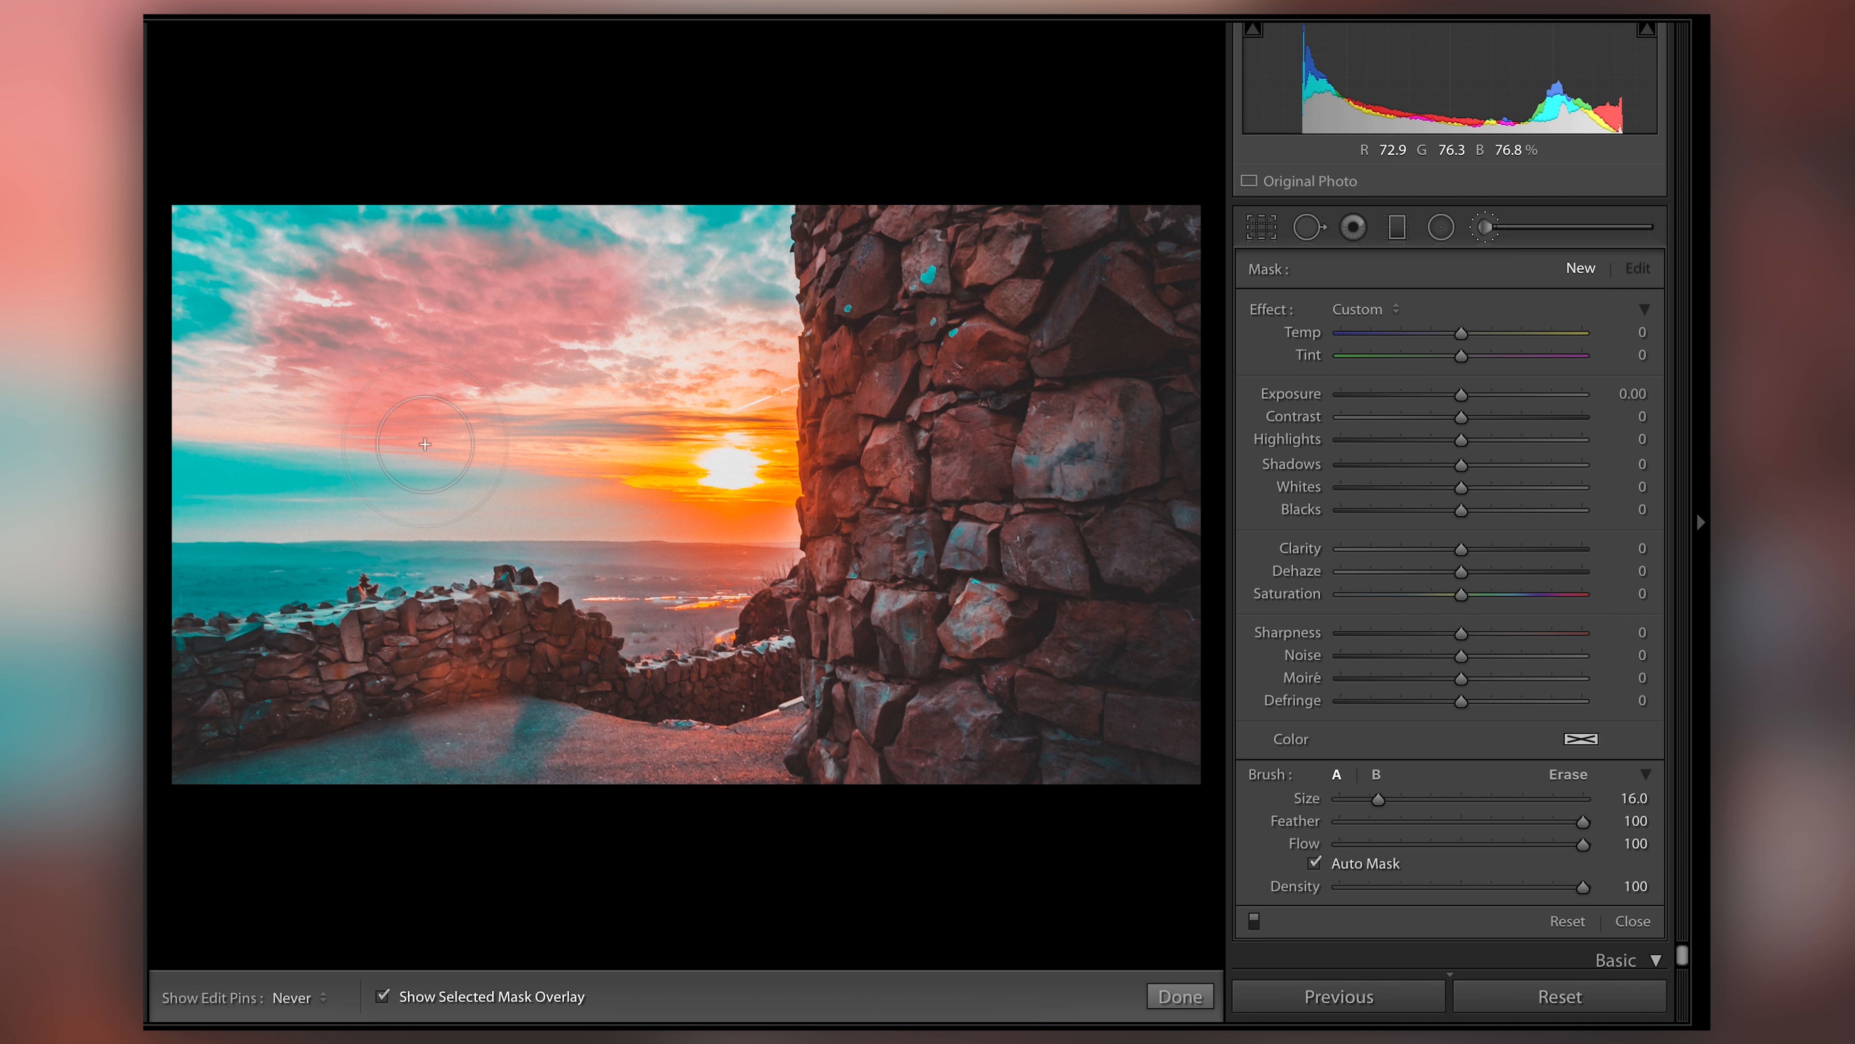
Paint the whole sky into the mask at Flow 40, then switch to erasing spill on the stone walls
{"action": "left_click_drag", "start_coordinate": [424, 443], "coordinate": [690, 292]}
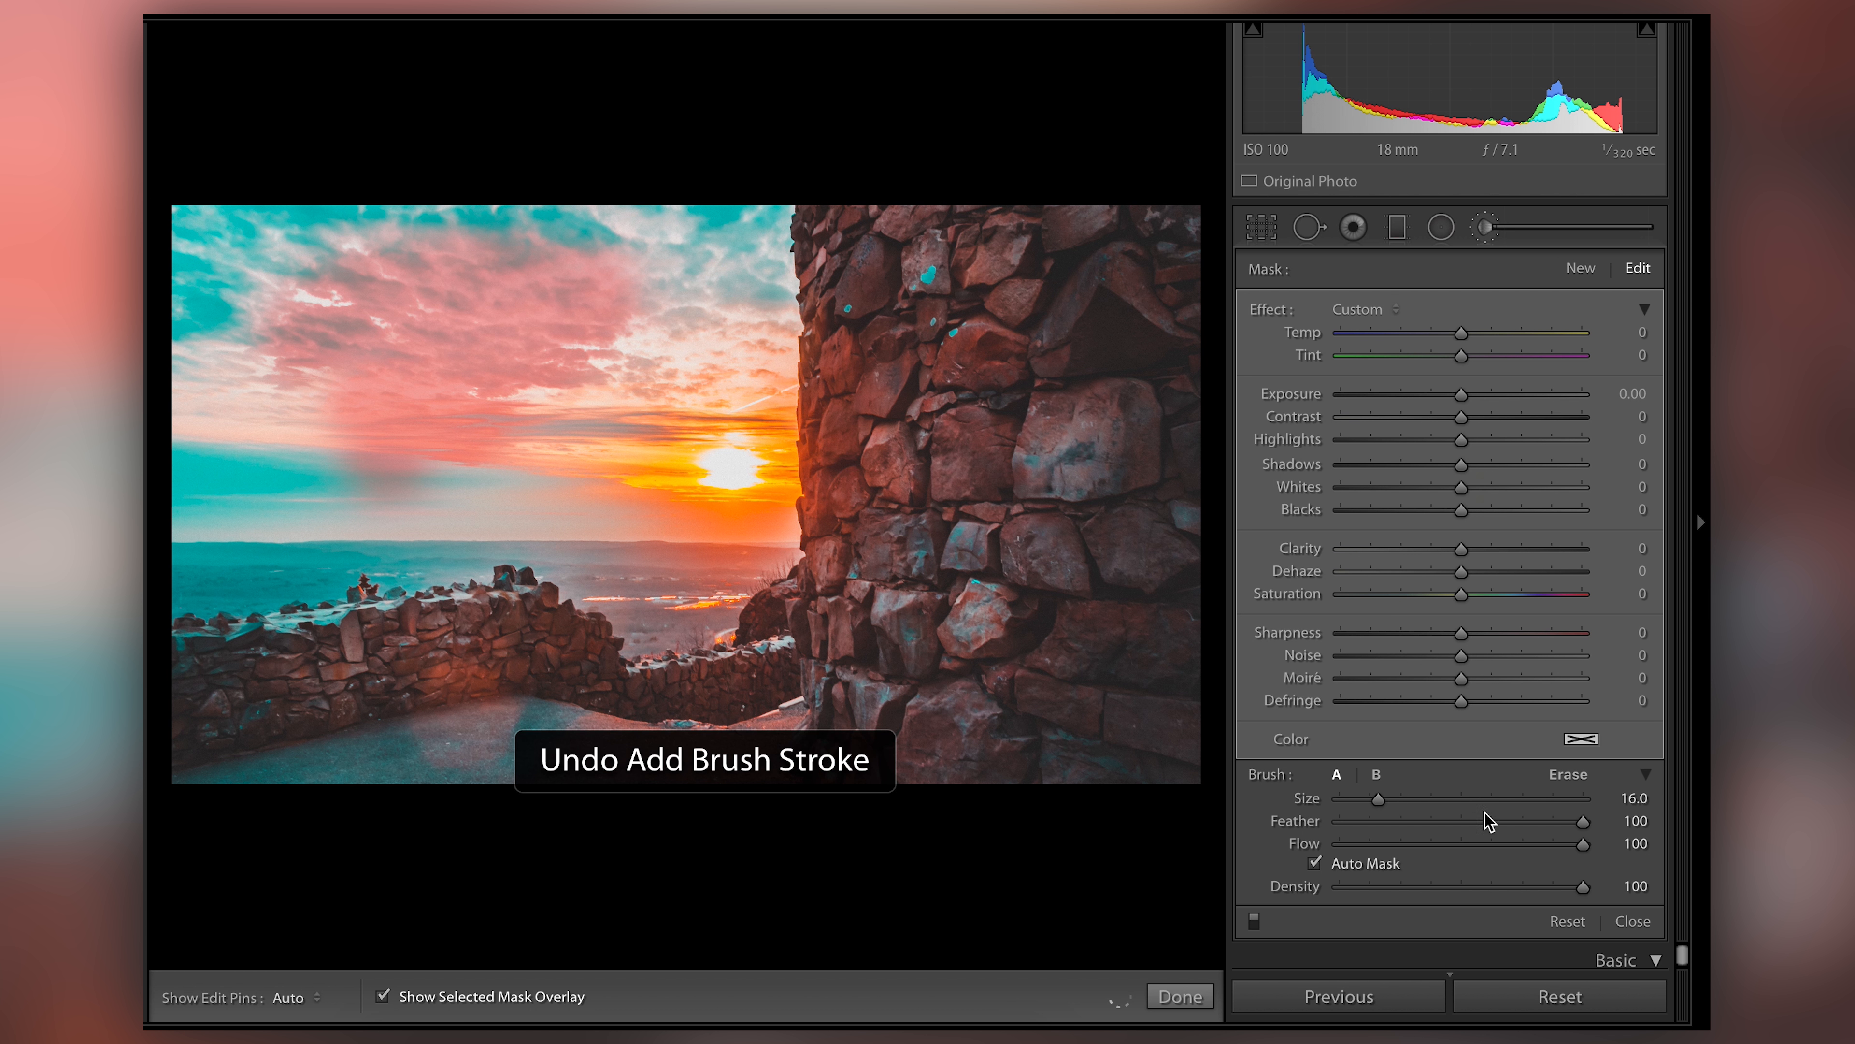
{"action": "left_click_drag", "start_coordinate": [1586, 843], "coordinate": [1440, 843]}
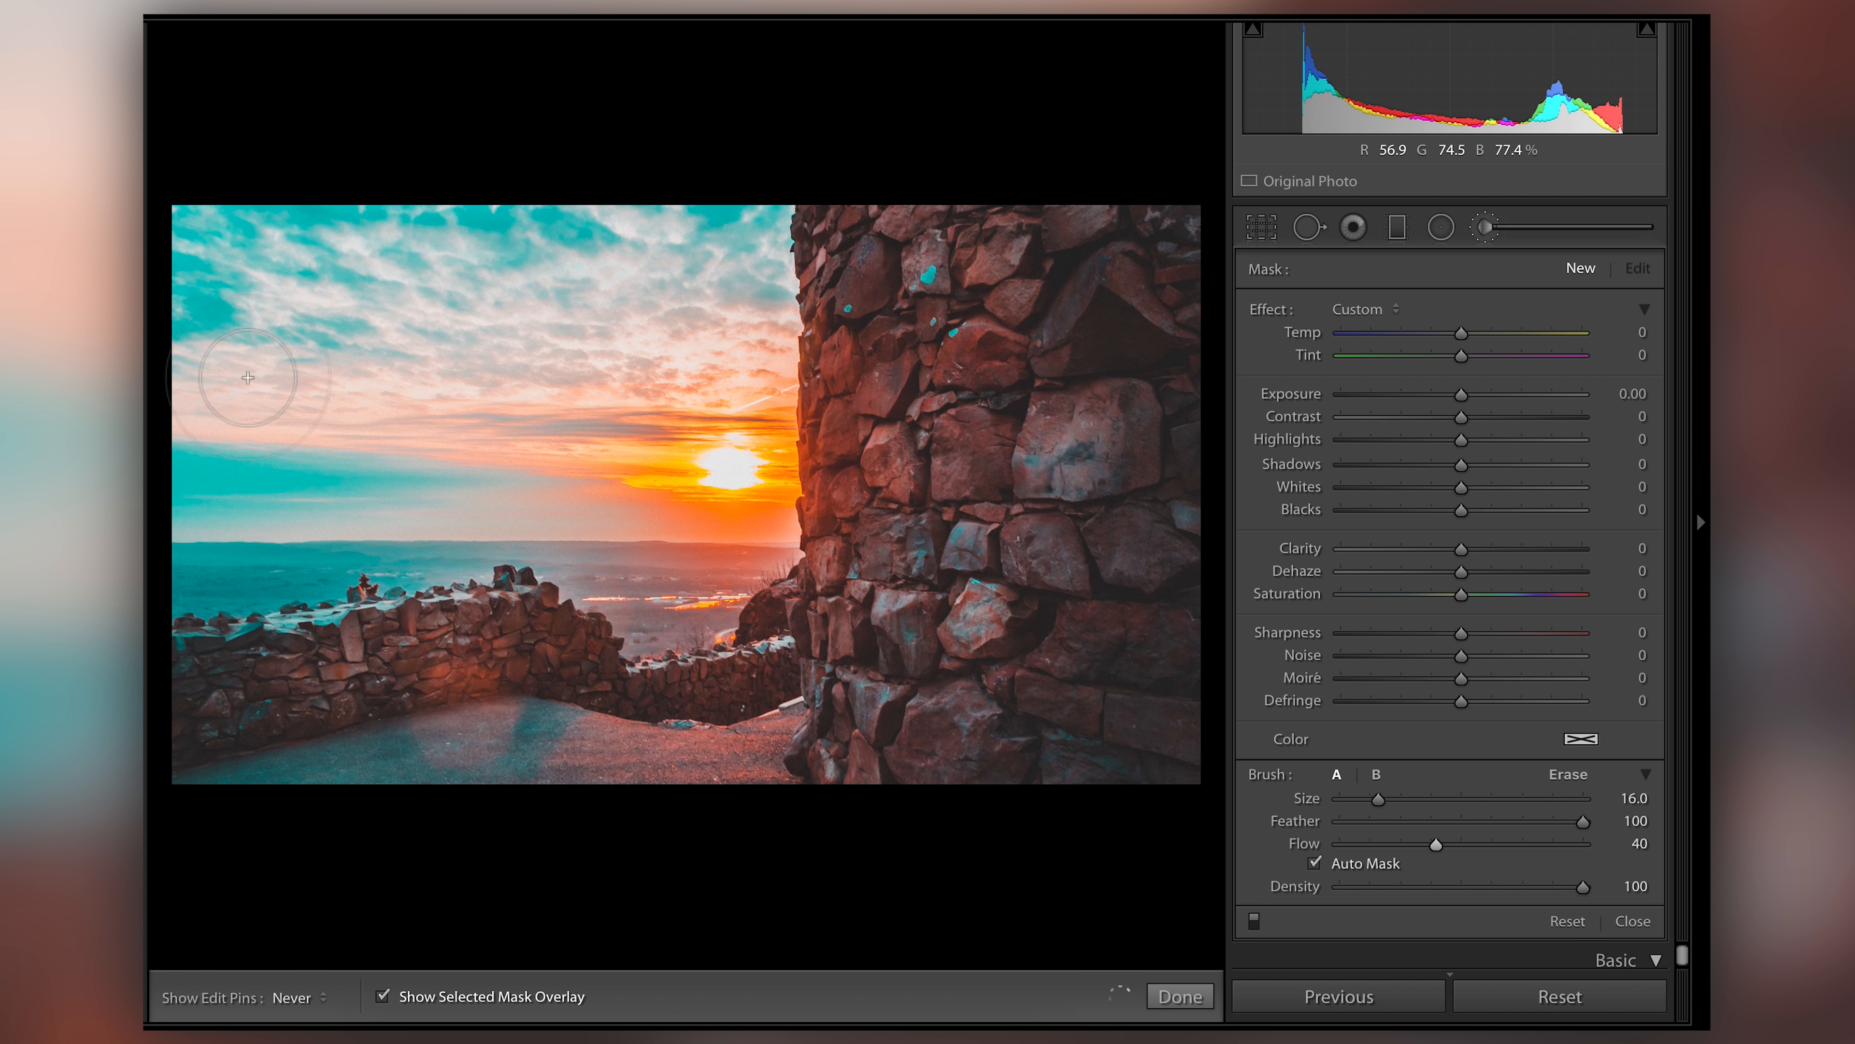
{"action": "mouse_move", "coordinate": [711, 281]}
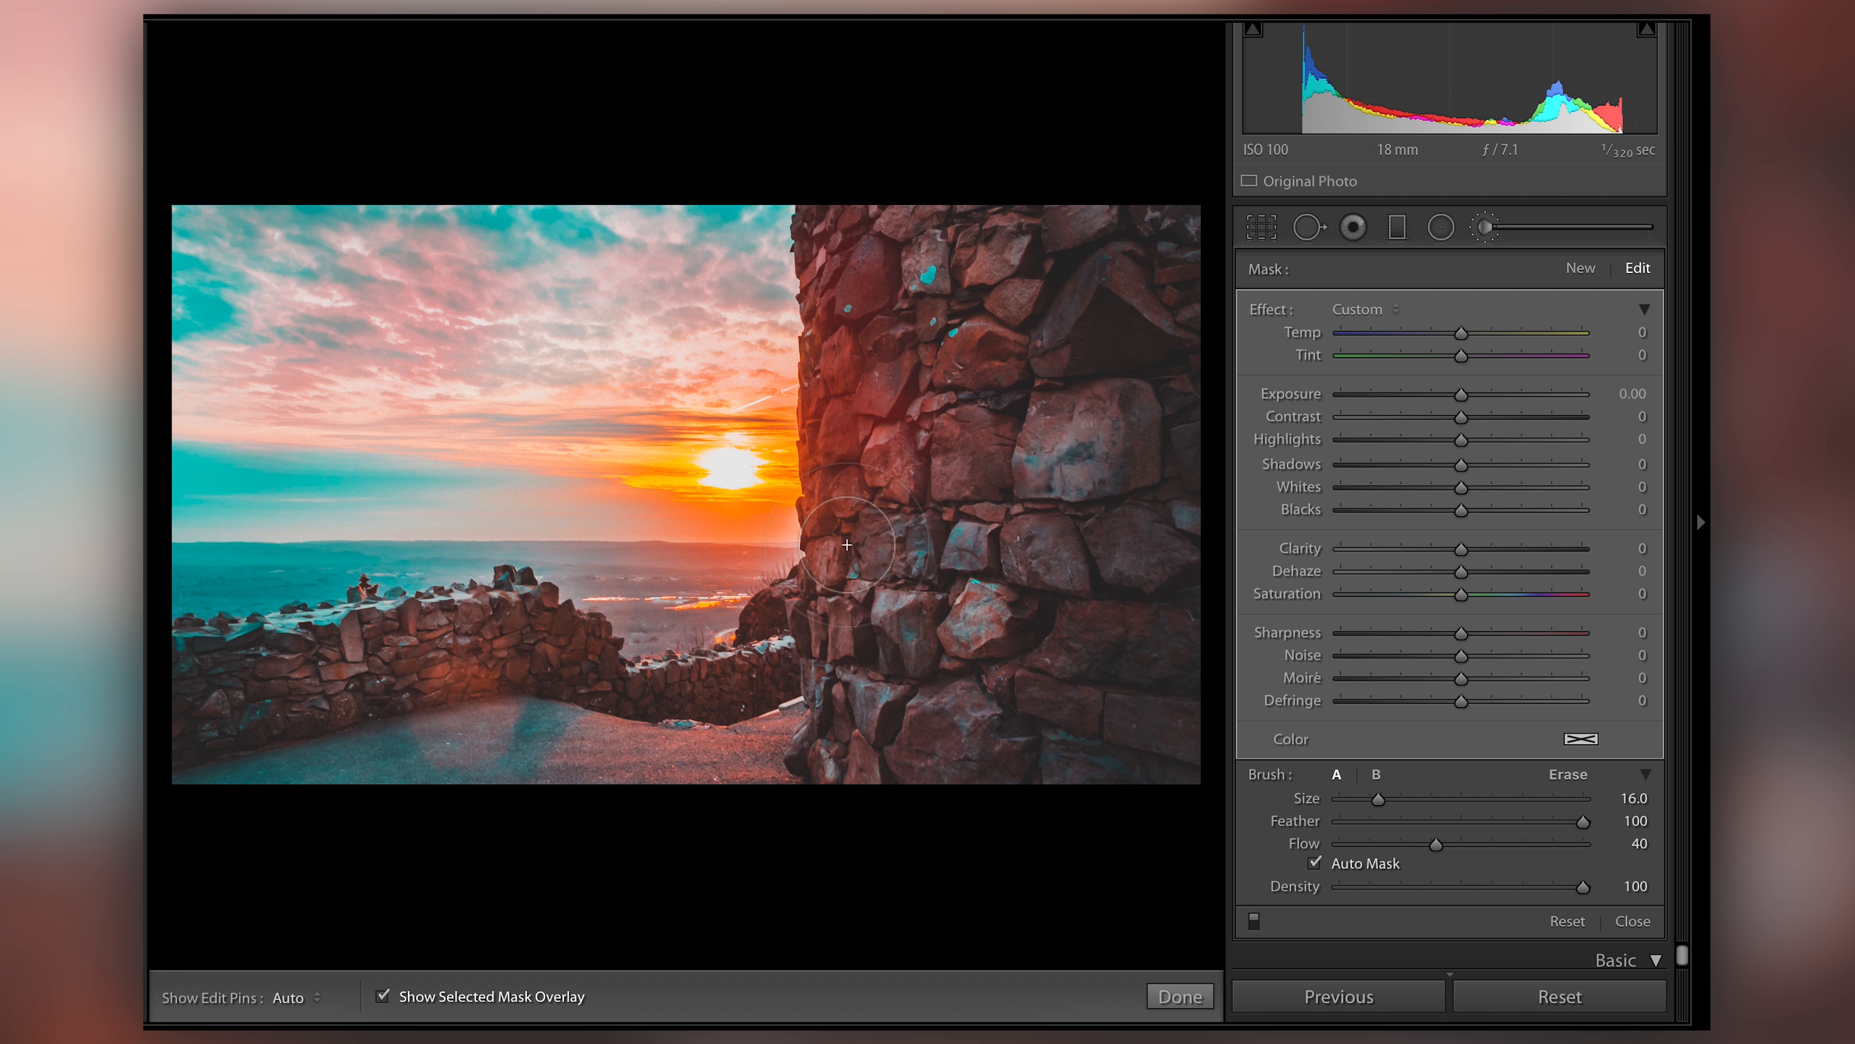
{"action": "mouse_move", "coordinate": [580, 266]}
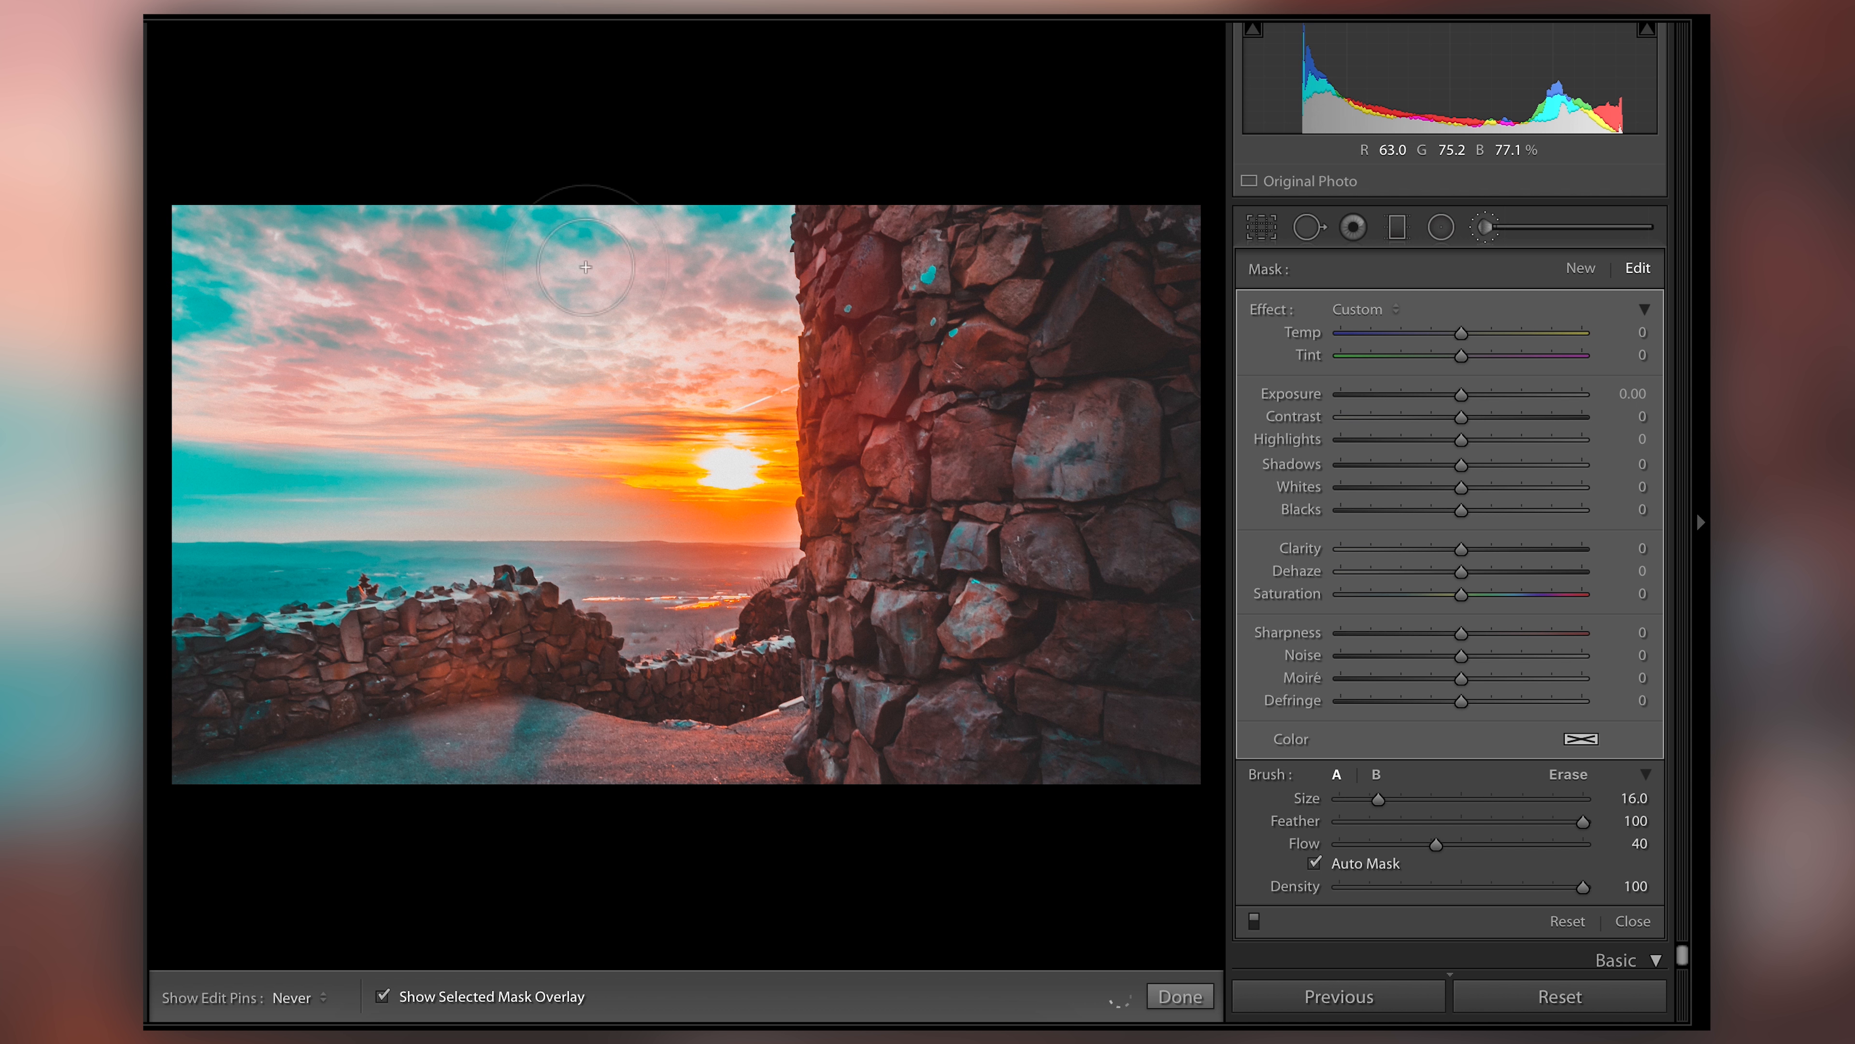
{"action": "mouse_move", "coordinate": [452, 522]}
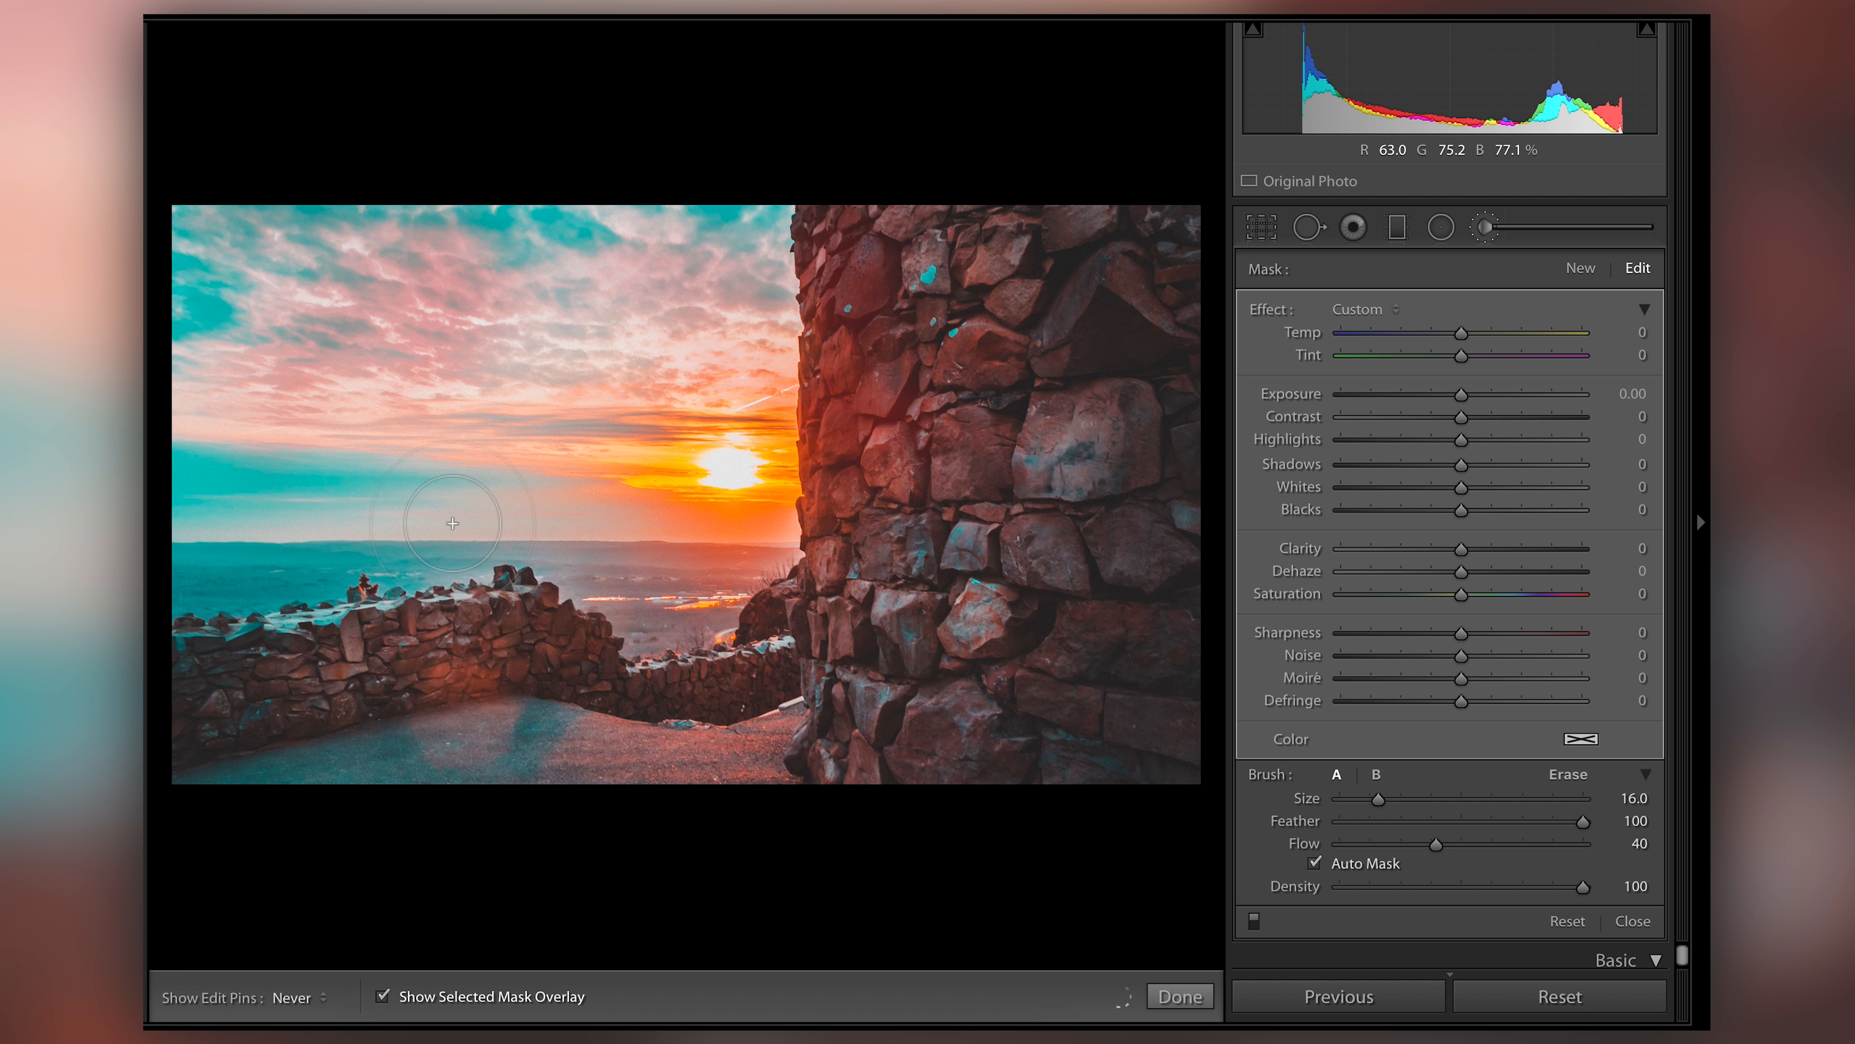
{"action": "left_click_drag", "start_coordinate": [452, 521], "coordinate": [530, 611]}
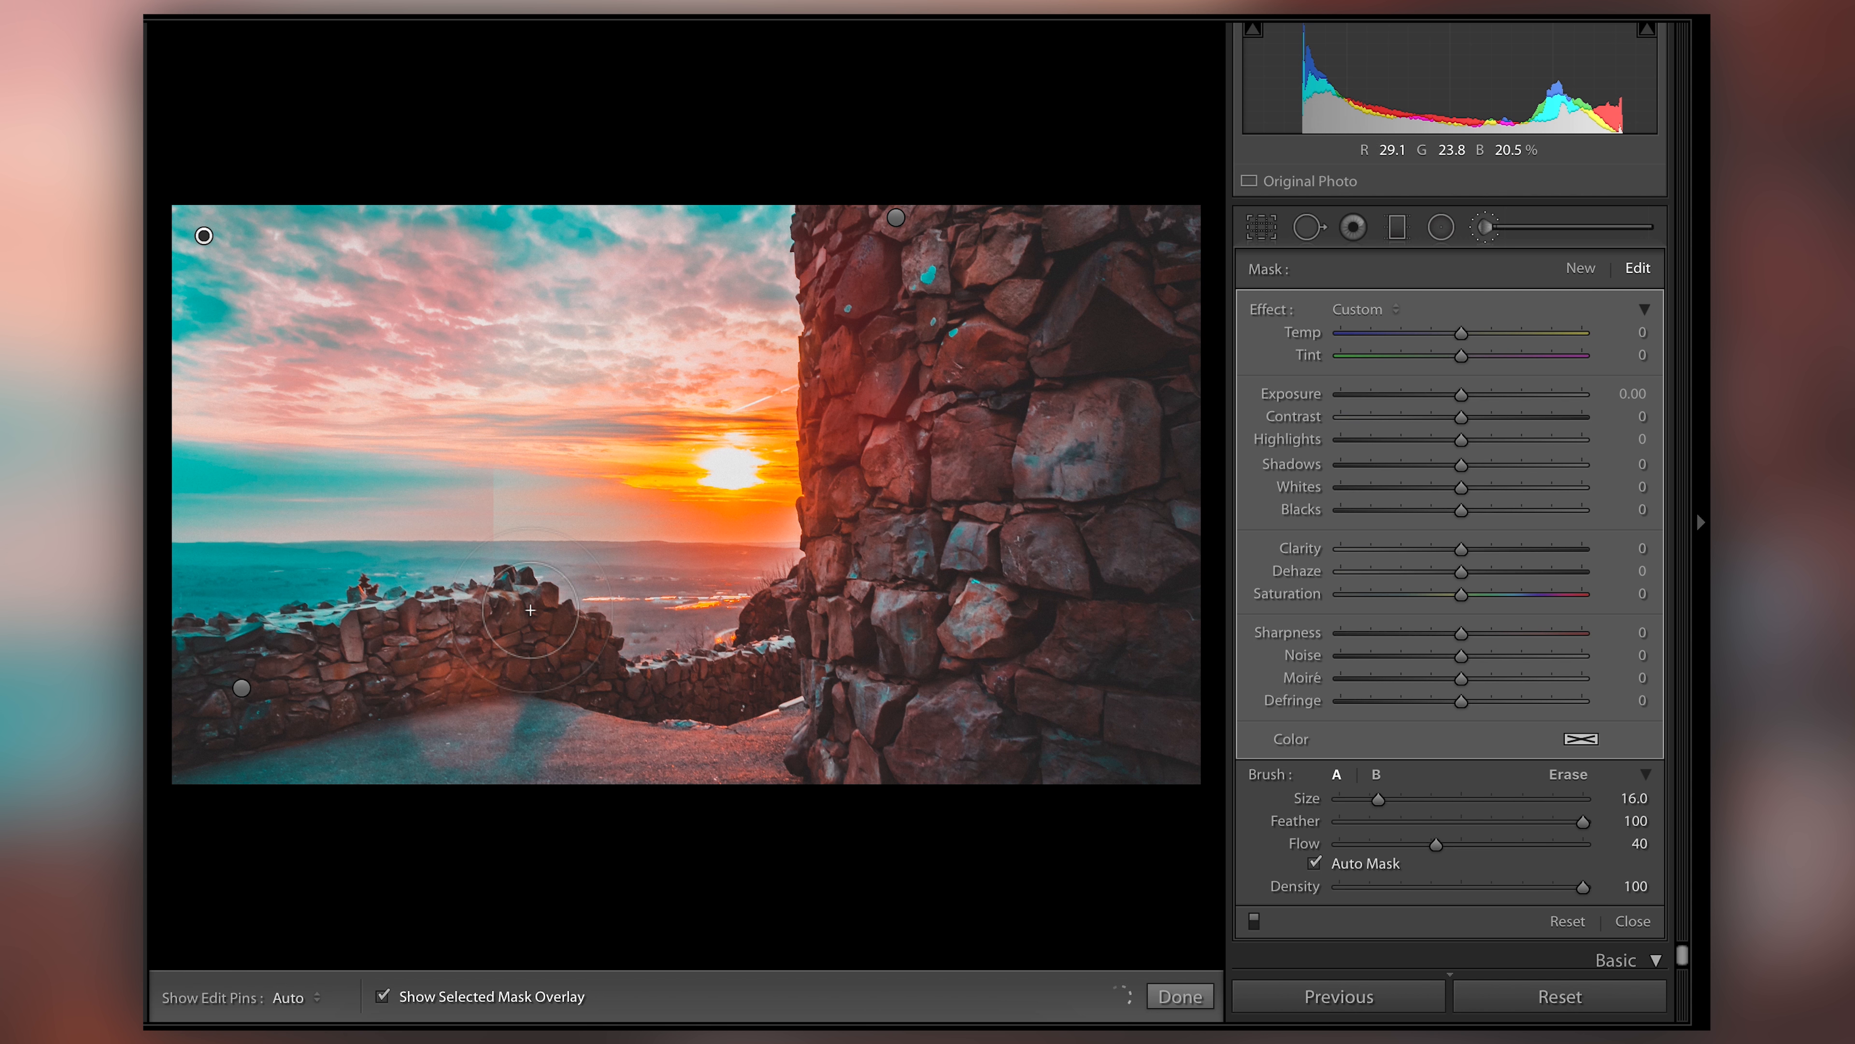
{"action": "left_click_drag", "start_coordinate": [1435, 844], "coordinate": [1574, 844]}
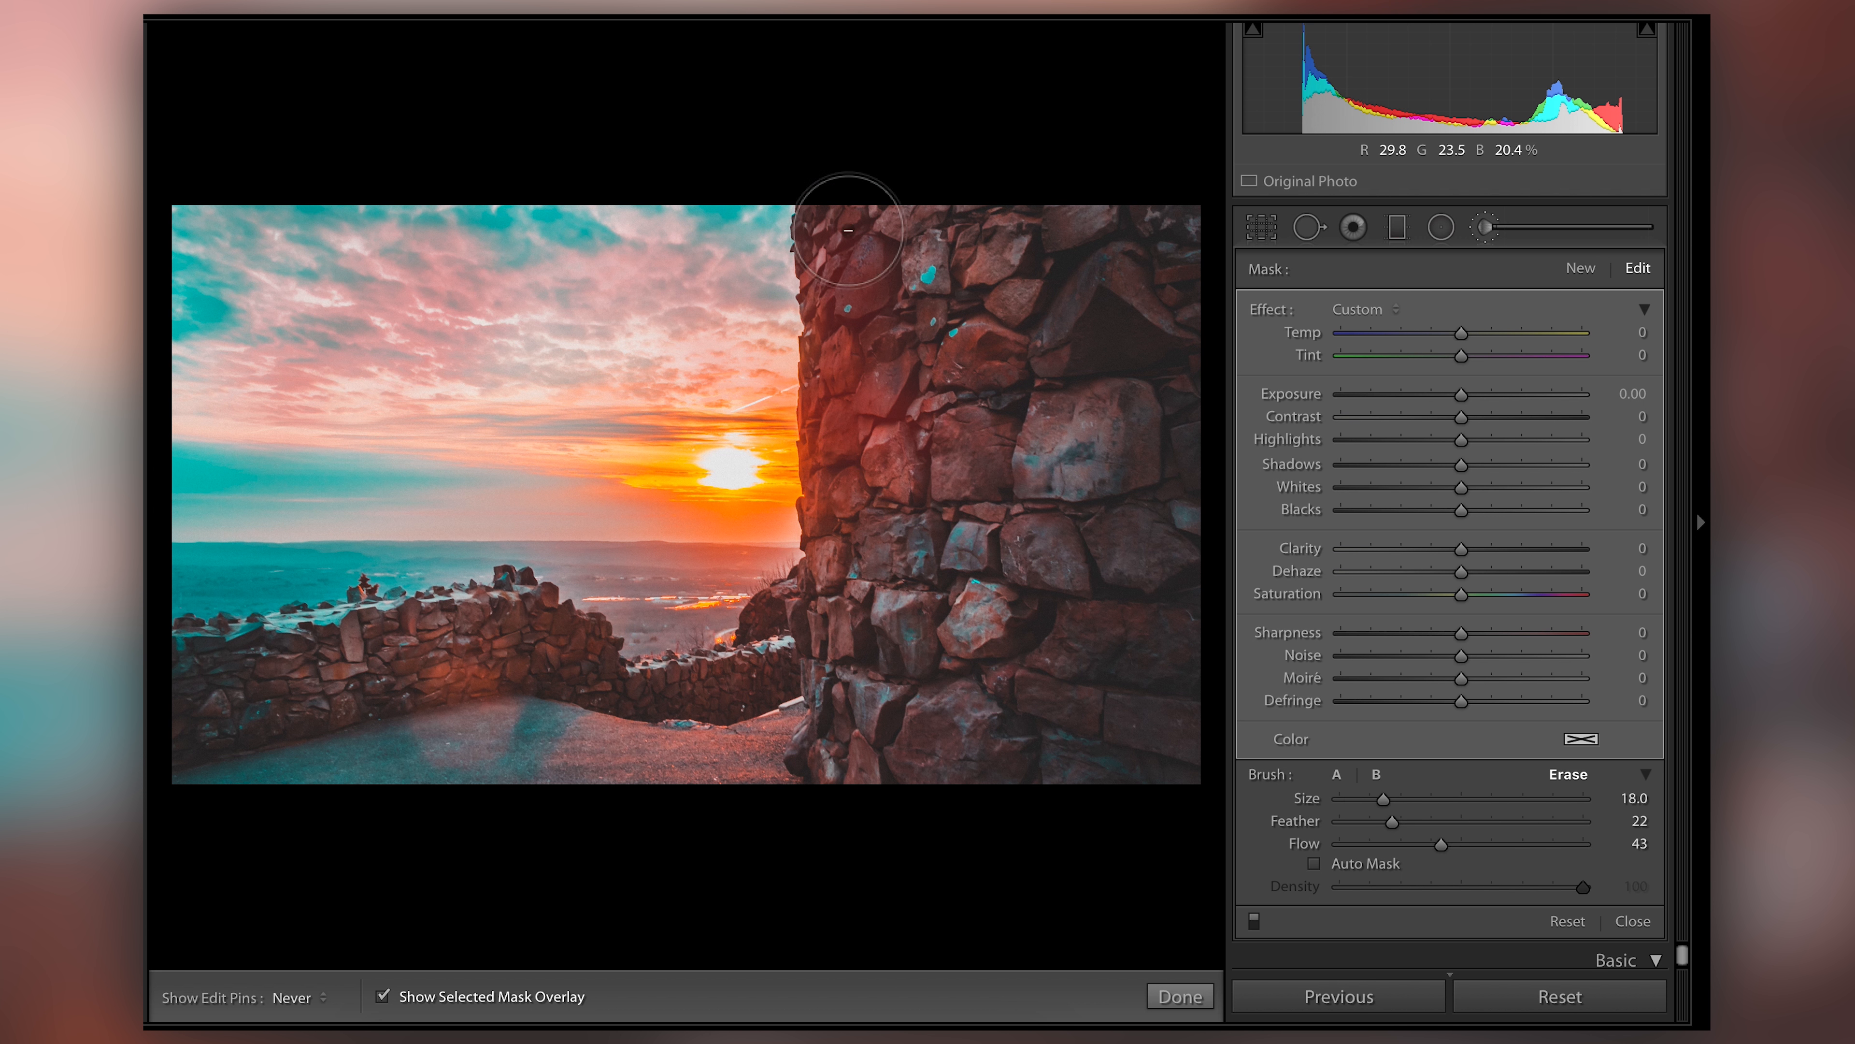
{"action": "mouse_move", "coordinate": [875, 210]}
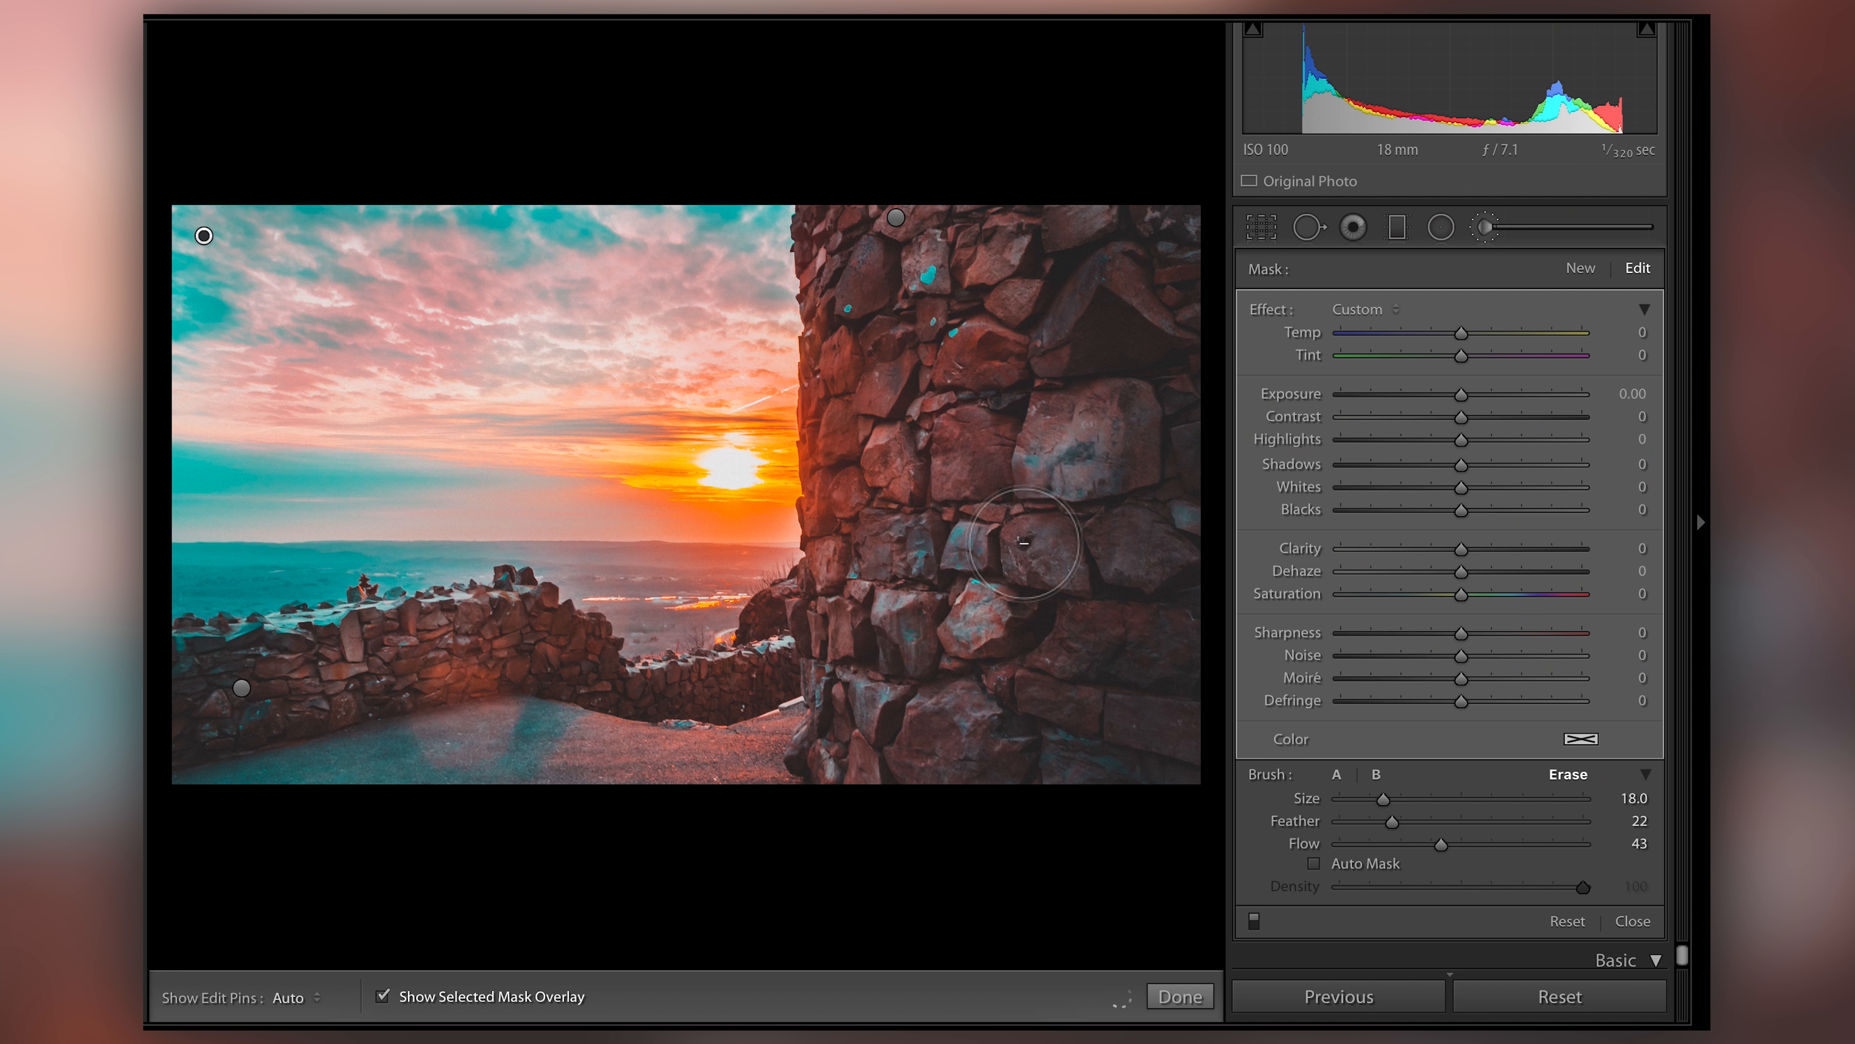
Finish the brush adjustment with Done, returning to the photo's basic settings
{"action": "left_click", "coordinate": [1179, 996]}
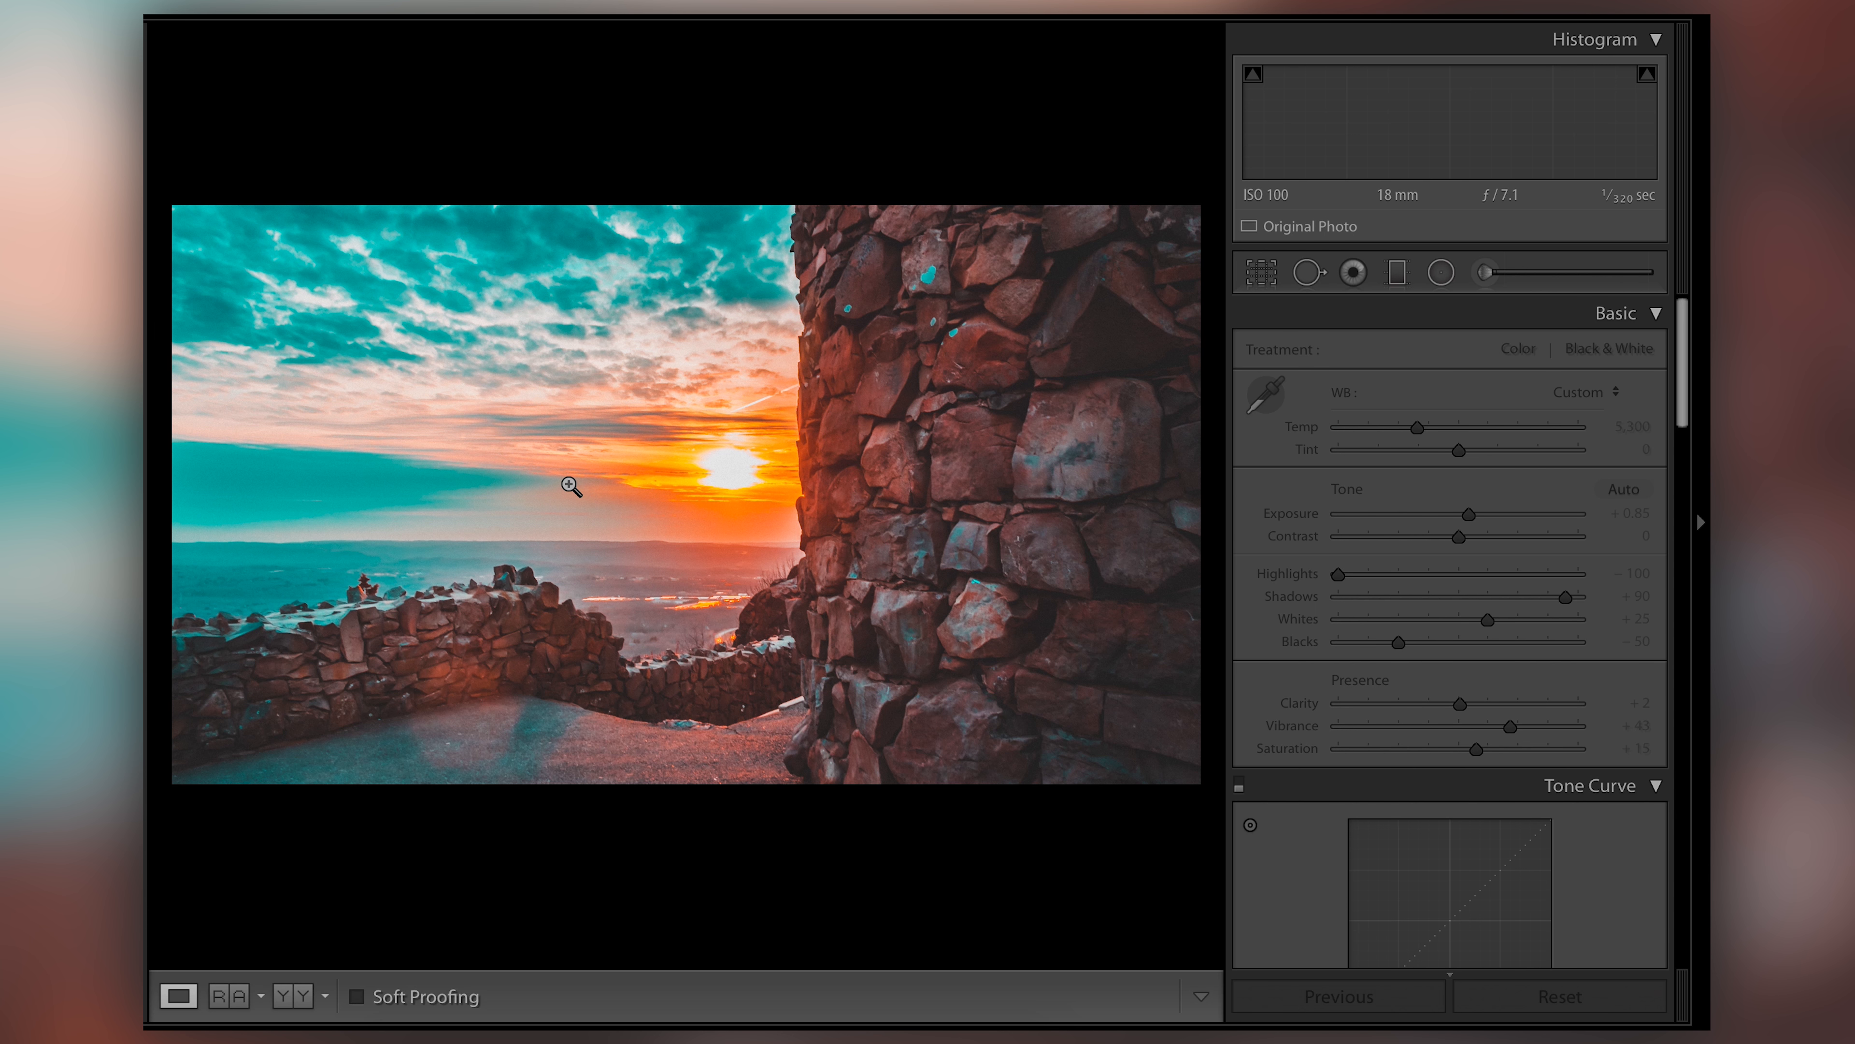